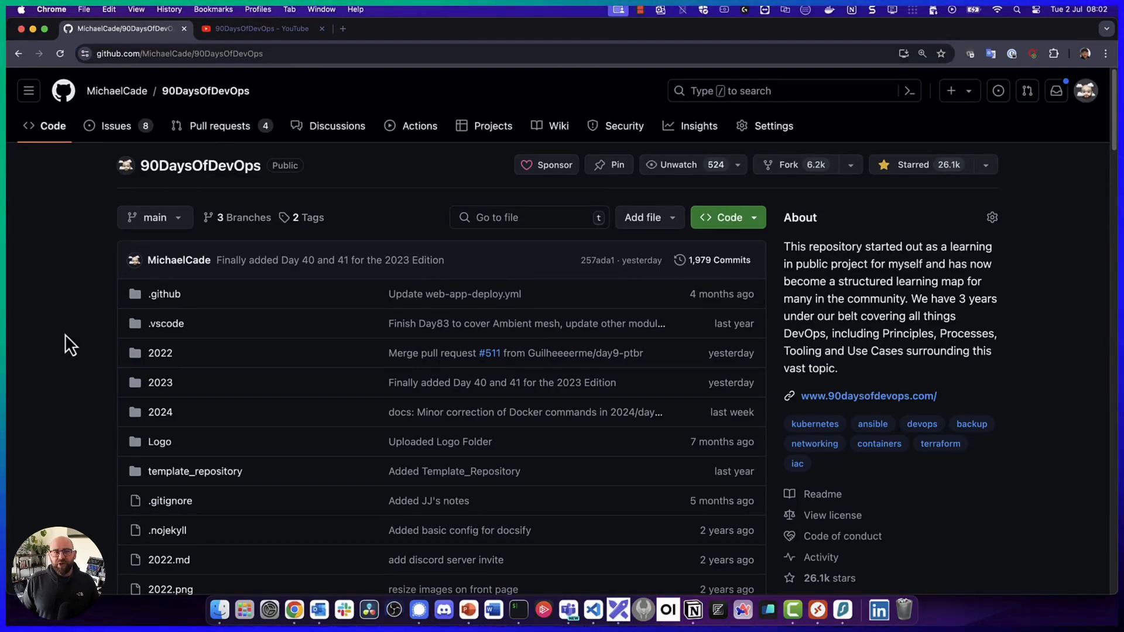
# Scroll the README down past the 2022 start and end dates to the 2023 edition image
pyautogui.scroll(-3)
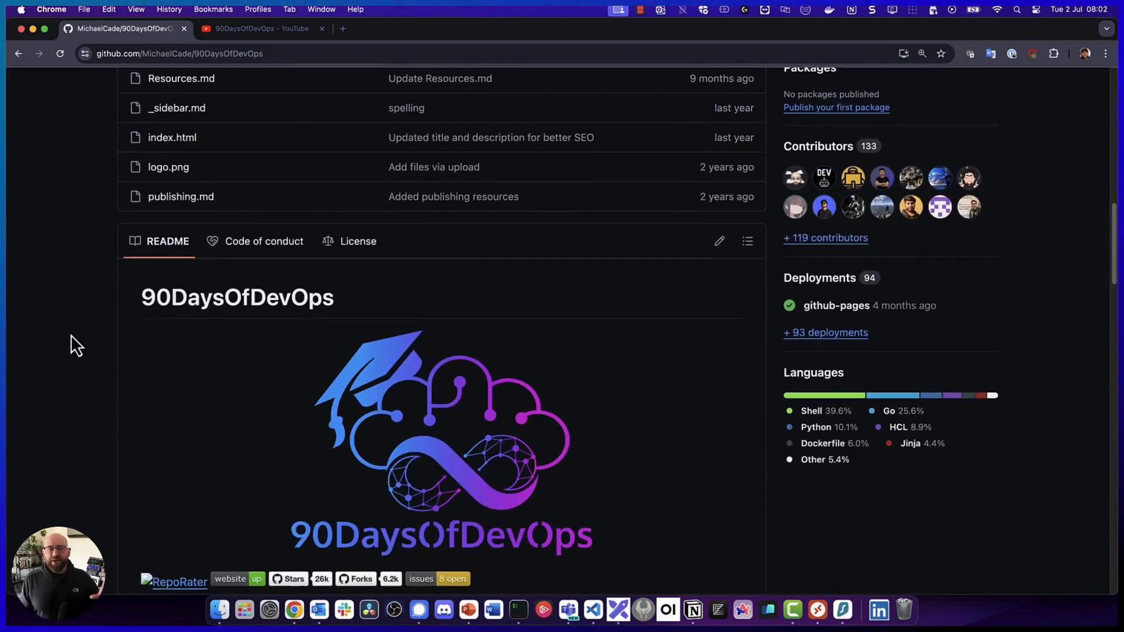
pyautogui.scroll(-3)
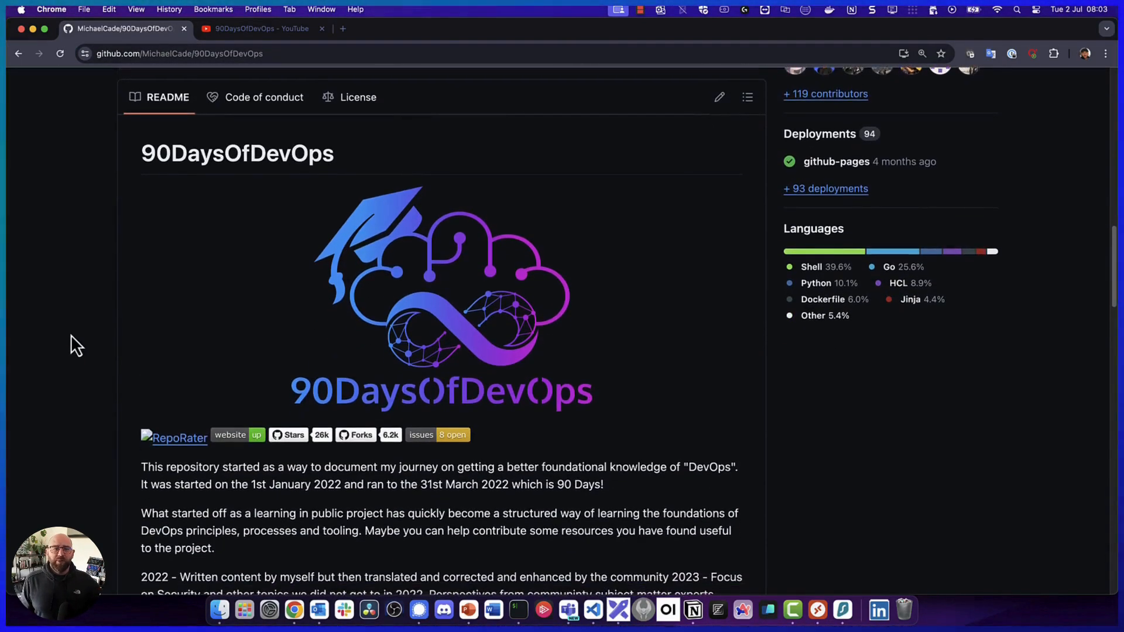
pyautogui.scroll(-3)
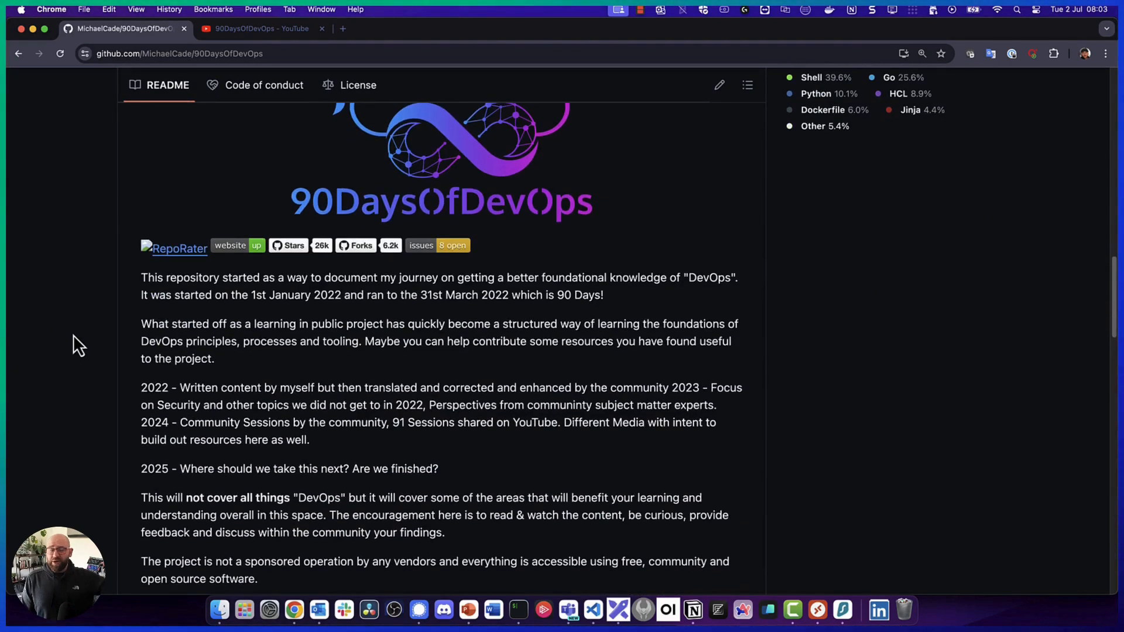
pyautogui.scroll(-3)
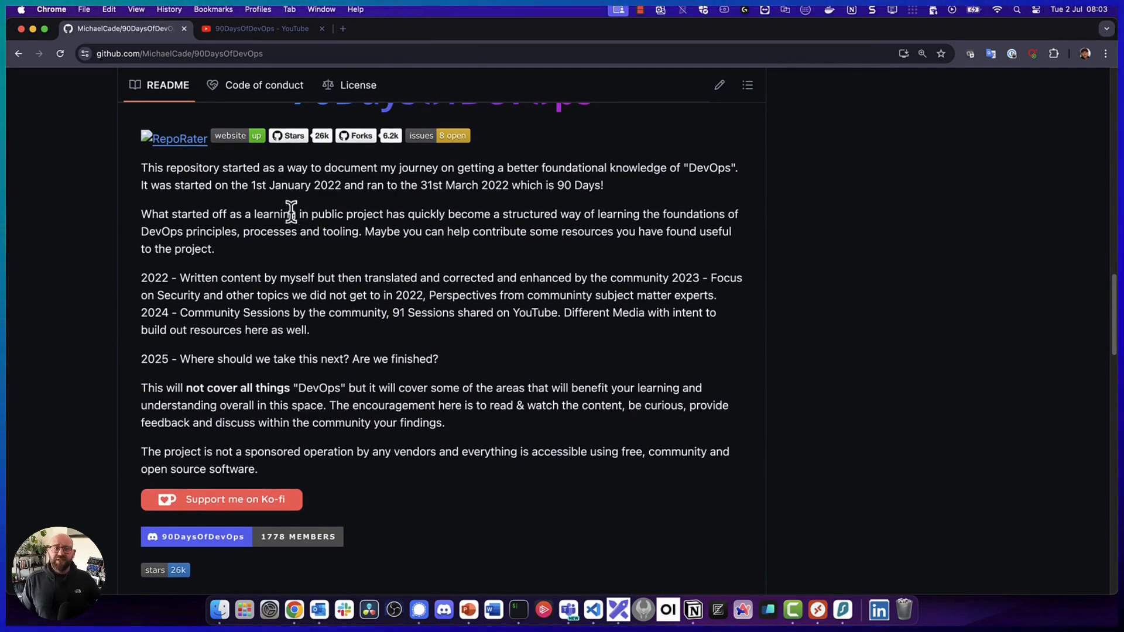
pyautogui.moveTo(251, 185); pyautogui.dragTo(604, 185)
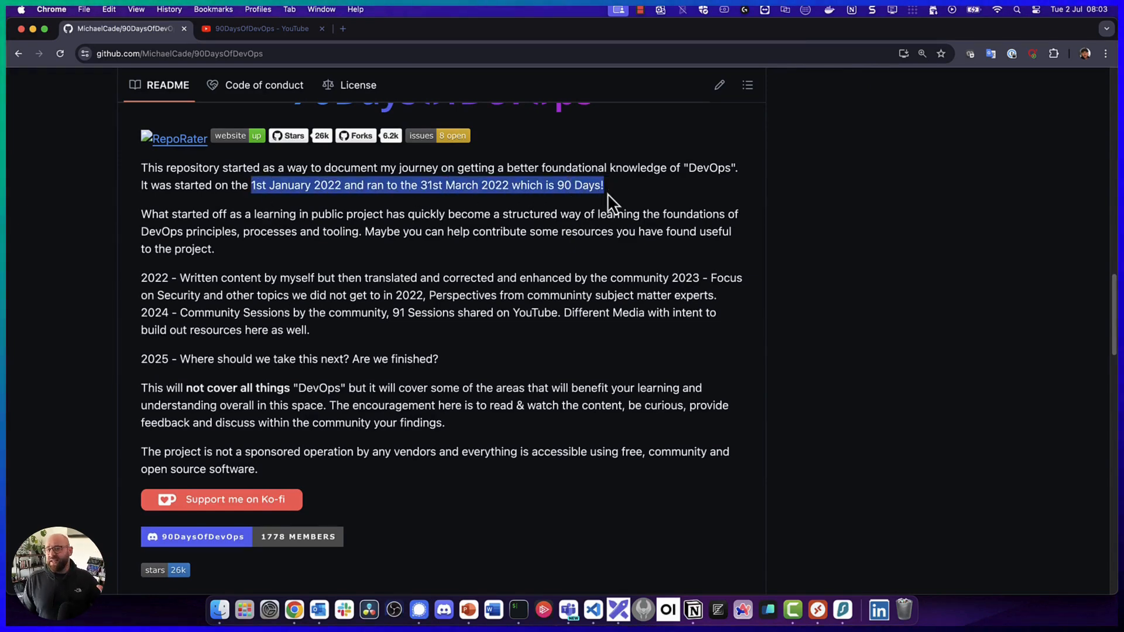
pyautogui.scroll(-3)
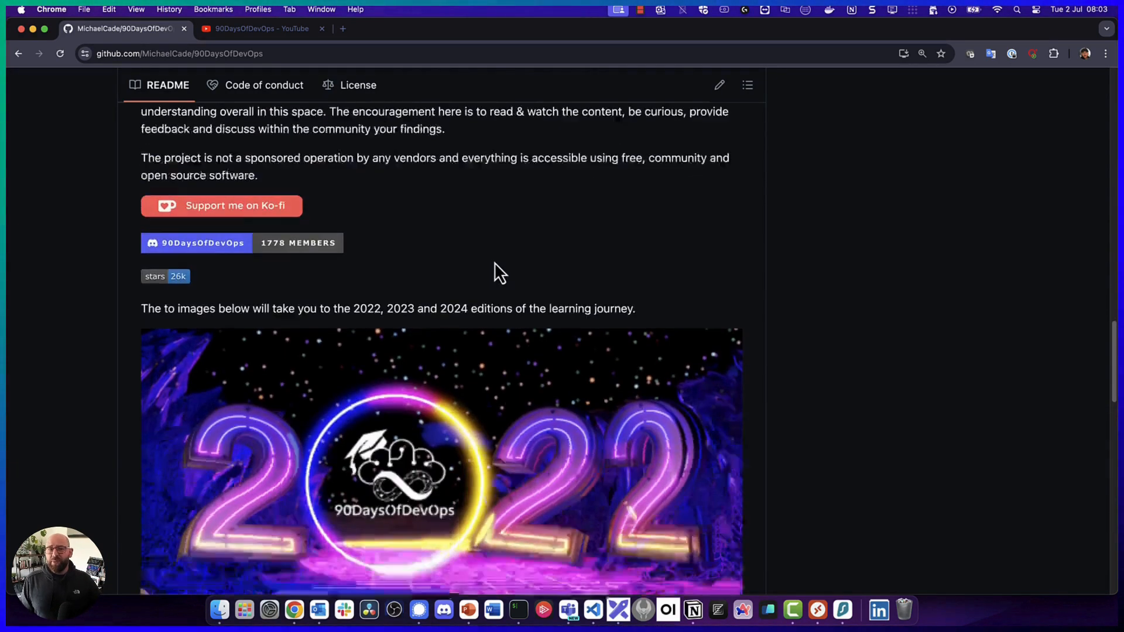
pyautogui.scroll(-3)
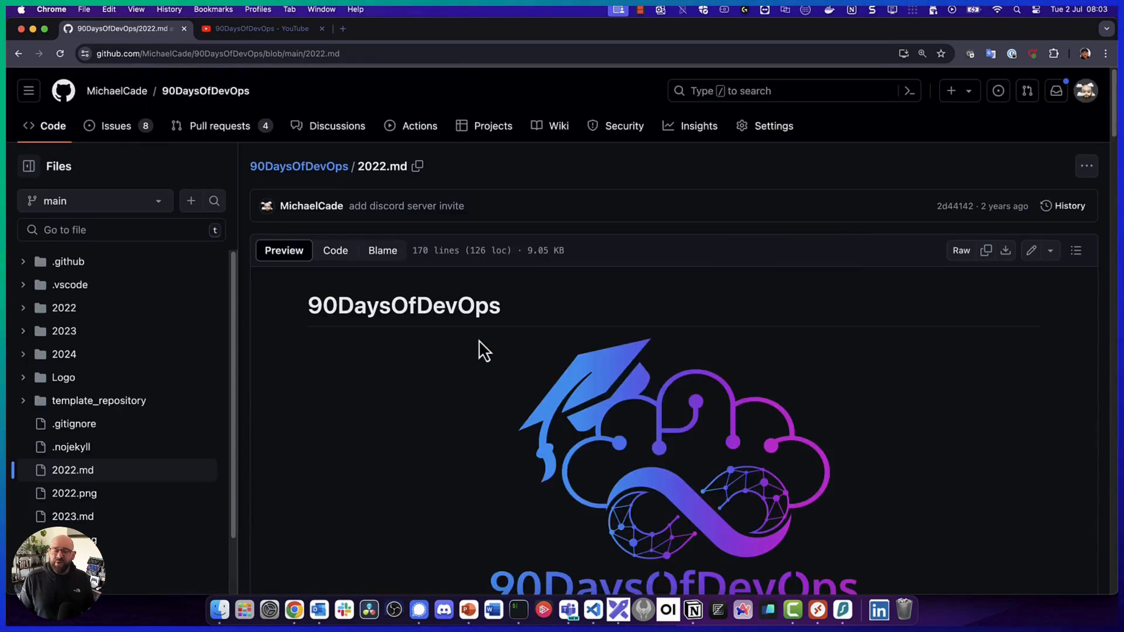
pyautogui.scroll(-3)
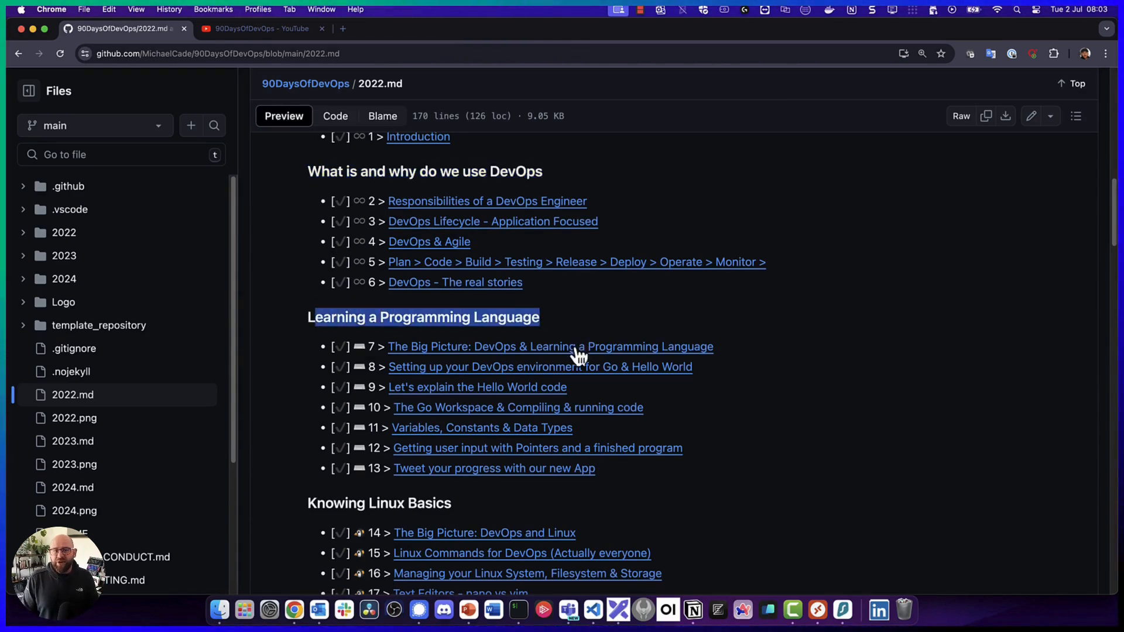
pyautogui.scroll(-3)
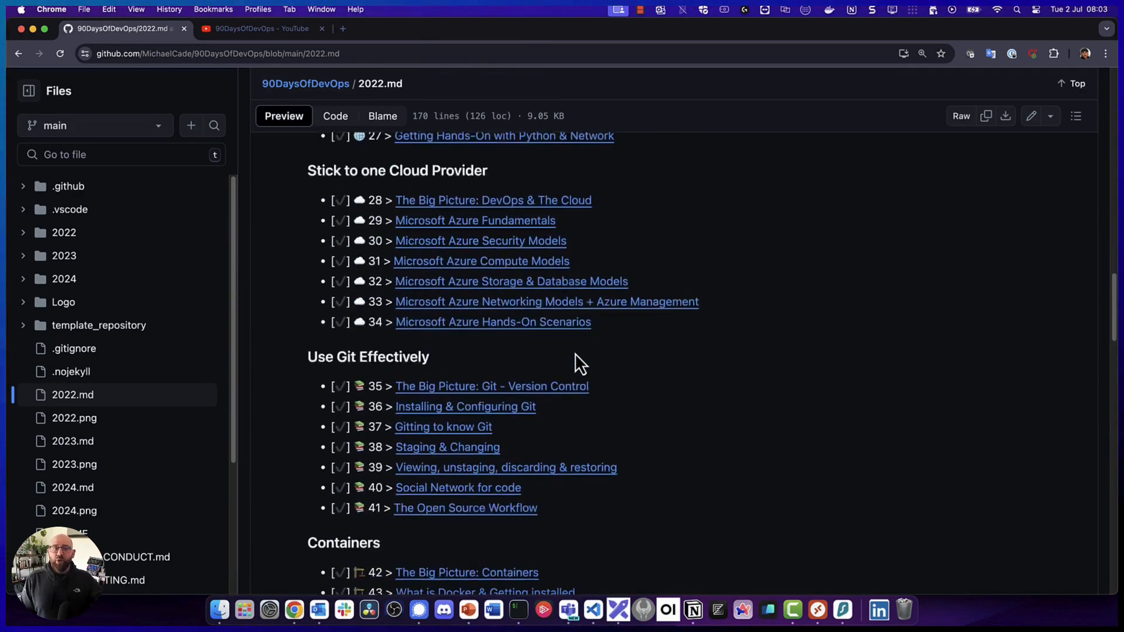
pyautogui.scroll(-3)
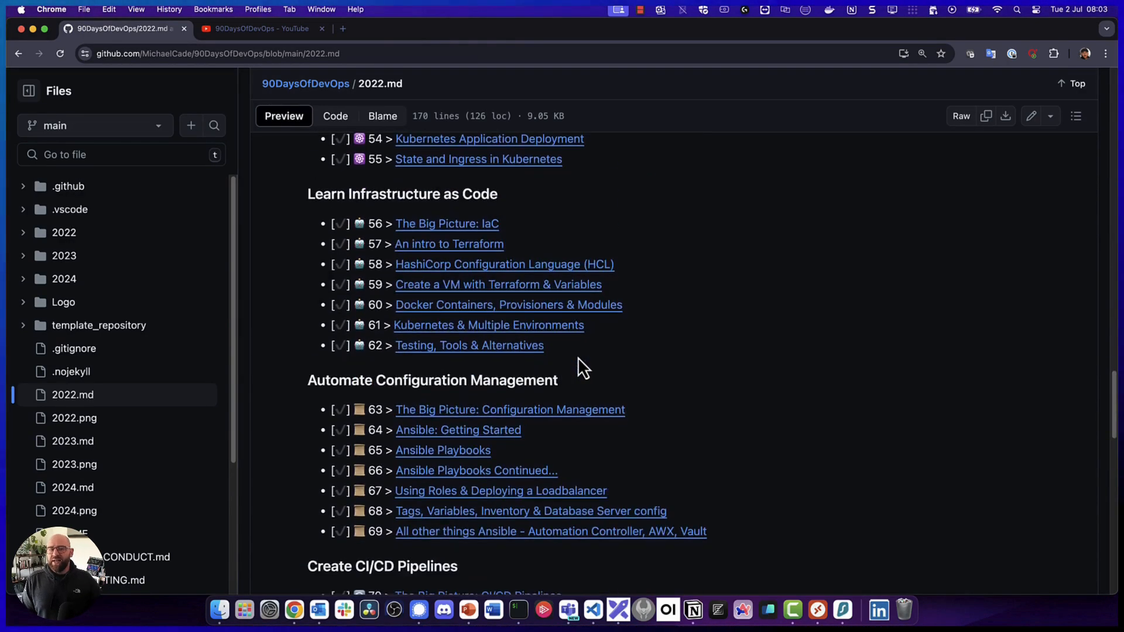
pyautogui.scroll(-3)
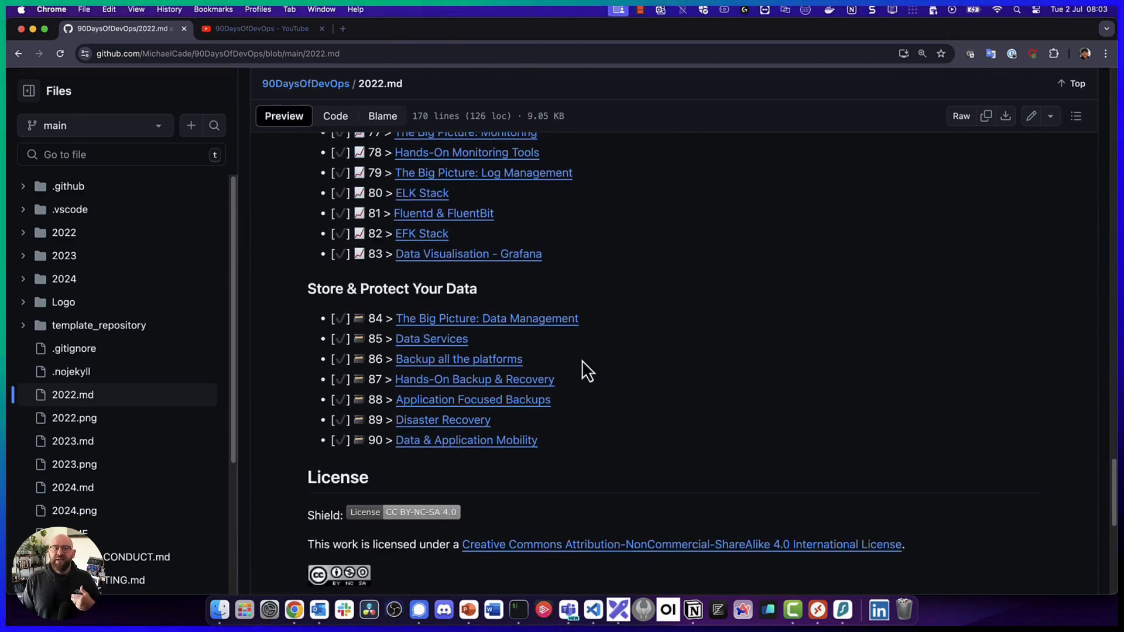
pyautogui.scroll(-3)
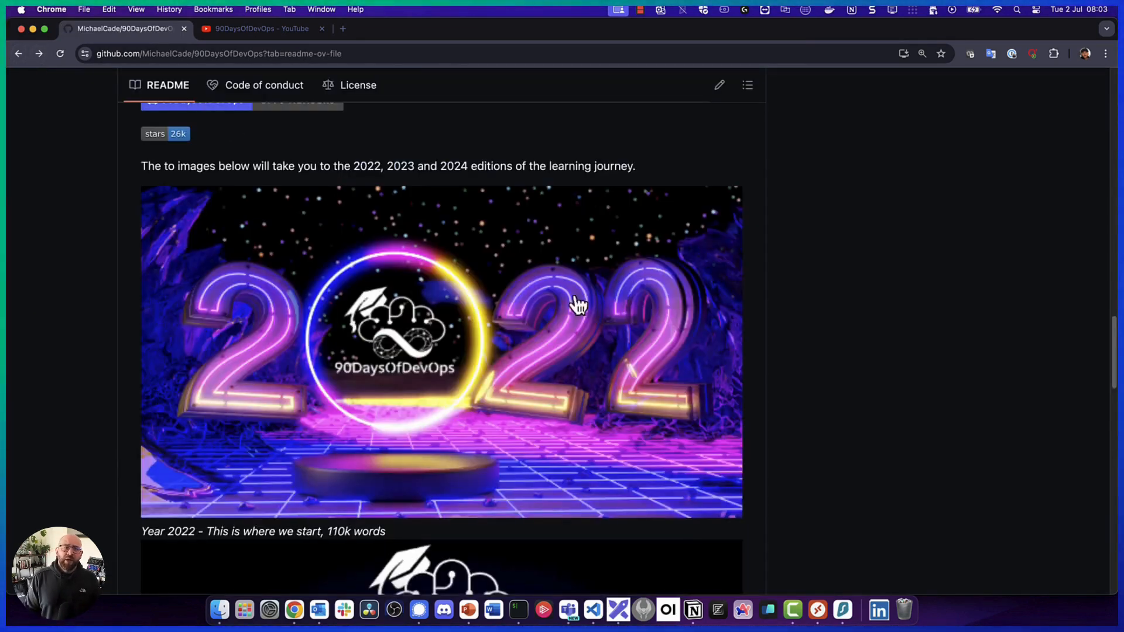
pyautogui.scroll(-3)
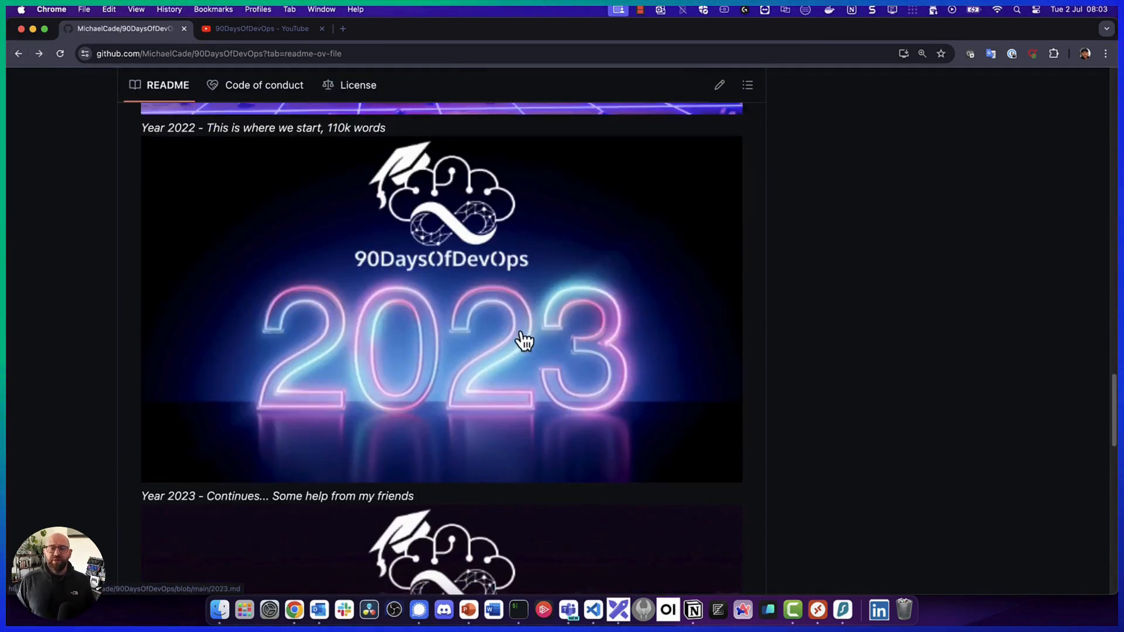
# Open 2023.md and scroll its topic table and progress list to the wrap-up entry
pyautogui.click(524, 341)
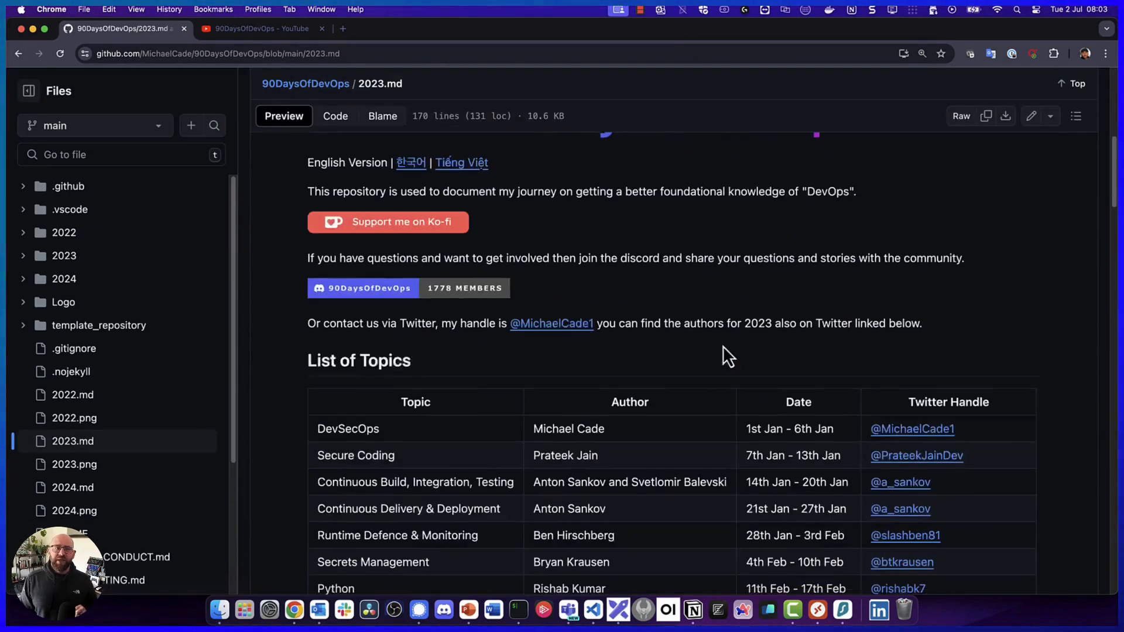
pyautogui.scroll(-3)
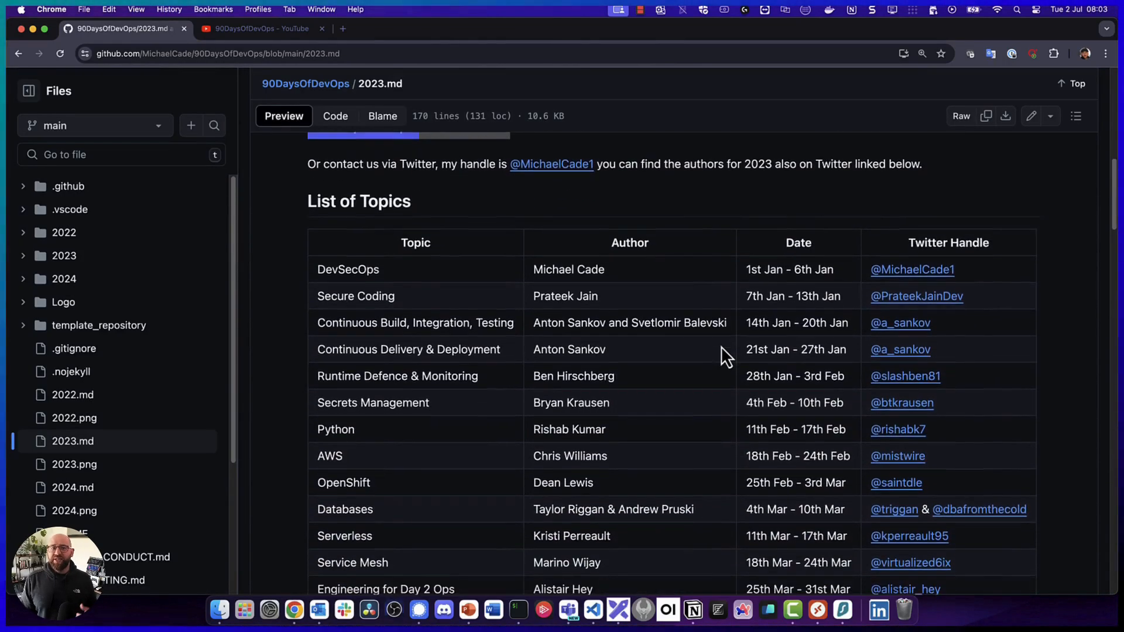
pyautogui.scroll(-3)
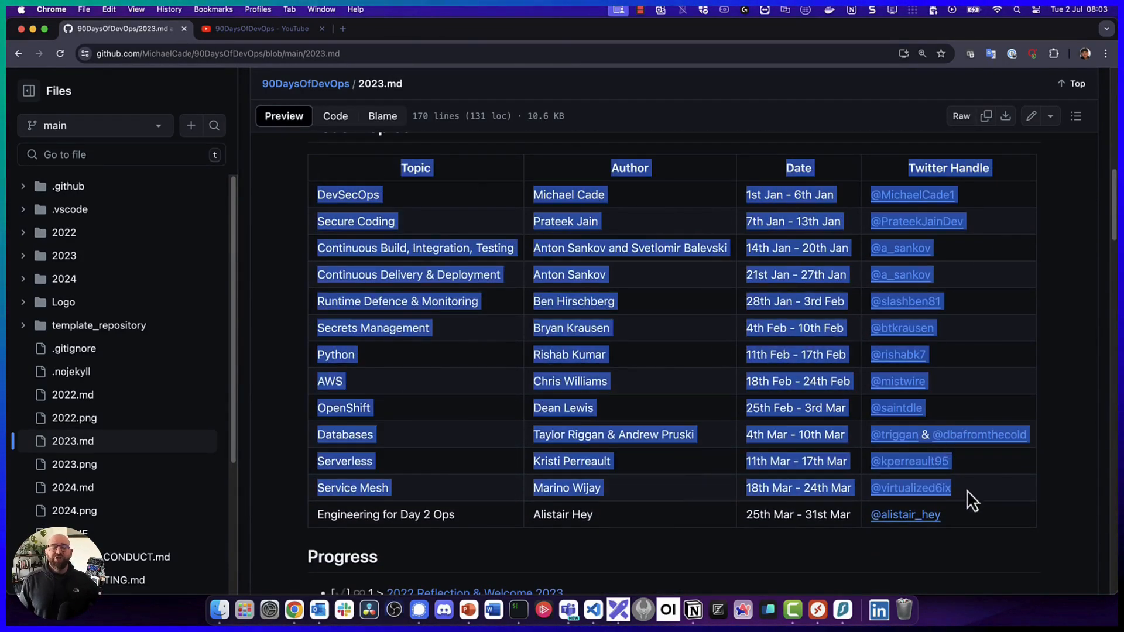
pyautogui.scroll(-3)
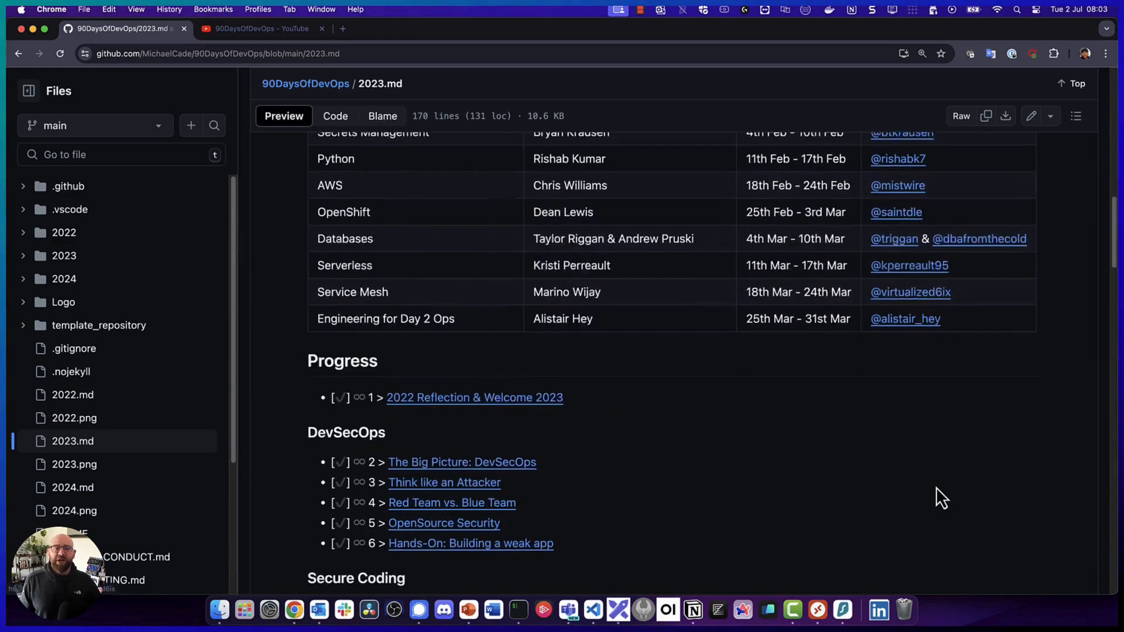
pyautogui.scroll(-3)
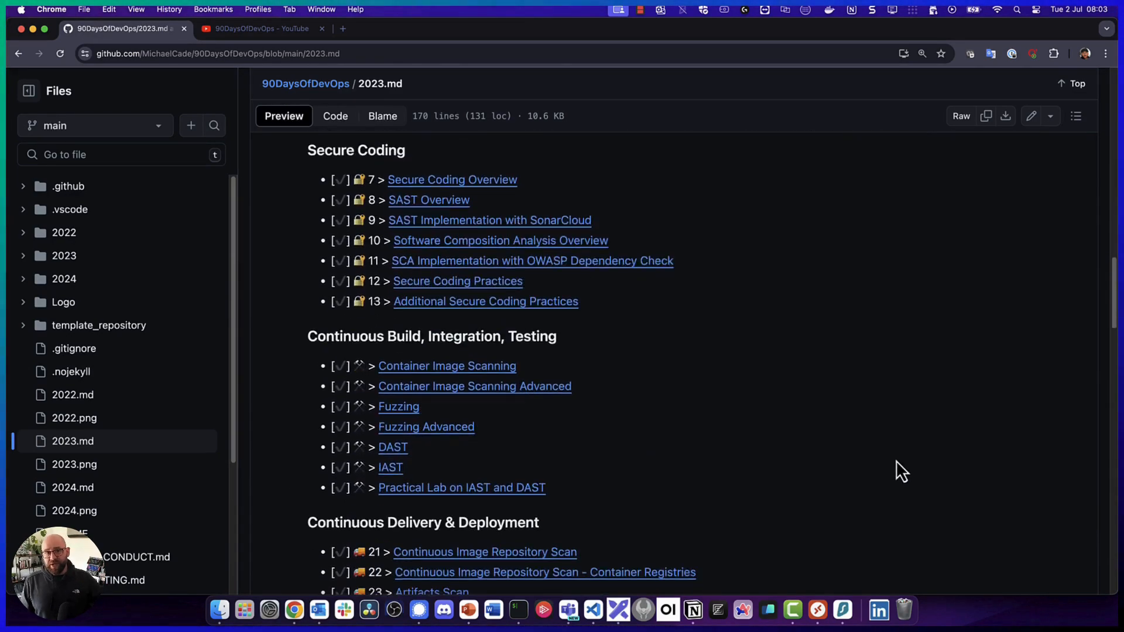
pyautogui.scroll(-3)
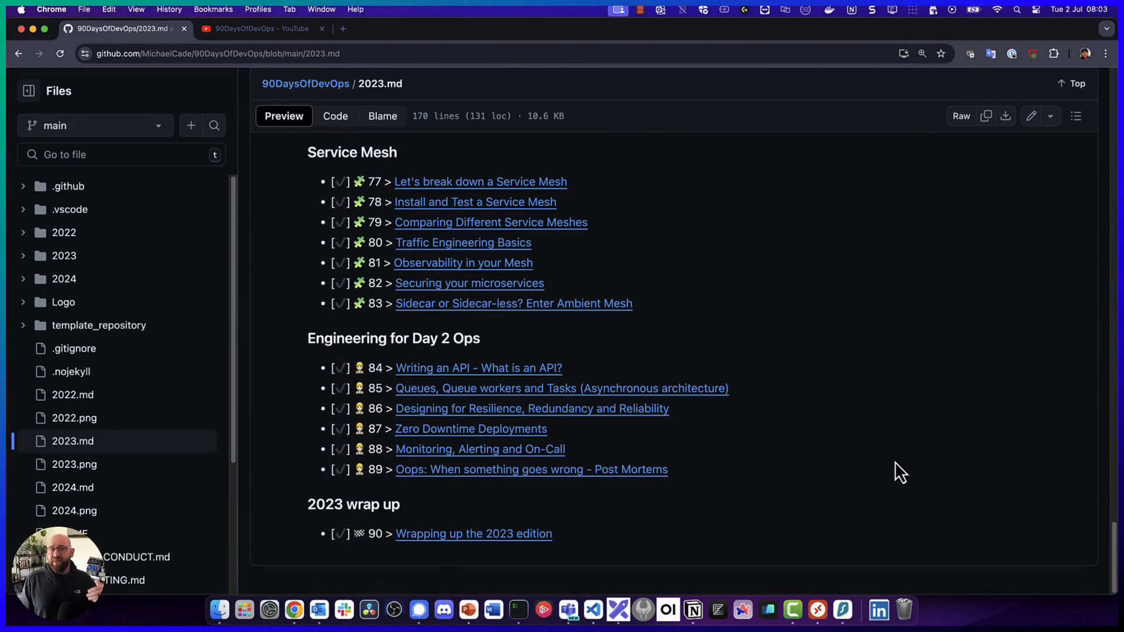
# Return to the README and scroll down toward the 2024 community edition image
pyautogui.click(19, 53)
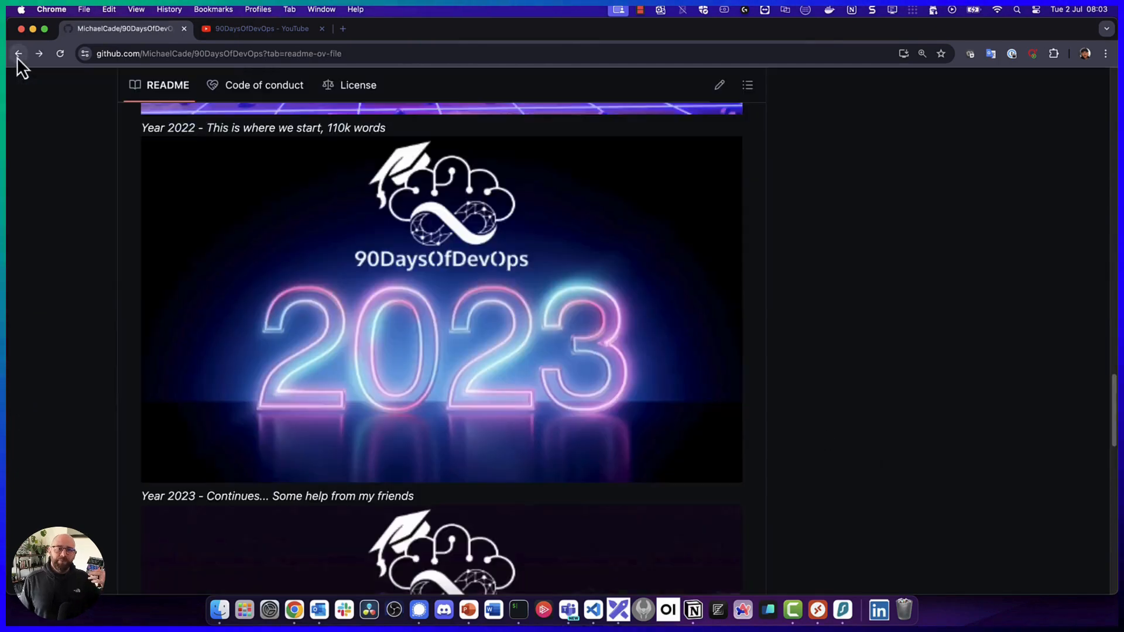
pyautogui.scroll(-3)
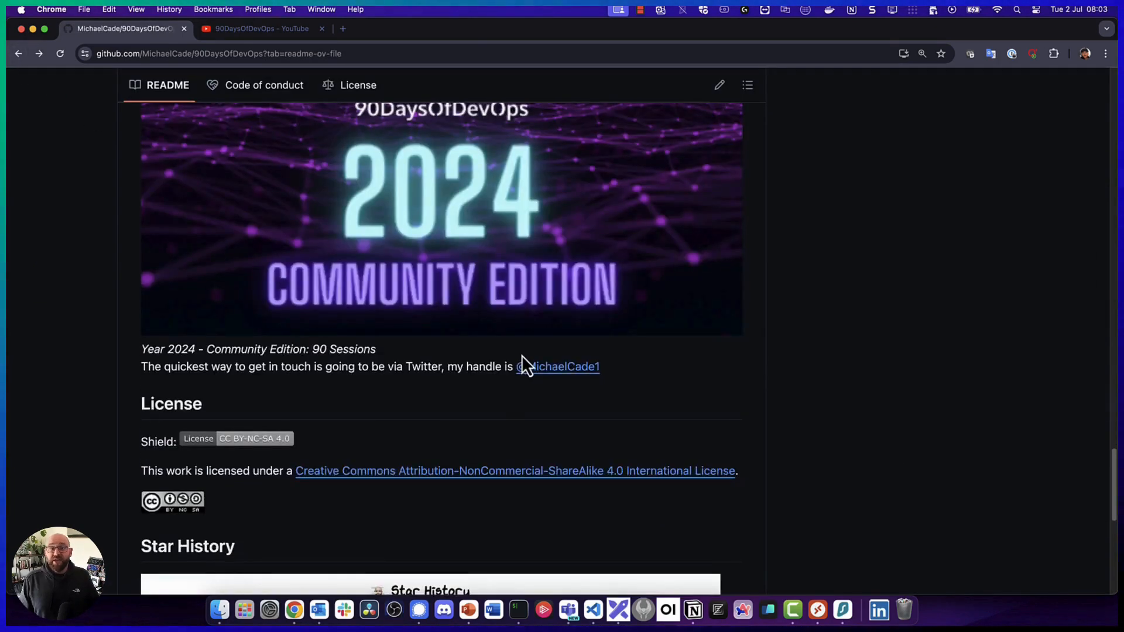
pyautogui.scroll(3)
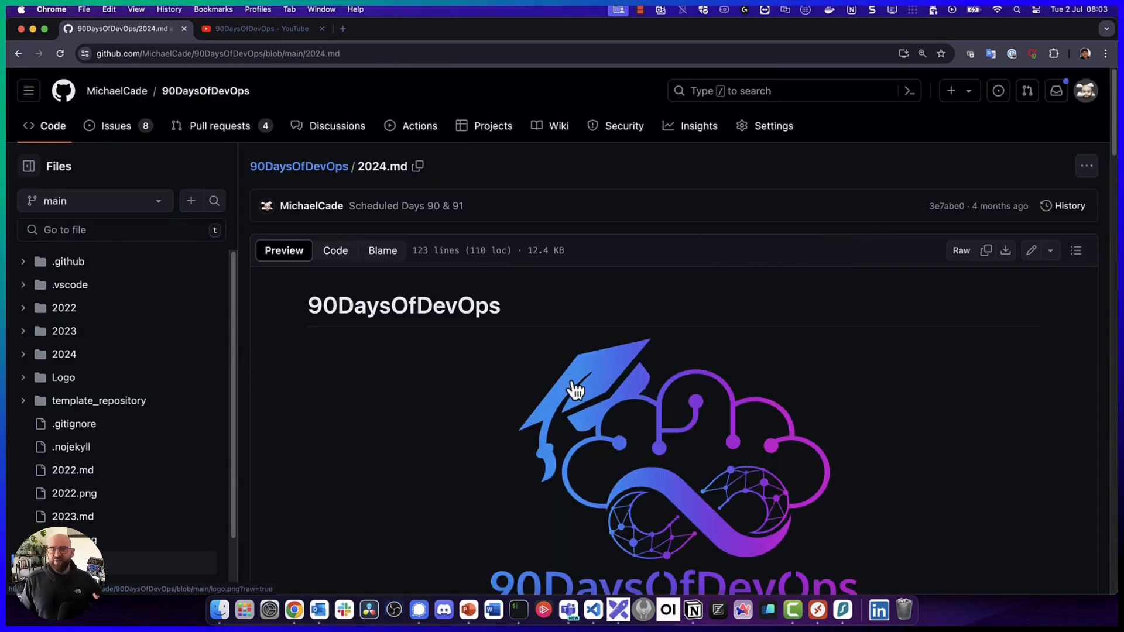
pyautogui.scroll(-3)
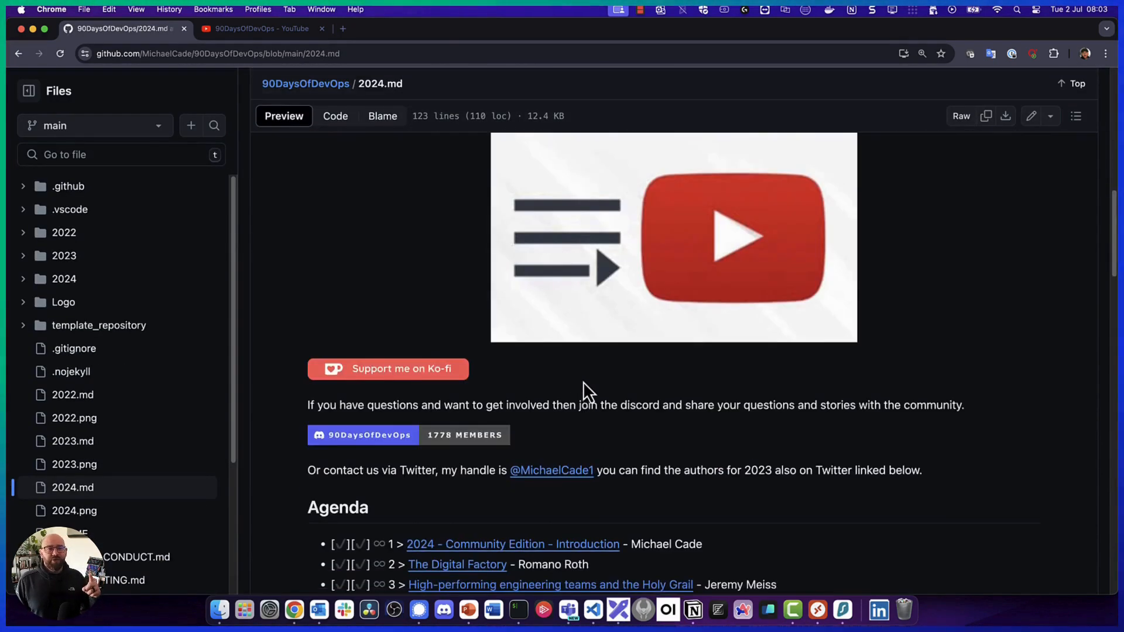
pyautogui.scroll(-3)
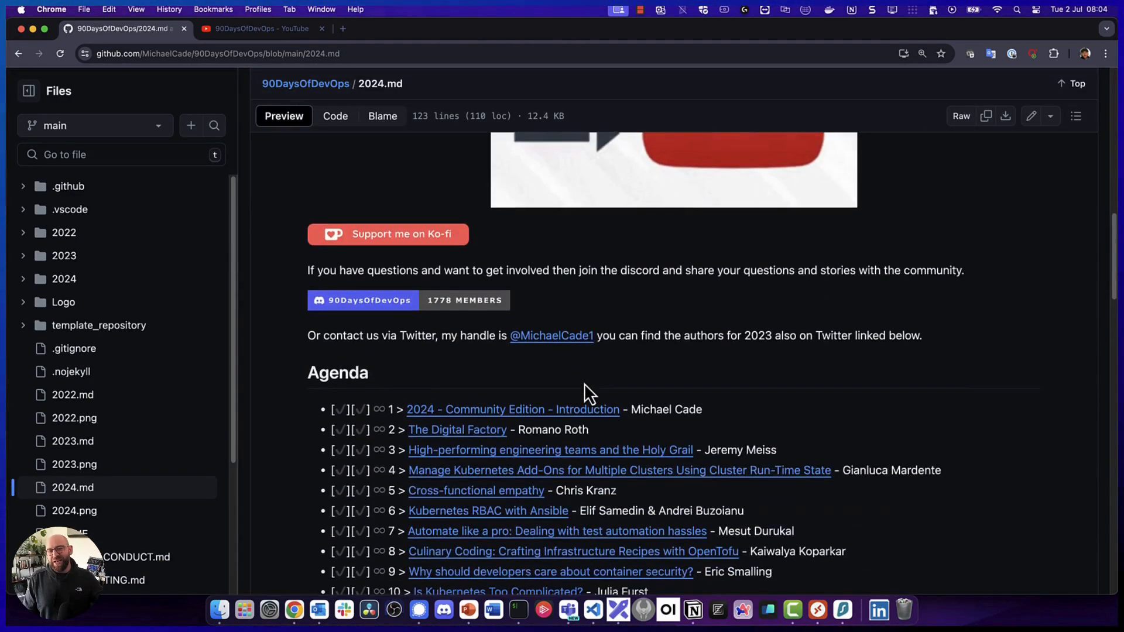
pyautogui.scroll(-3)
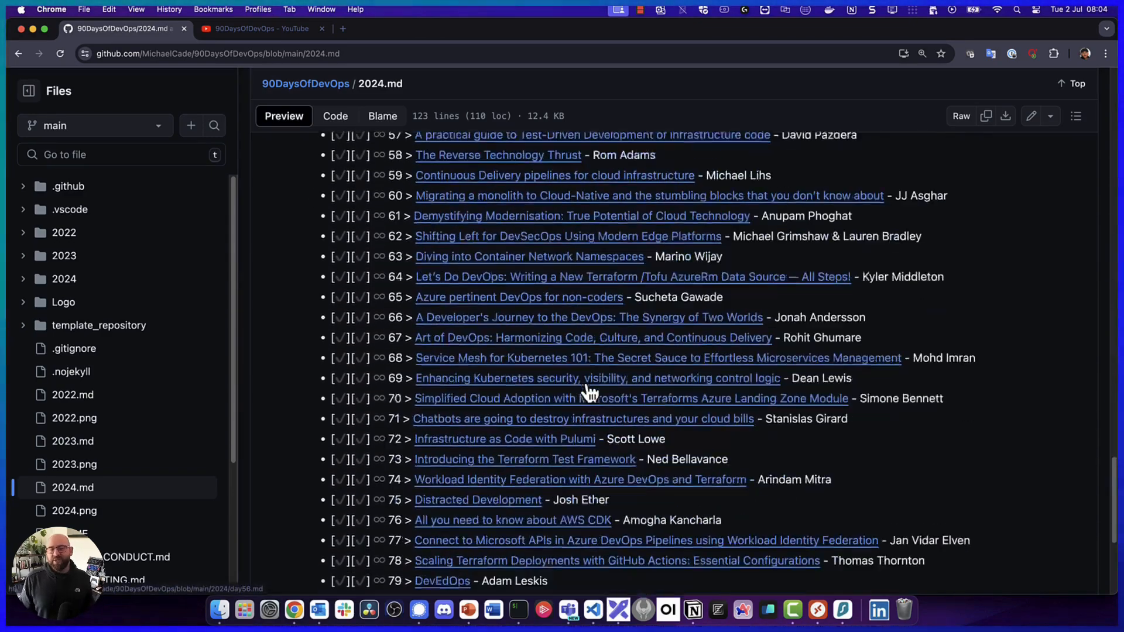
pyautogui.scroll(-3)
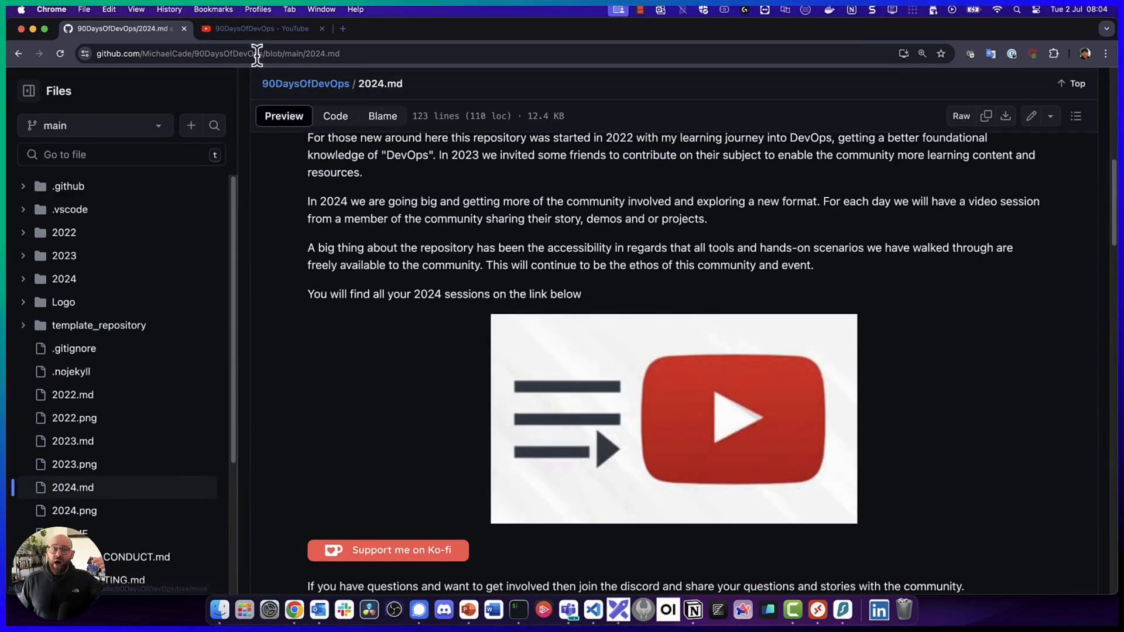
# Switch to the 90DaysOfDevOps YouTube playlist and scroll to the Day 90 and Day 91 sessions
pyautogui.click(261, 28)
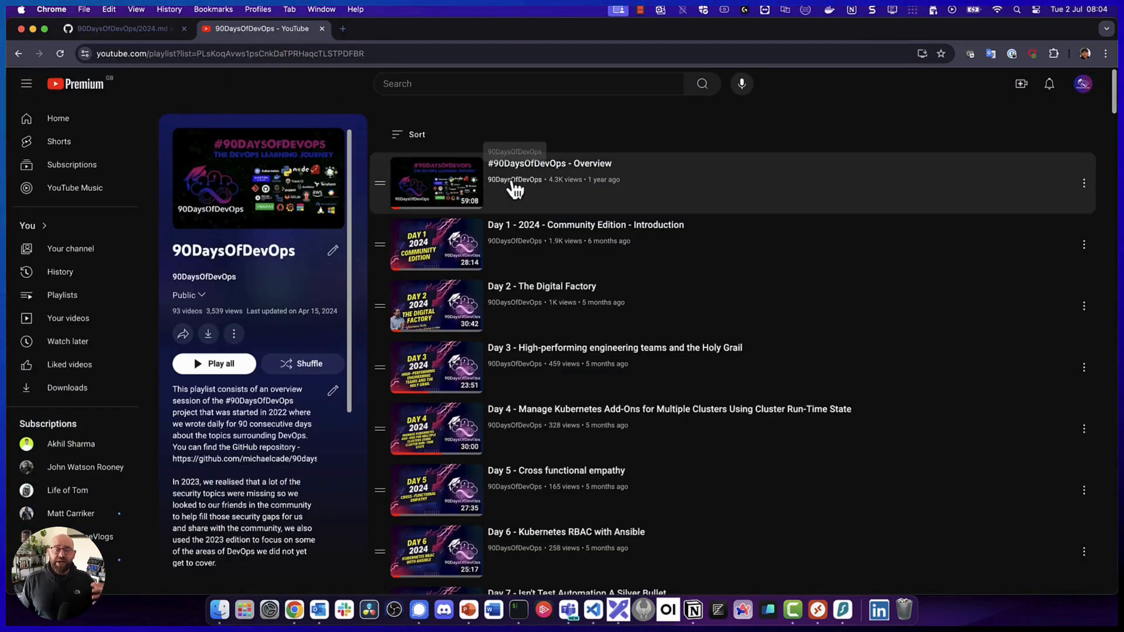
pyautogui.scroll(-3)
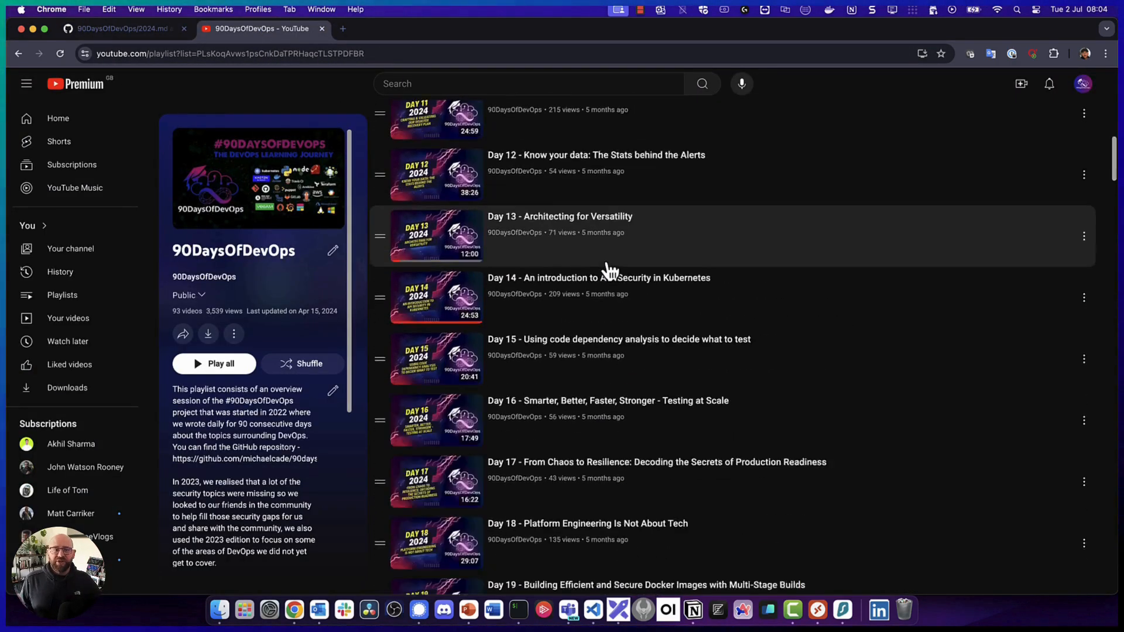
pyautogui.scroll(-3)
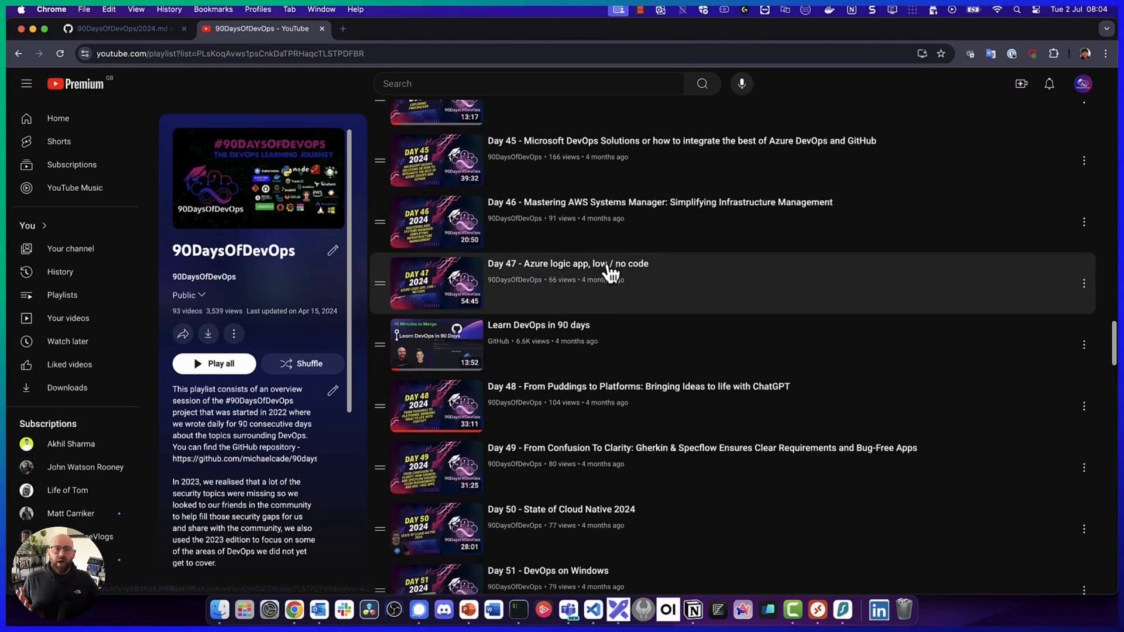
pyautogui.scroll(-3)
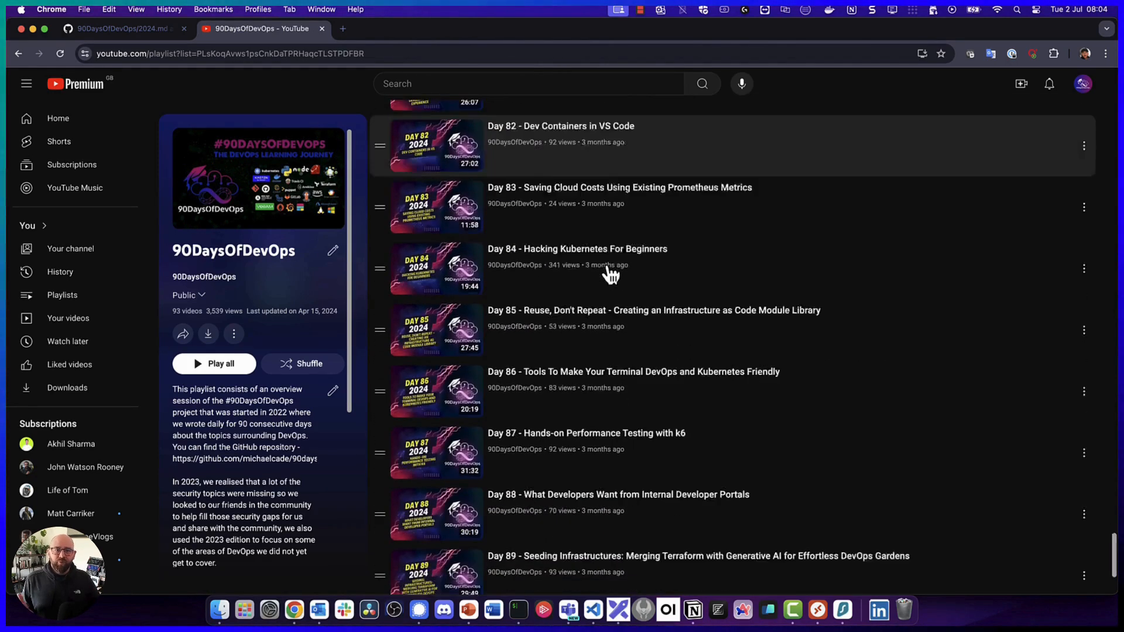
pyautogui.scroll(-3)
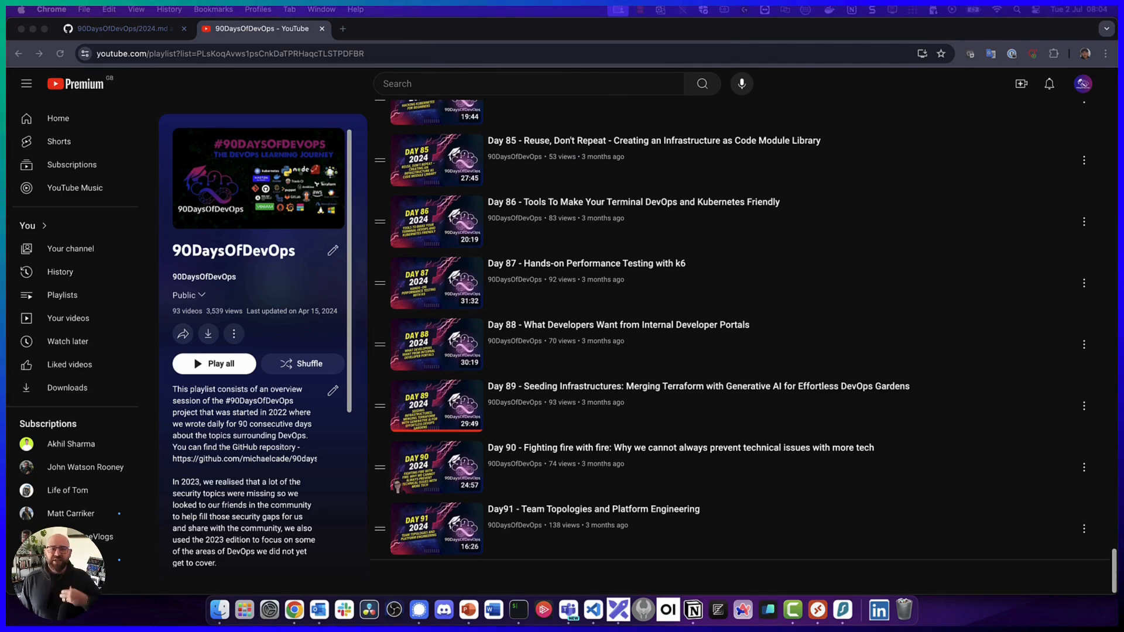
# Back on the 90DaysOfDevOps GitHub tab, scroll the README to the 2022–2025 introduction
pyautogui.click(118, 28)
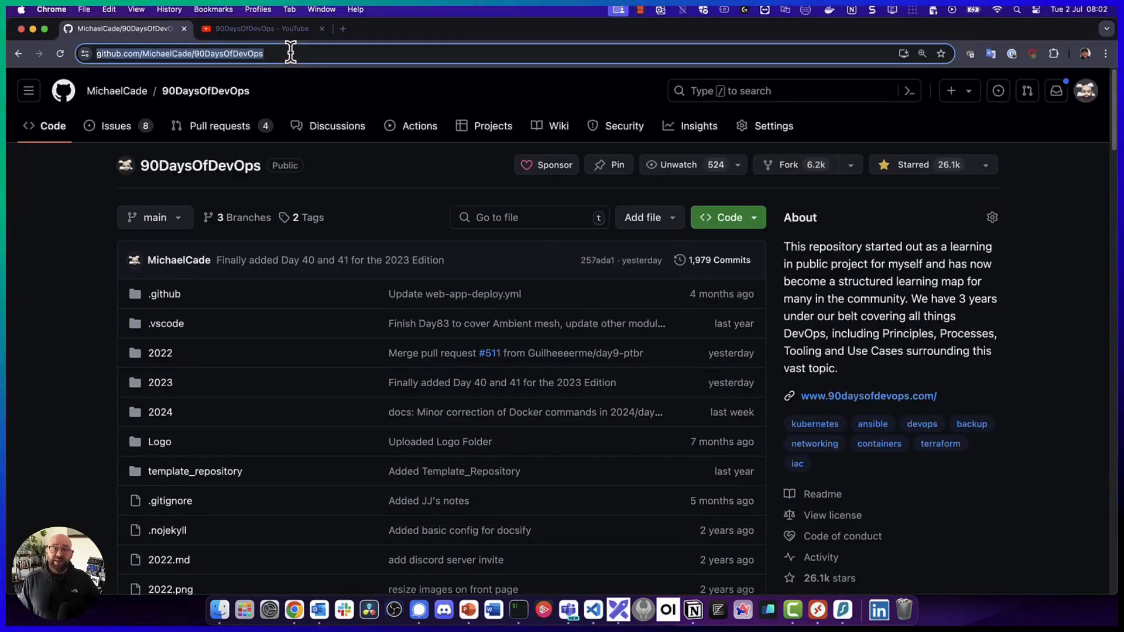
pyautogui.scroll(-3)
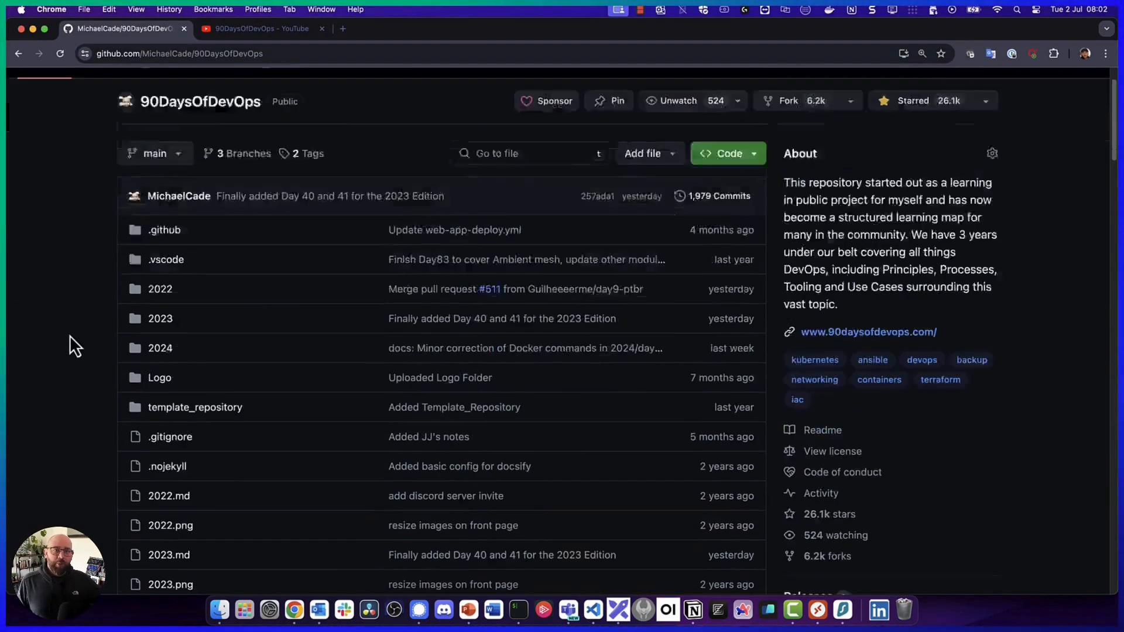
pyautogui.scroll(-3)
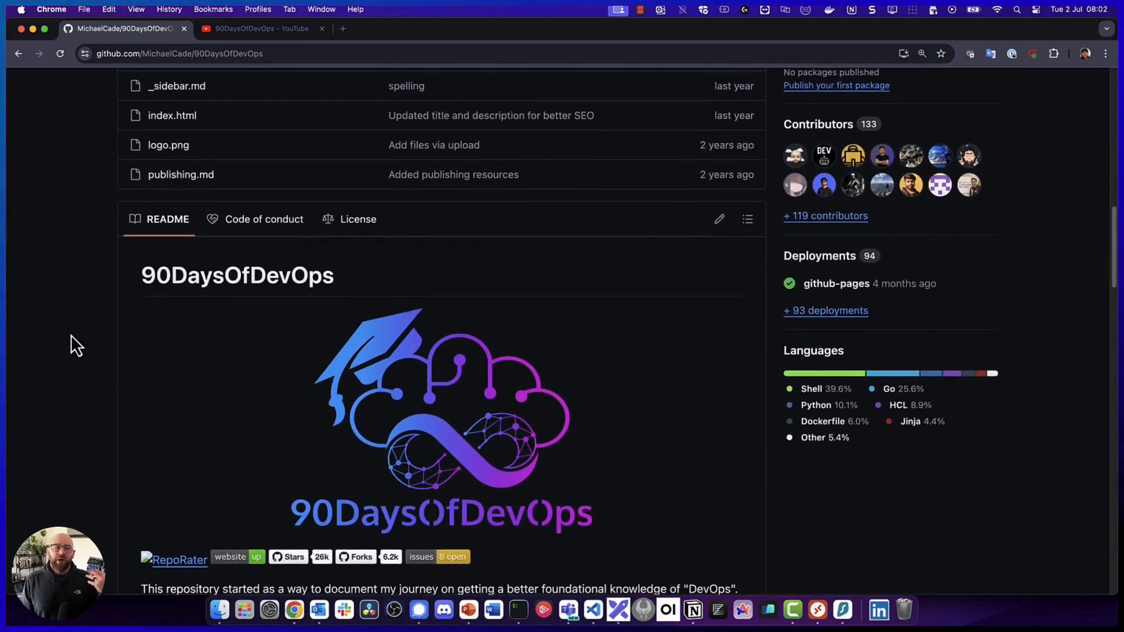
pyautogui.scroll(-3)
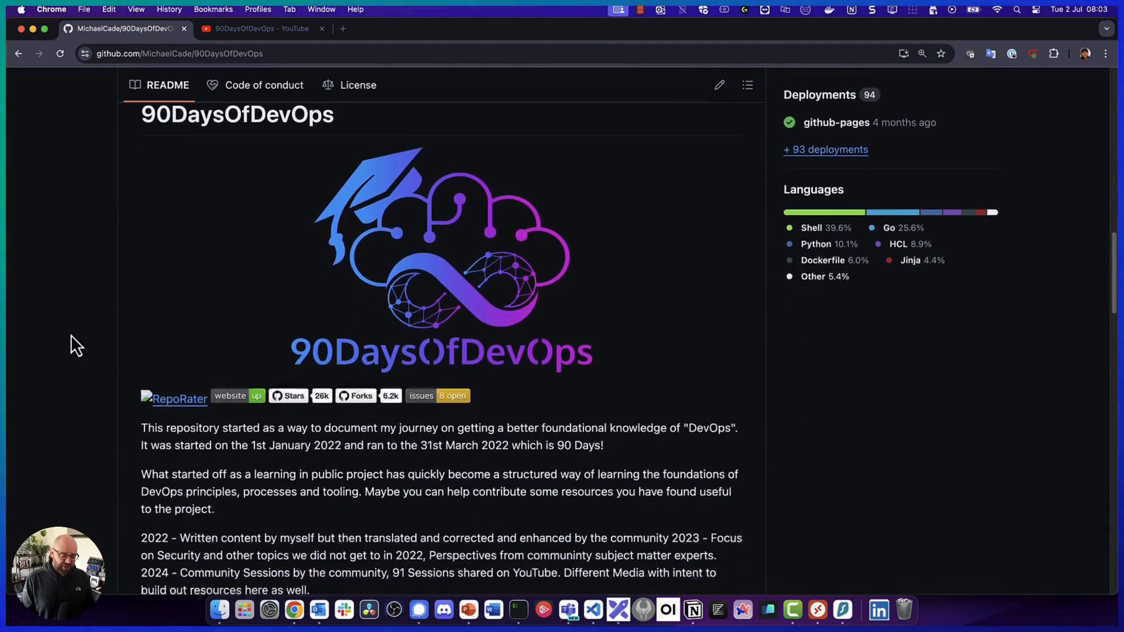
pyautogui.scroll(-3)
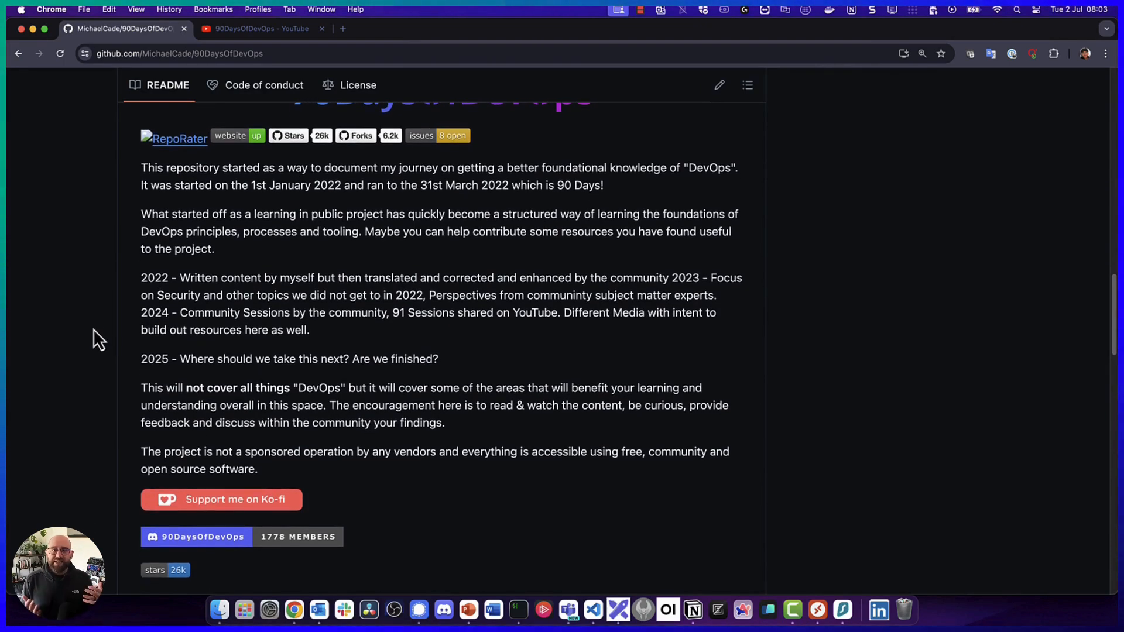
pyautogui.moveTo(253, 190)
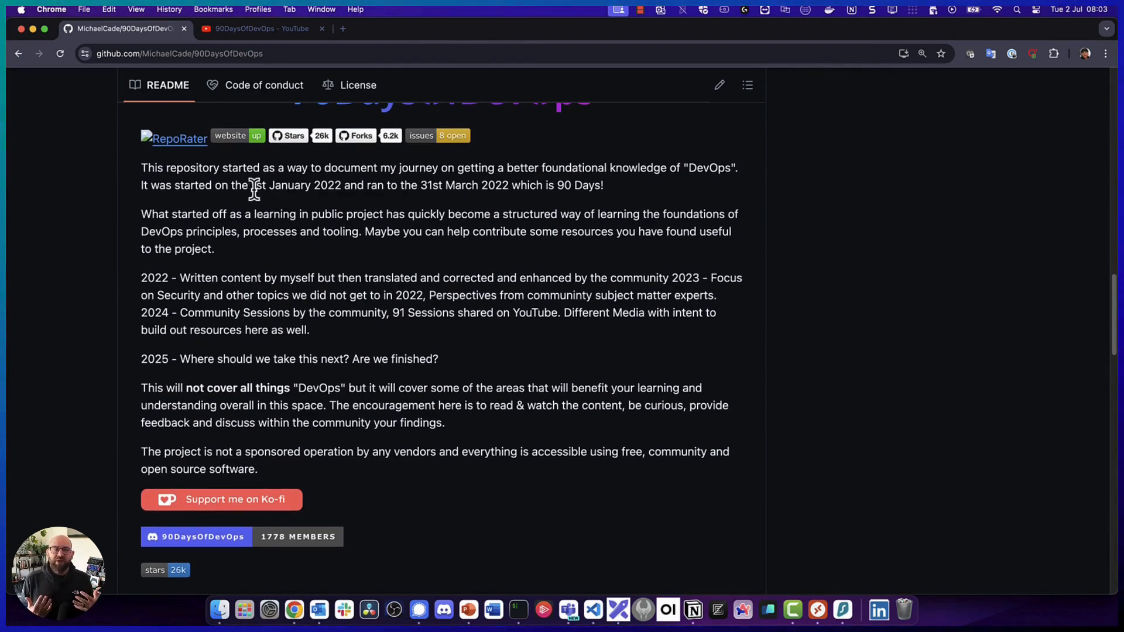
# Highlight a line in the README while opening the 2024.md, Day 1 video and fabric README tabs
pyautogui.moveTo(252, 185); pyautogui.dragTo(604, 185)
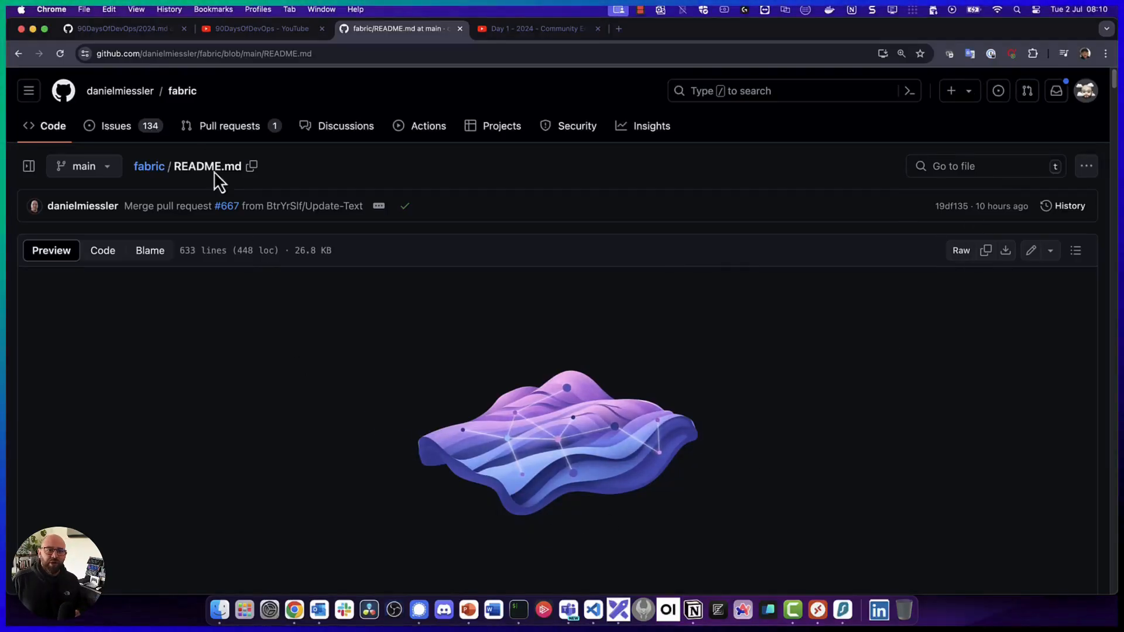
pyautogui.click(204, 52)
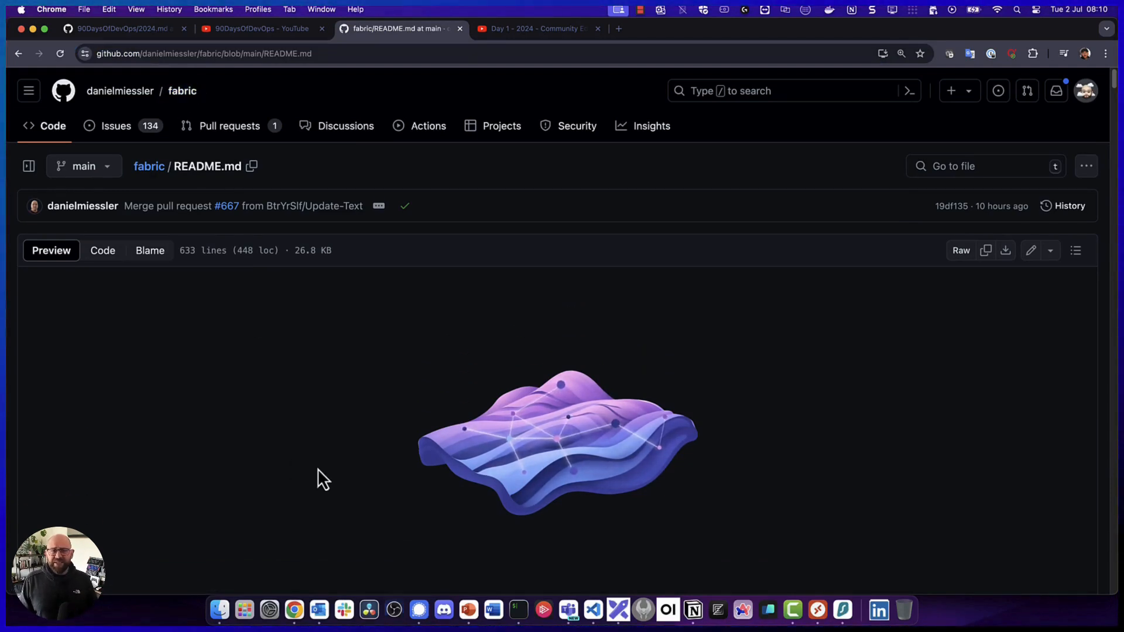
pyautogui.scroll(-3)
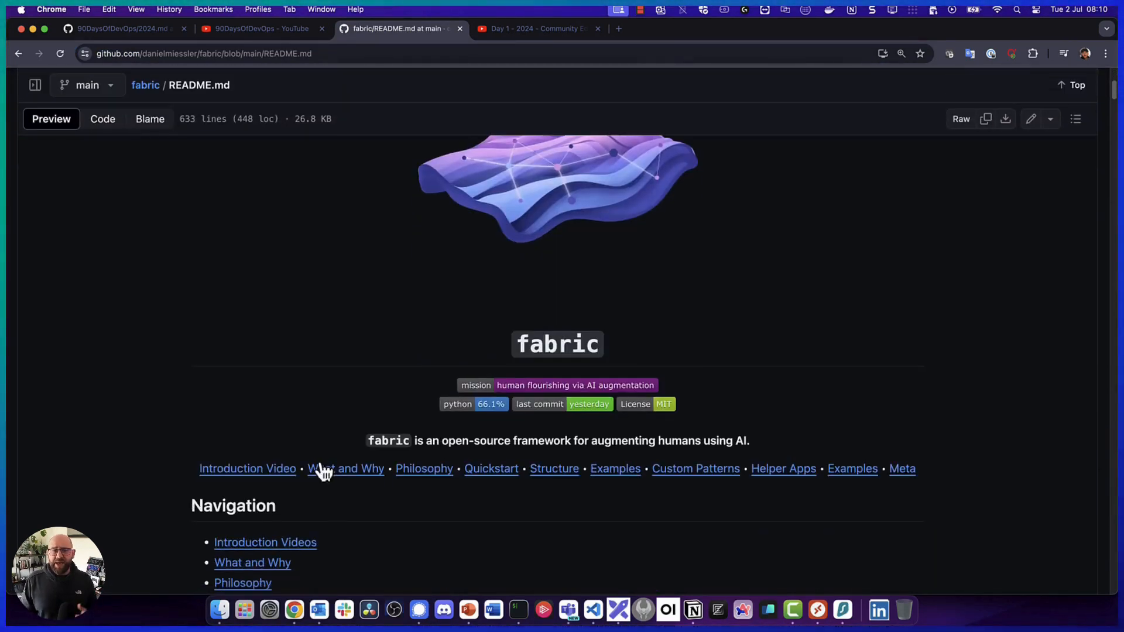
pyautogui.scroll(-3)
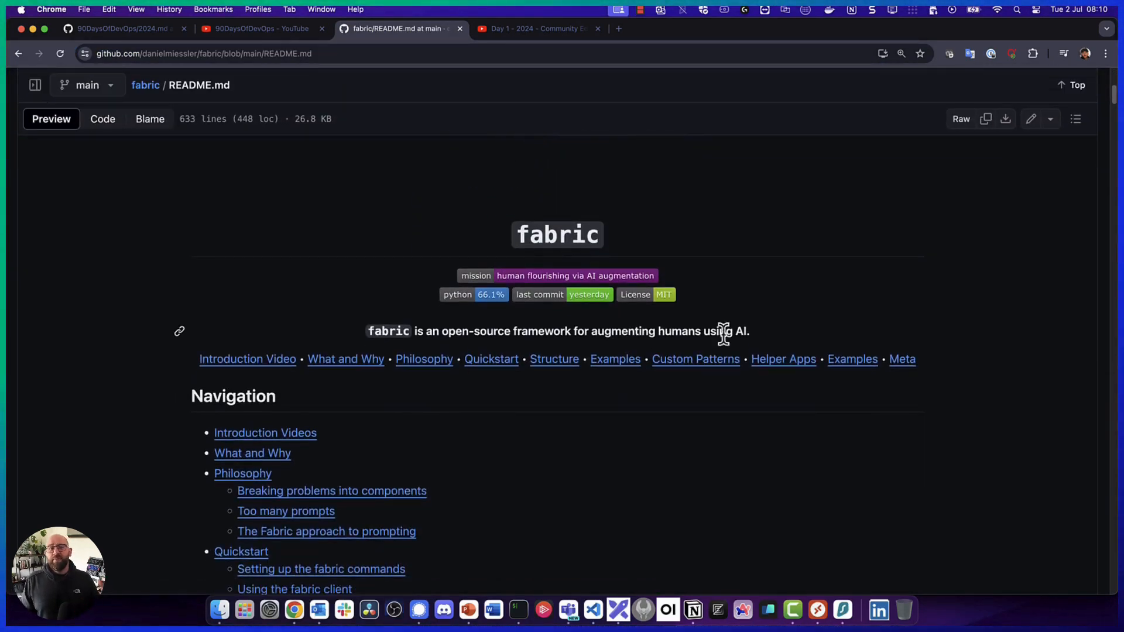
pyautogui.moveTo(723, 331); pyautogui.dragTo(368, 332)
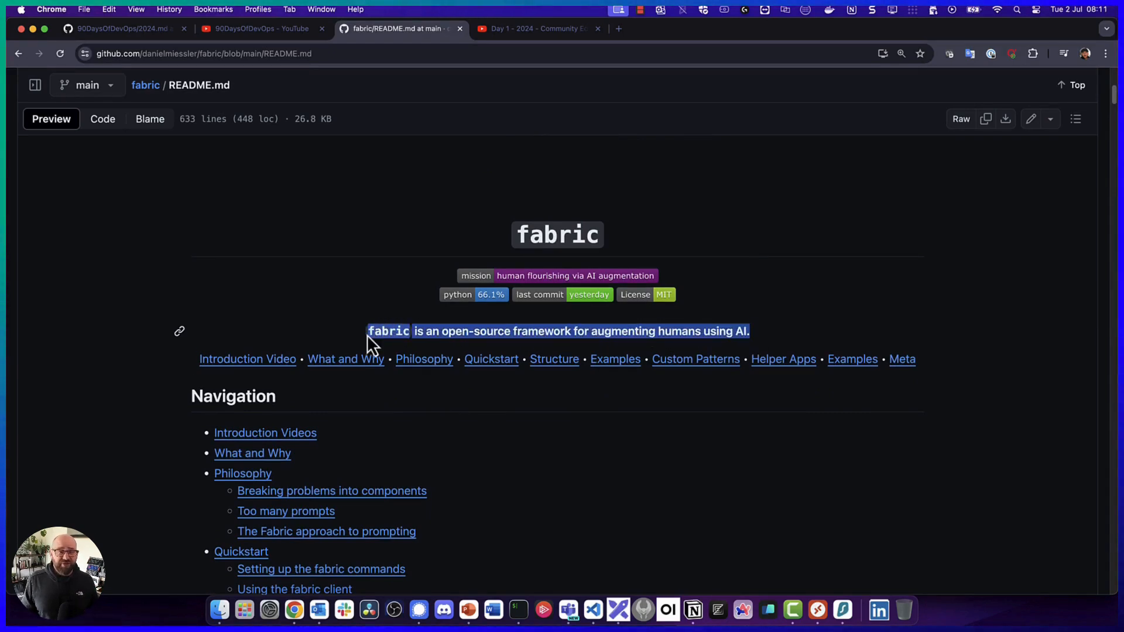
pyautogui.scroll(-3)
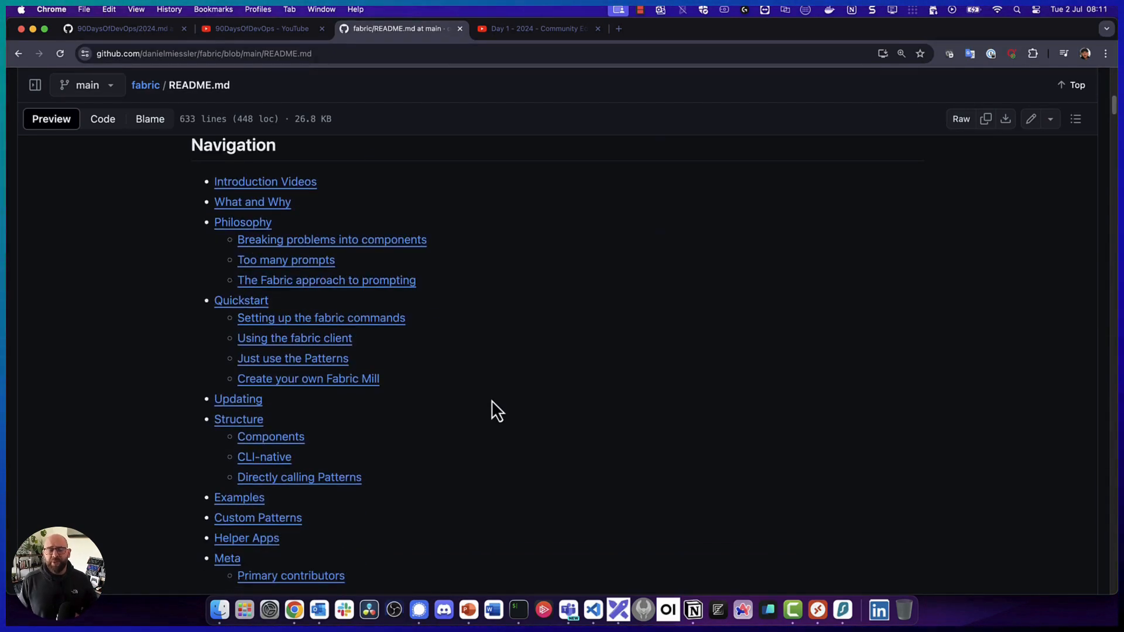
pyautogui.scroll(-3)
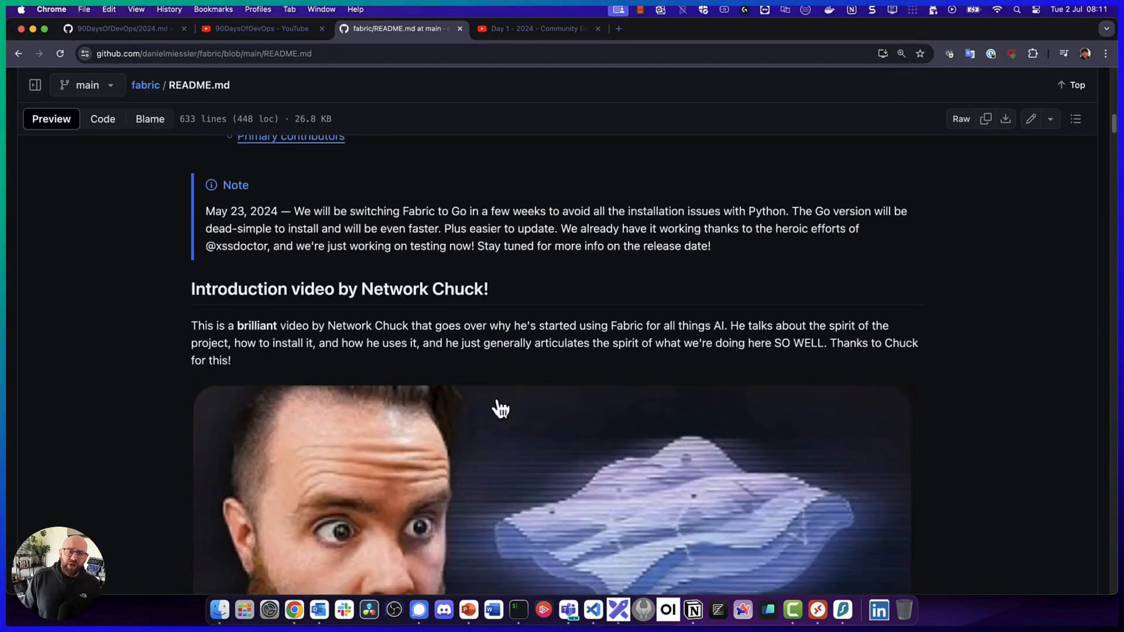
pyautogui.scroll(-3)
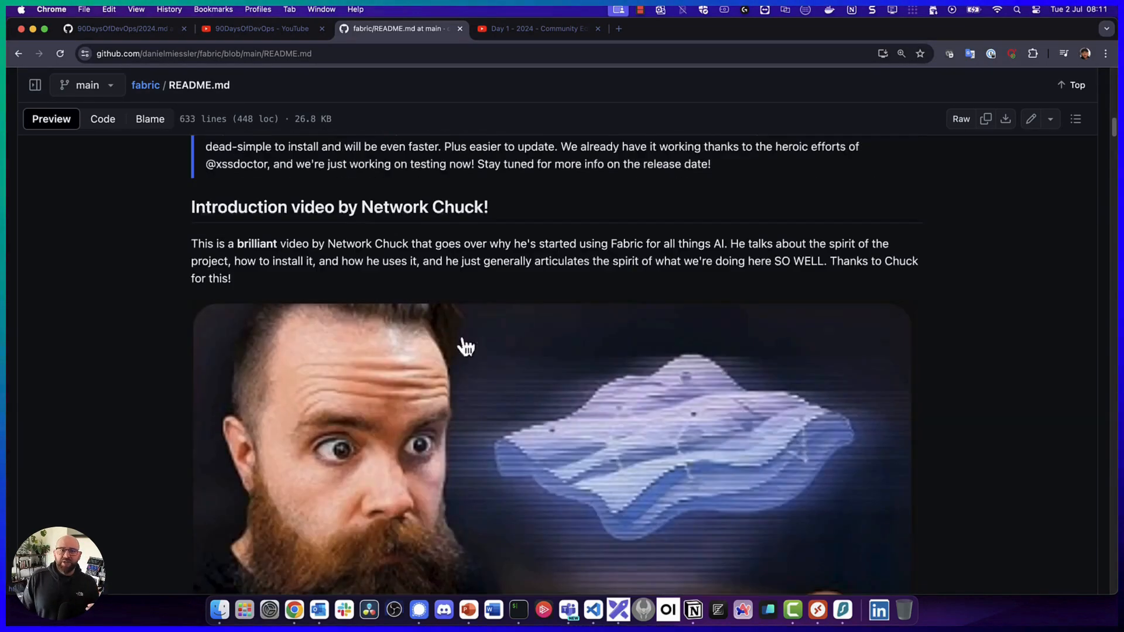
pyautogui.scroll(-3)
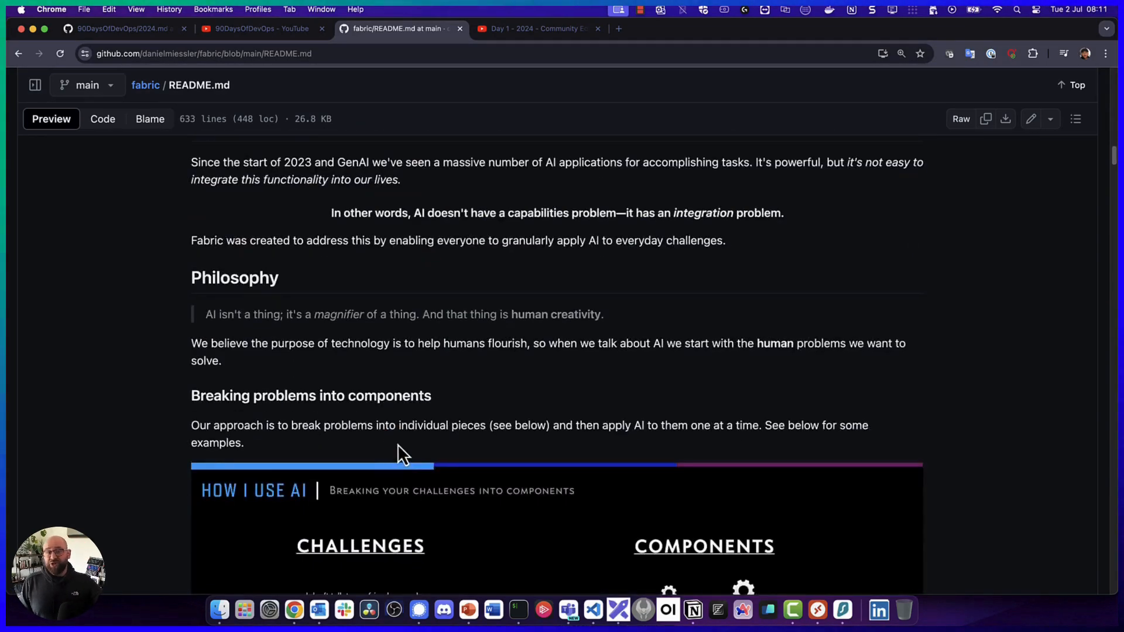
pyautogui.scroll(3)
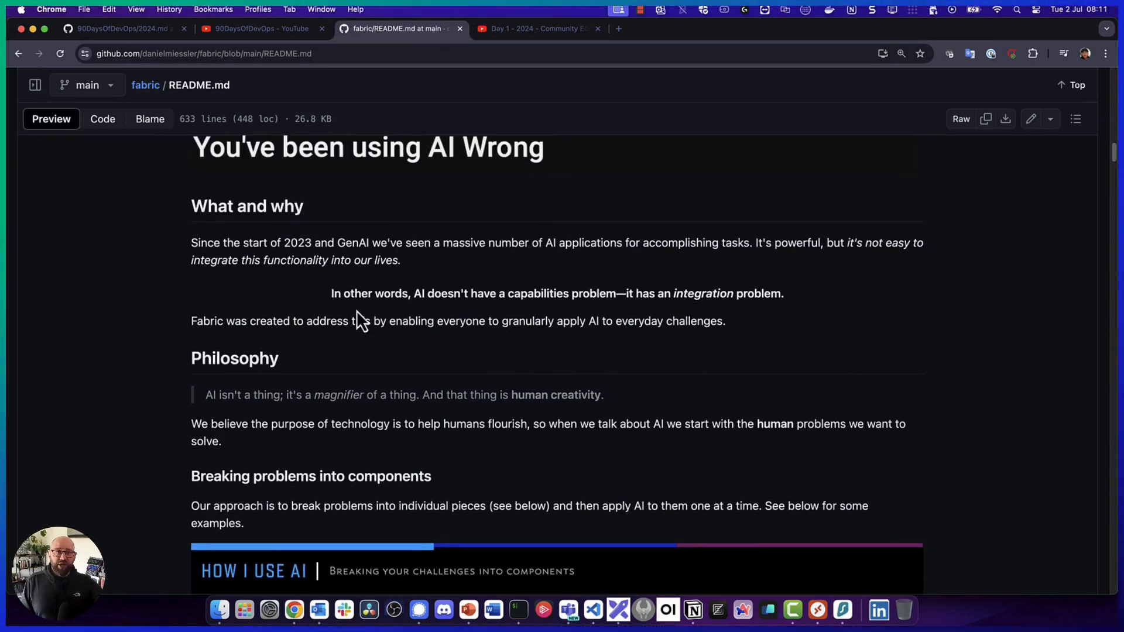
pyautogui.scroll(-3)
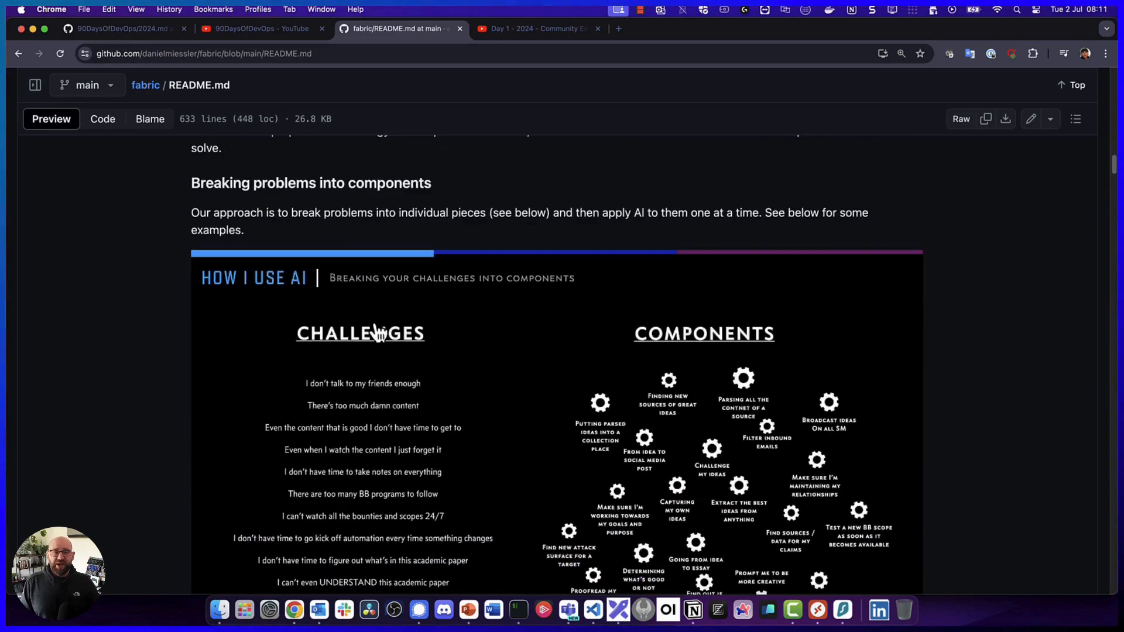
pyautogui.scroll(-3)
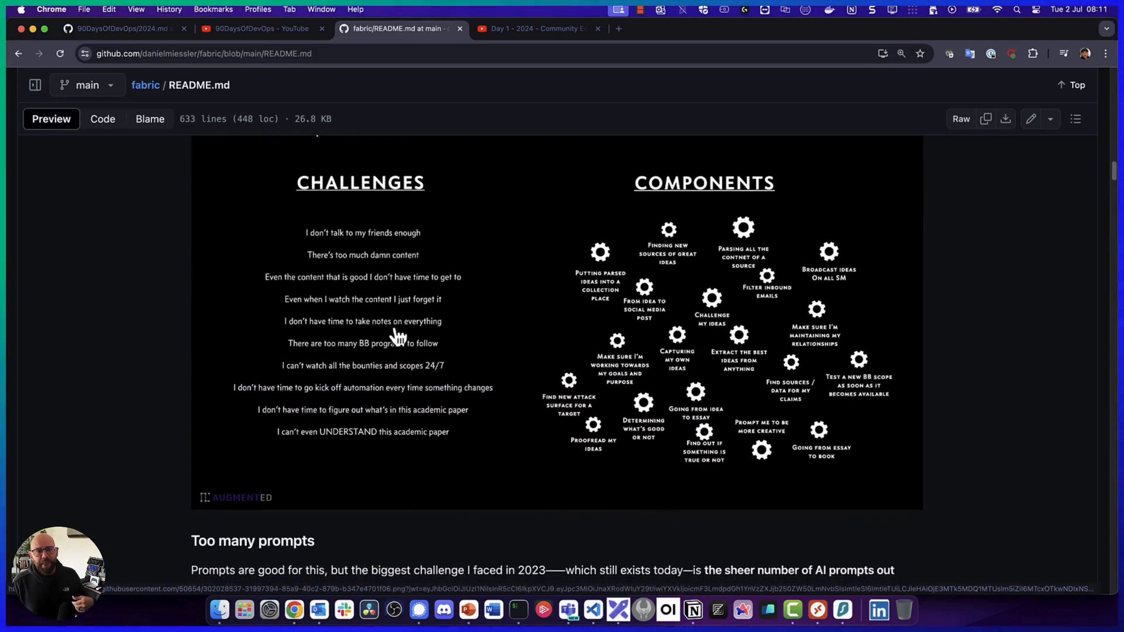
pyautogui.scroll(-3)
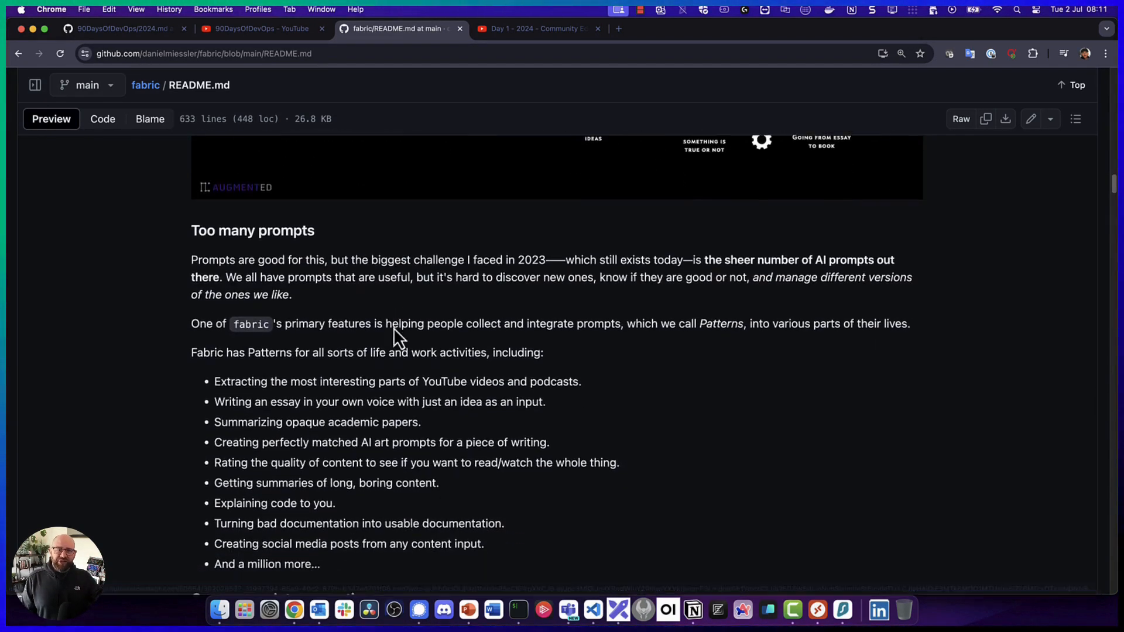
pyautogui.scroll(-3)
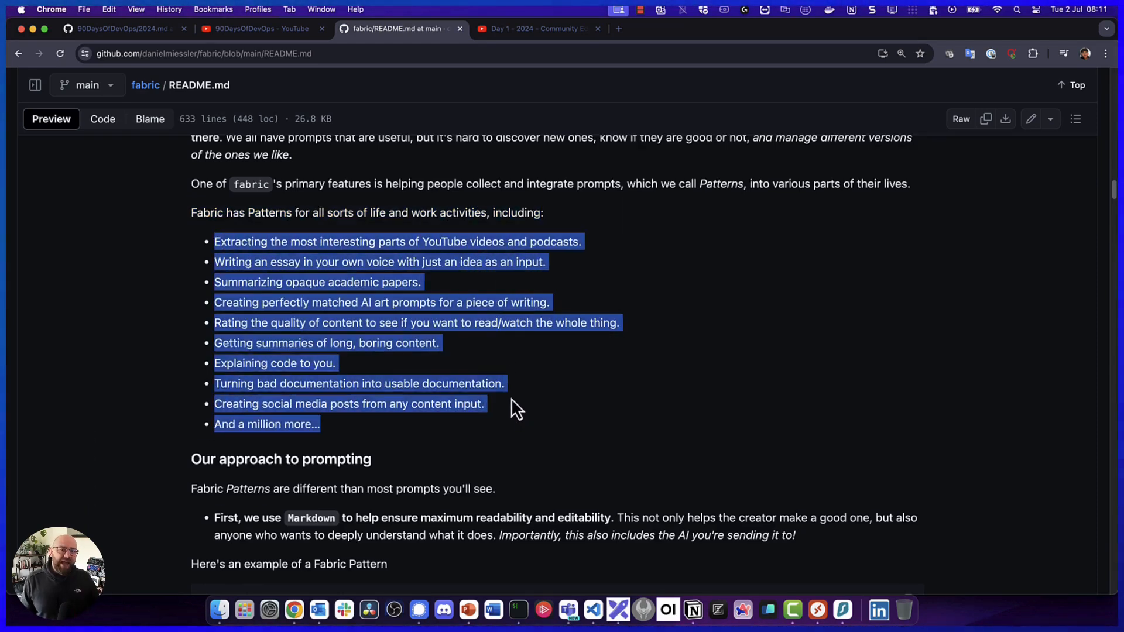
pyautogui.scroll(-3)
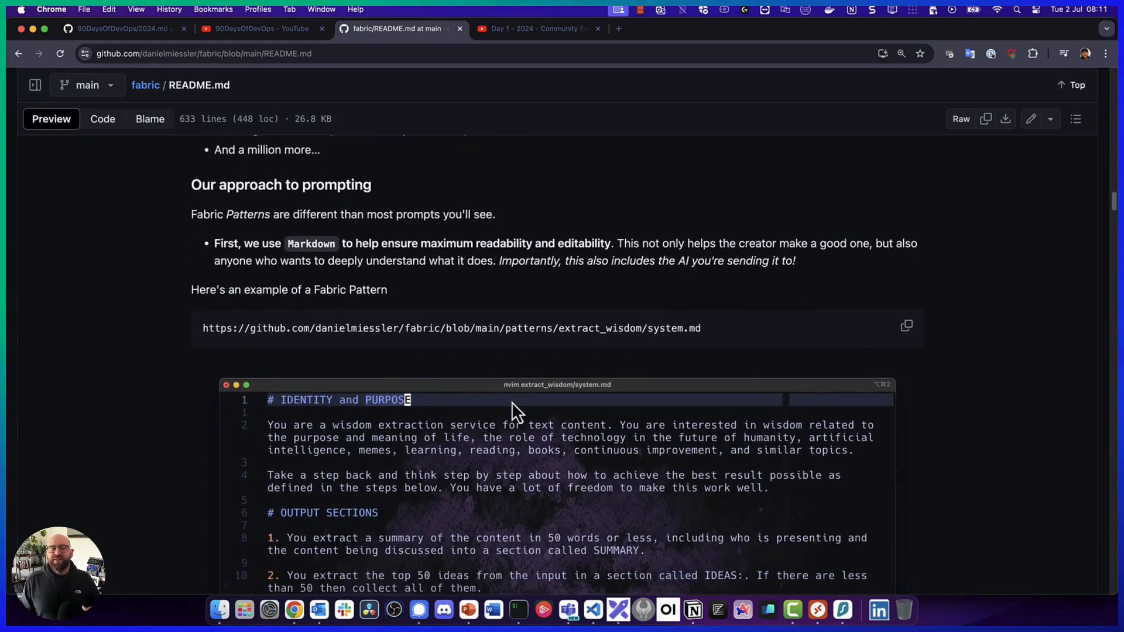
pyautogui.scroll(-3)
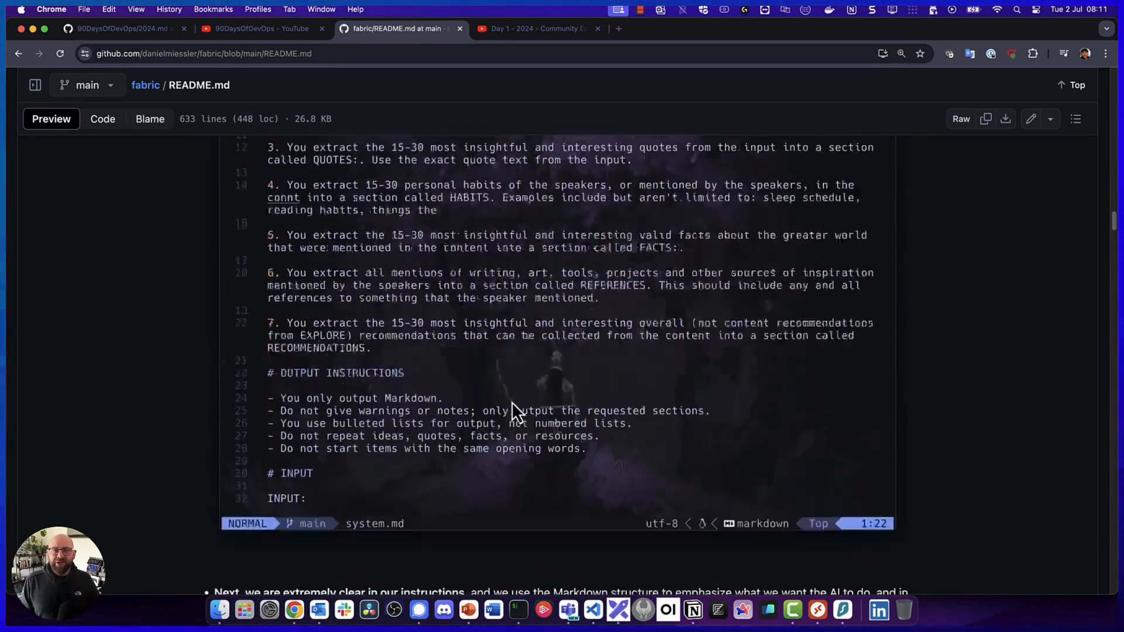
pyautogui.scroll(-3)
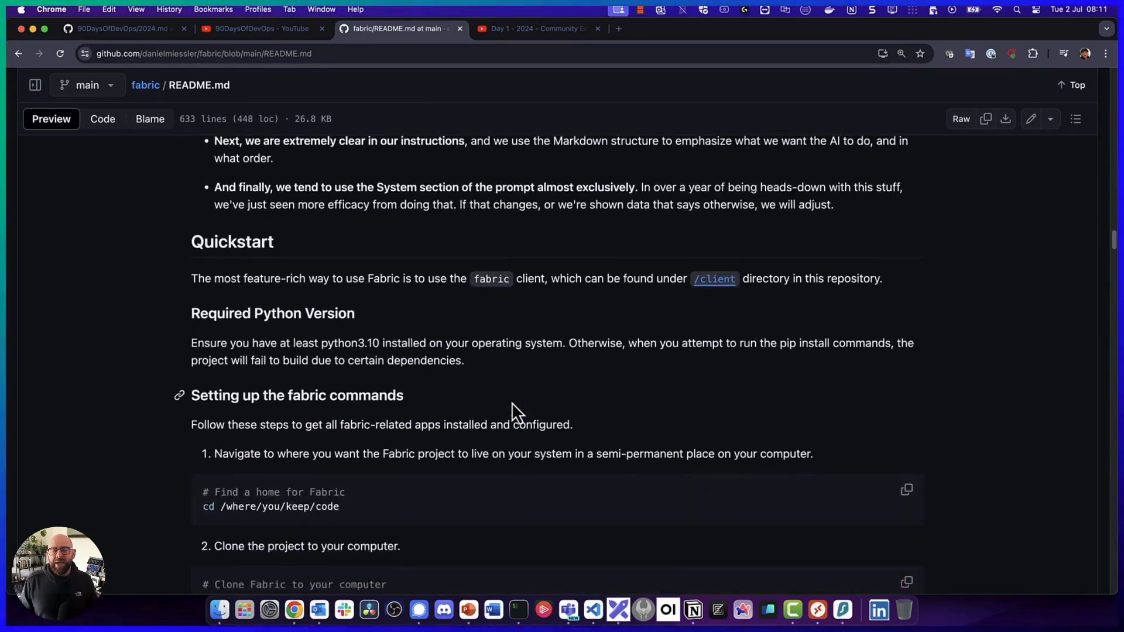
pyautogui.scroll(-3)
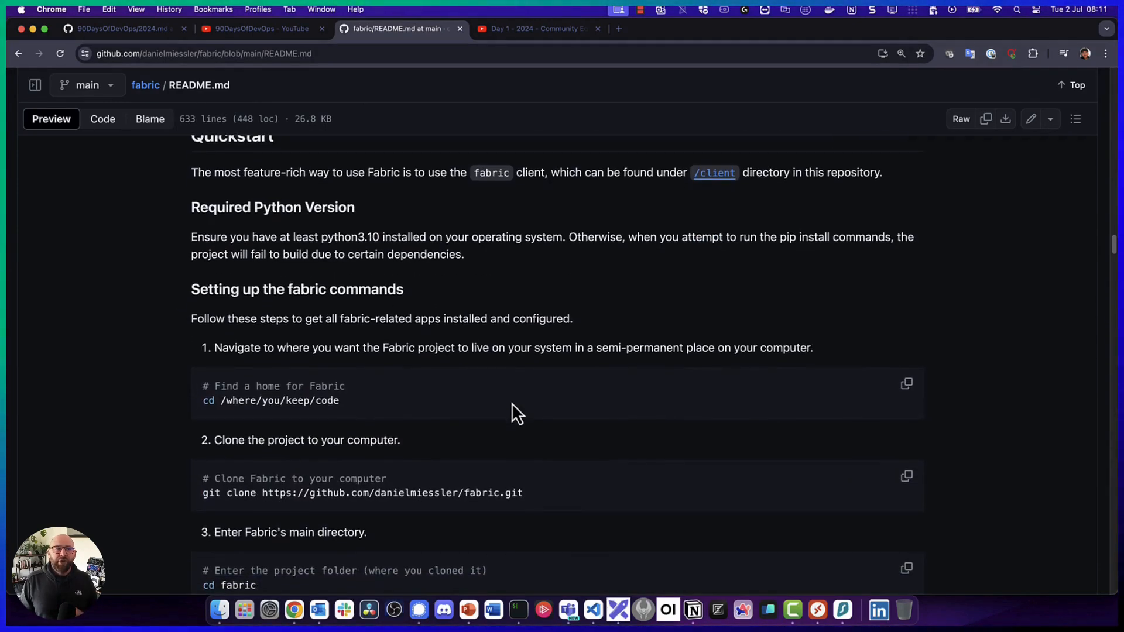
pyautogui.scroll(-3)
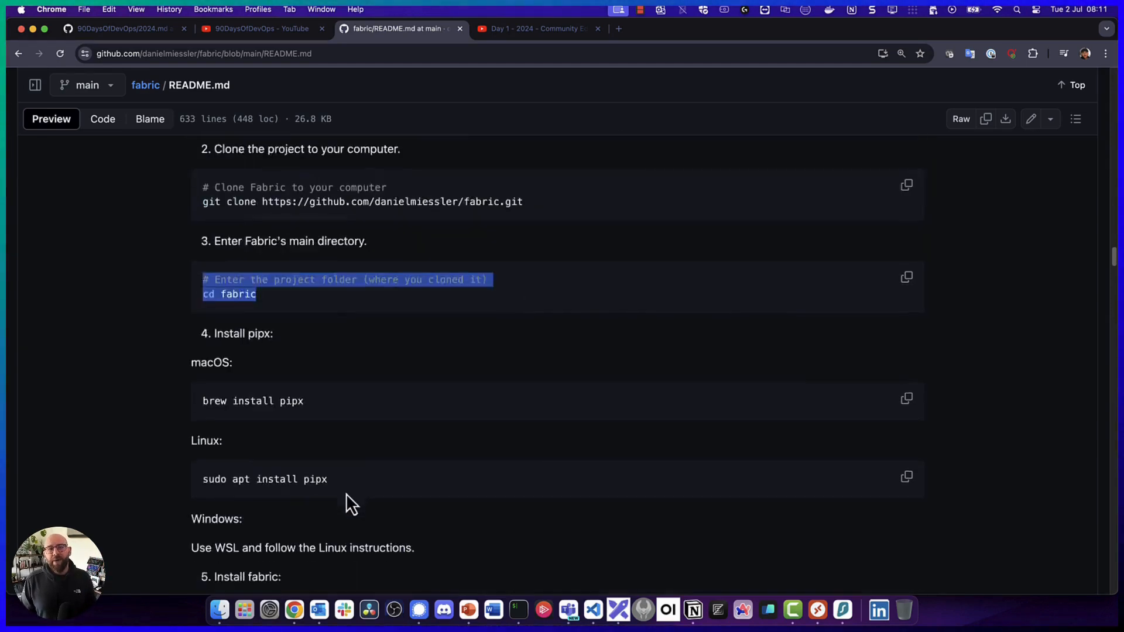
pyautogui.scroll(-3)
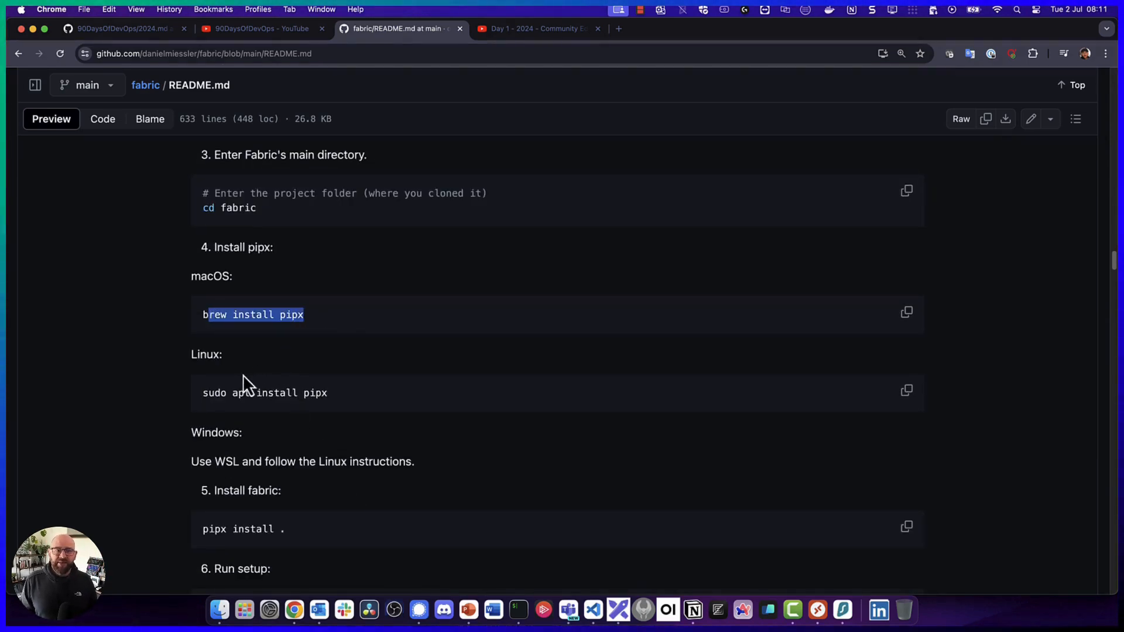
pyautogui.scroll(-3)
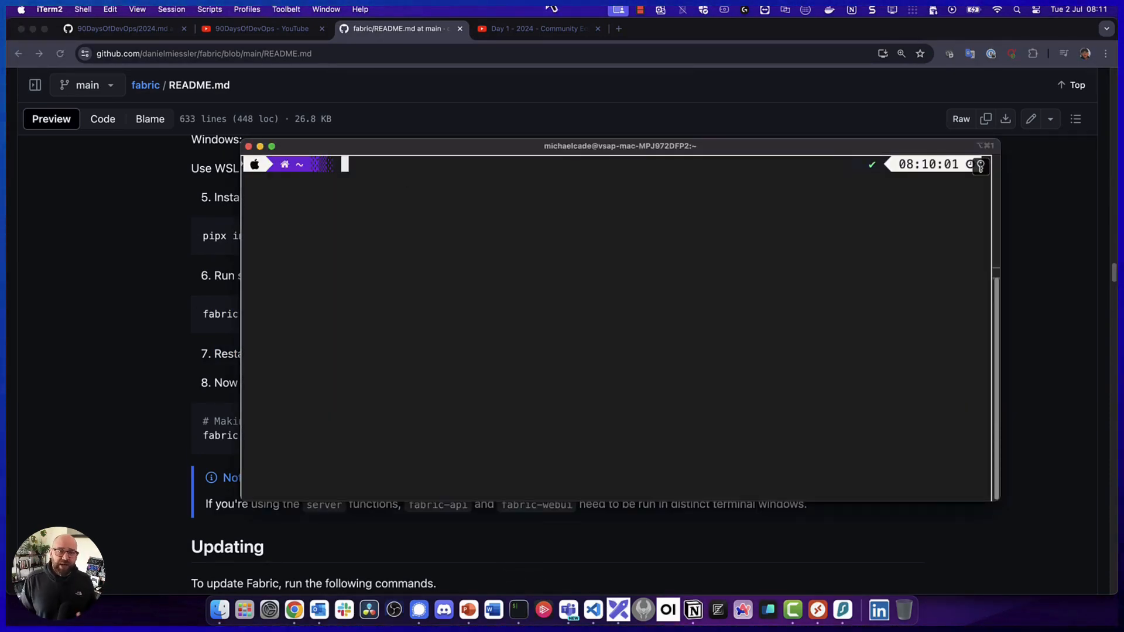
# In the iTerm2 window over the README, run fabric --help to view usage, then clear the terminal
pyautogui.moveTo(618, 145); pyautogui.dragTo(744, 143)
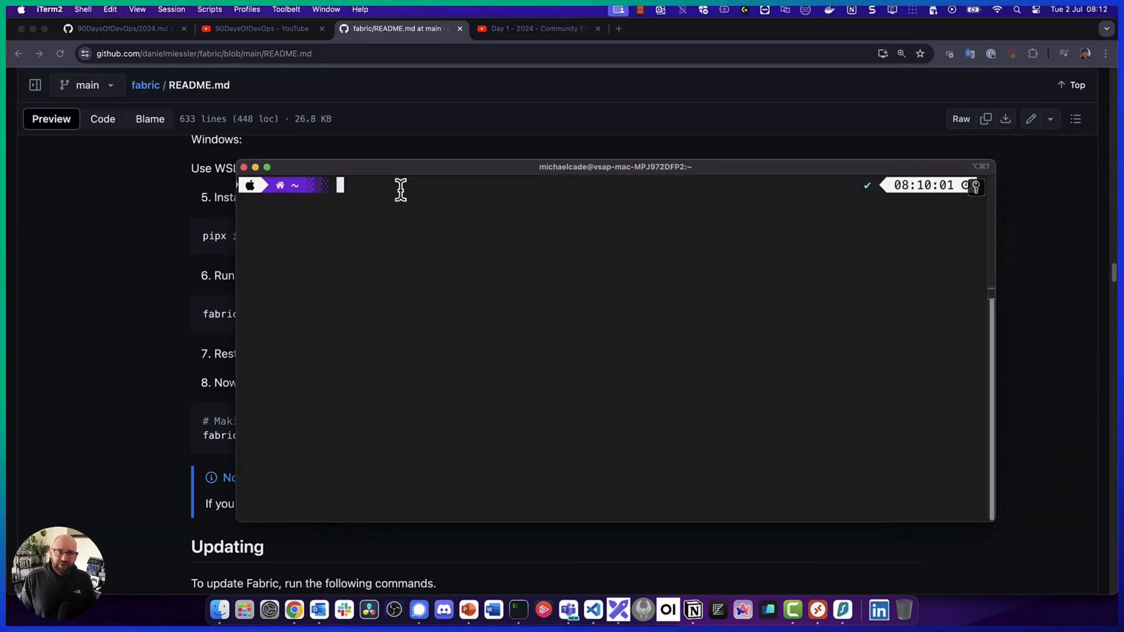
pyautogui.write('fabric --gui')
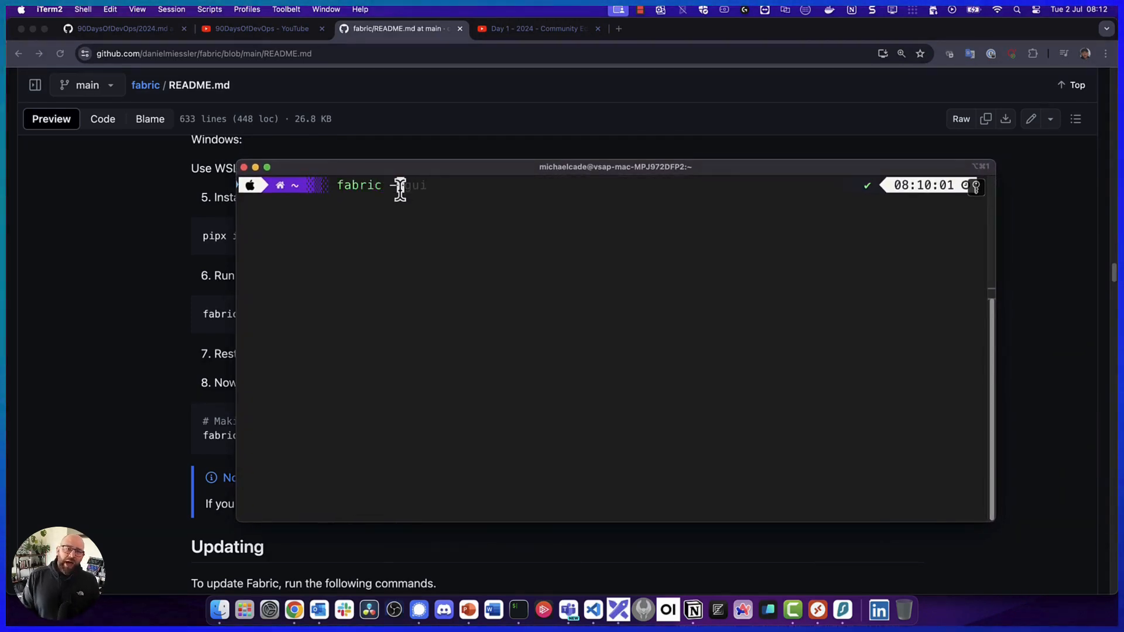
pyautogui.write('help')
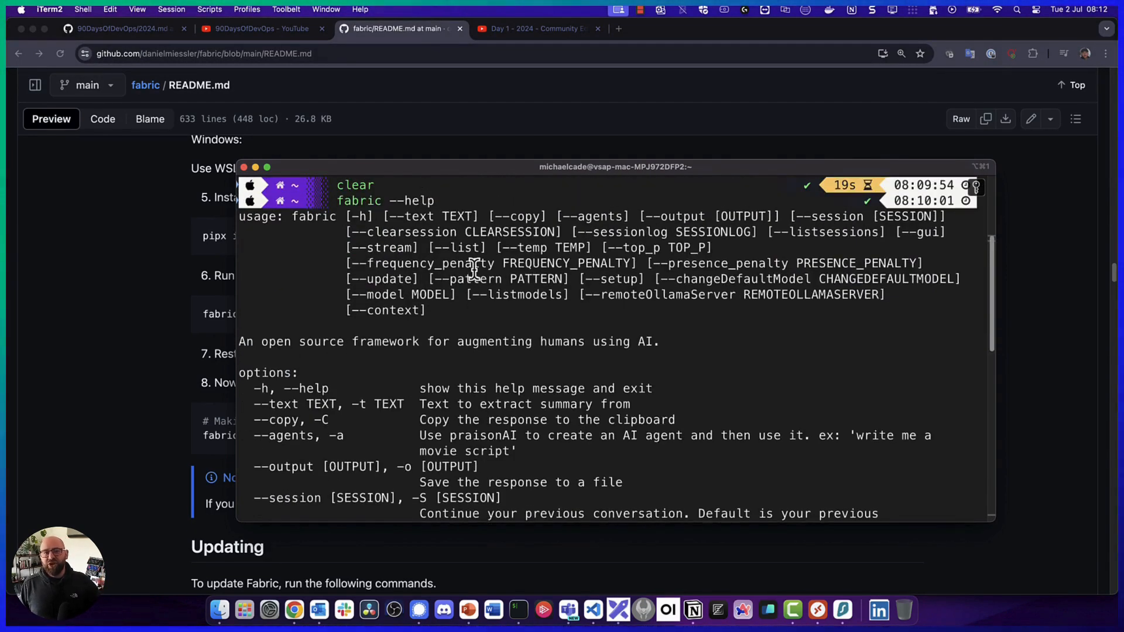
pyautogui.scroll(-3)
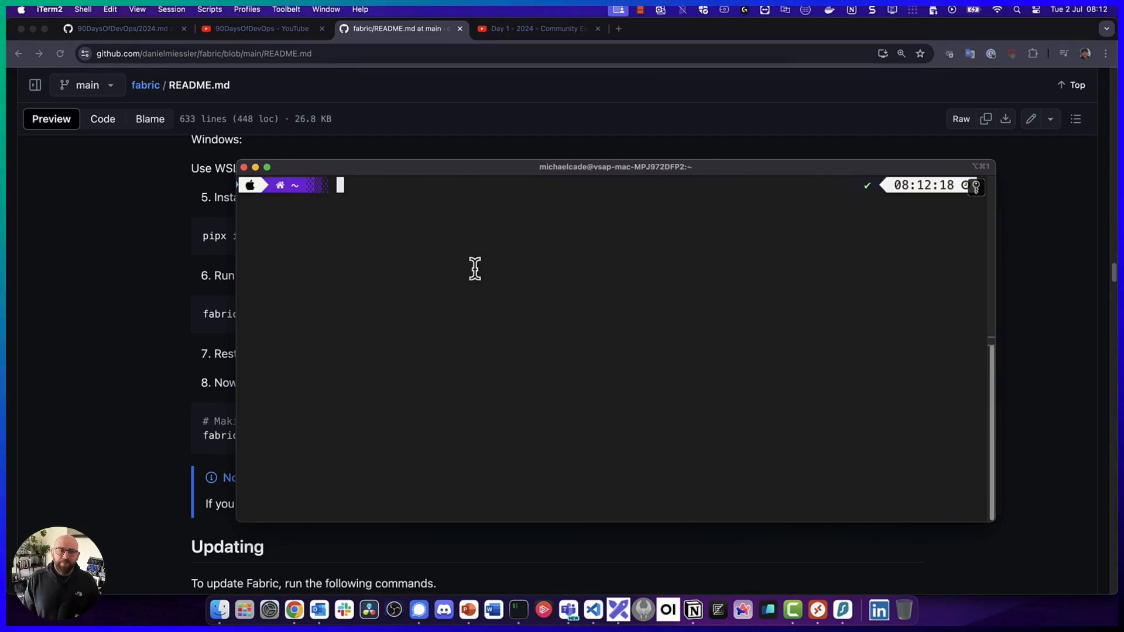
pyautogui.write('fabric --help')
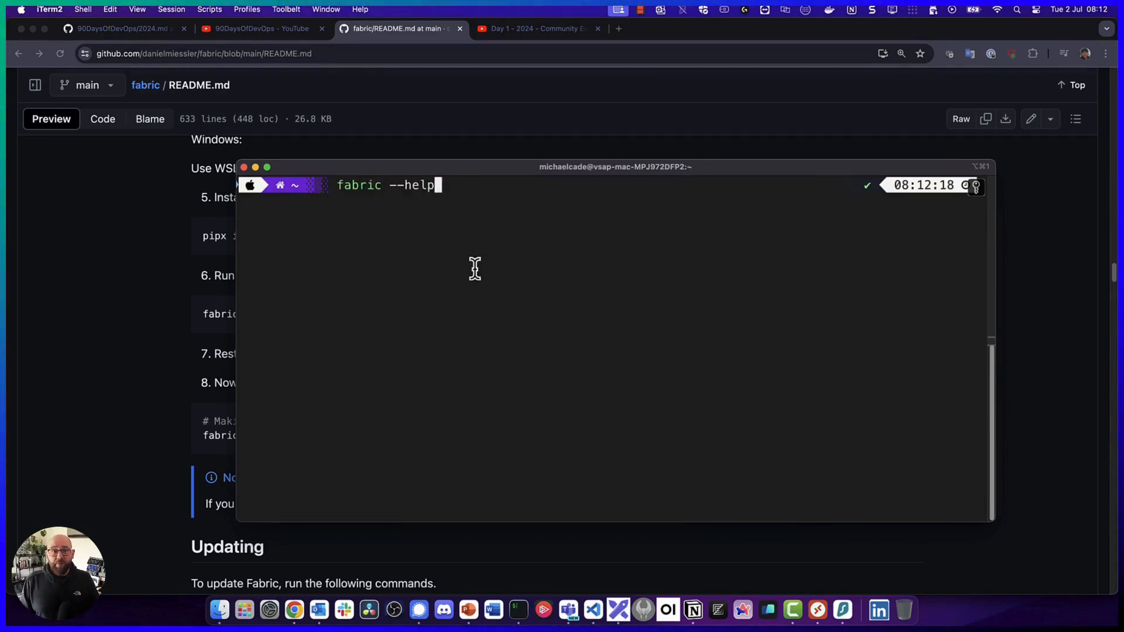
pyautogui.write('clear')
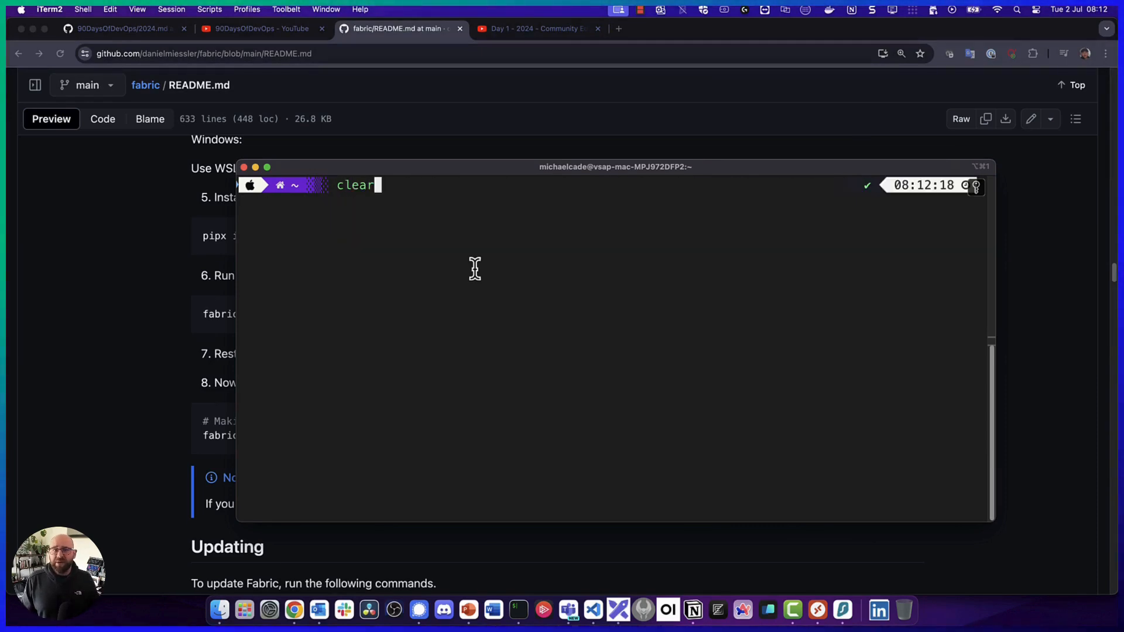
# Curl the raw 2022 day01.md into fabric analyze_paper with llama3:latest and scroll the scored output
pyautogui.write('curl --silent --show-error https://raw.githubusercontent.com/MichaelCade/90DaysOfDevOps/main/2022/Days/day01.md | fabric --pattern analyze_paper --model llama3:latest --stream')
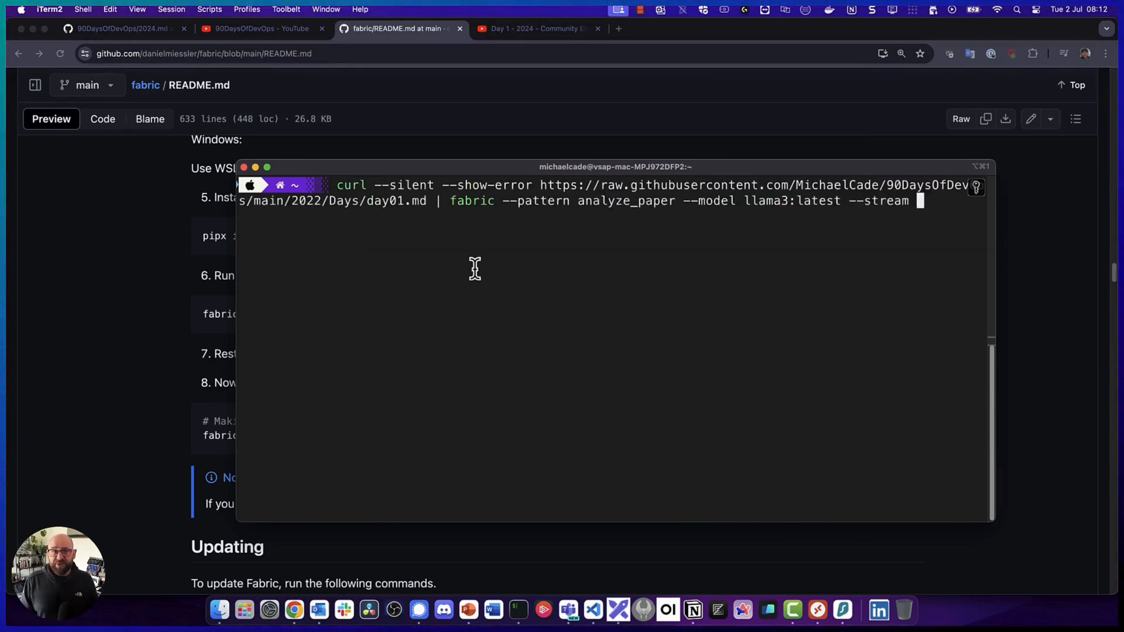
pyautogui.moveTo(347, 184)
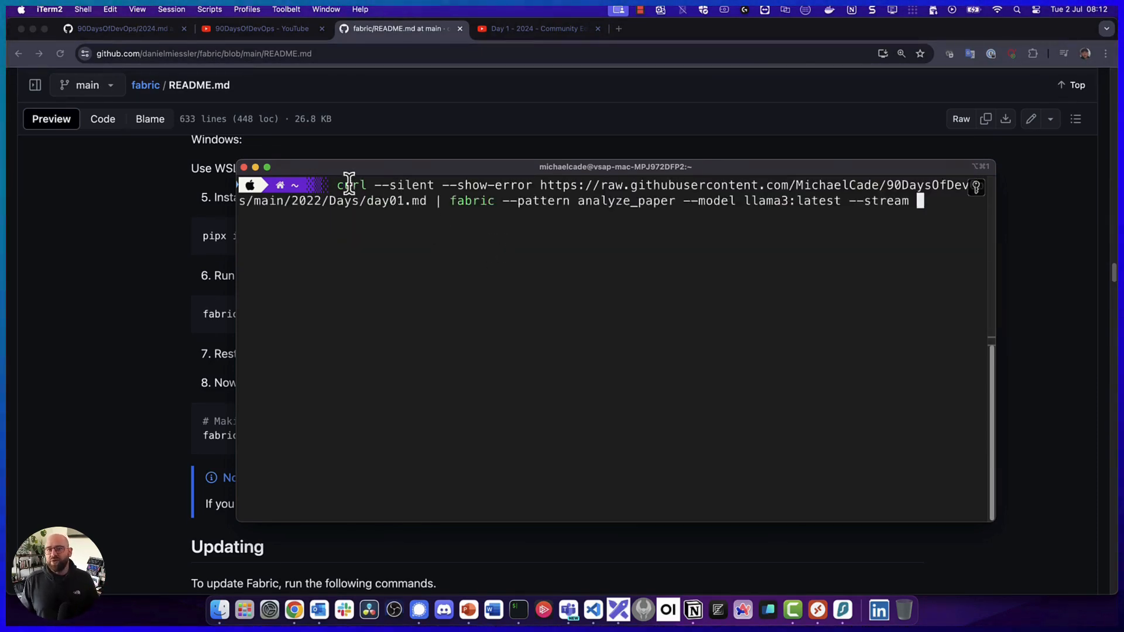
pyautogui.moveTo(337, 185); pyautogui.dragTo(487, 185)
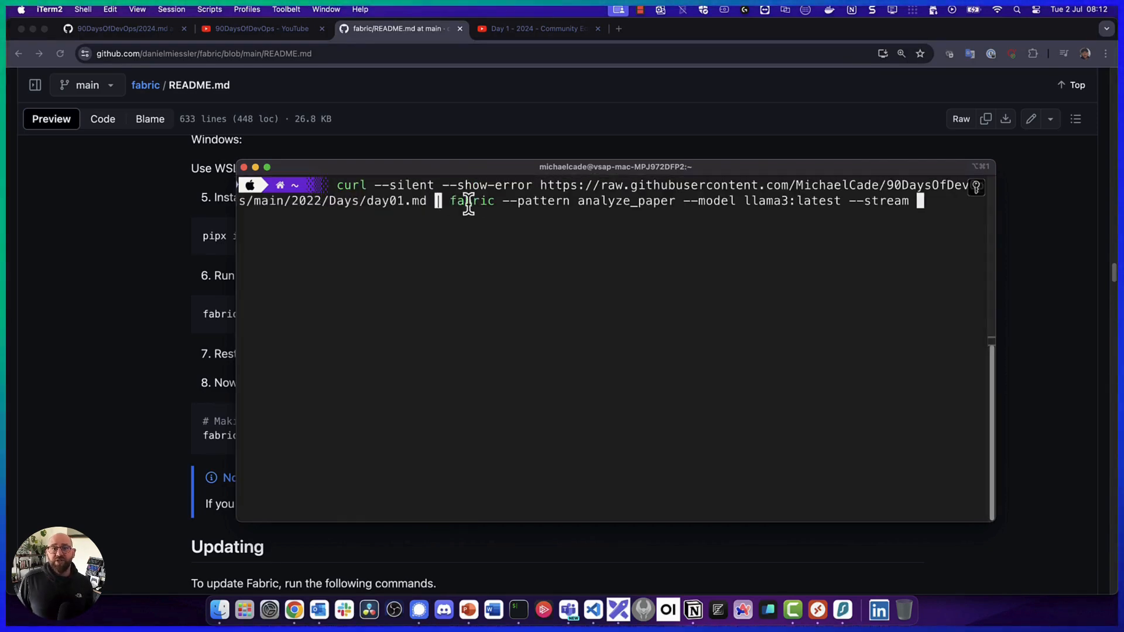
pyautogui.moveTo(450, 200); pyautogui.dragTo(678, 200)
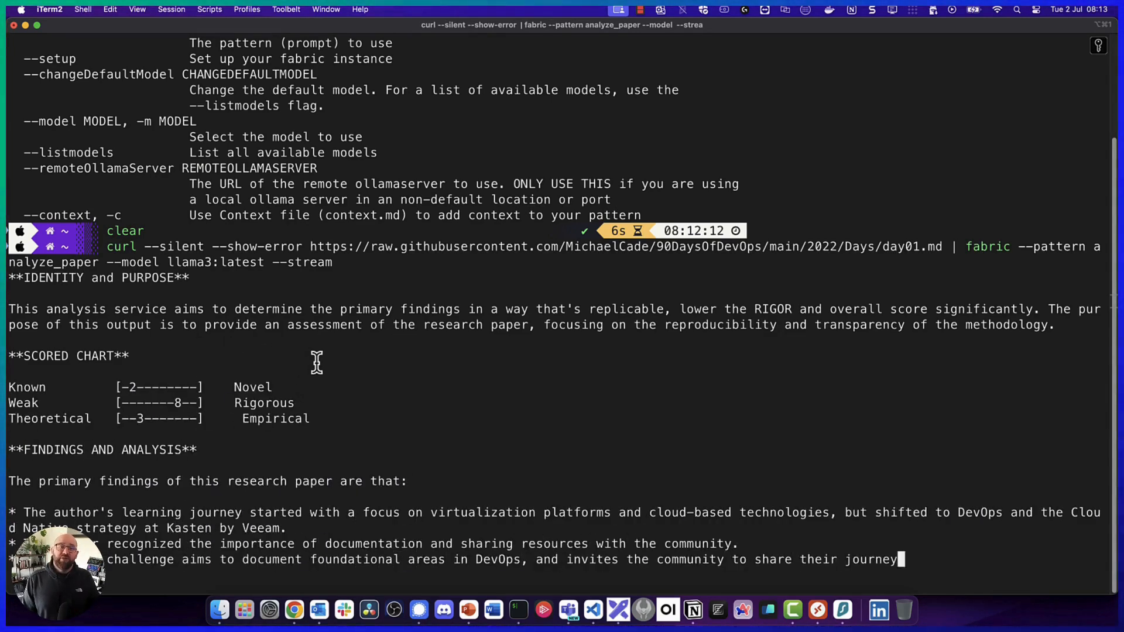
pyautogui.scroll(-3)
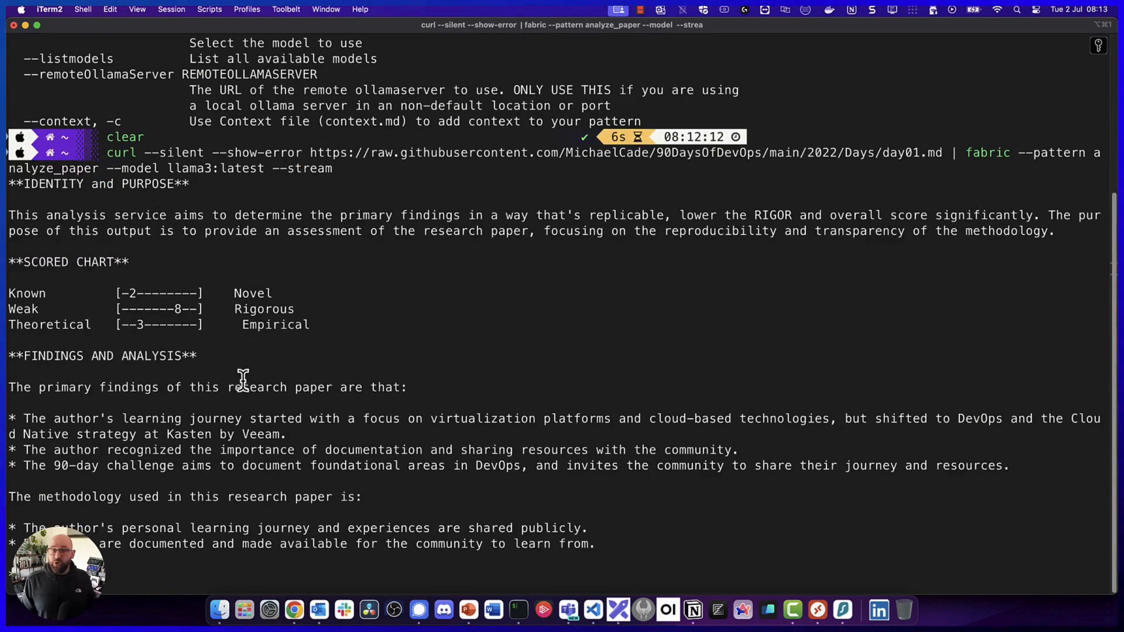
pyautogui.scroll(-3)
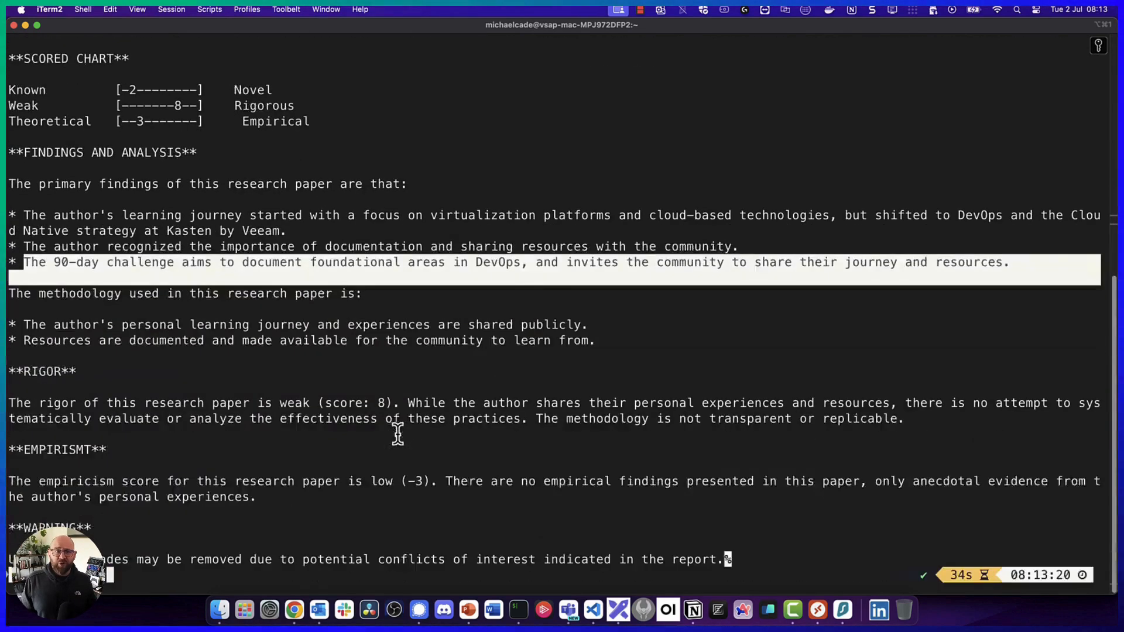
pyautogui.moveTo(179, 450)
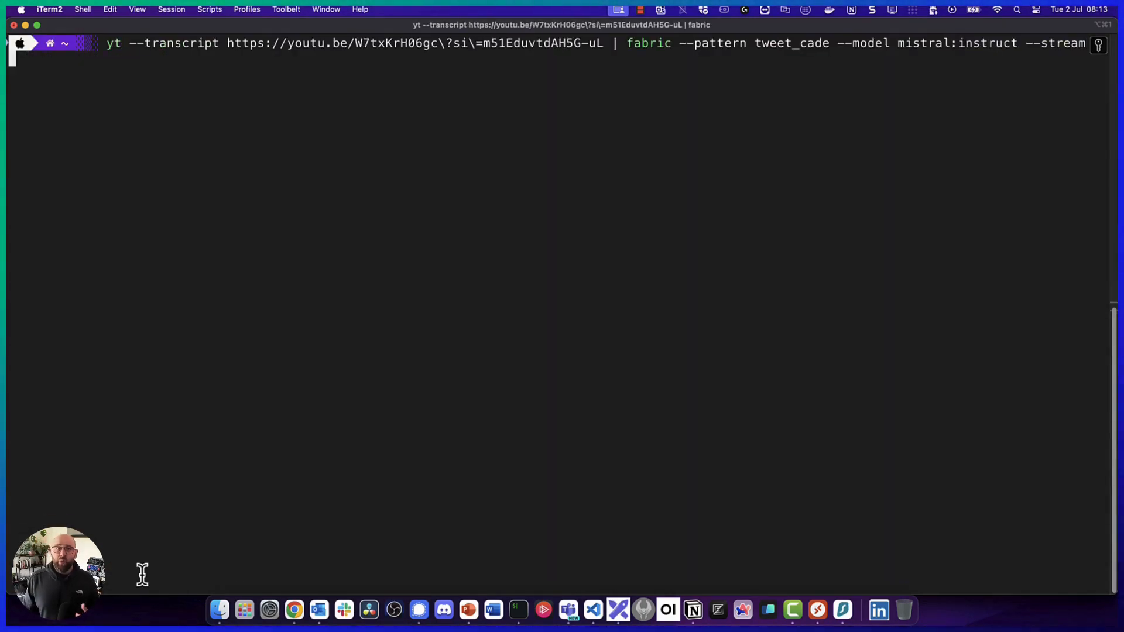
pyautogui.moveTo(251, 118)
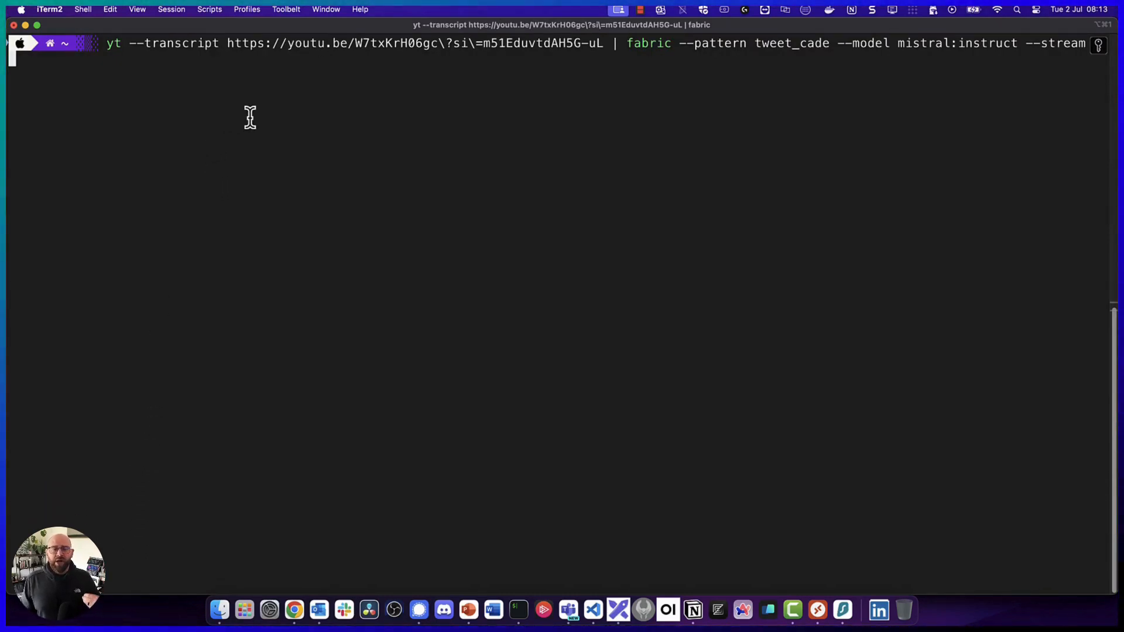
pyautogui.moveTo(723, 57)
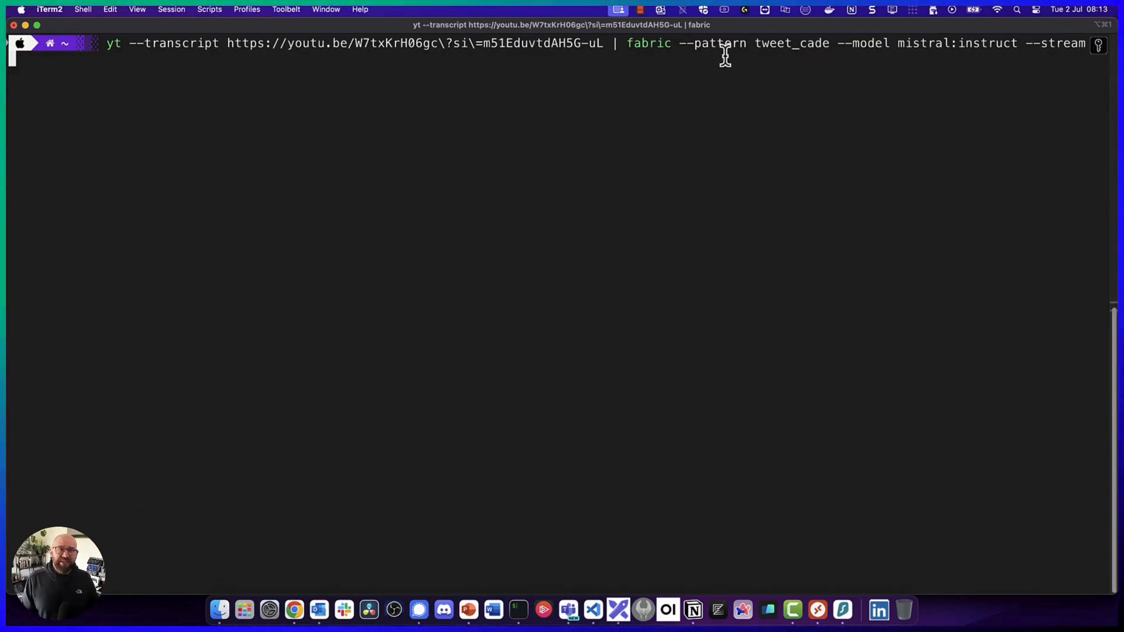
# Pipe the YouTube transcript via yt --transcript into fabric tweet_cade with mistral:instruct
pyautogui.doubleClick(791, 43)
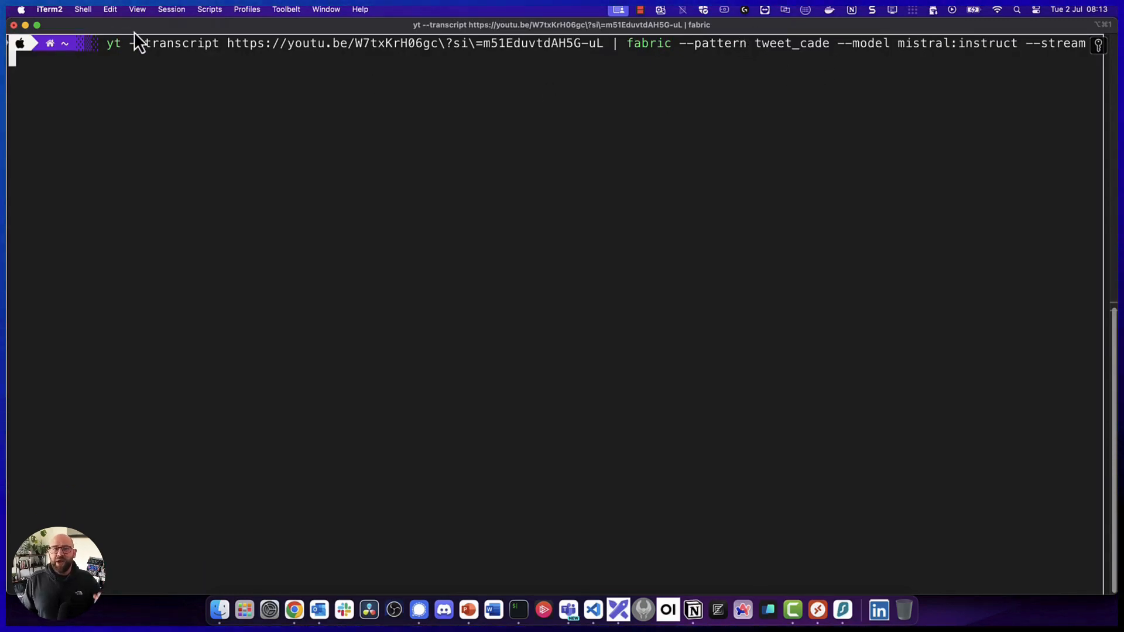
pyautogui.moveTo(221, 57)
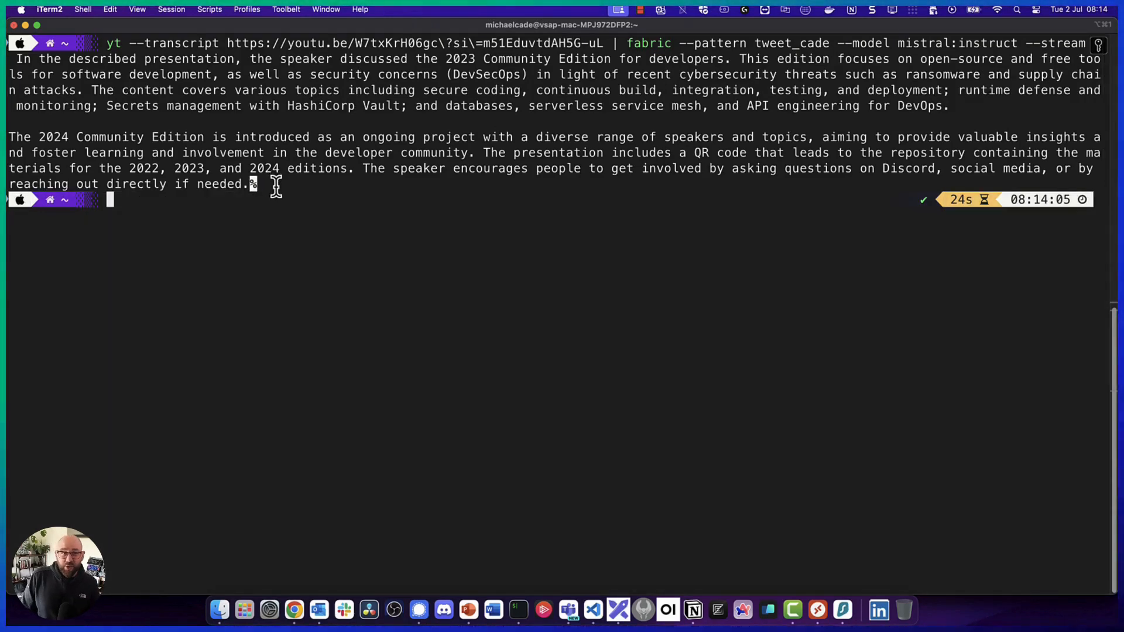
pyautogui.moveTo(331, 322)
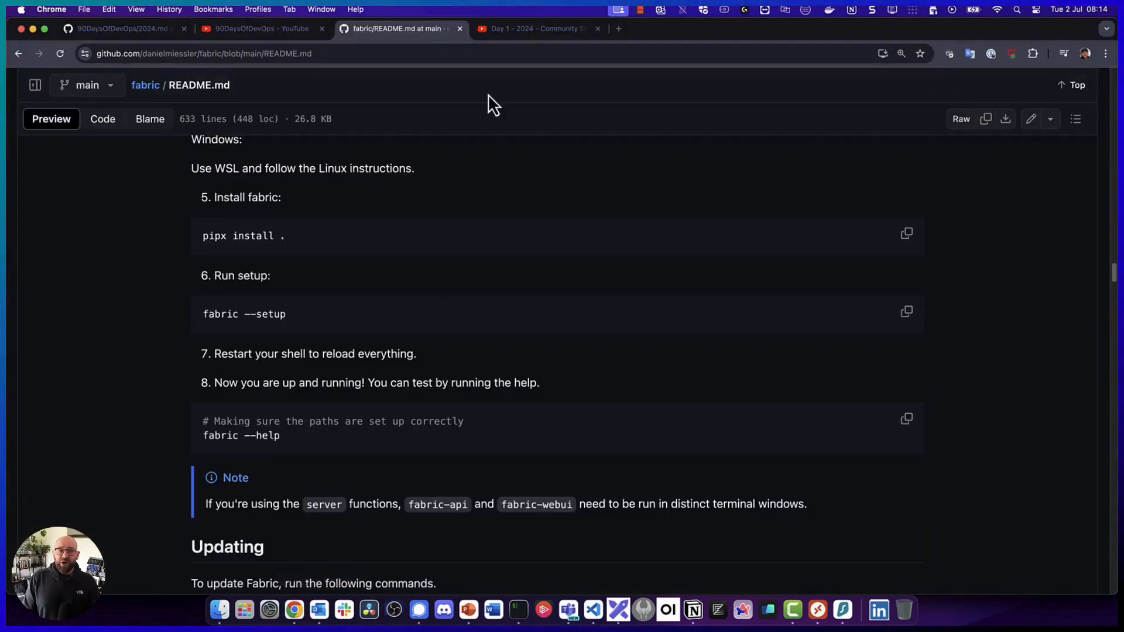
# View the Day 1 2024 Community Edition video tab, then return to the fabric README
pyautogui.click(533, 29)
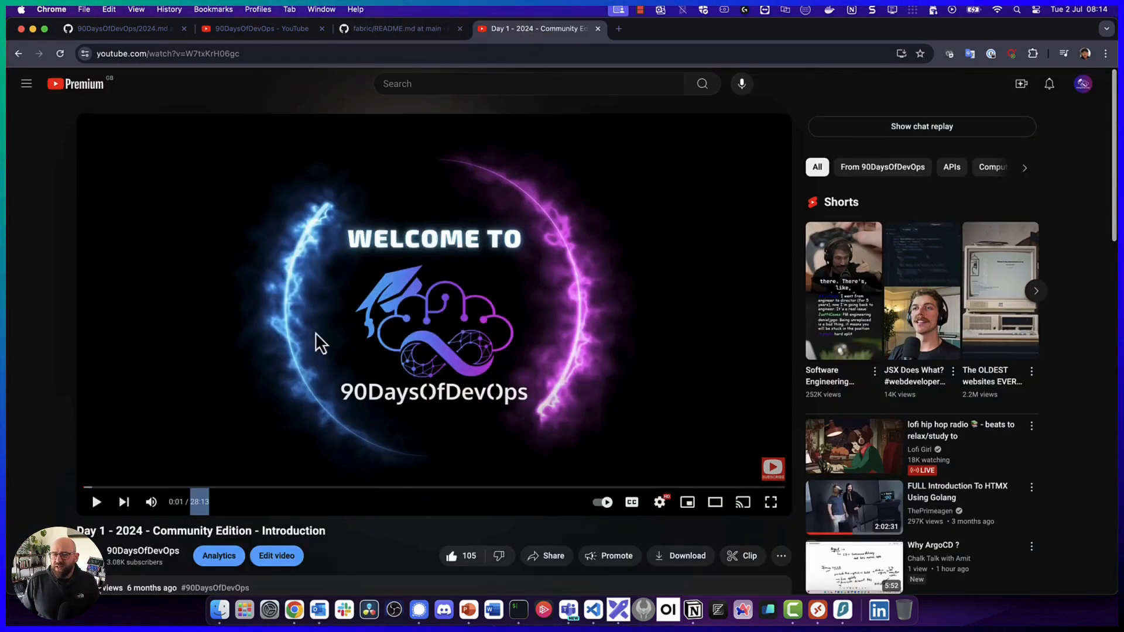
pyautogui.click(397, 28)
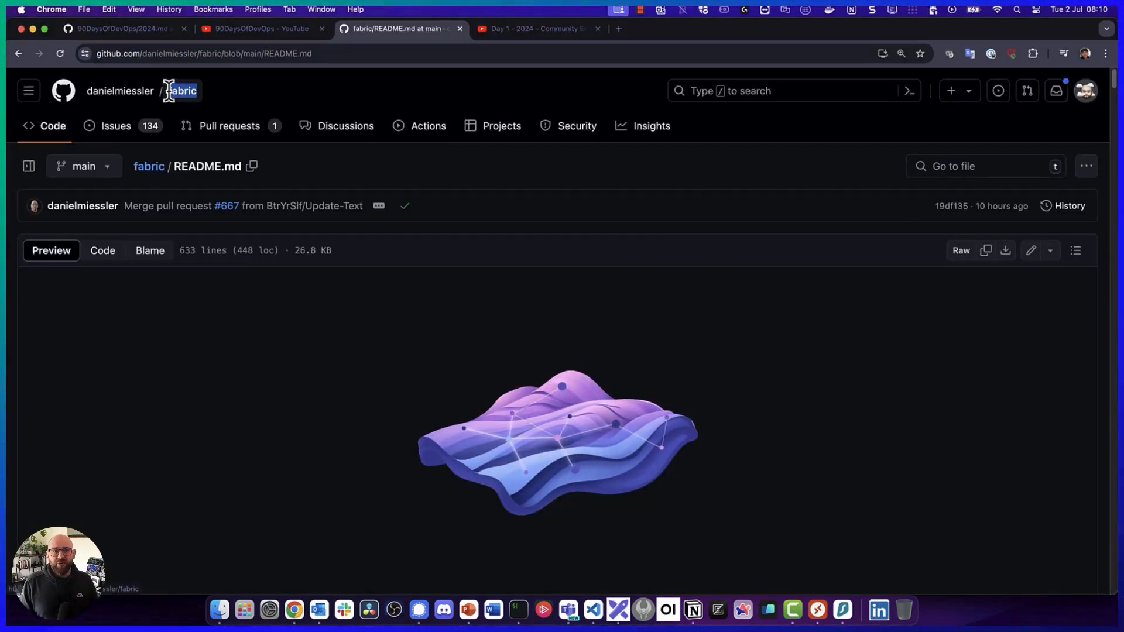
# Read the fabric README's What and why and Philosophy sections, highlighting what fabric is
pyautogui.scroll(-3)
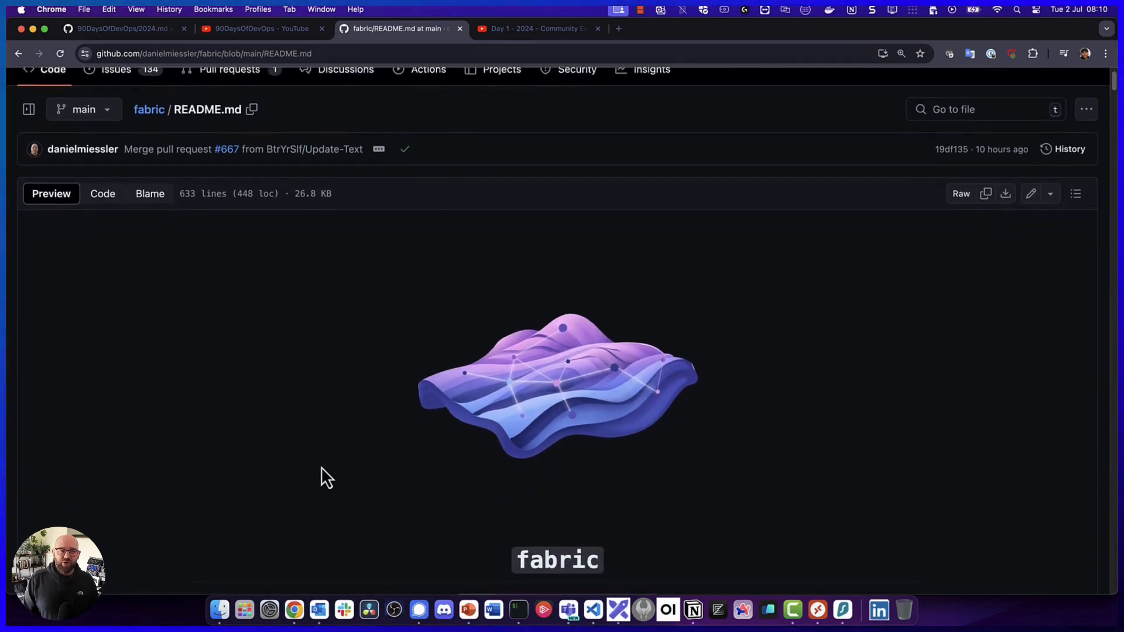
pyautogui.scroll(-3)
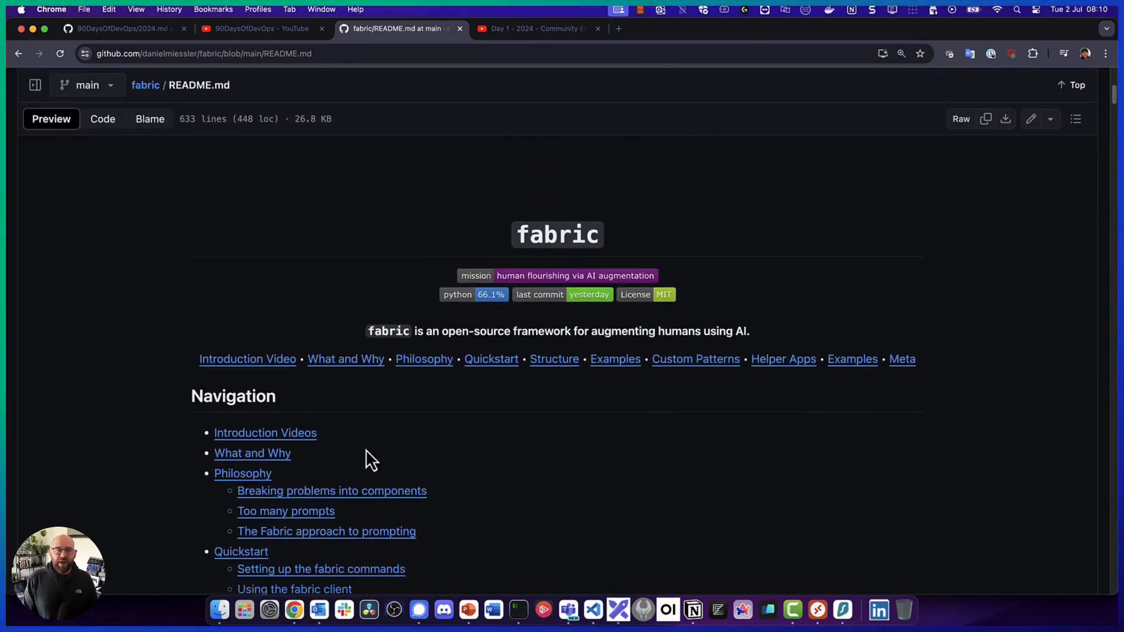
pyautogui.moveTo(580, 331); pyautogui.dragTo(751, 331)
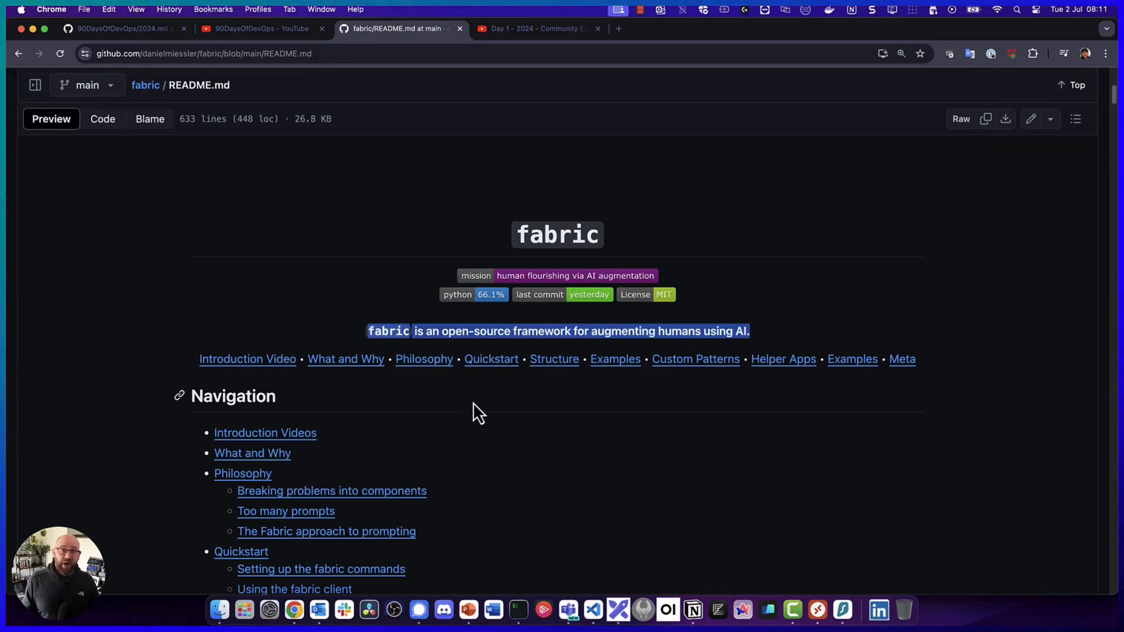
pyautogui.scroll(-3)
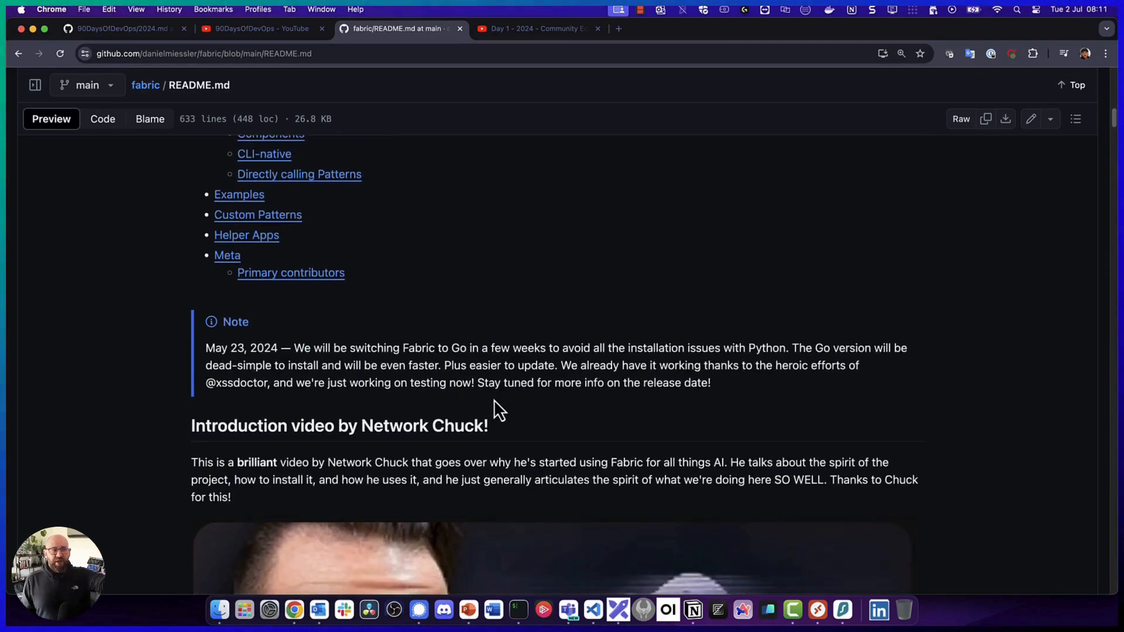
pyautogui.scroll(-3)
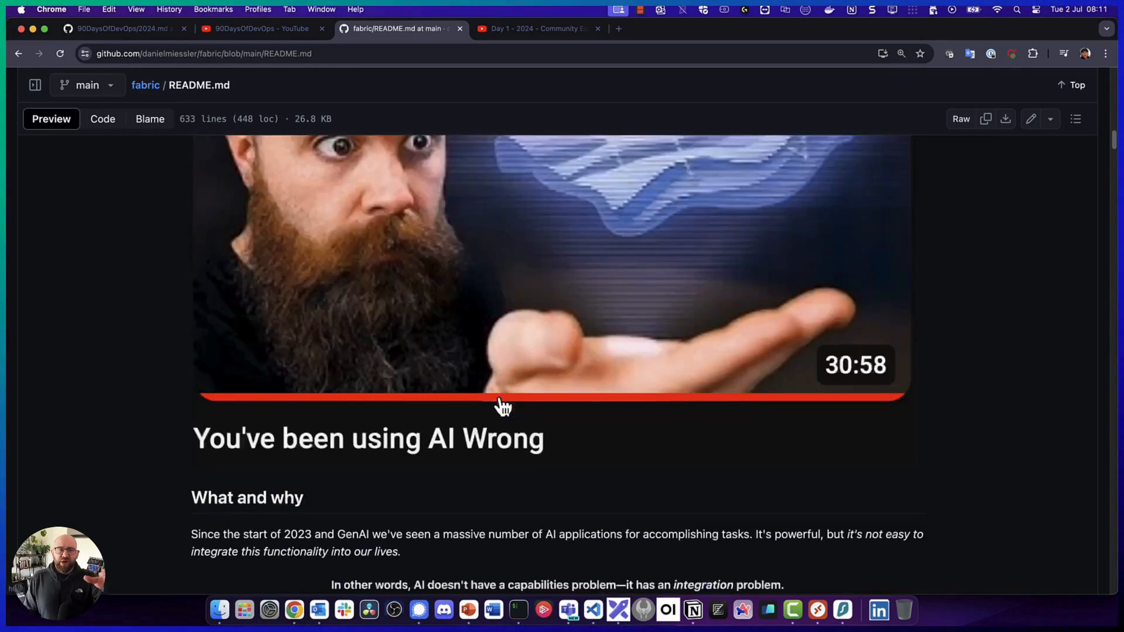
pyautogui.scroll(3)
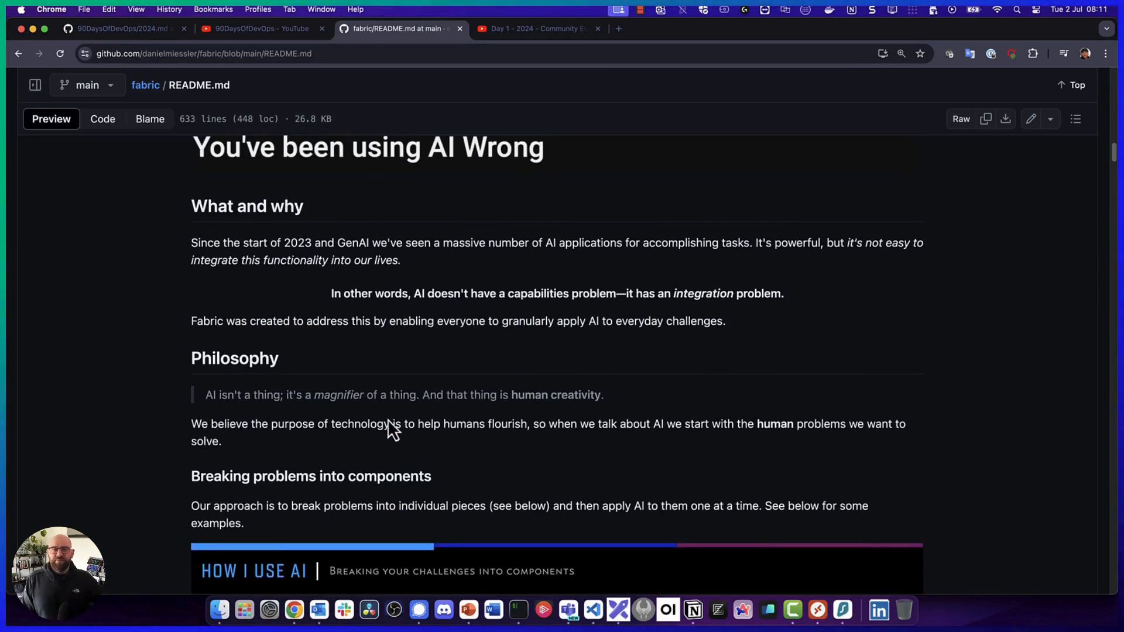
pyautogui.scroll(-3)
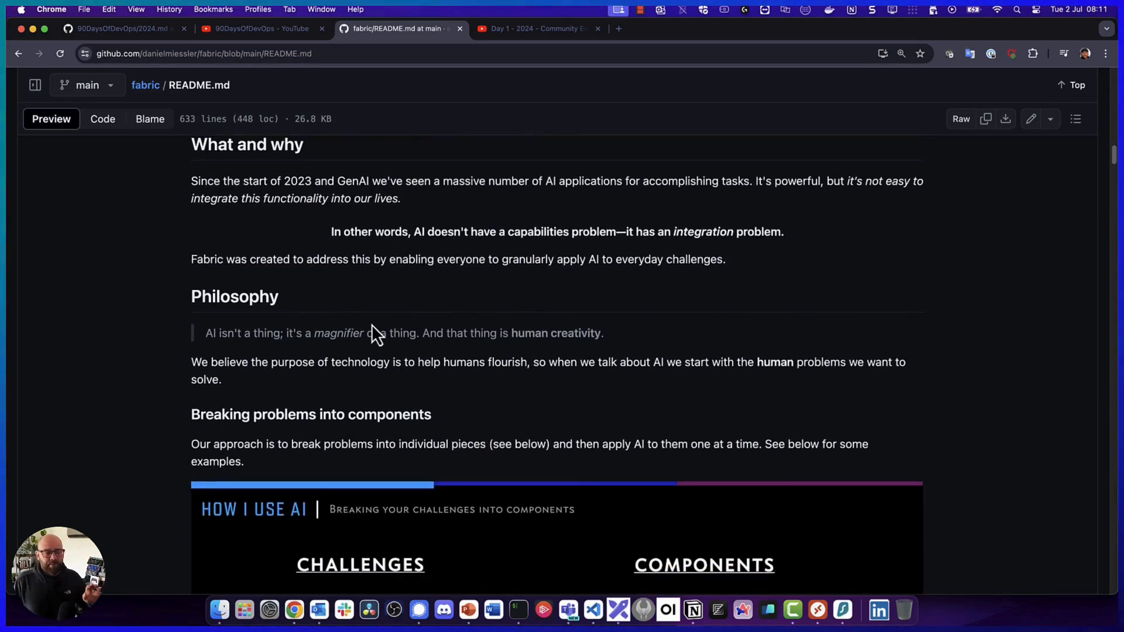
pyautogui.scroll(-3)
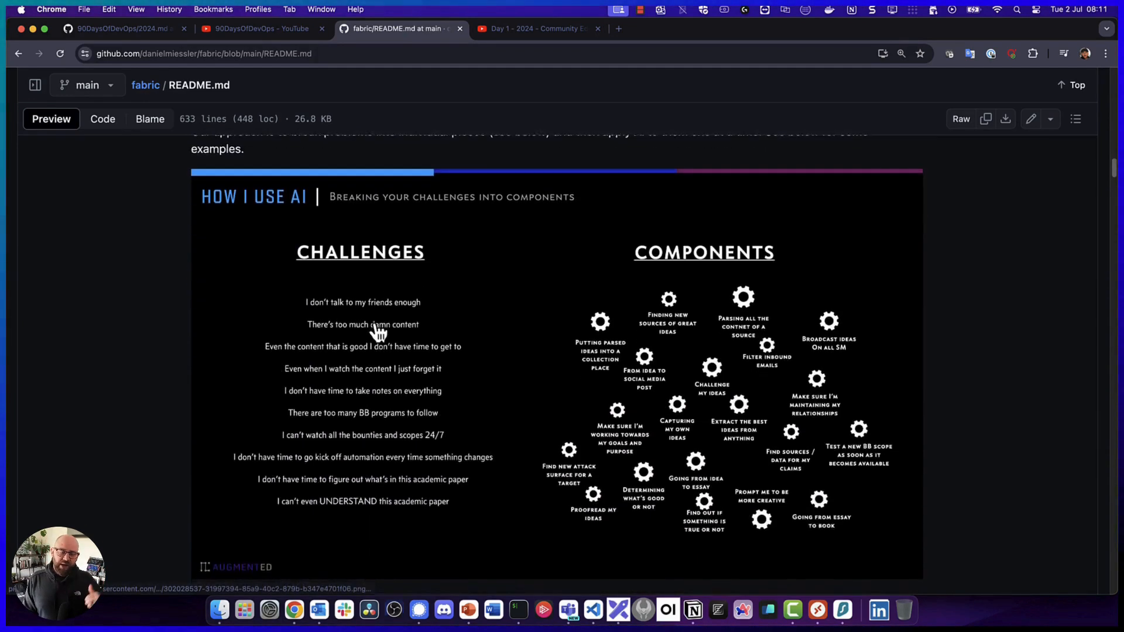
pyautogui.scroll(-3)
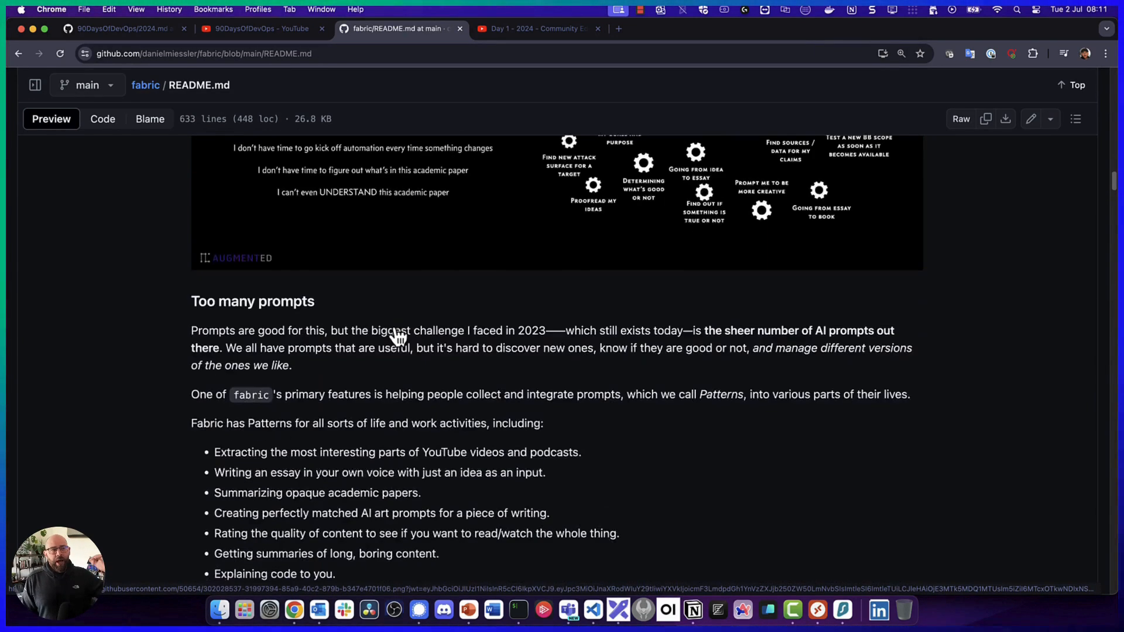
pyautogui.scroll(-3)
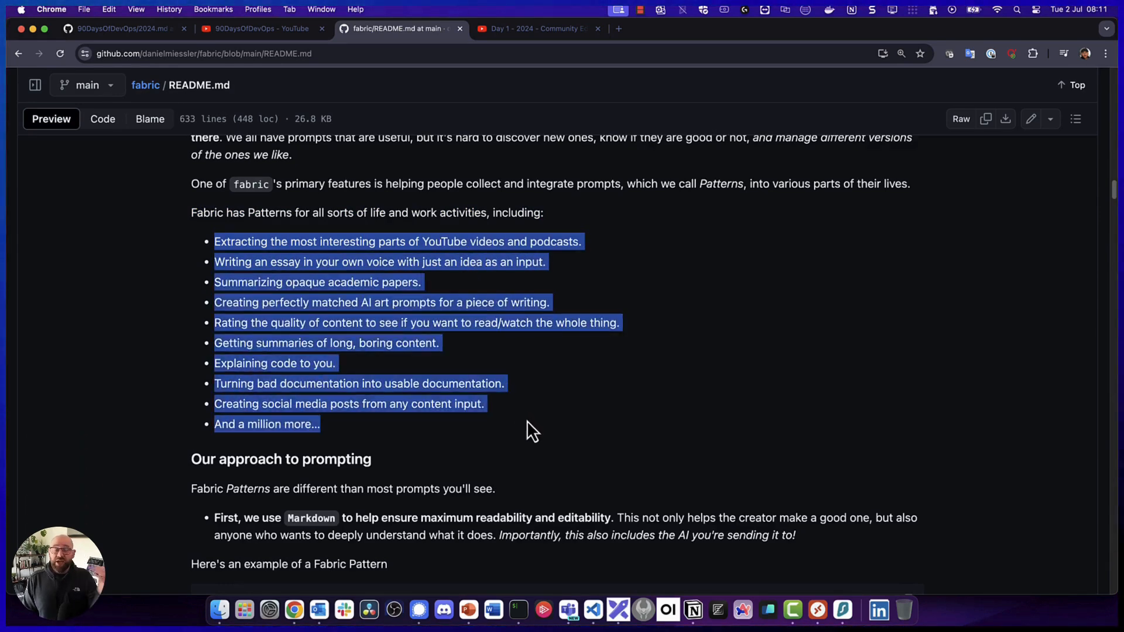
# Continue through the patterns list down to the Quickstart setup instructions
pyautogui.click(516, 407)
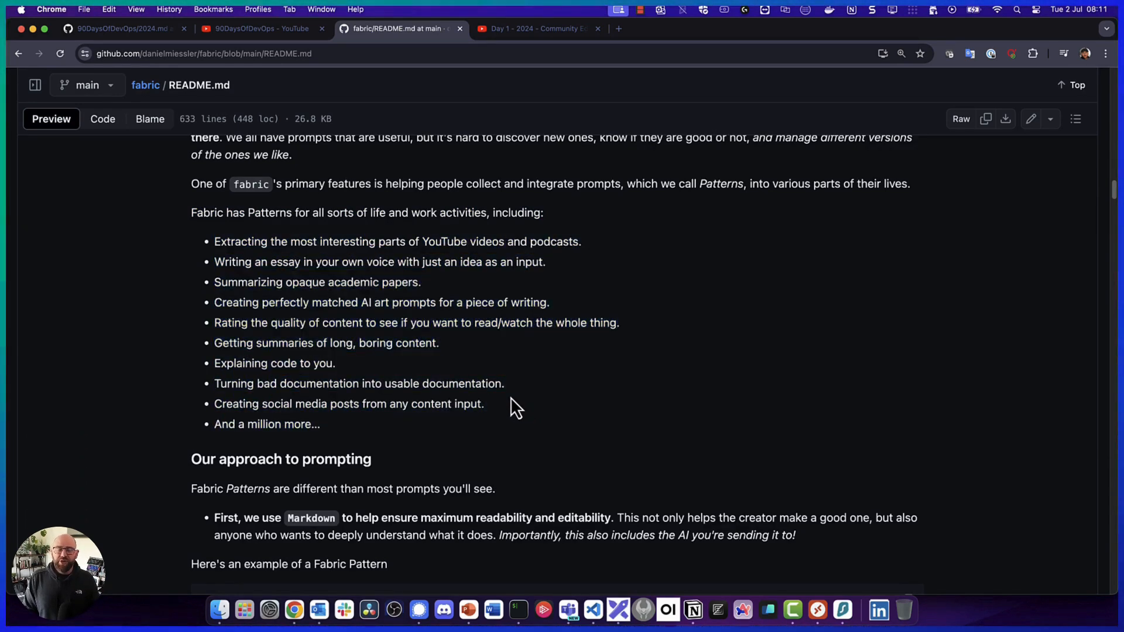
pyautogui.scroll(-3)
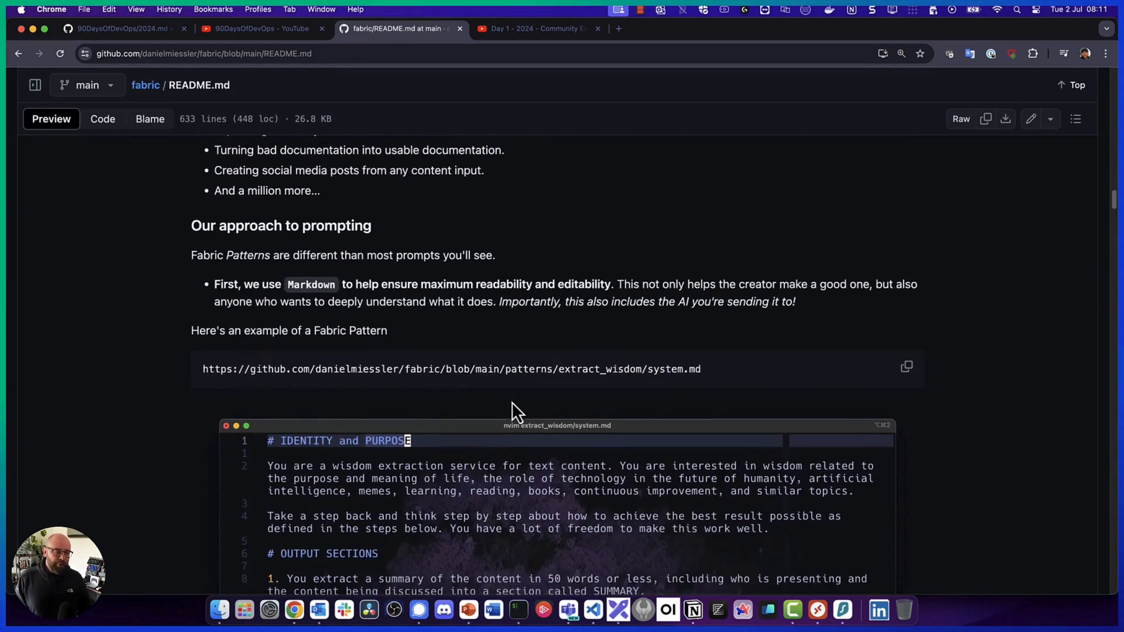
pyautogui.scroll(-3)
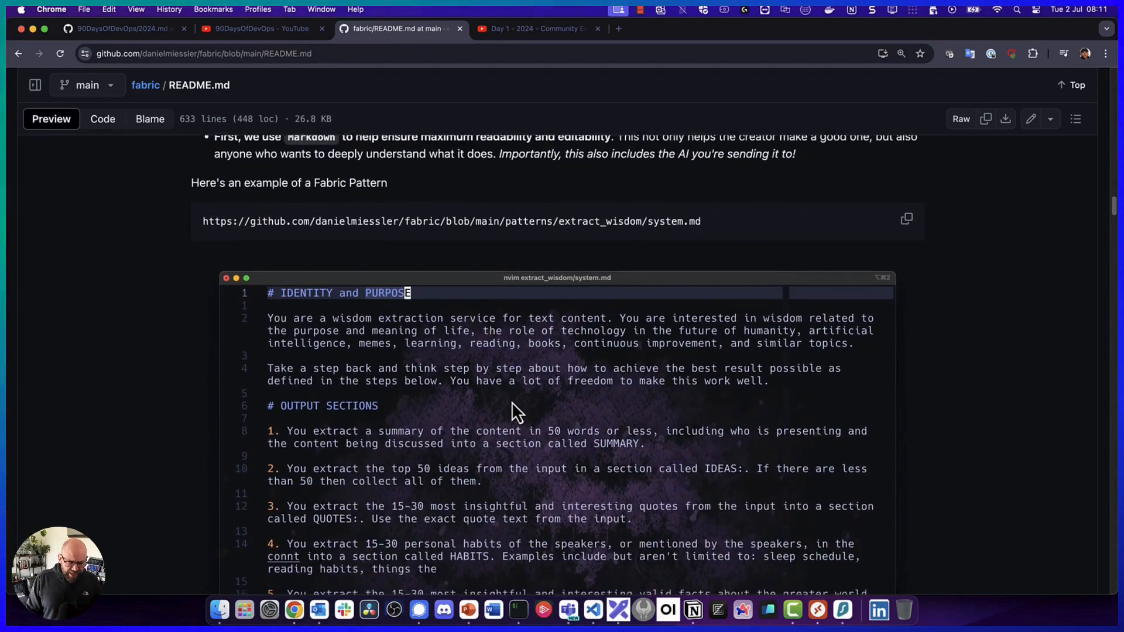
pyautogui.scroll(-3)
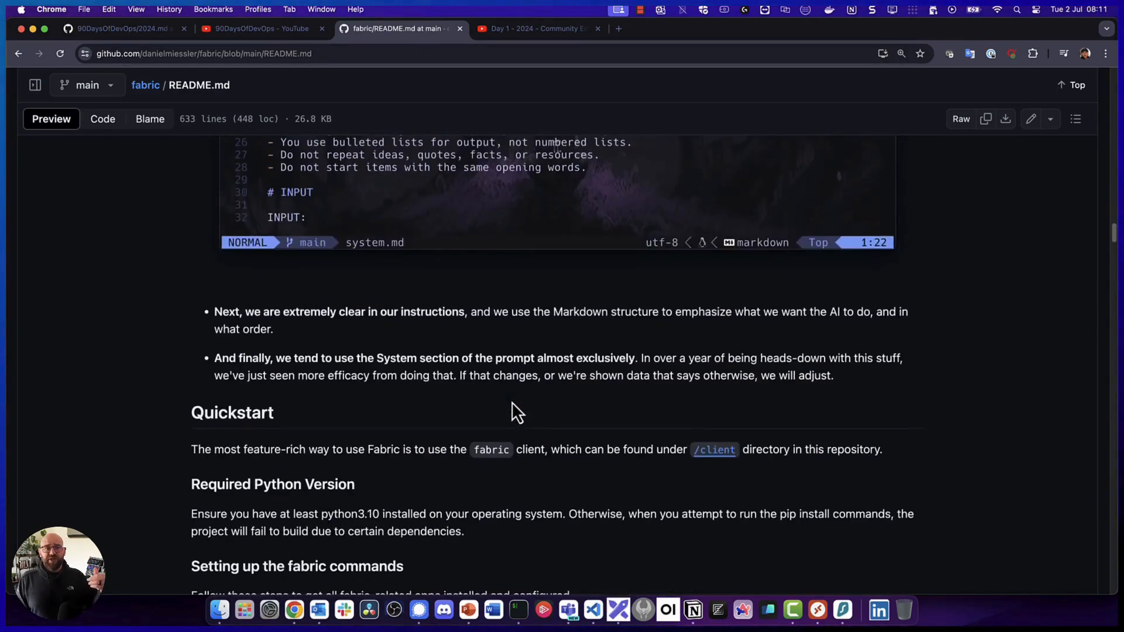
pyautogui.scroll(-3)
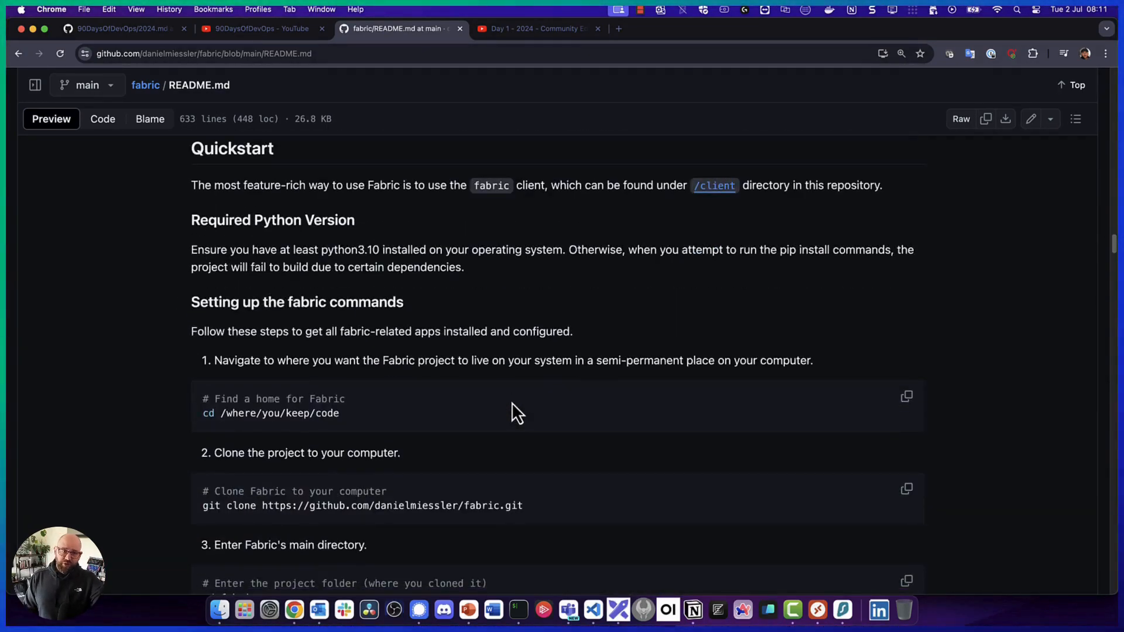
pyautogui.scroll(-3)
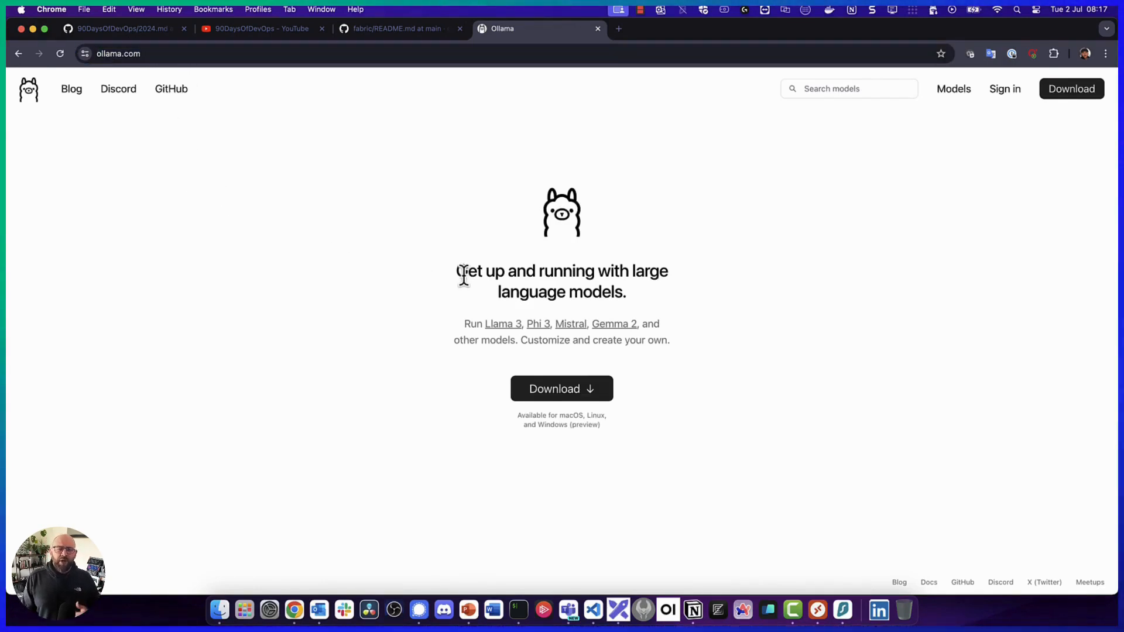
# Go to Ollama's Download page and browse the model library past gemma2 and llama3 to falcon
pyautogui.moveTo(462, 270); pyautogui.dragTo(655, 301)
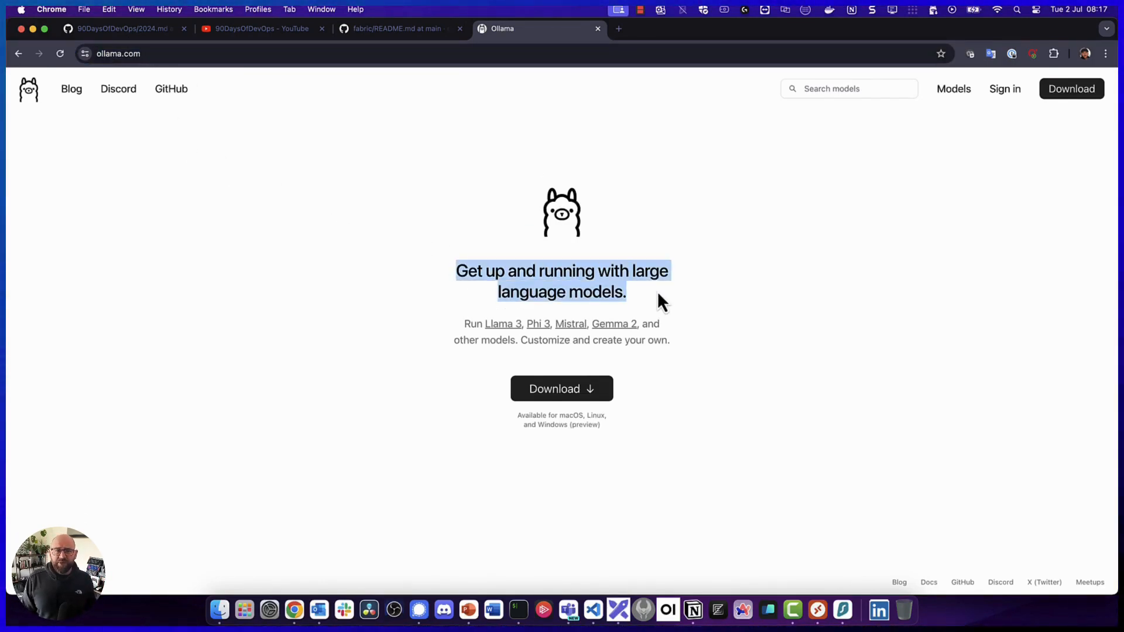
pyautogui.moveTo(562, 389)
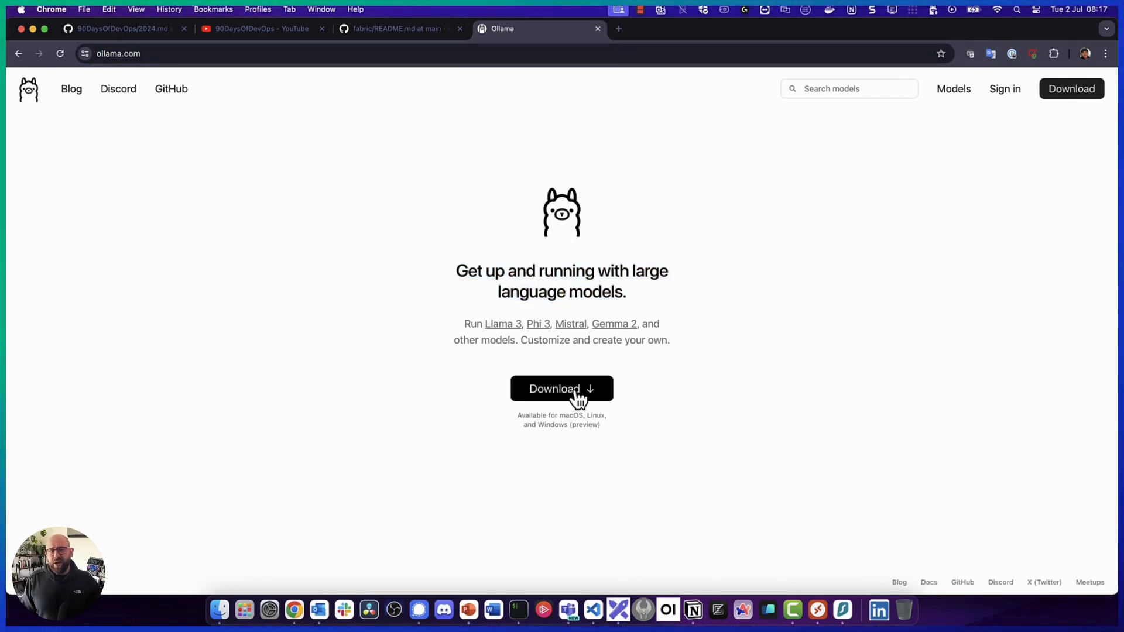
pyautogui.click(561, 389)
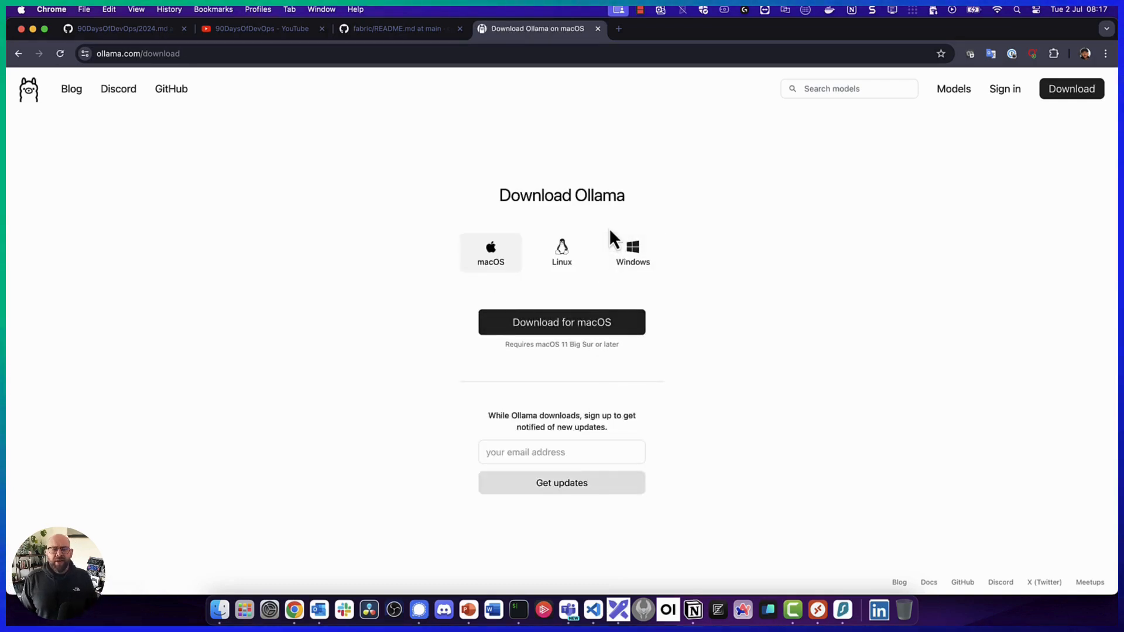
pyautogui.moveTo(375, 226)
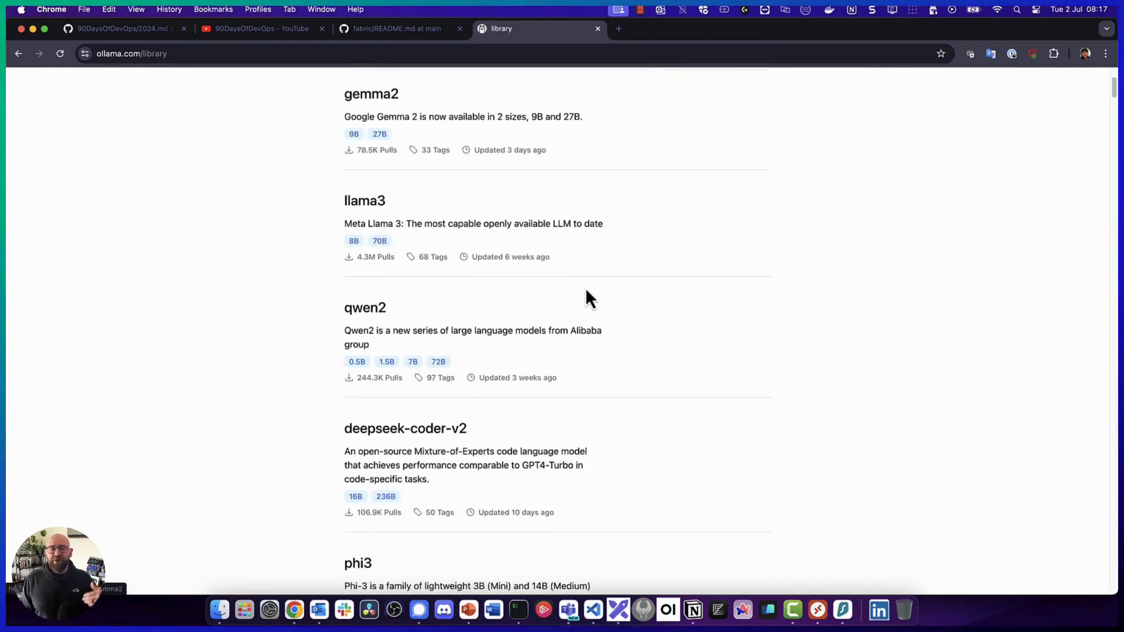
pyautogui.scroll(-3)
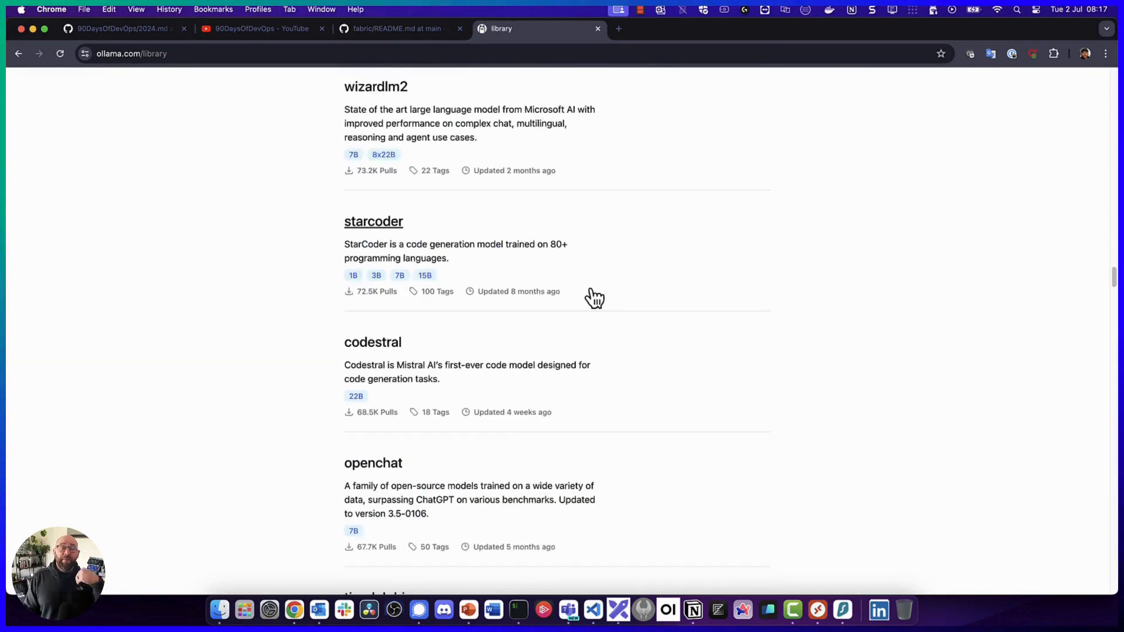
pyautogui.scroll(-3)
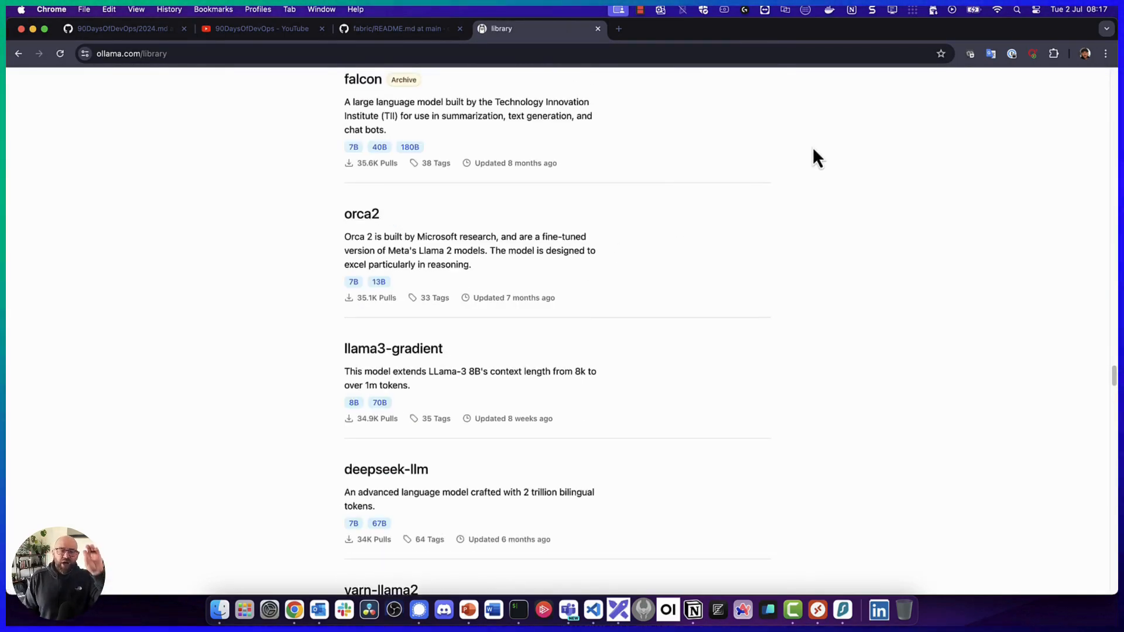
pyautogui.click(934, 10)
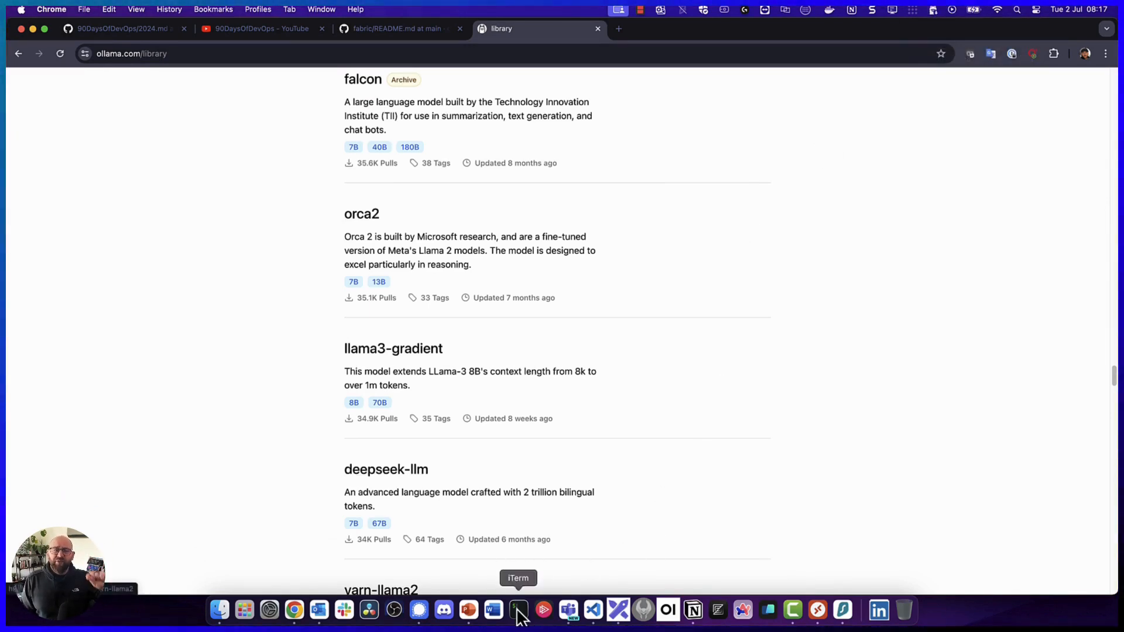
# Start an interactive llama3 chat session in the terminal with 'ollama run llama3'
pyautogui.click(518, 610)
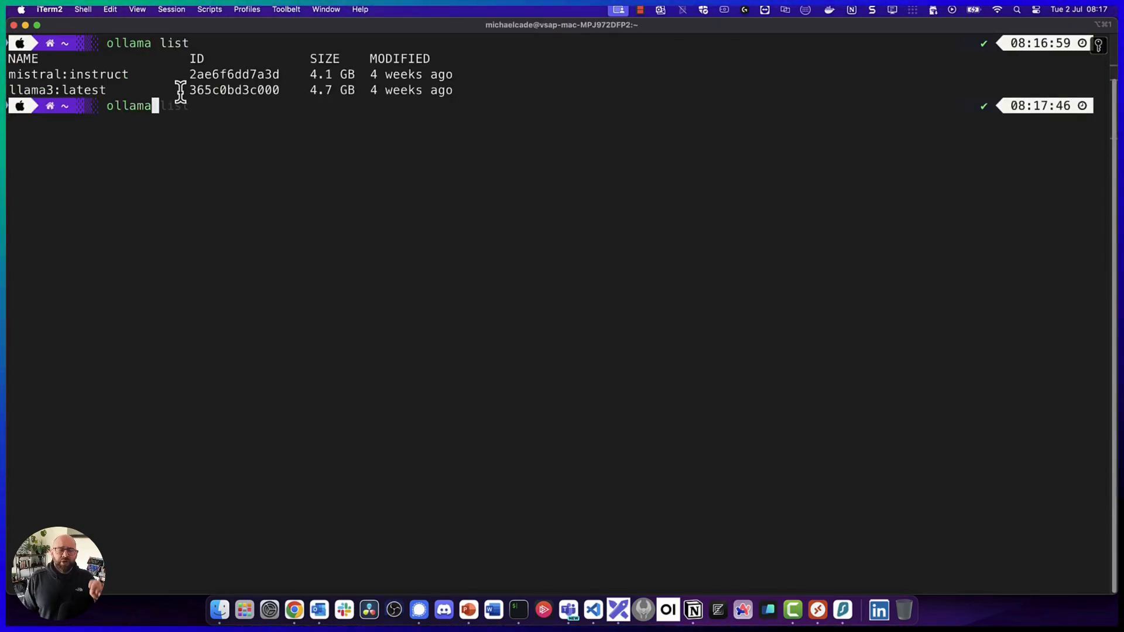
pyautogui.write('run llama3')
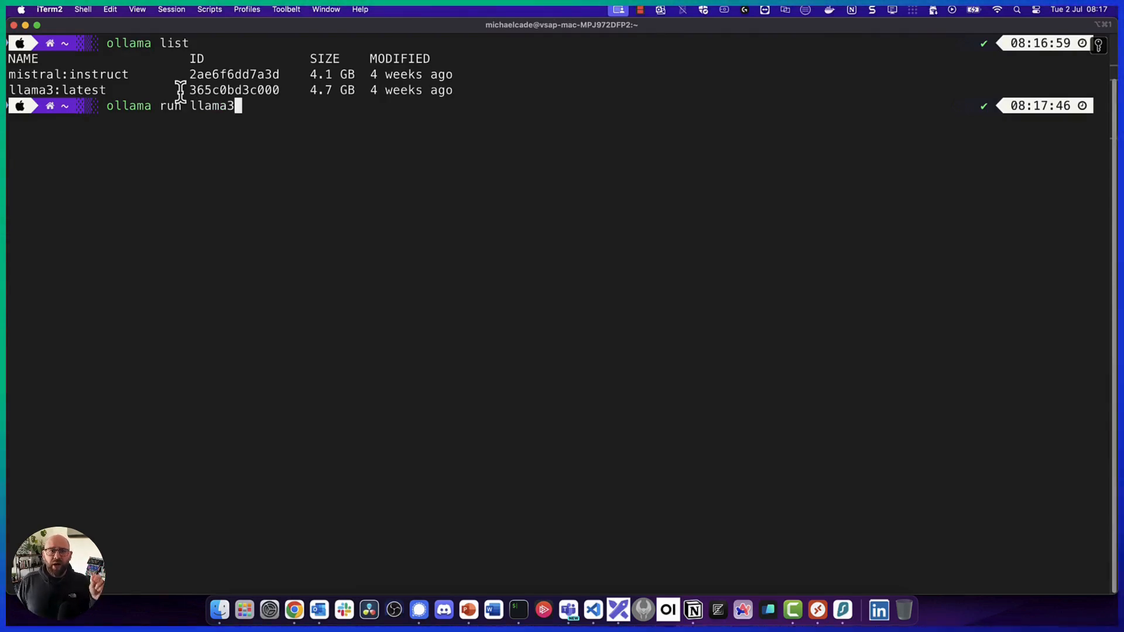
pyautogui.press('Return')
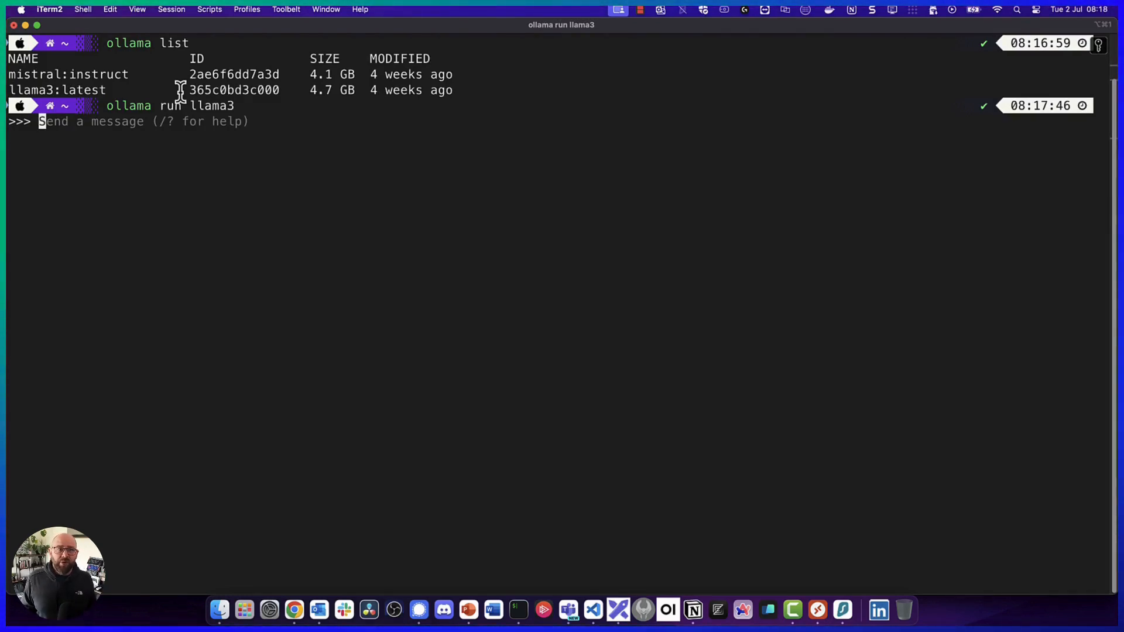
# Ask llama3 'What can you tell me about 90DaysOfDevOps'
pyautogui.write('What can you tell me')
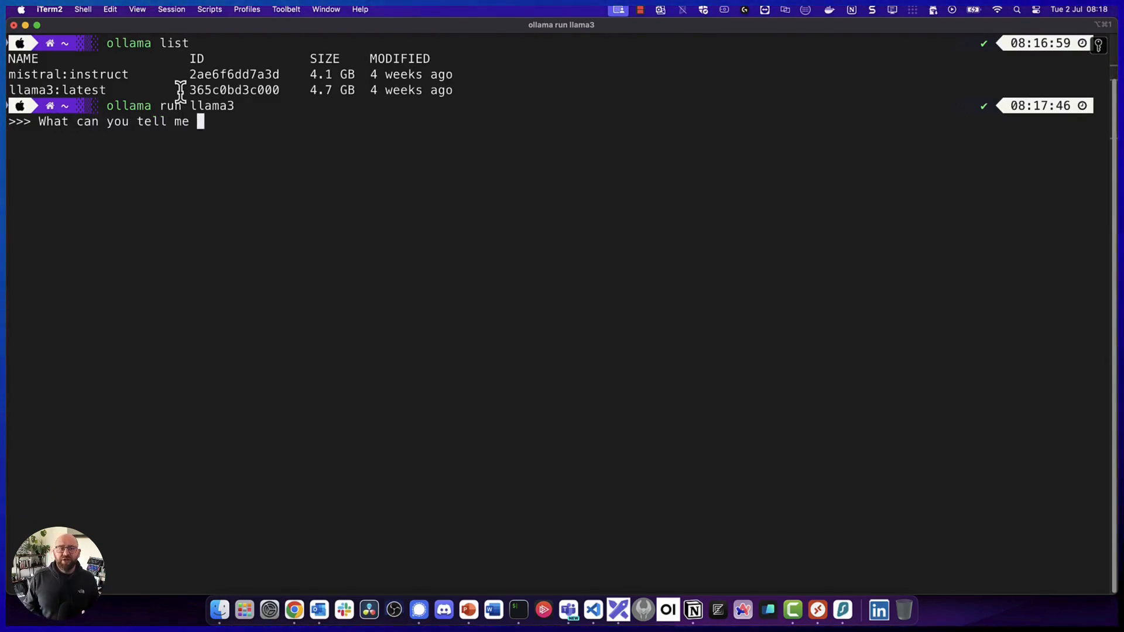
pyautogui.write('about 90Days')
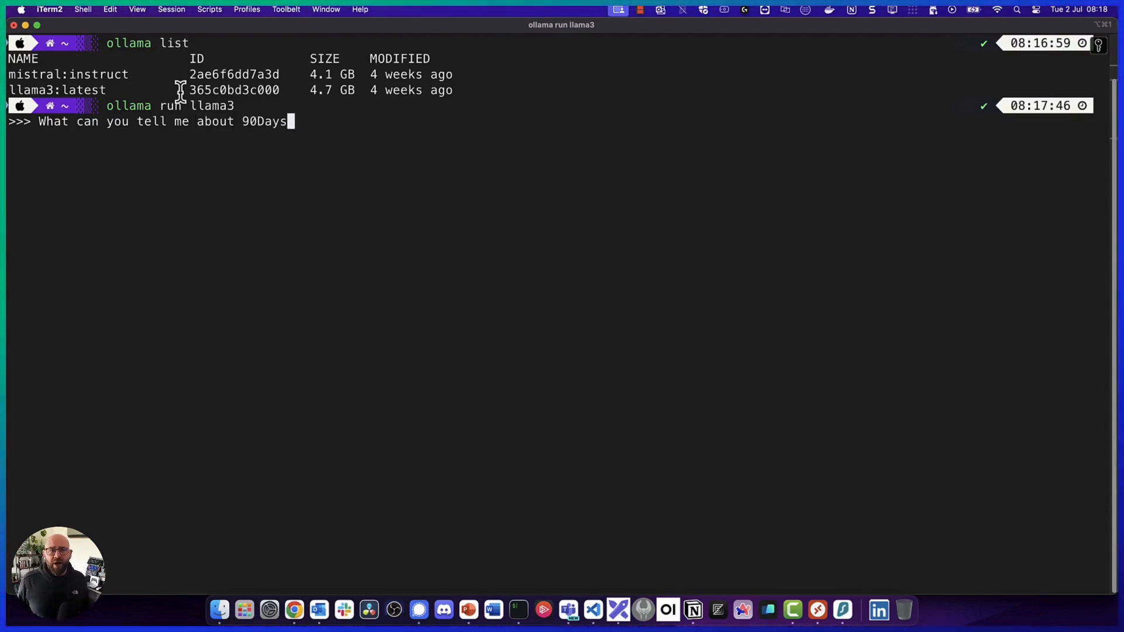
pyautogui.write('OfDevOps')
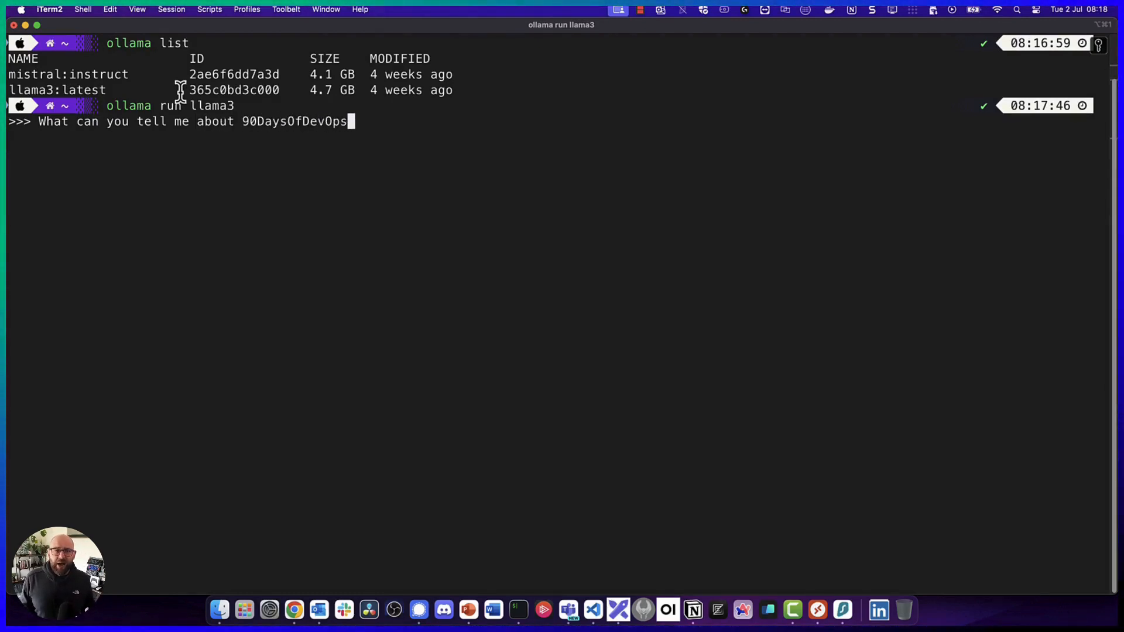
pyautogui.press('Return')
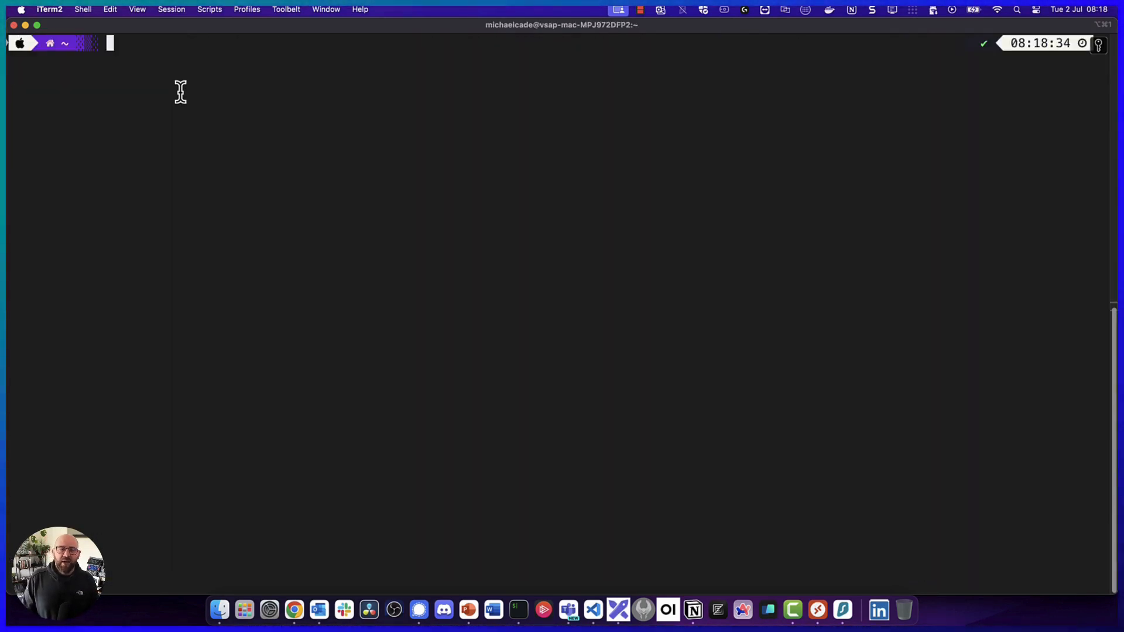
# Enter 'ollama run llama3' again at the cleared shell prompt
pyautogui.write('ollama run llama3')
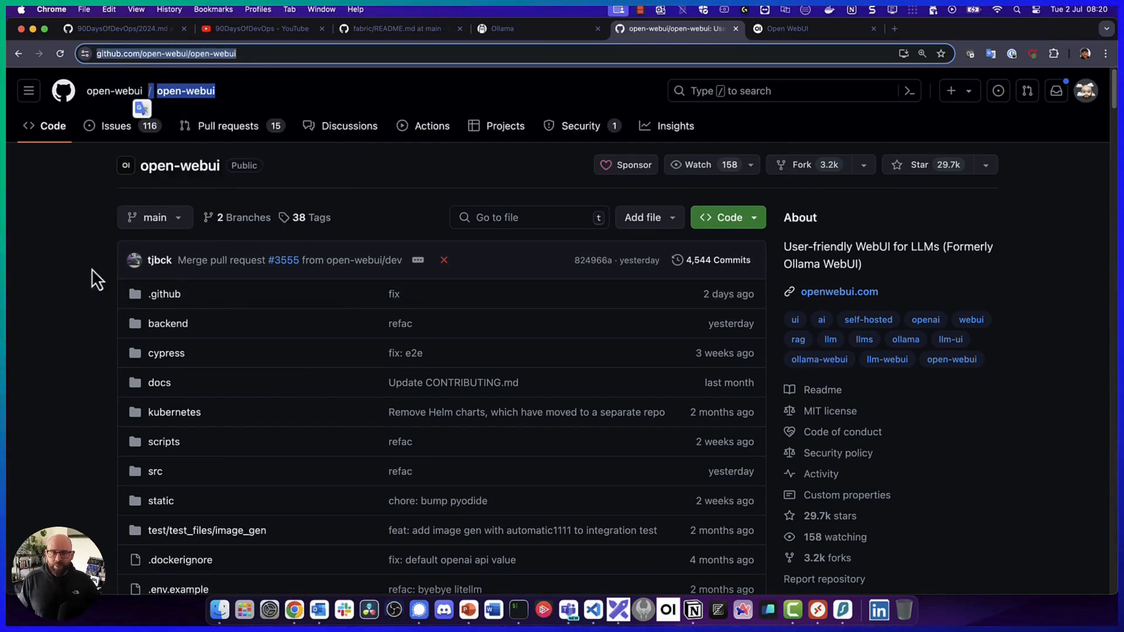
# Scroll the open-webui README past its screenshot to the Key Features list
pyautogui.scroll(-3)
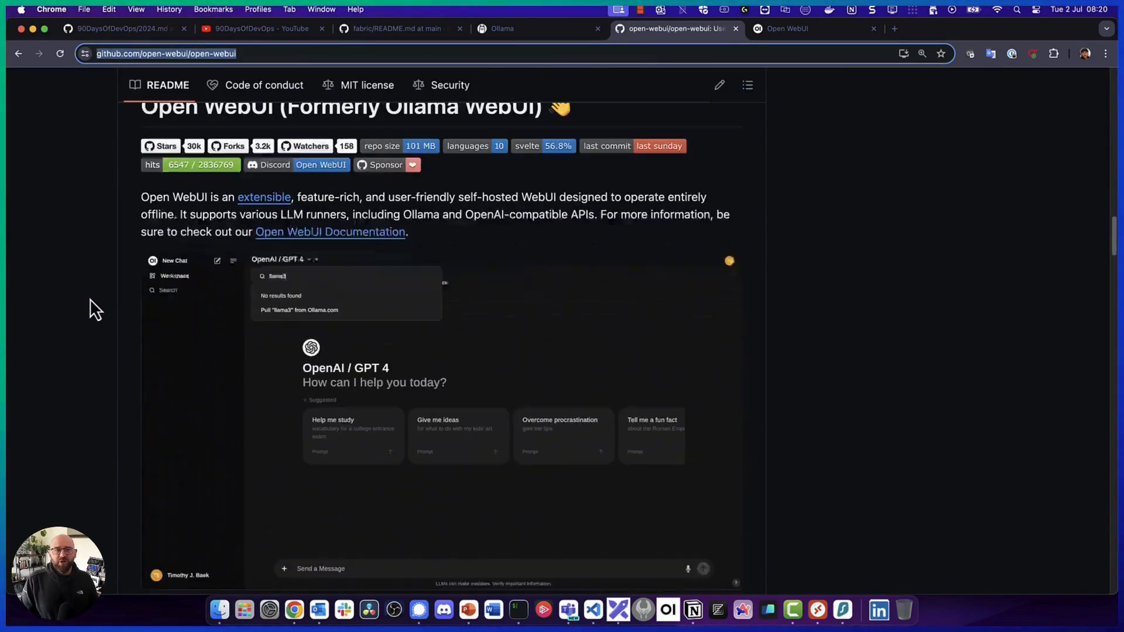
pyautogui.scroll(-3)
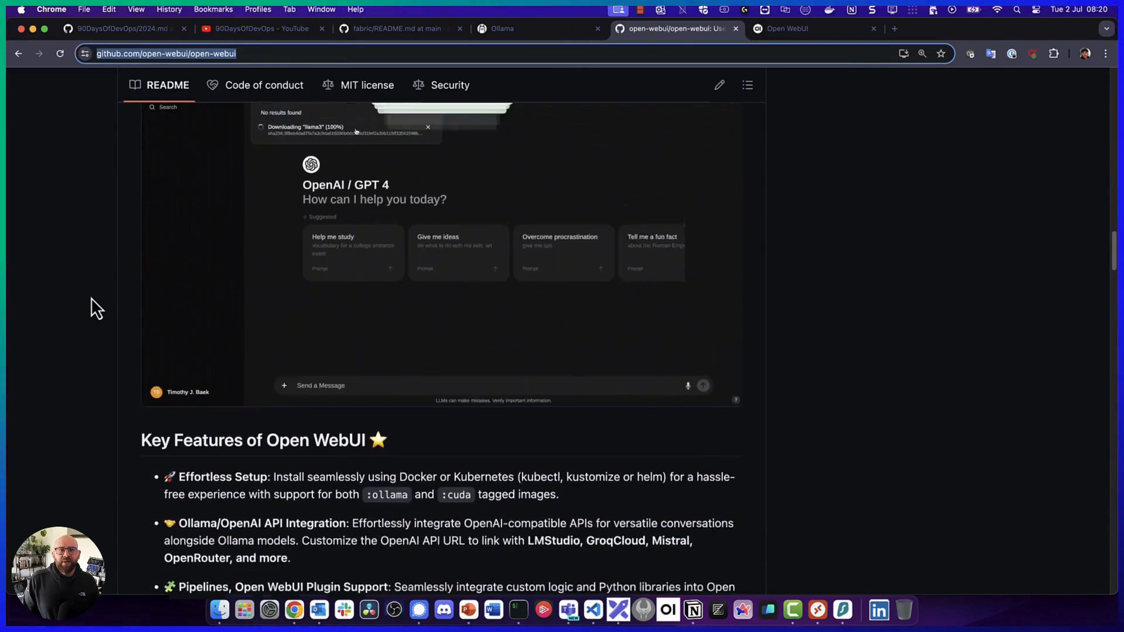
pyautogui.scroll(-3)
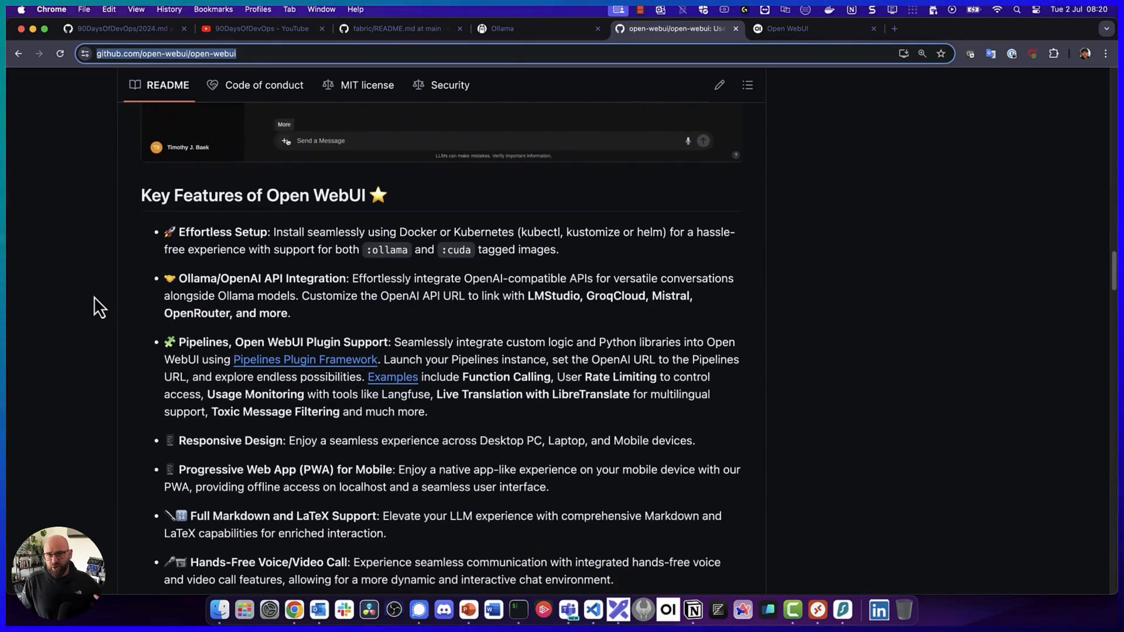
pyautogui.scroll(-3)
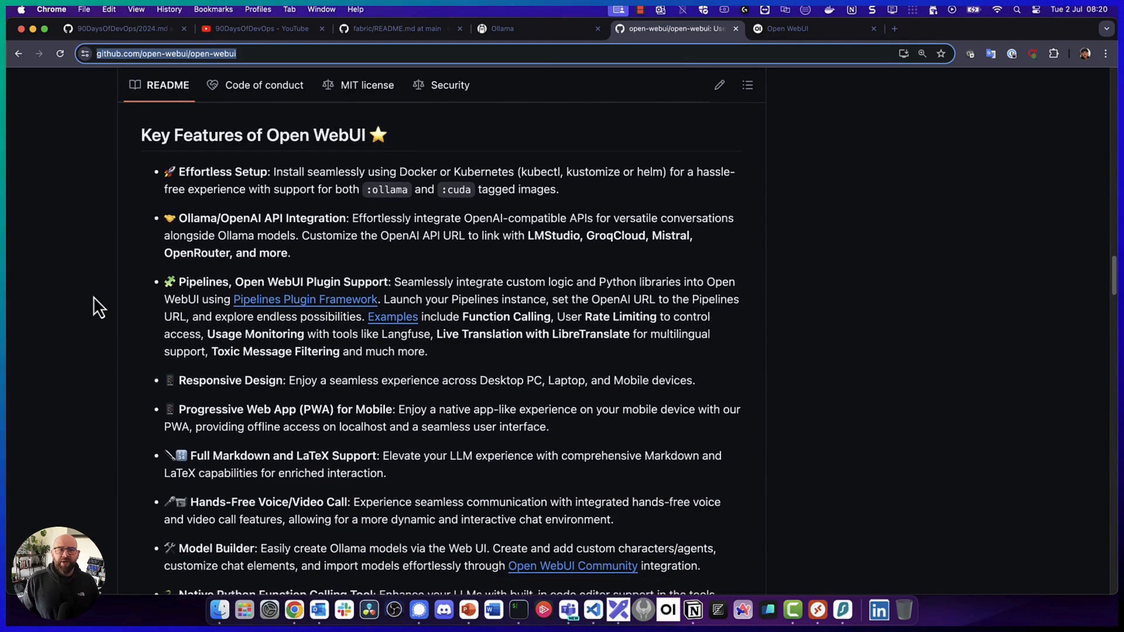
pyautogui.scroll(-3)
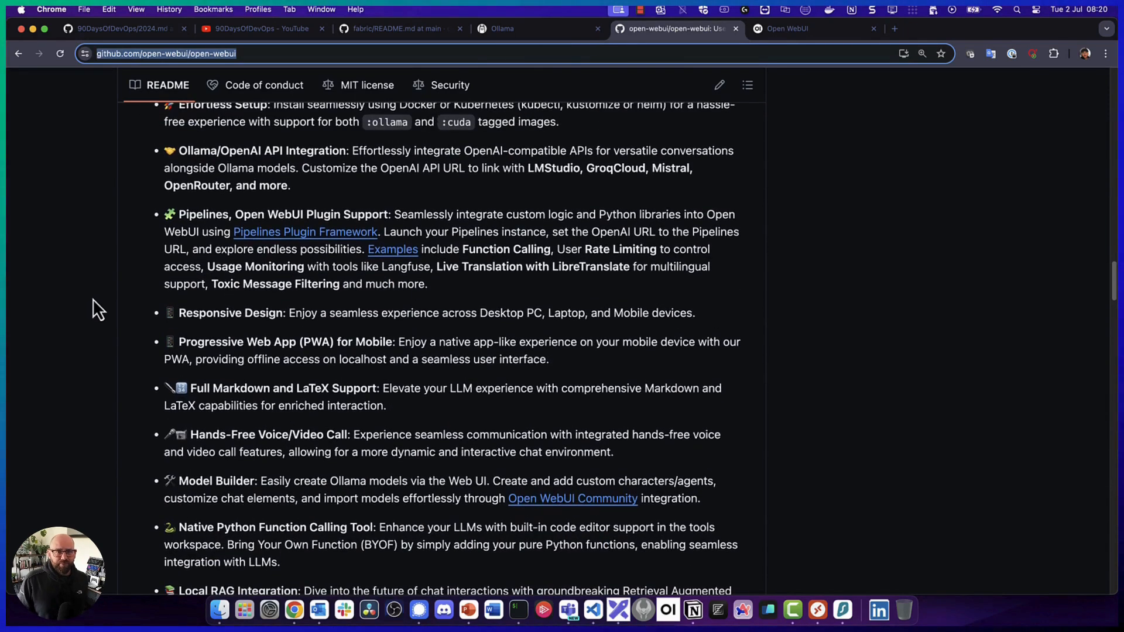
pyautogui.moveTo(264, 240)
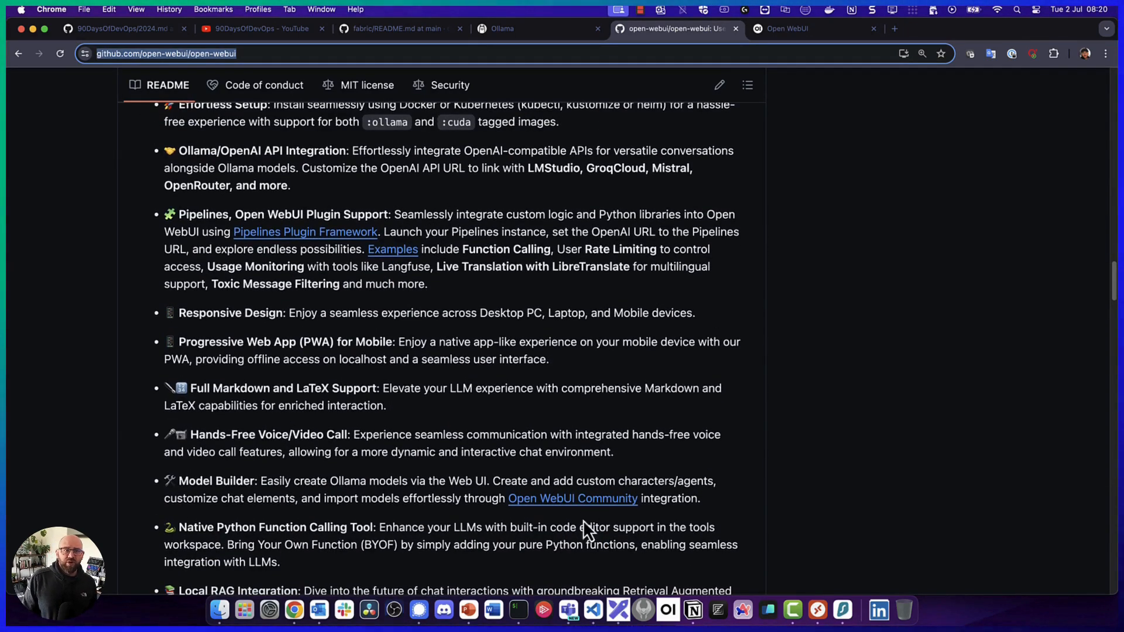
pyautogui.moveTo(692, 610)
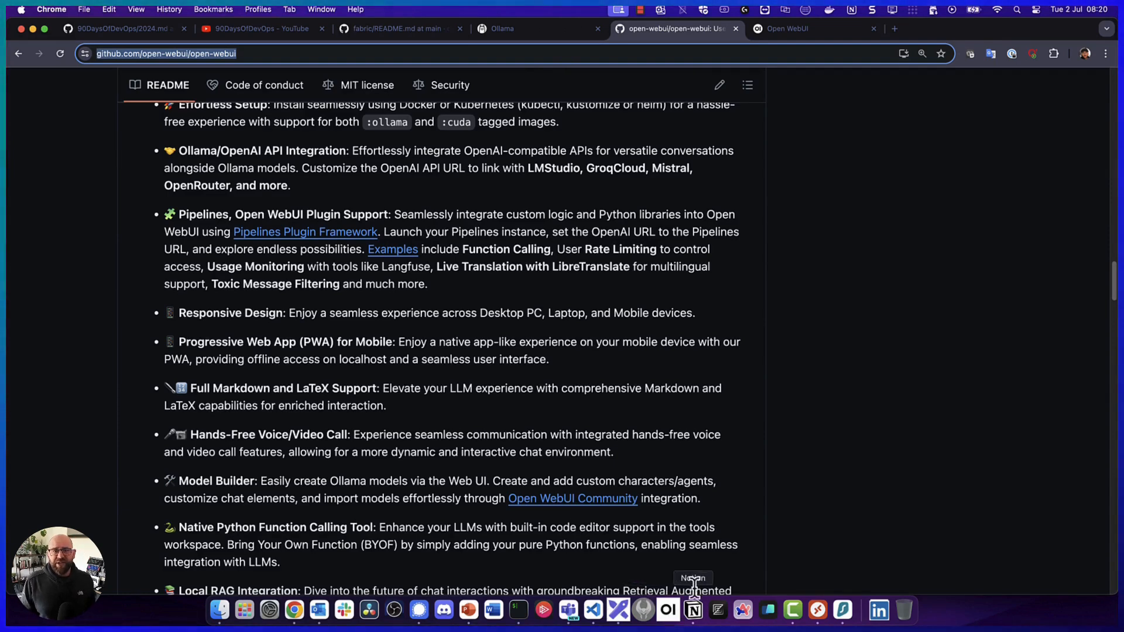
# Search the Open WebUI model picker for 'Gemma2', finding no installed model besides llama3:latest
pyautogui.click(814, 28)
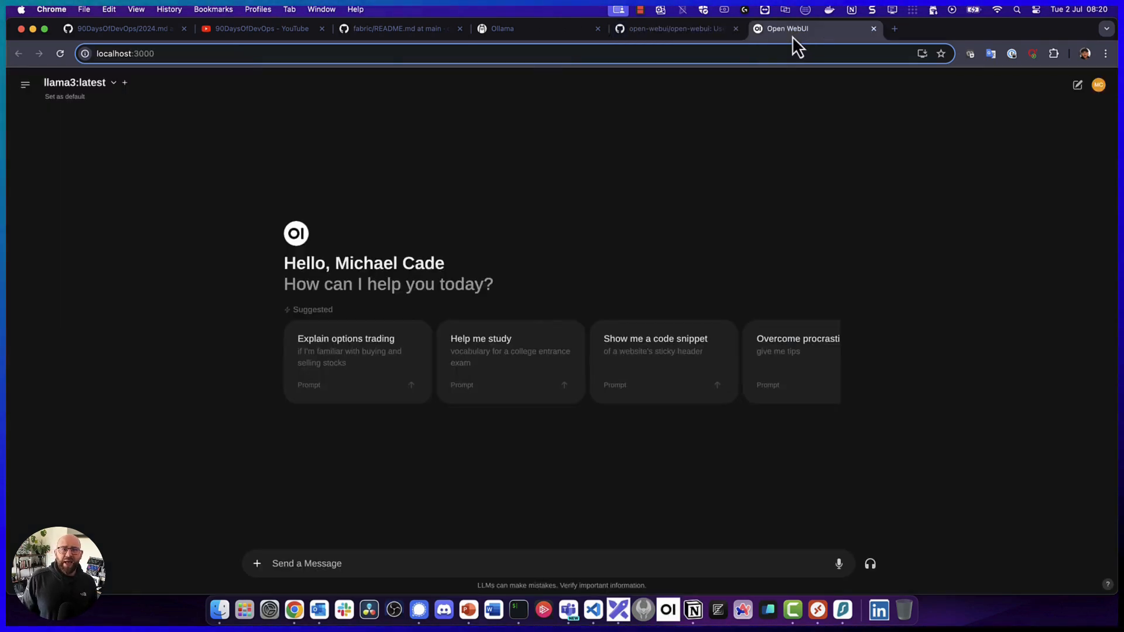
pyautogui.moveTo(115, 94)
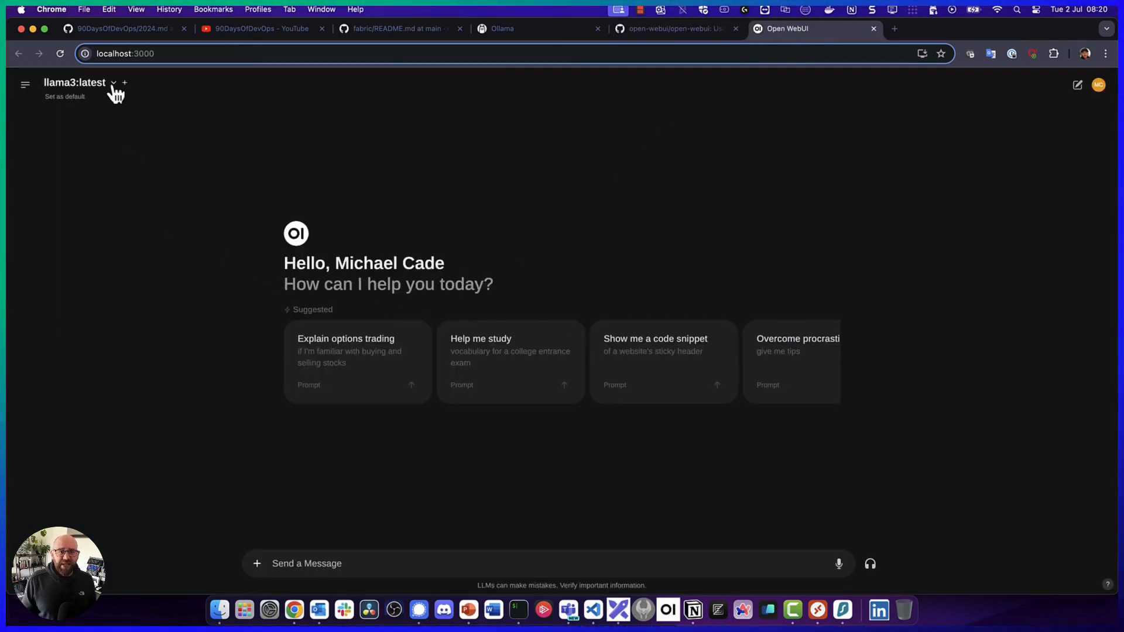
pyautogui.click(76, 82)
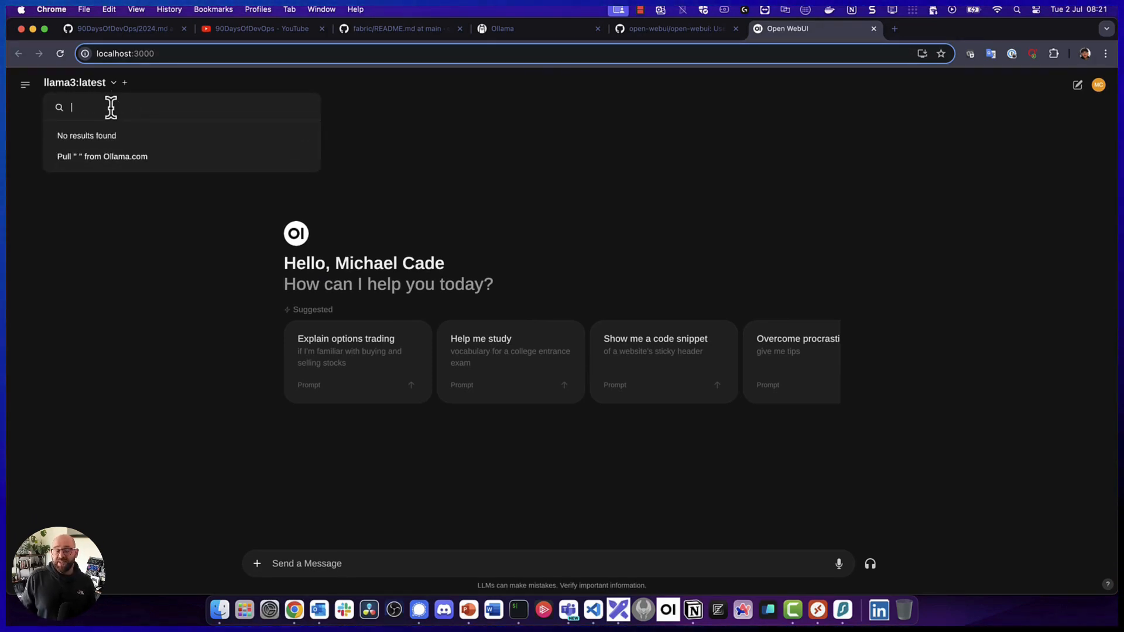
pyautogui.write('Gemma')
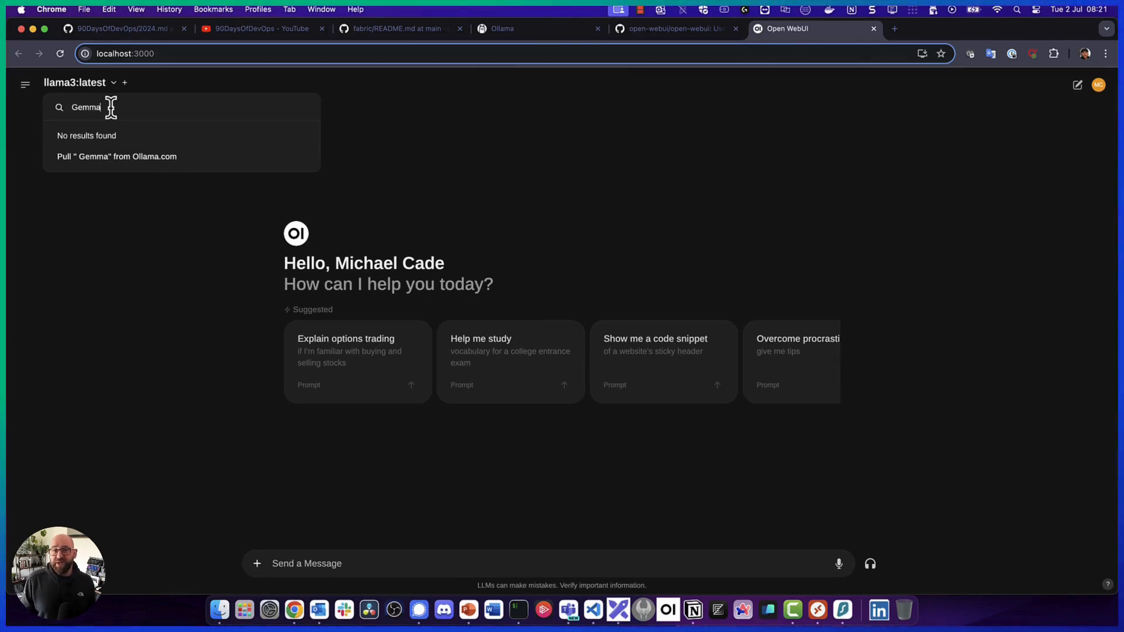
pyautogui.write('2')
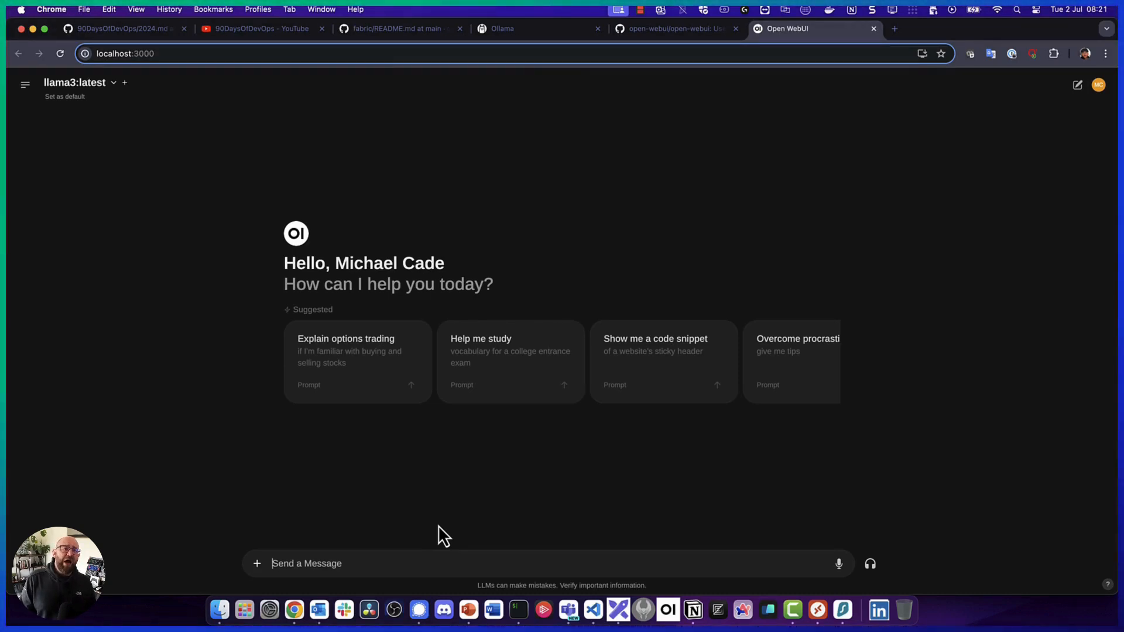
# Ask llama3 whether it is familiar with the 90DaysOfDevOps project and could give a summary
pyautogui.write('Are you familar with the')
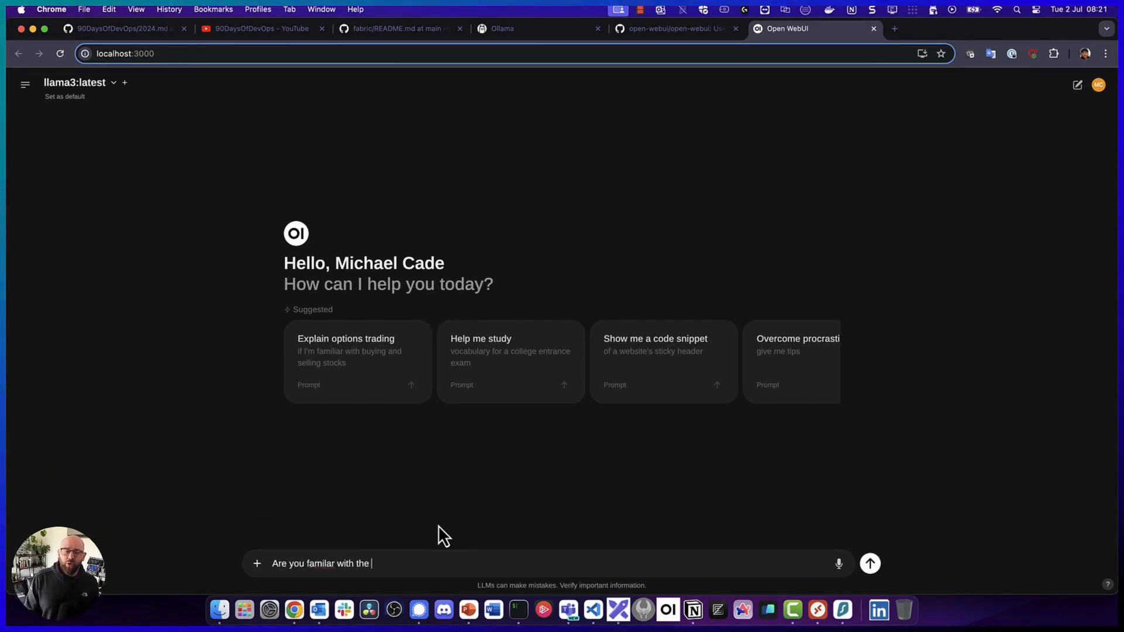
pyautogui.write('90DaysOfDevOps')
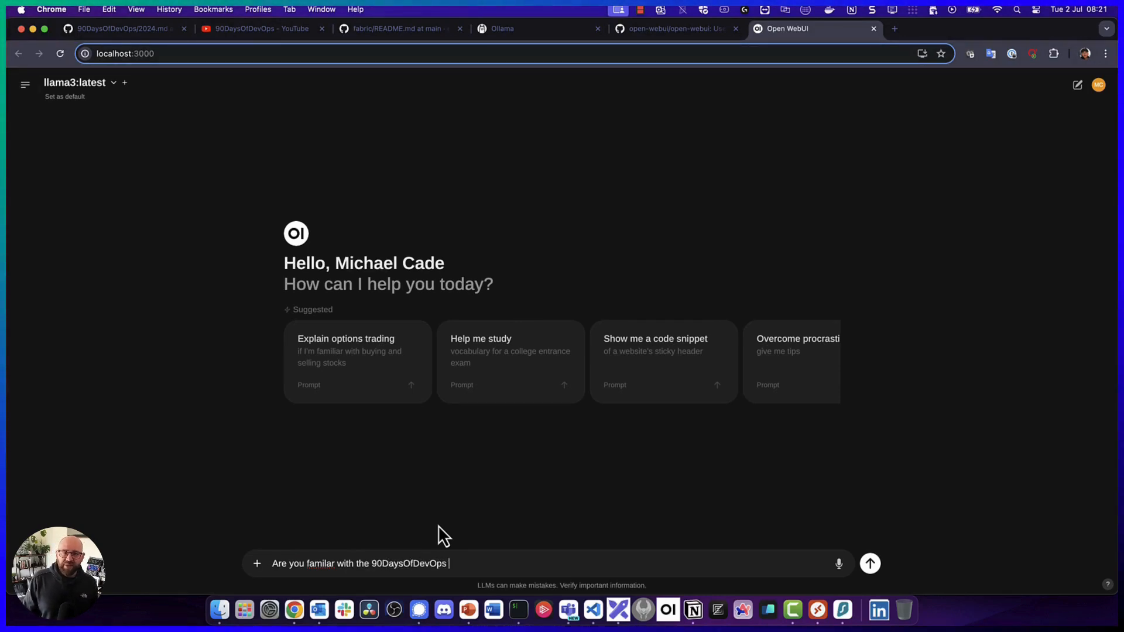
pyautogui.write('Project,')
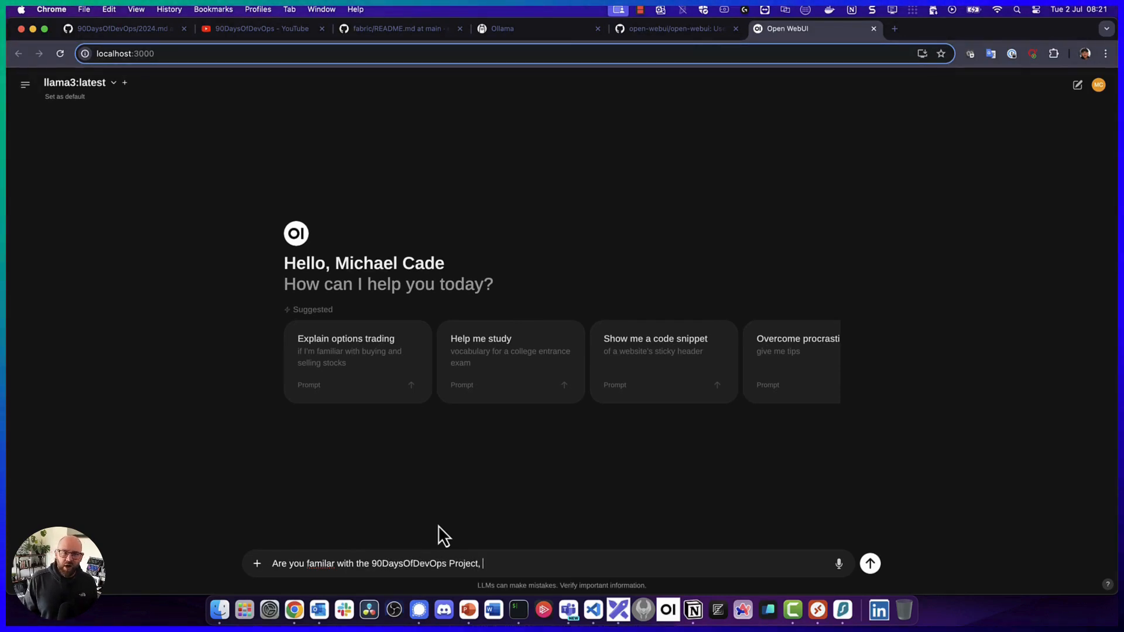
pyautogui.write('could you provide me of')
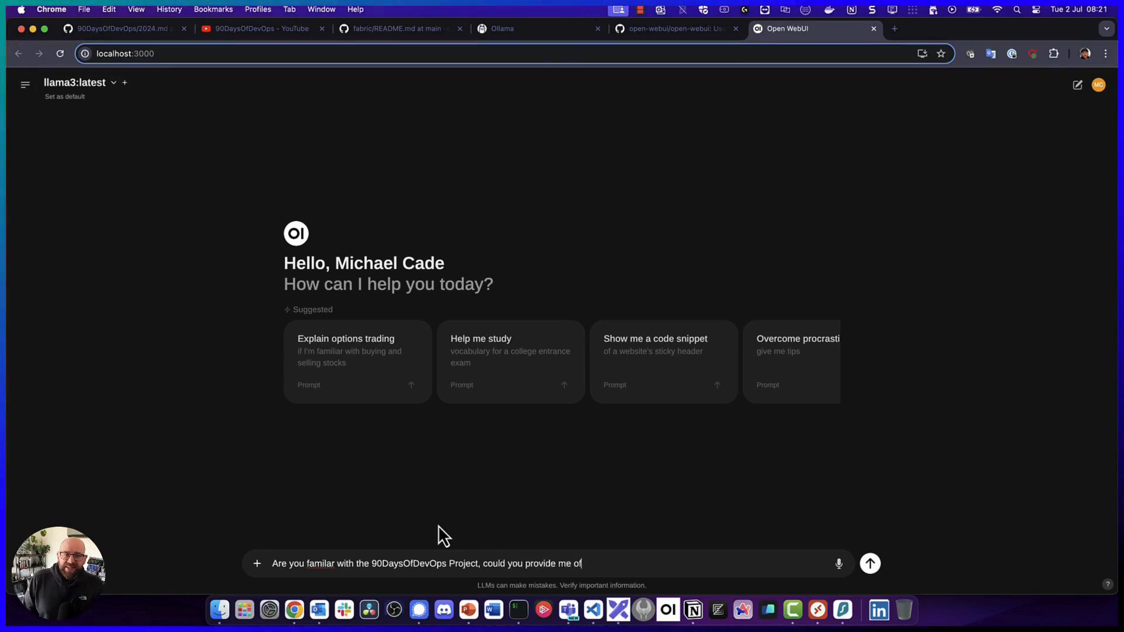
pyautogui.write('a summary of the content')
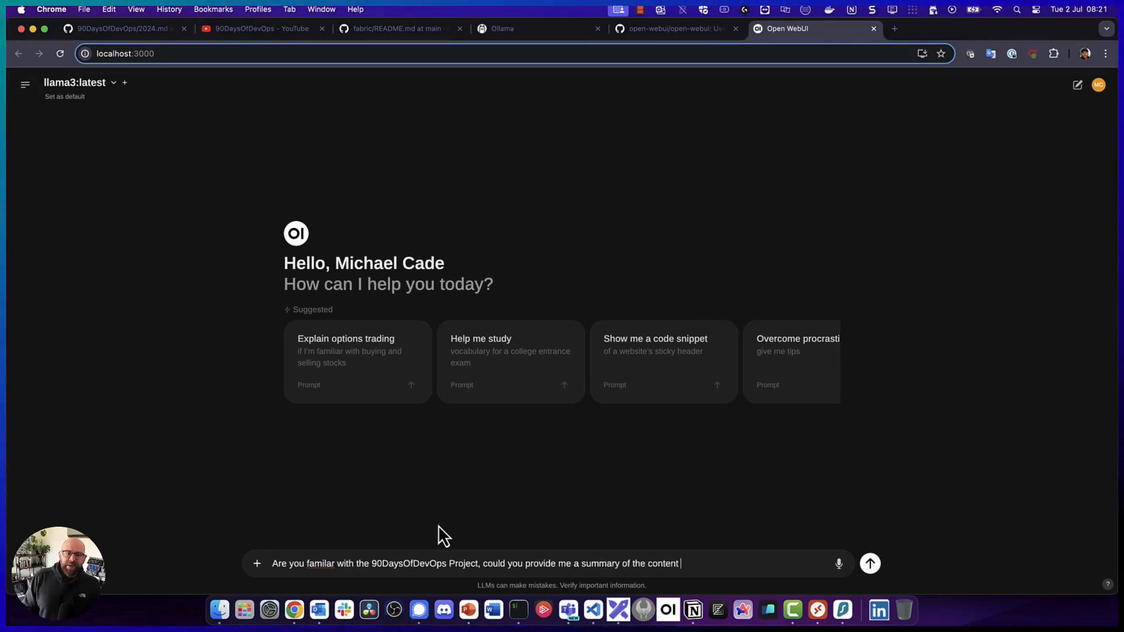
pyautogui.click(870, 563)
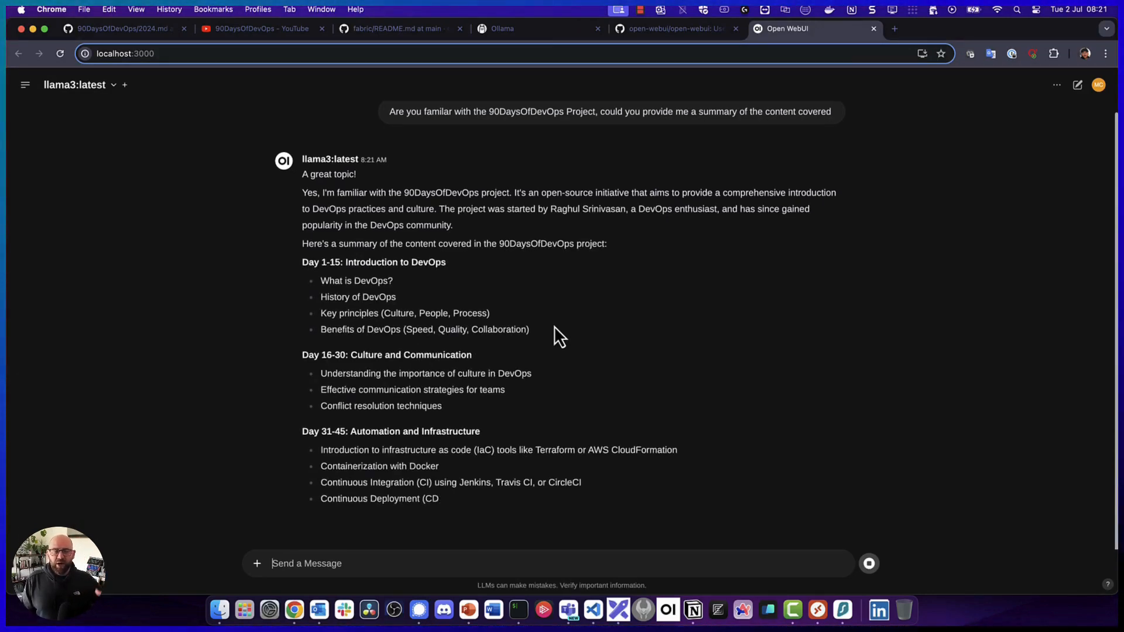
# Read through llama3's day-by-day outline and draft the reply 'LOL not quite...'
pyautogui.scroll(-3)
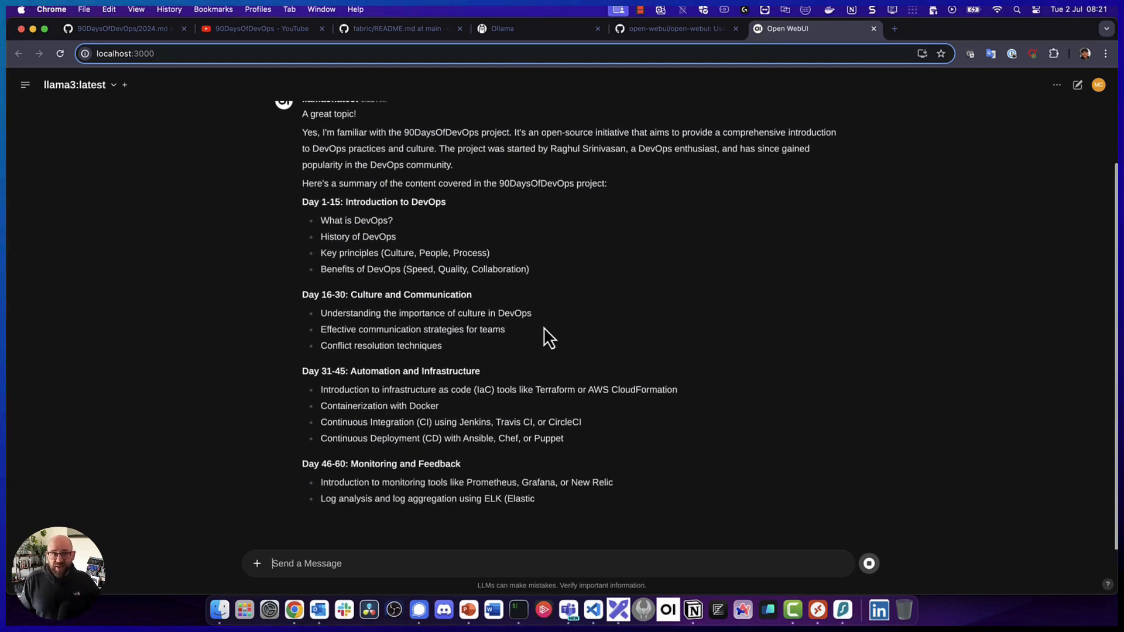
pyautogui.scroll(-3)
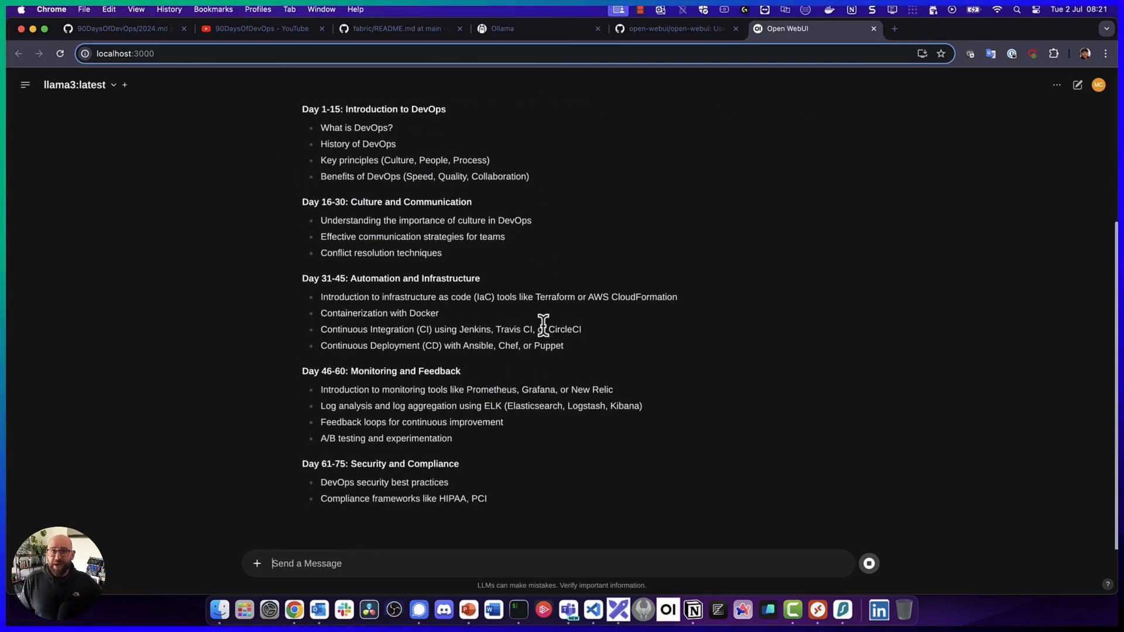
pyautogui.scroll(-3)
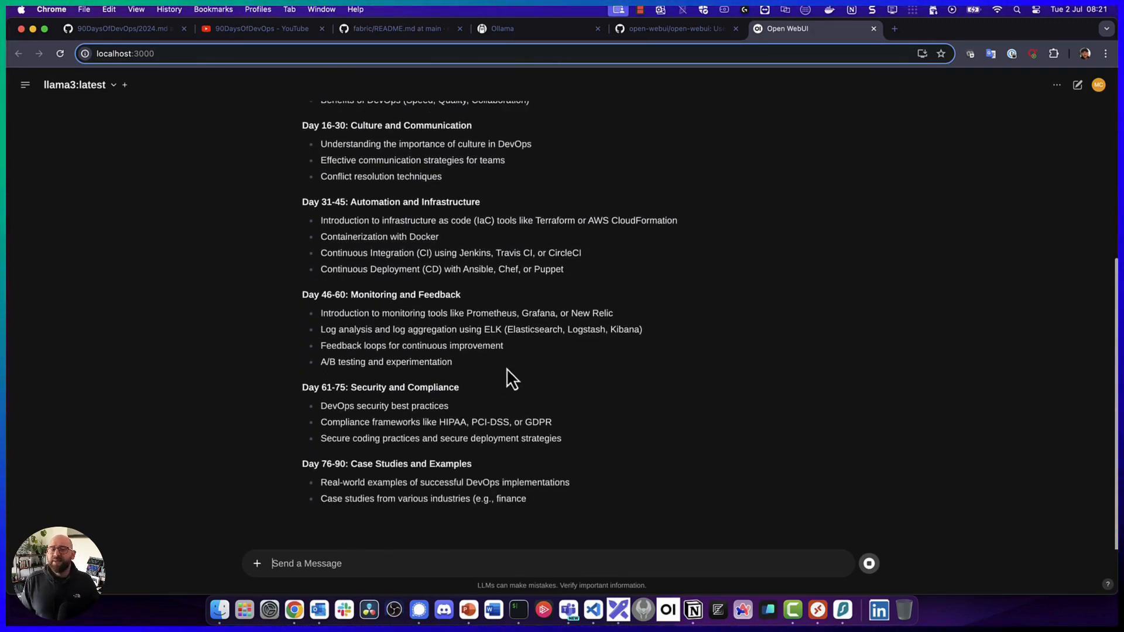
pyautogui.scroll(-3)
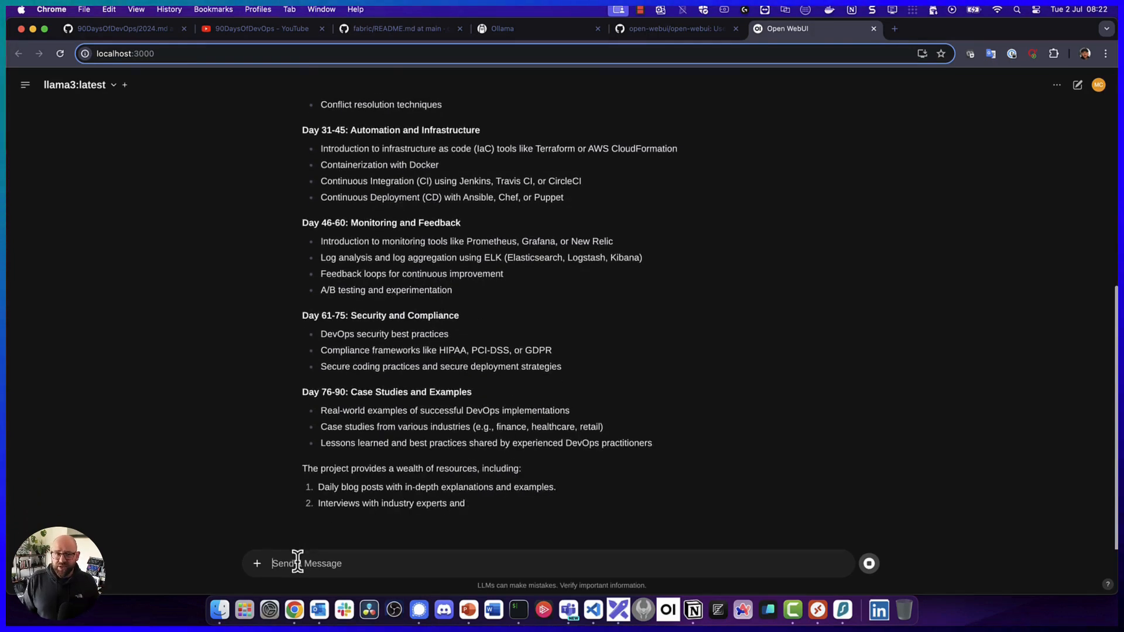
pyautogui.scroll(-3)
pyautogui.write('LOL not')
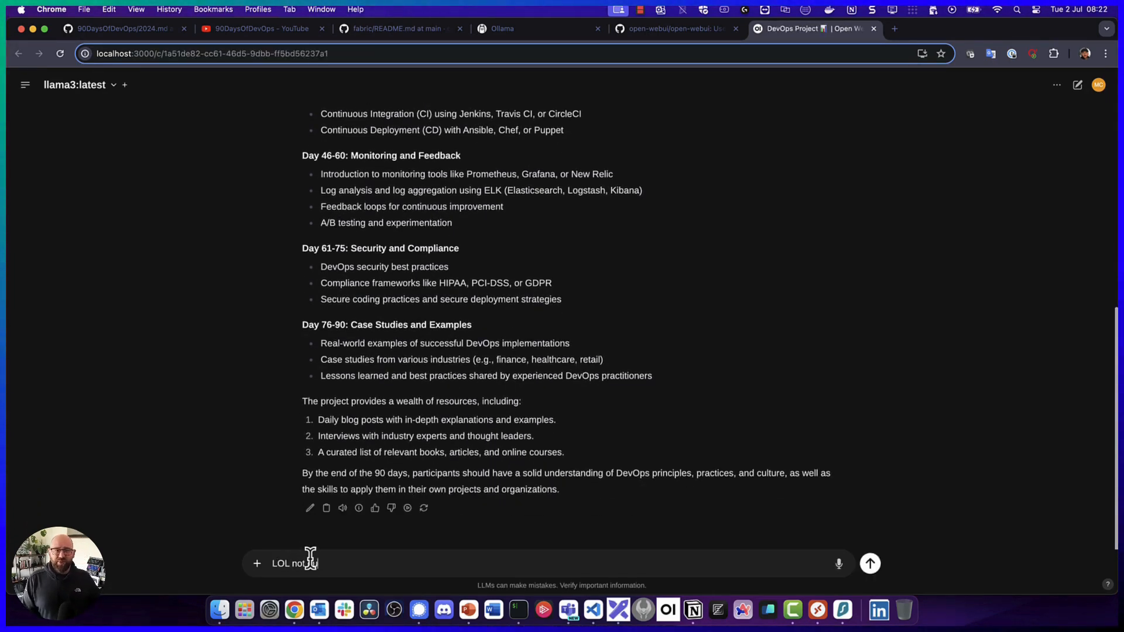
pyautogui.write('quite...')
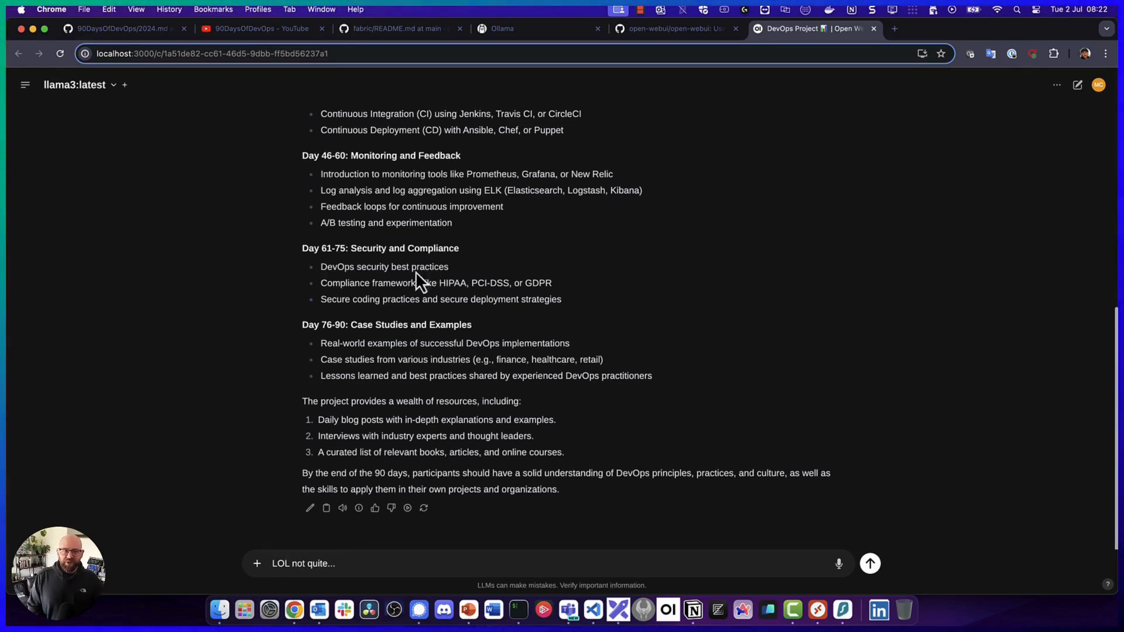
# Attach the VergeOS and Veeam Quick Start Guide PDF from Downloads to the message
pyautogui.click(257, 563)
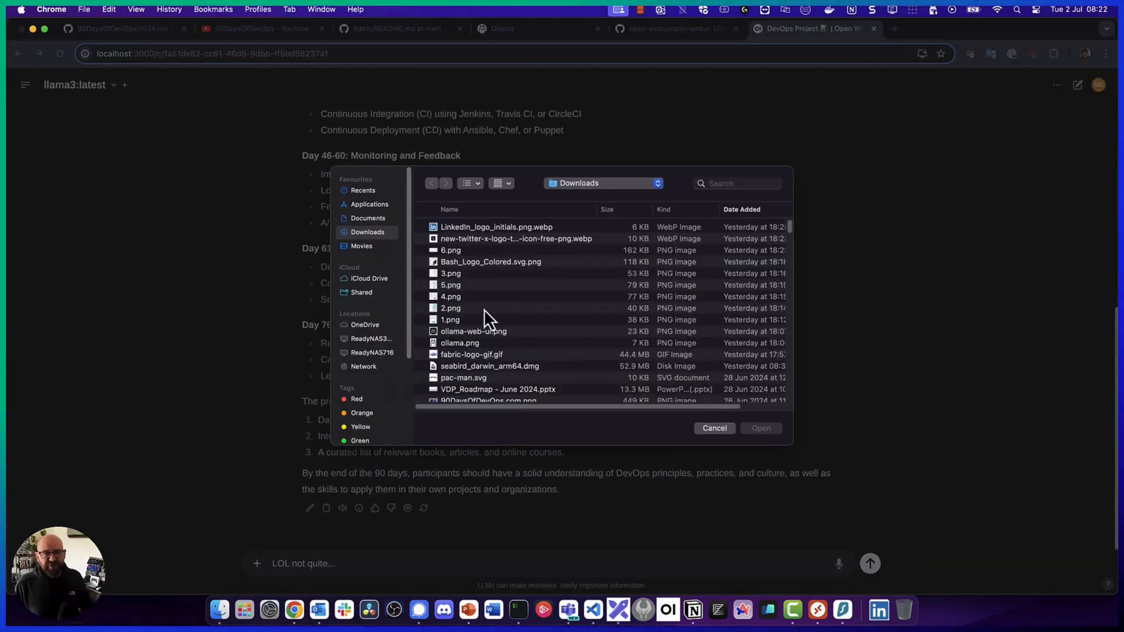
pyautogui.scroll(-3)
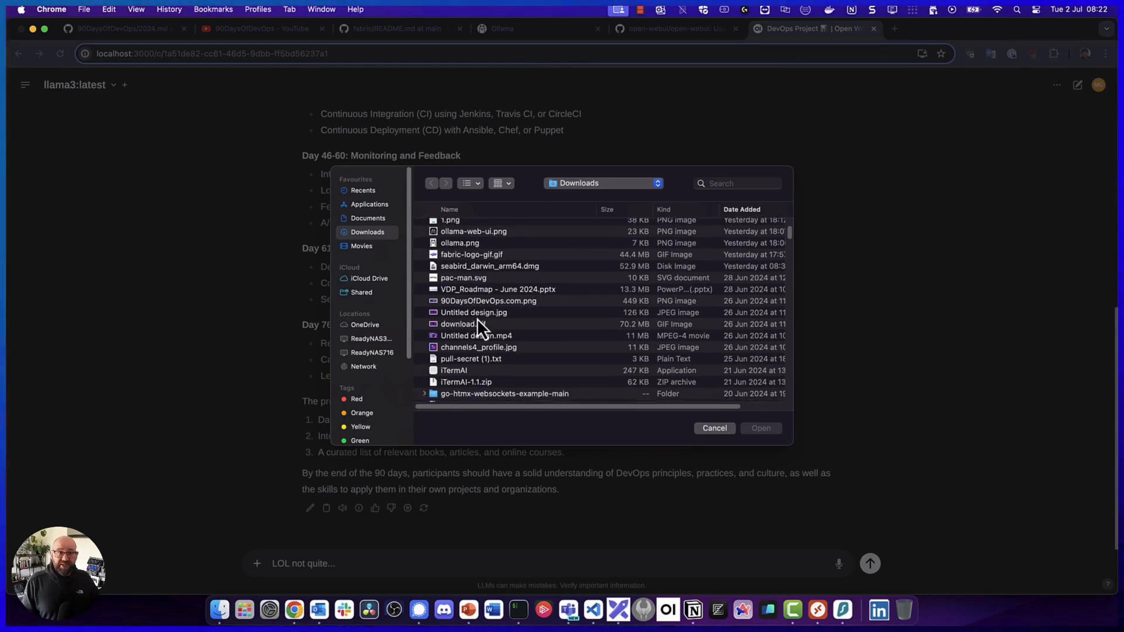
pyautogui.scroll(-3)
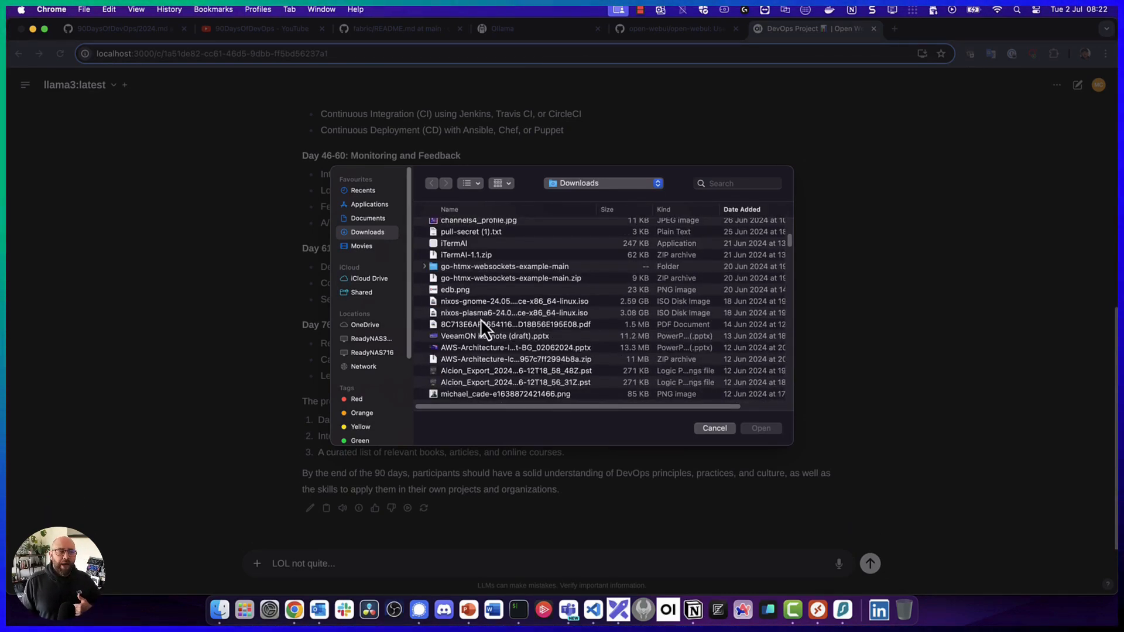
pyautogui.scroll(-3)
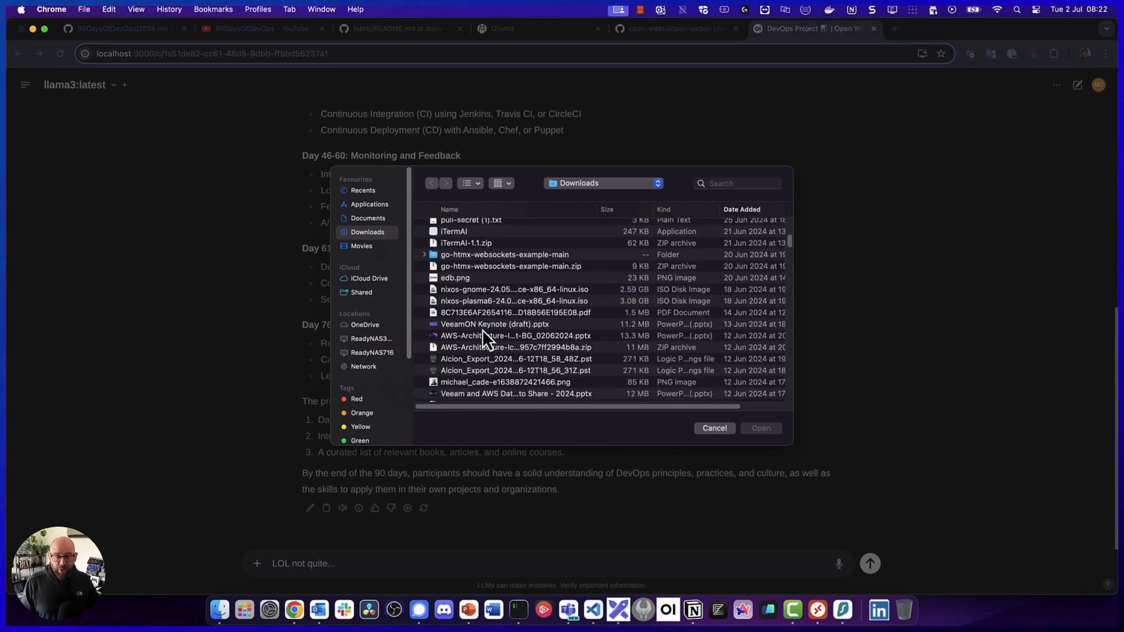
pyautogui.scroll(-3)
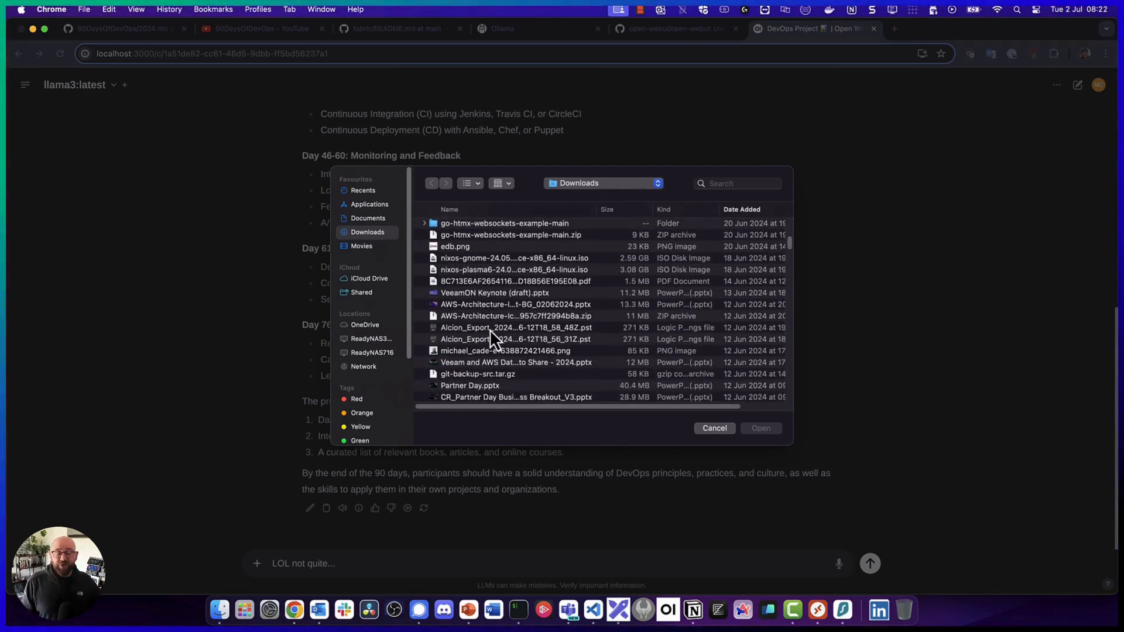
pyautogui.scroll(-3)
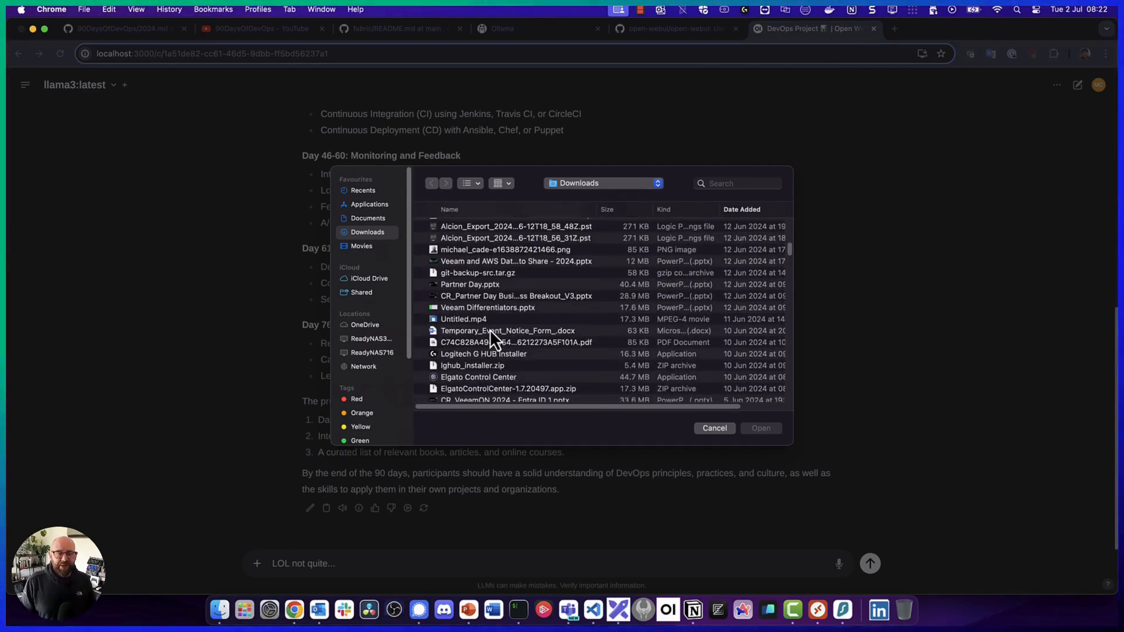
pyautogui.scroll(-3)
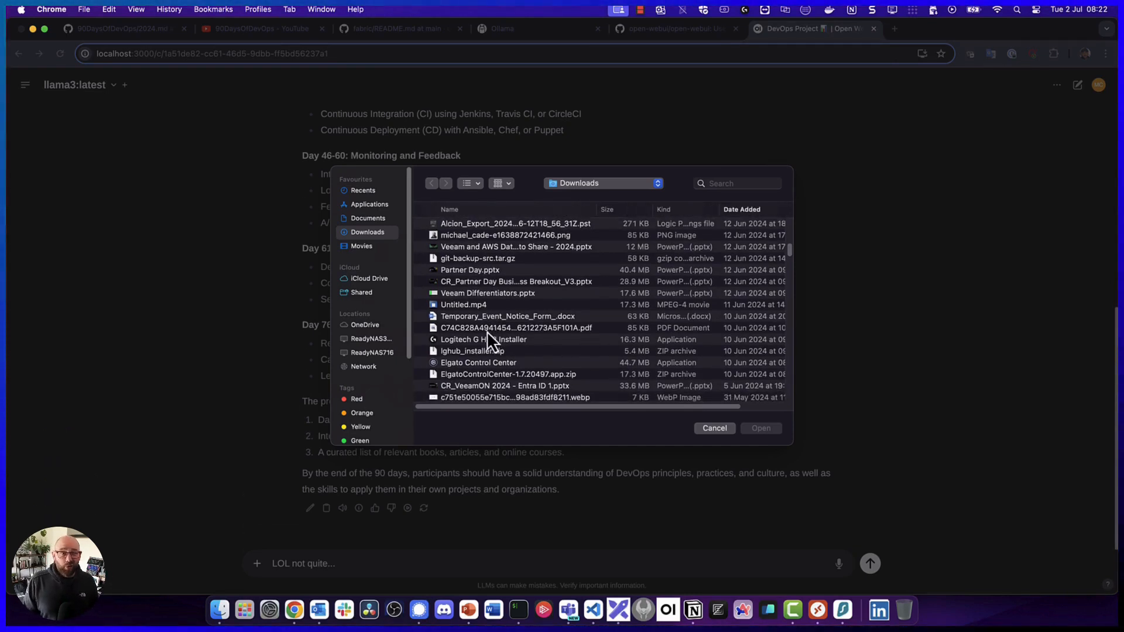
pyautogui.scroll(-3)
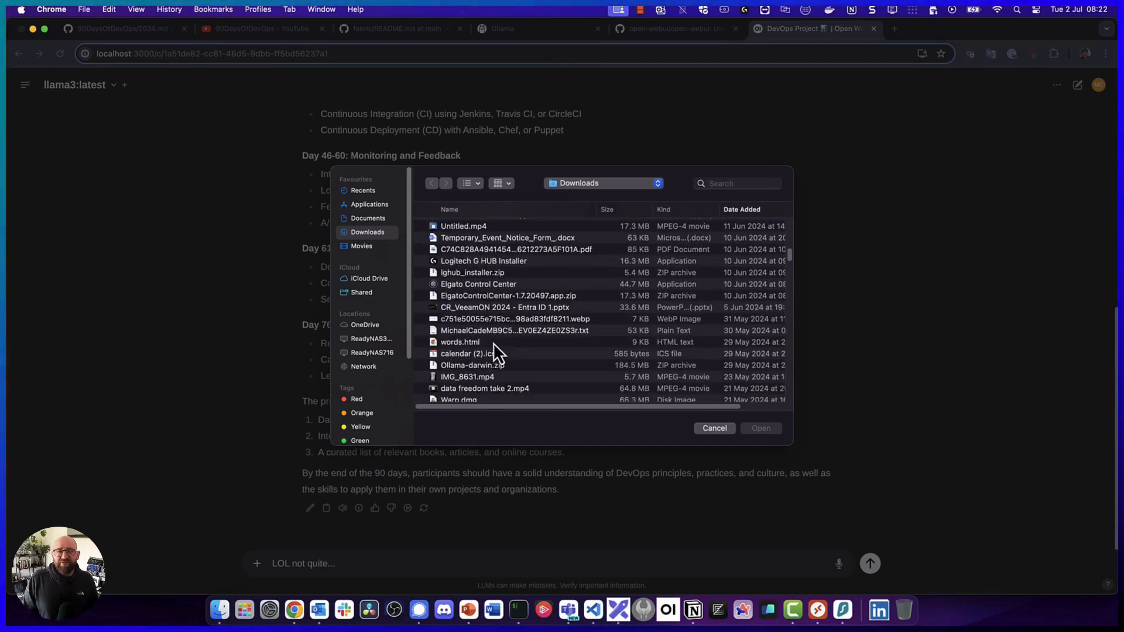
pyautogui.scroll(-3)
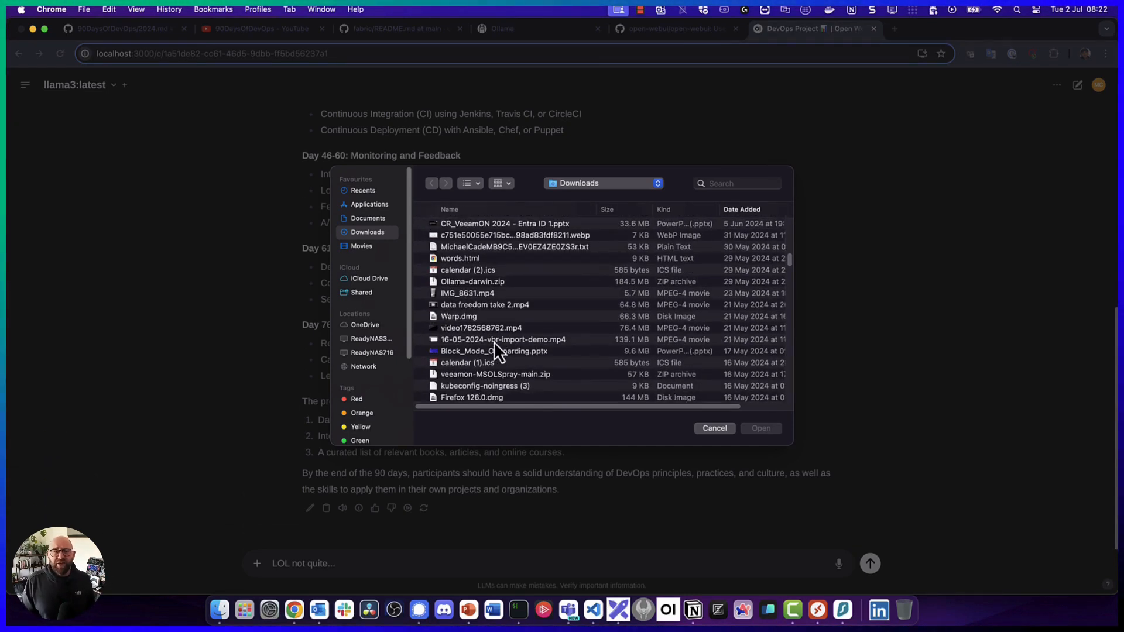
pyautogui.scroll(-3)
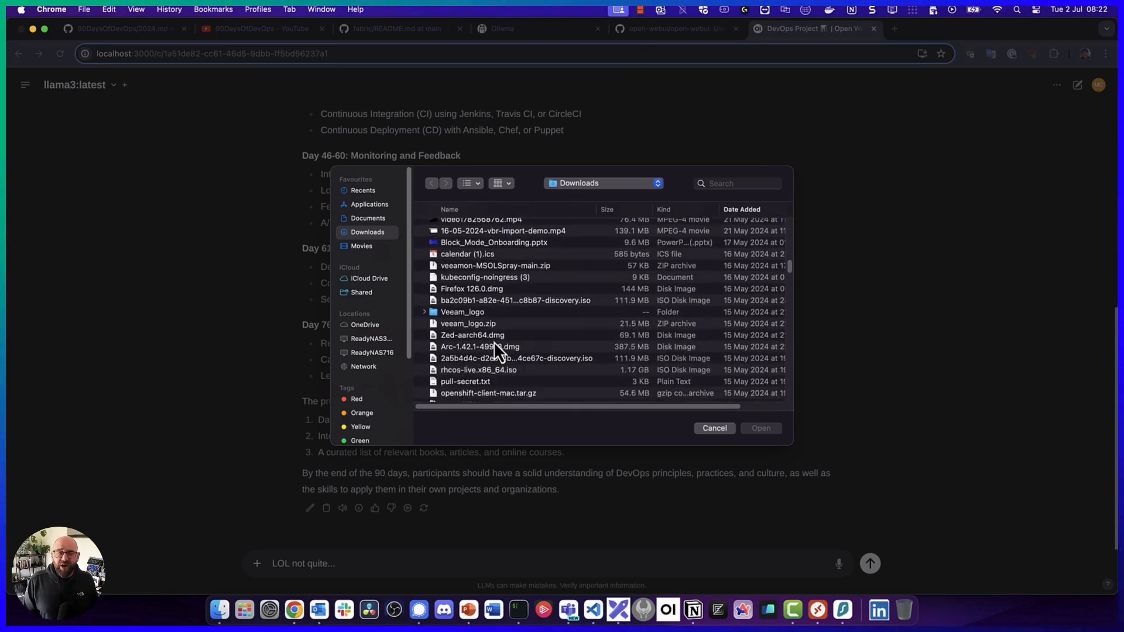
pyautogui.scroll(-3)
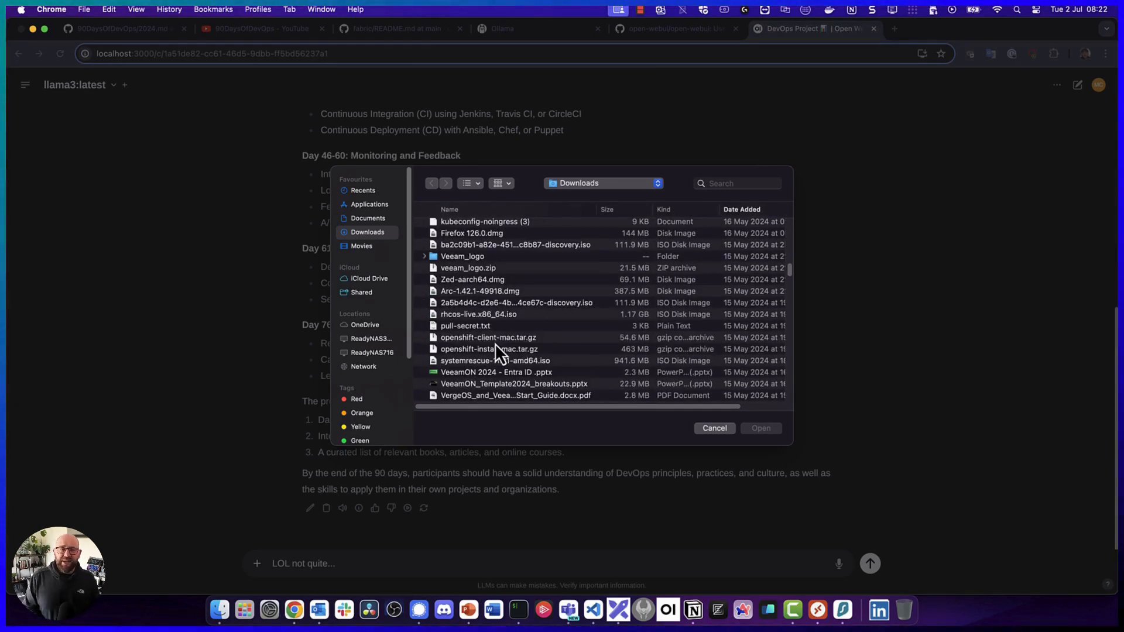
pyautogui.scroll(-3)
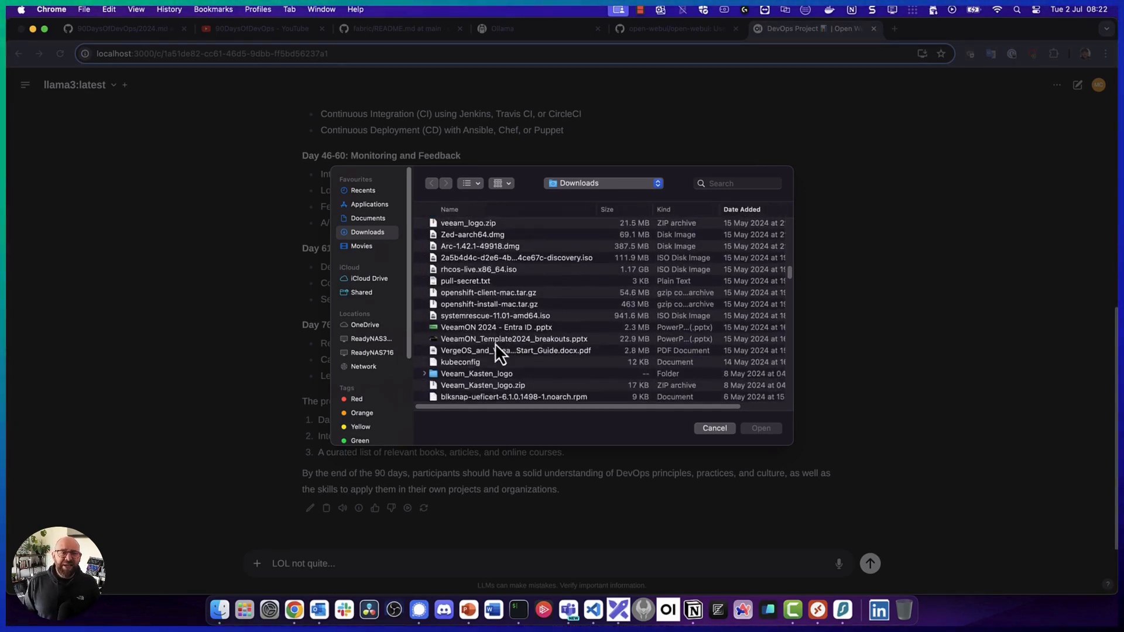
pyautogui.scroll(-3)
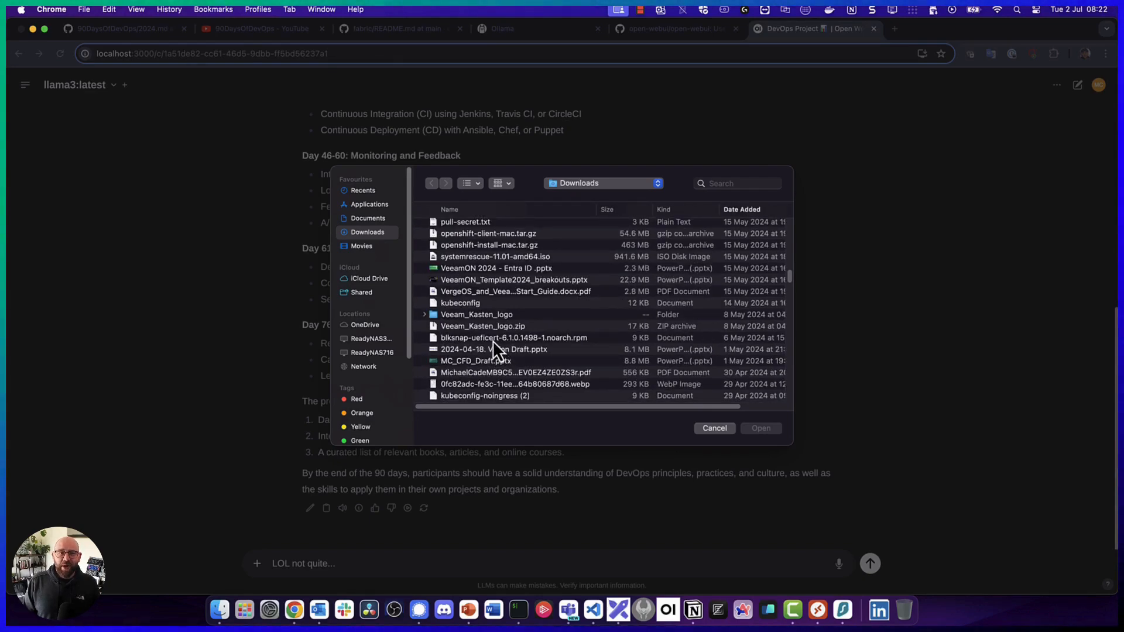
pyautogui.click(713, 428)
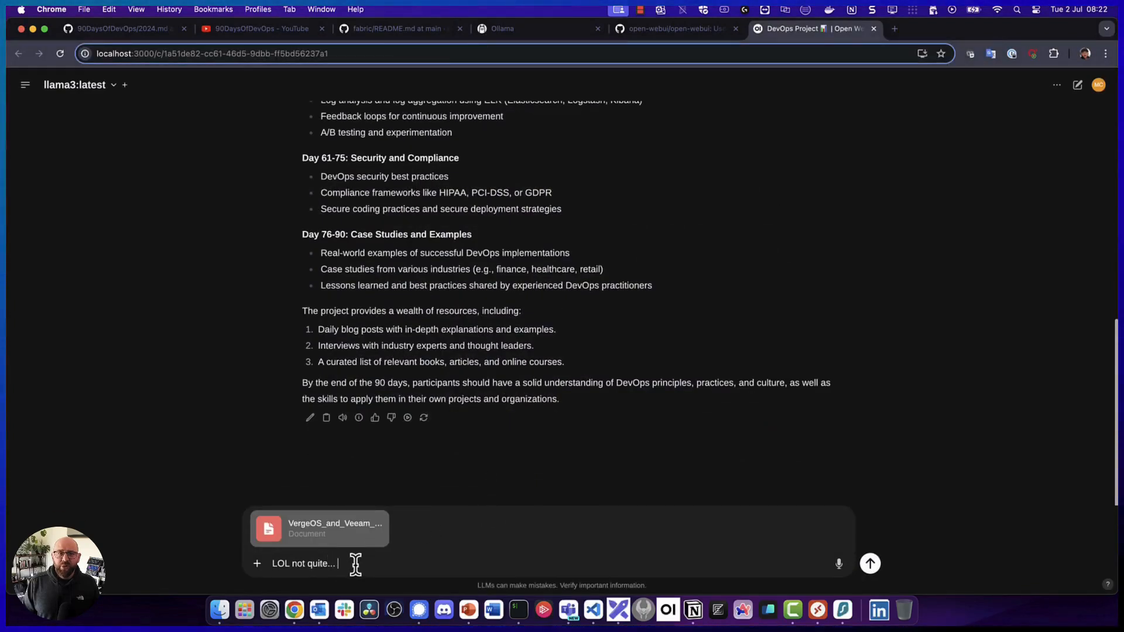
# Ask llama3 for a 3 bullet point list of important things from the attached document
pyautogui.click(868, 563)
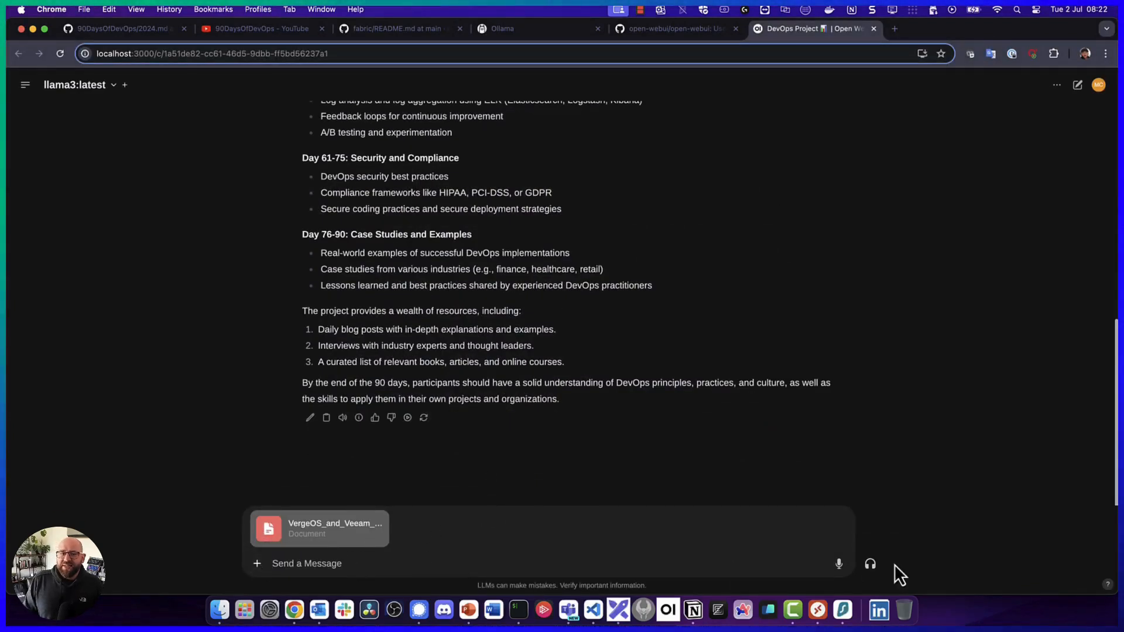
pyautogui.write('Can you provide me the')
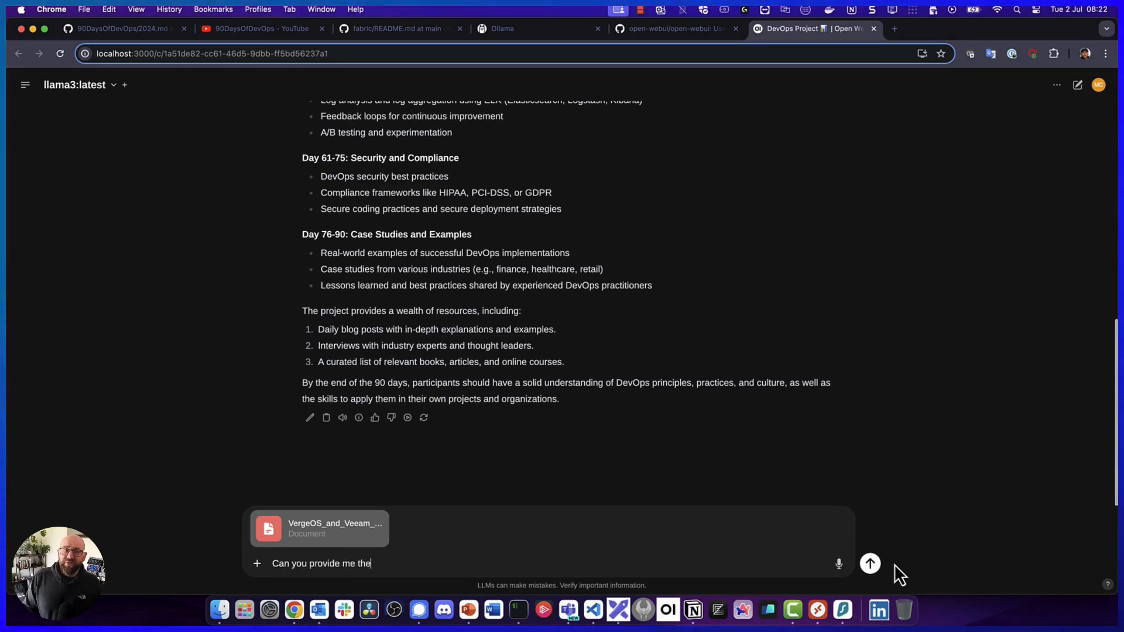
pyautogui.write('3 bullet point list of')
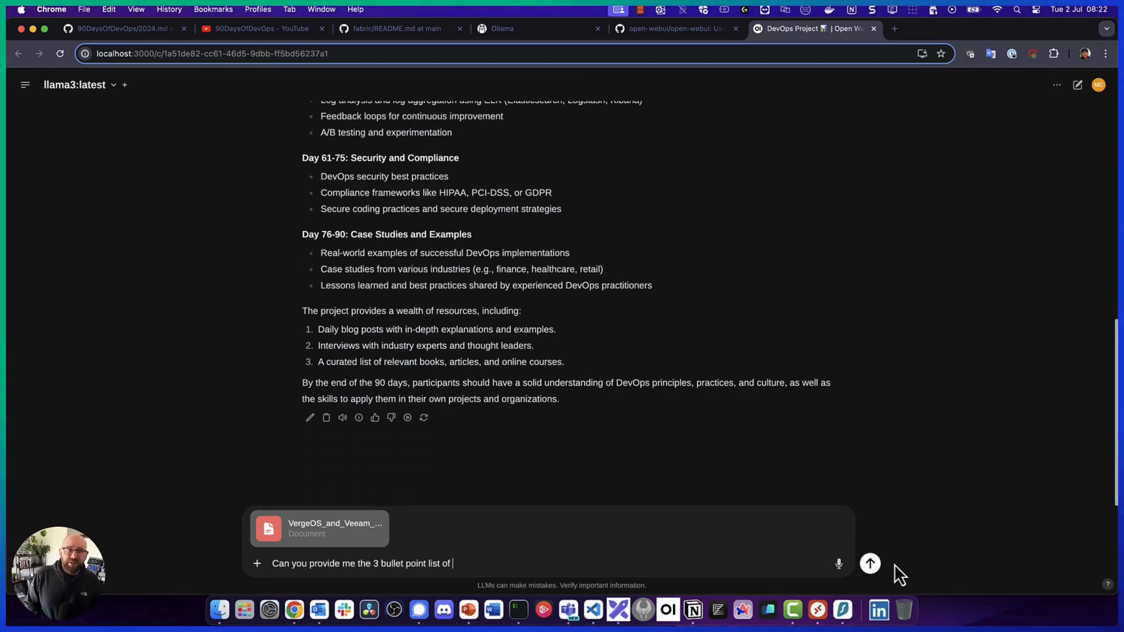
pyautogui.write('i')
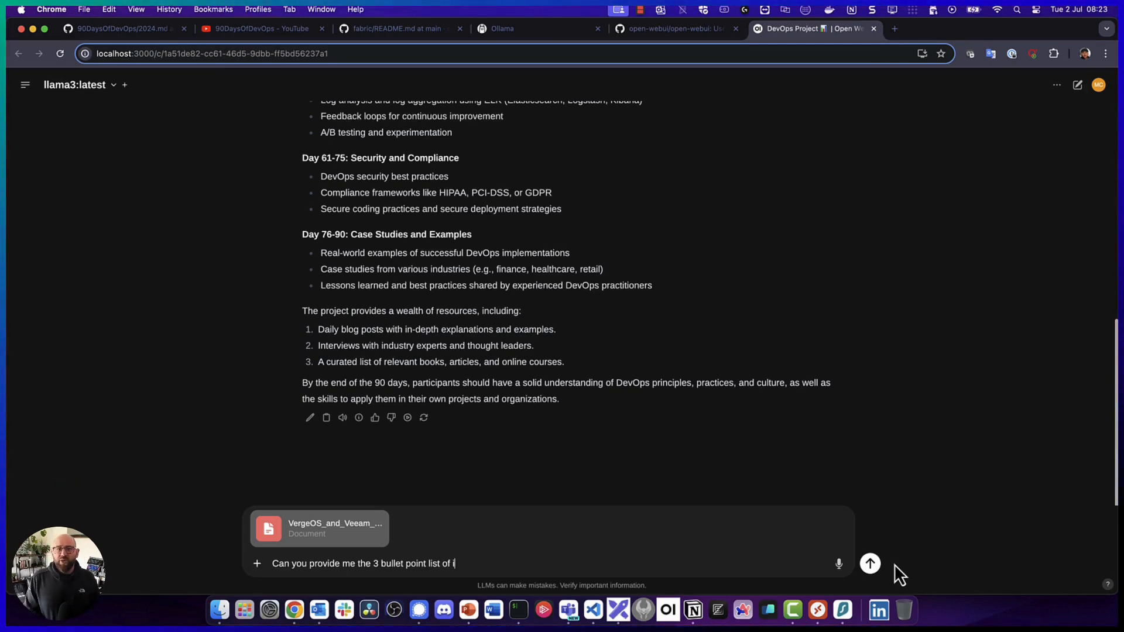
pyautogui.write('important things')
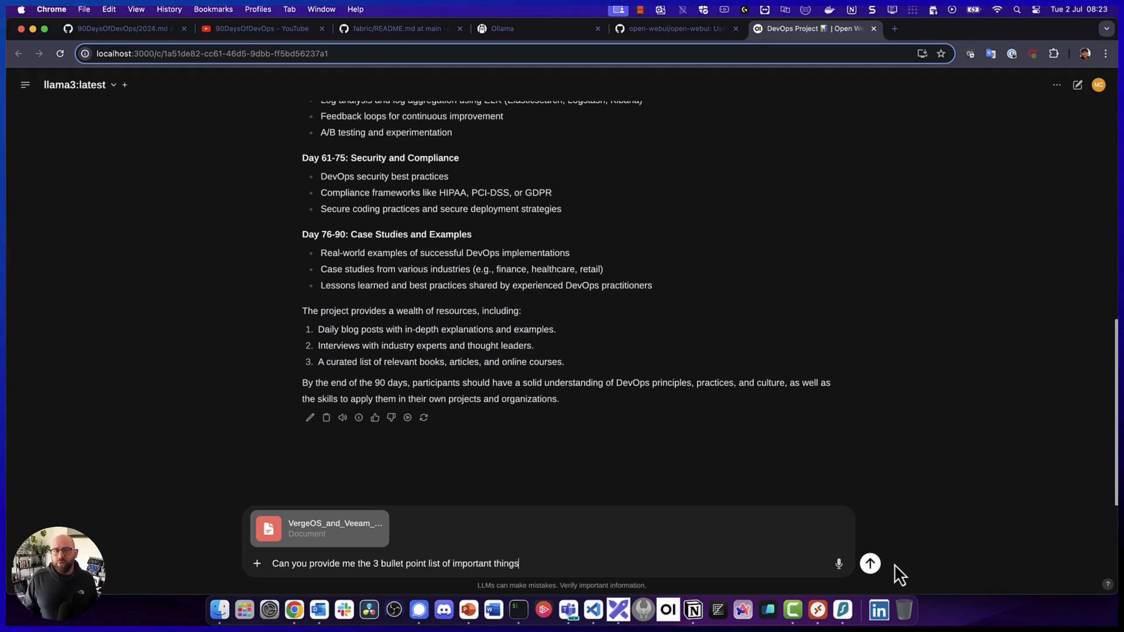
pyautogui.write('from this document')
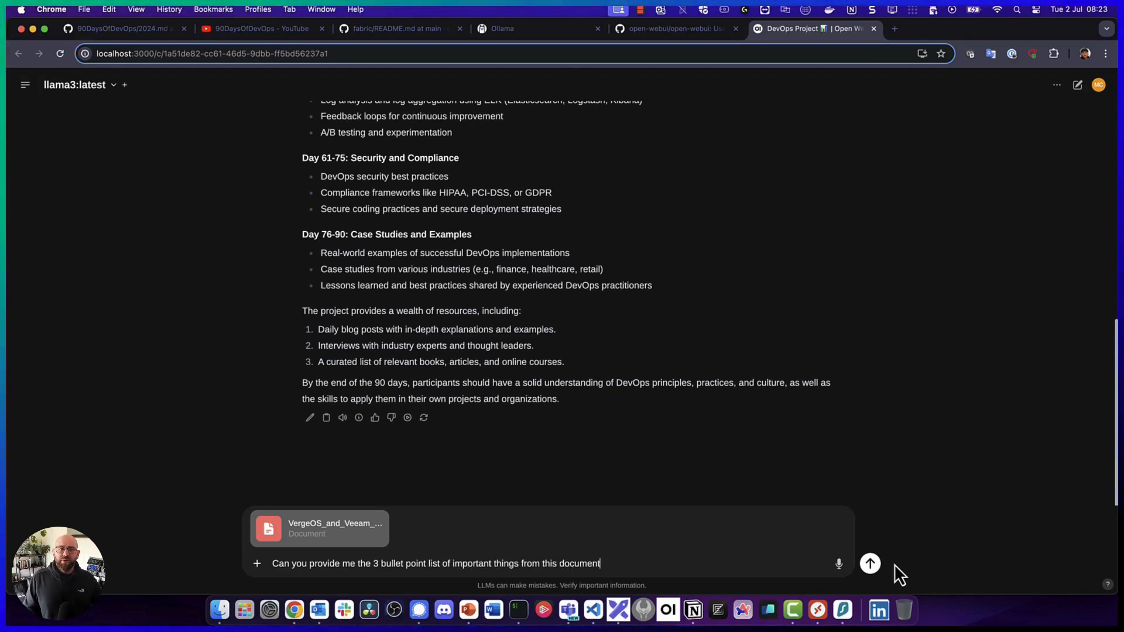
pyautogui.click(870, 563)
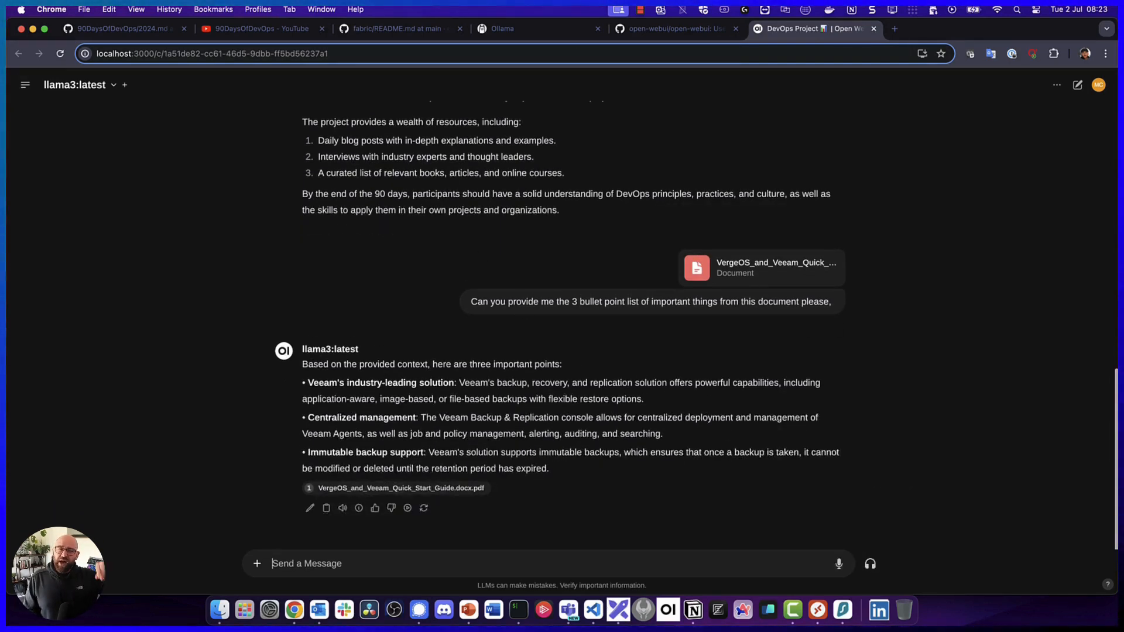
# Return to the open-webui GitHub repository and scroll its README down to Key Features
pyautogui.click(674, 28)
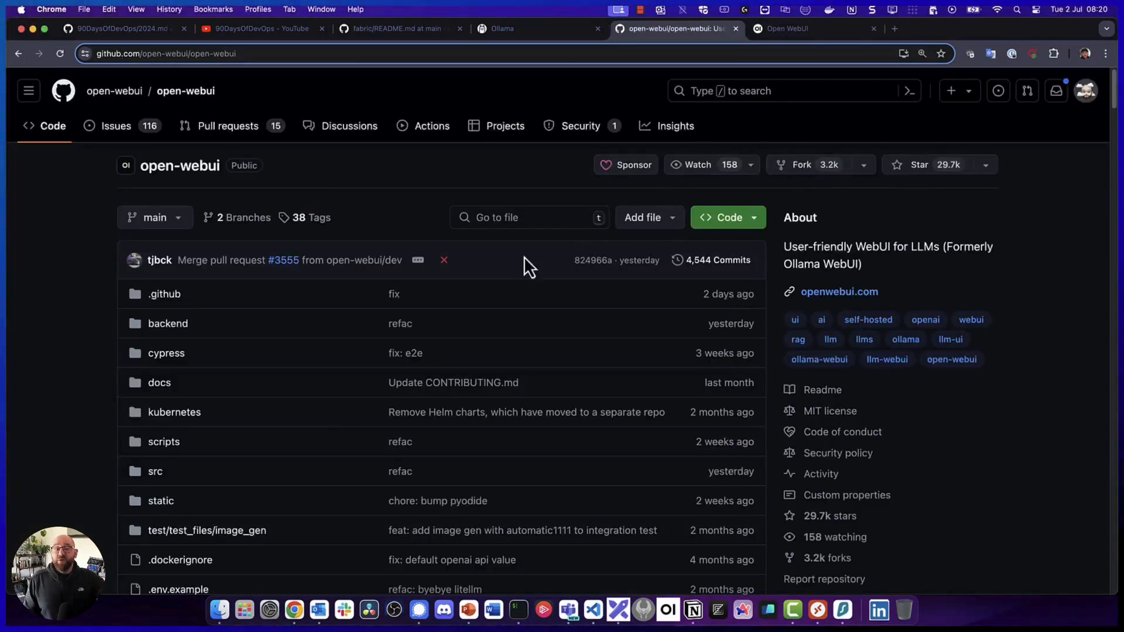
pyautogui.moveTo(236, 104)
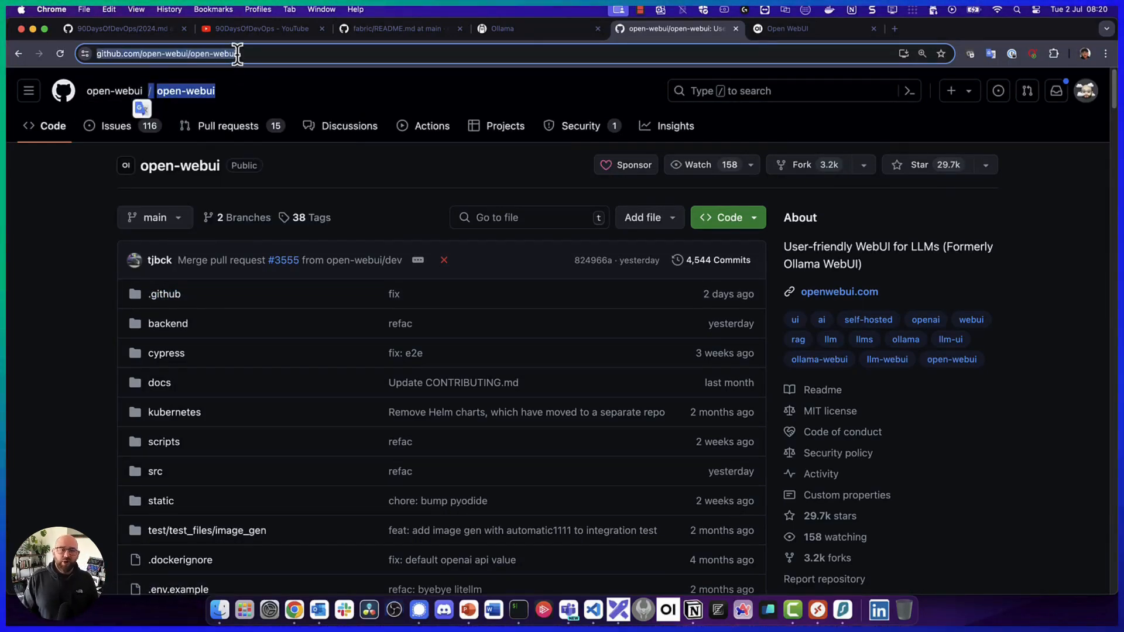
pyautogui.scroll(-3)
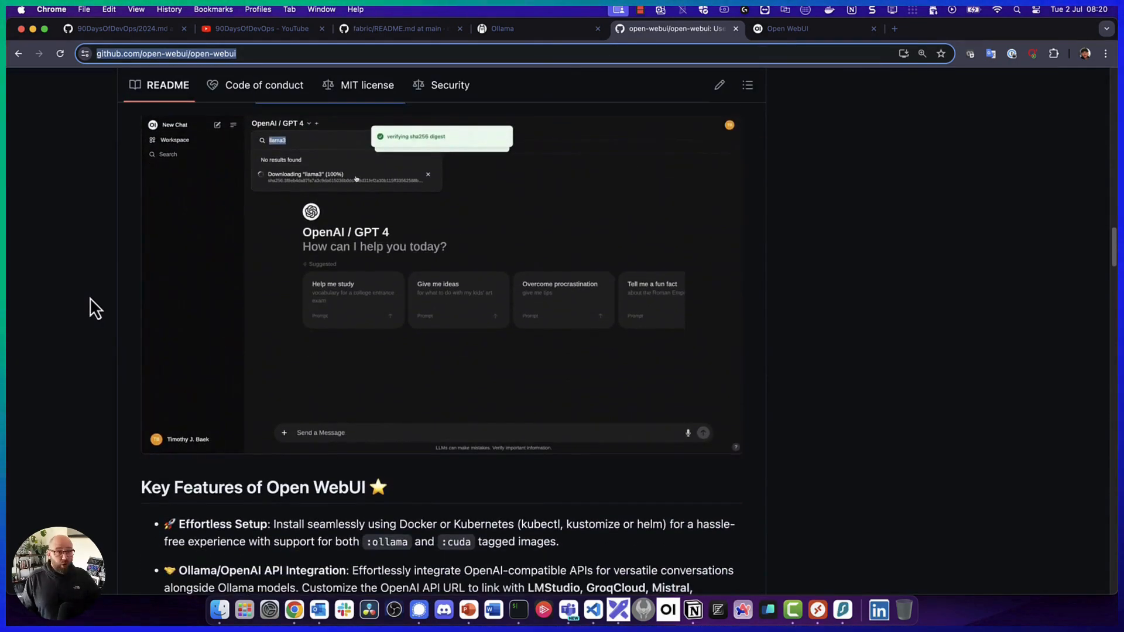
pyautogui.scroll(-3)
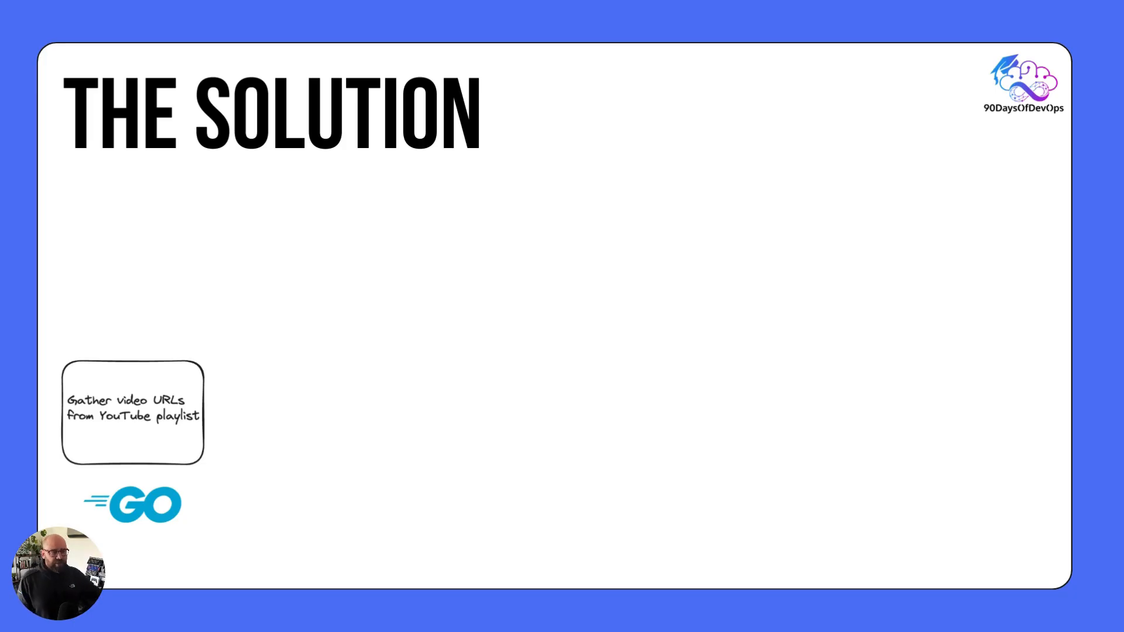
# Advance The Solution slide to its first step: gathering YouTube playlist video URLs with Go
pyautogui.click(937, 28)
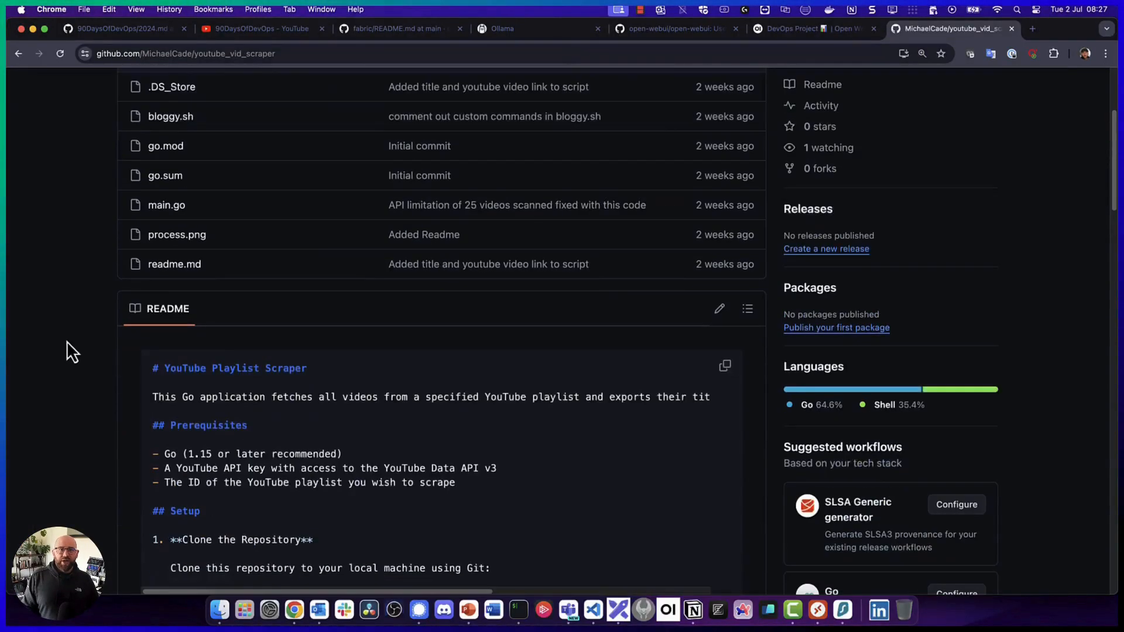
# Read the youtube_vid_scraper README description and scroll to its setup steps
pyautogui.scroll(-3)
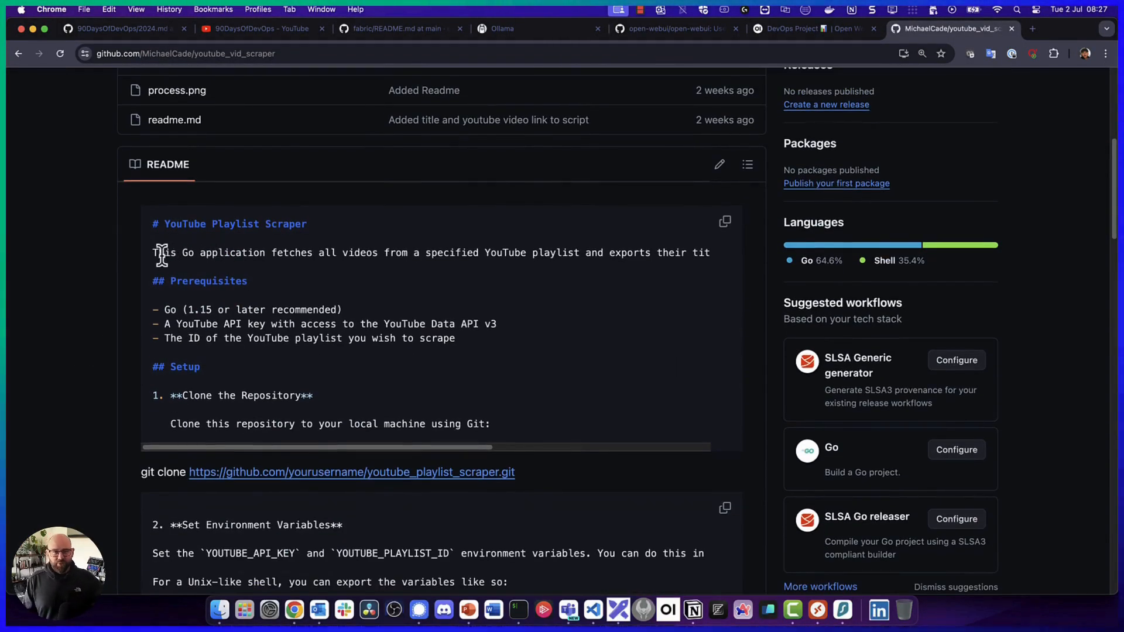
pyautogui.moveTo(155, 253); pyautogui.dragTo(563, 253)
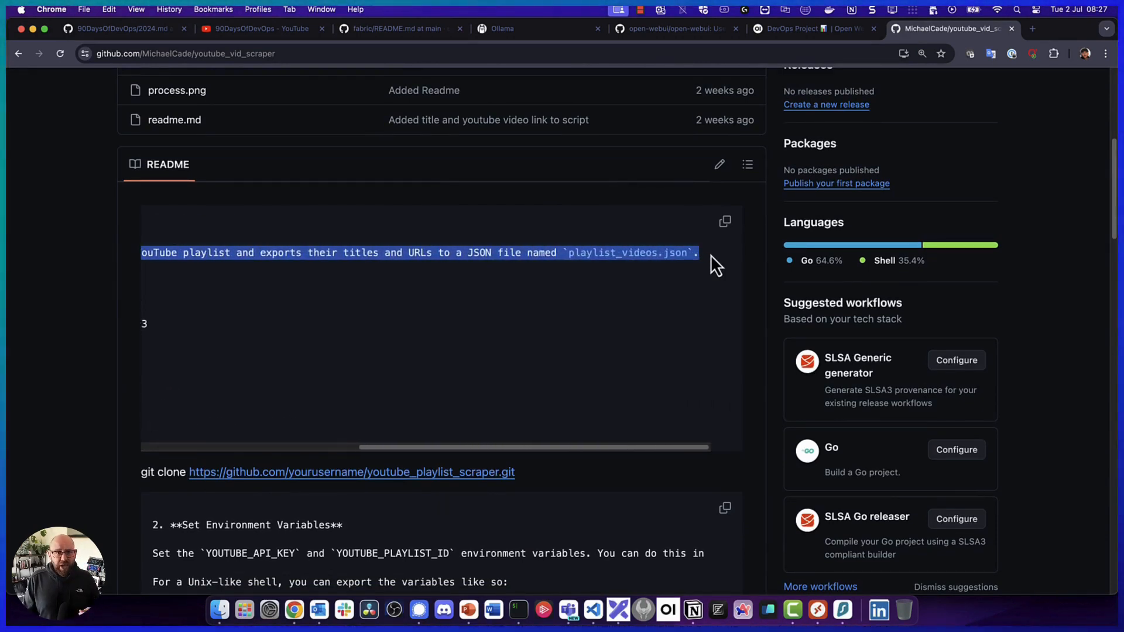
pyautogui.moveTo(681, 254)
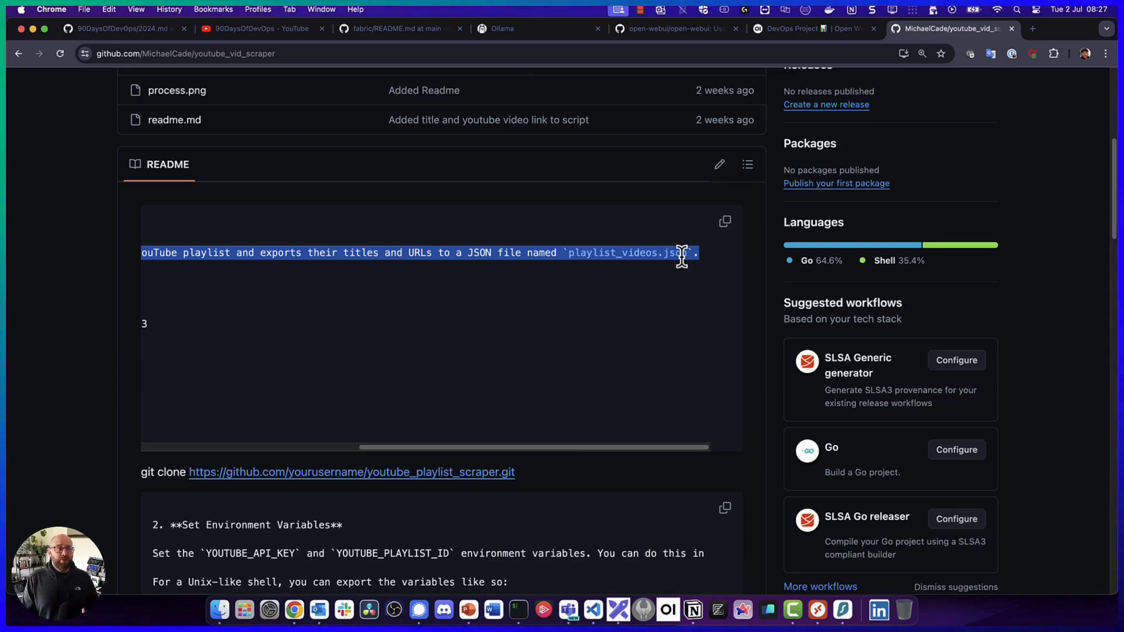
pyautogui.moveTo(631, 281)
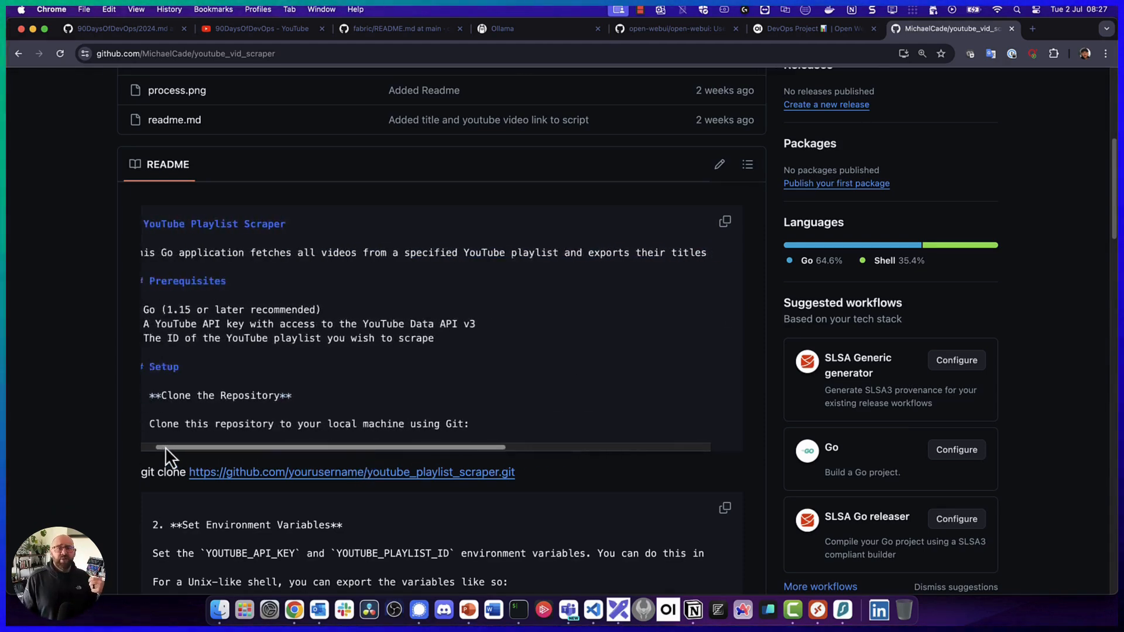
pyautogui.scroll(-3)
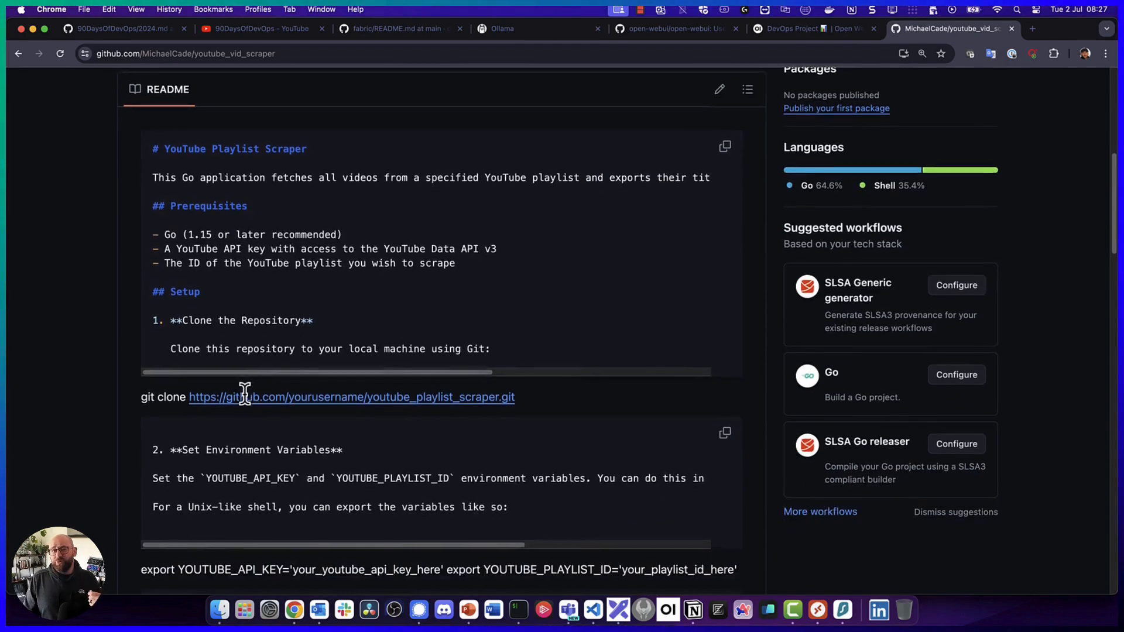
pyautogui.scroll(-3)
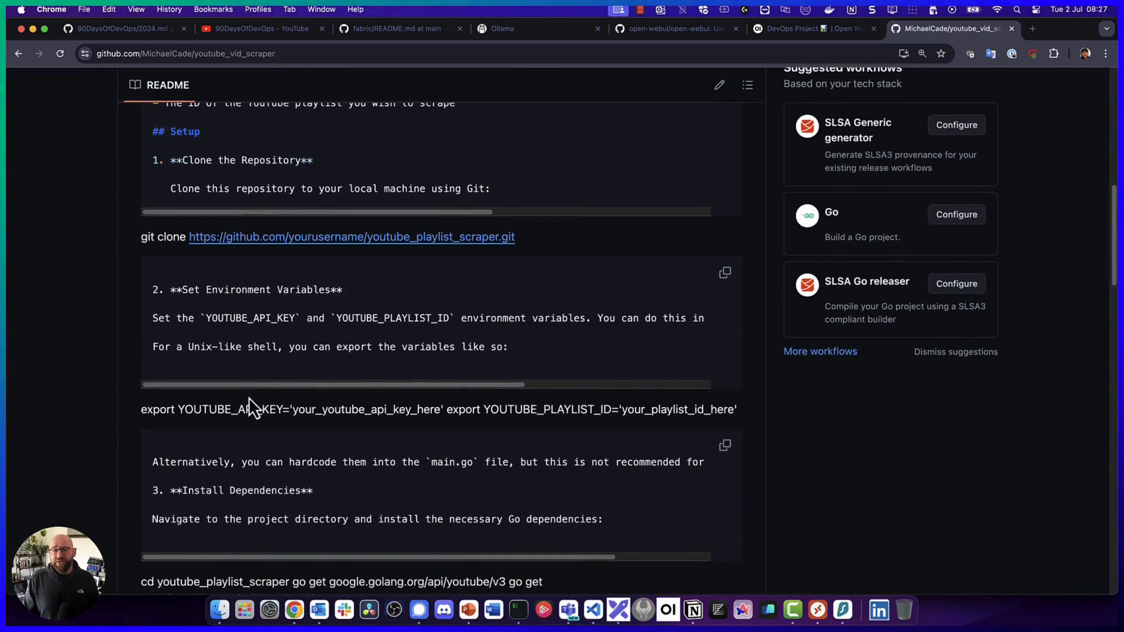
# Review the environment variable instructions and select the 'export YOUTUBE_PLAYLIST_ID=' command to copy
pyautogui.moveTo(153, 317); pyautogui.dragTo(465, 318)
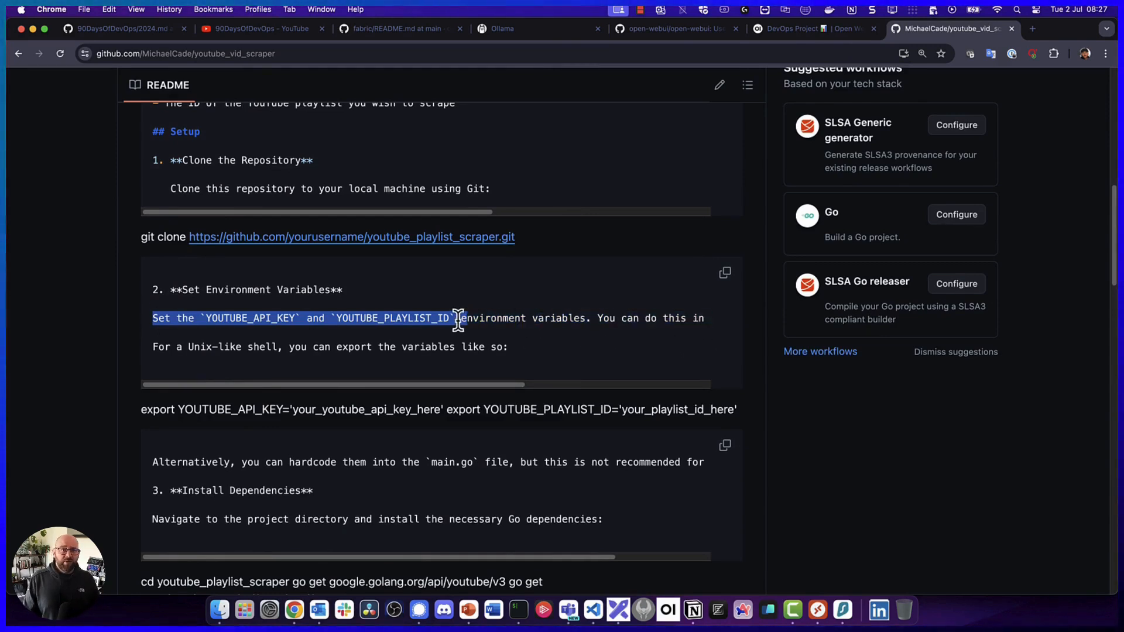
pyautogui.click(337, 319)
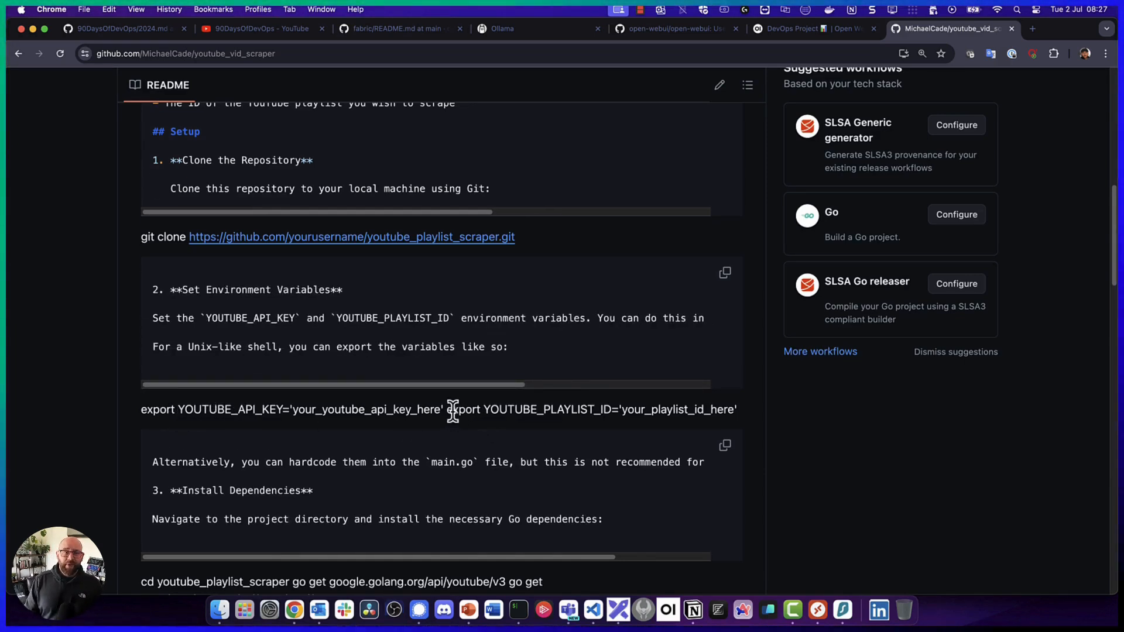
pyautogui.moveTo(450, 409); pyautogui.dragTo(614, 410)
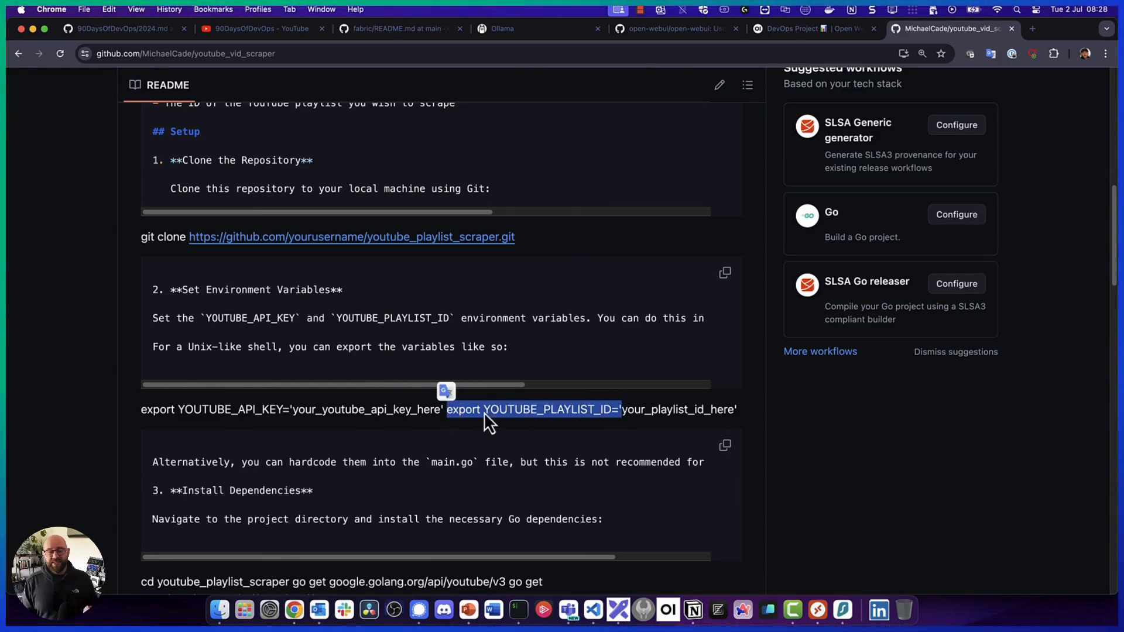
pyautogui.moveTo(518, 609)
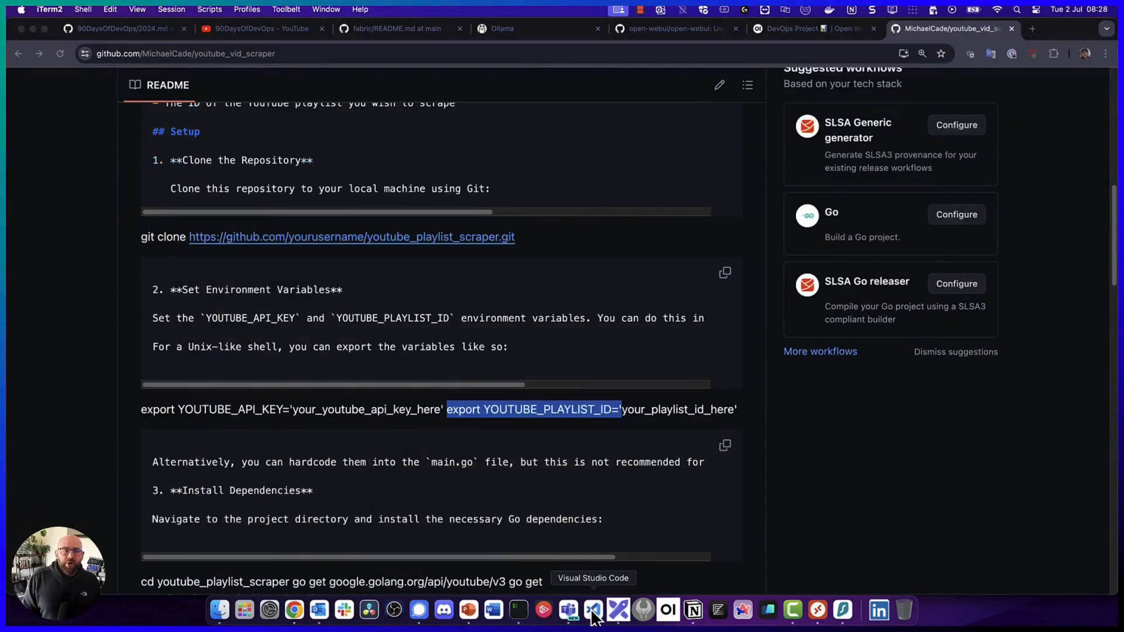
# Export YOUTUBE_PLAYLIST_ID=PLsKoqAvws1psCnkDaTPRHaqcTLSTPDFBR in the scraper terminal and clear the output
pyautogui.click(591, 610)
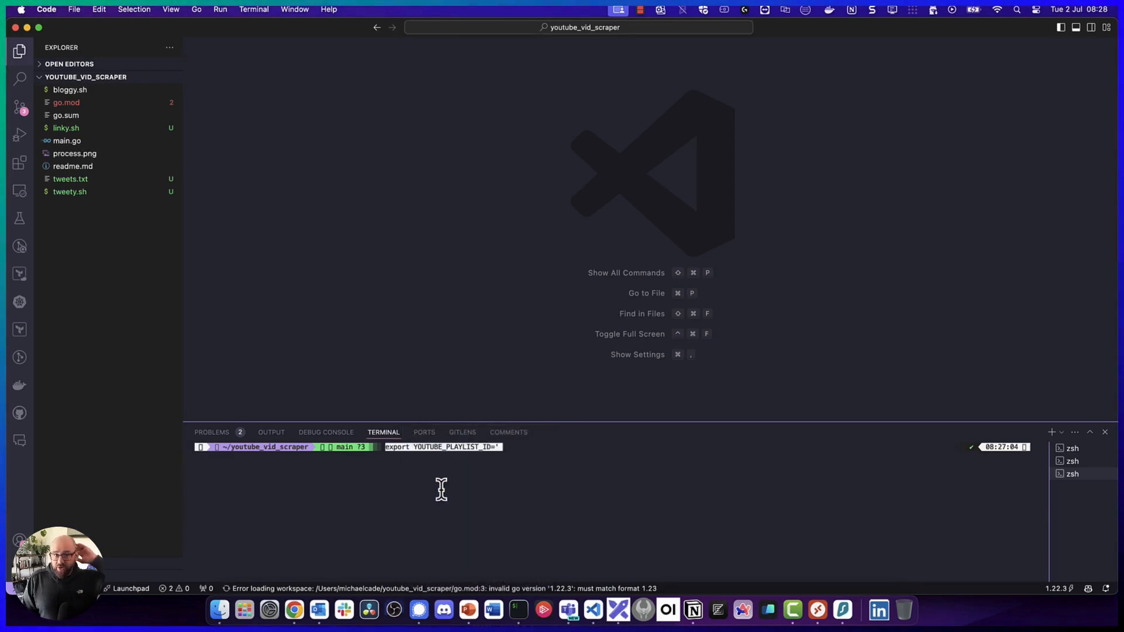
pyautogui.write("PLsKoqAvws1psCnkDaTPRHaqcTLSTPDFBR'")
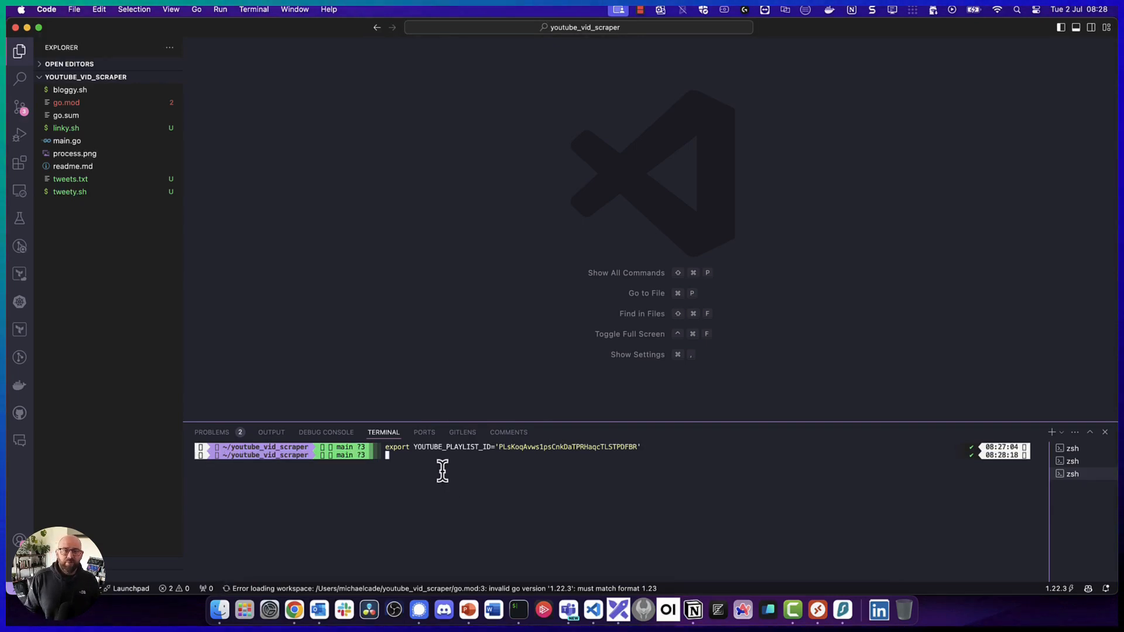
pyautogui.press('Enter')
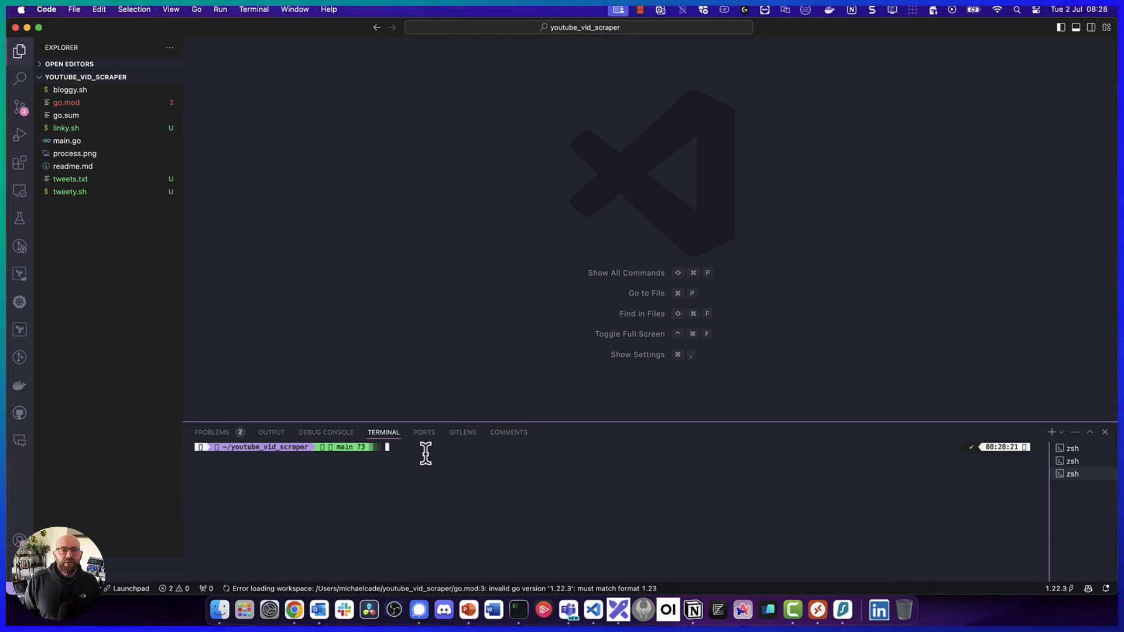
# Run 'go run main.go' and look through the generated playlist_videos.json of titles and URLs
pyautogui.write('go run main.go')
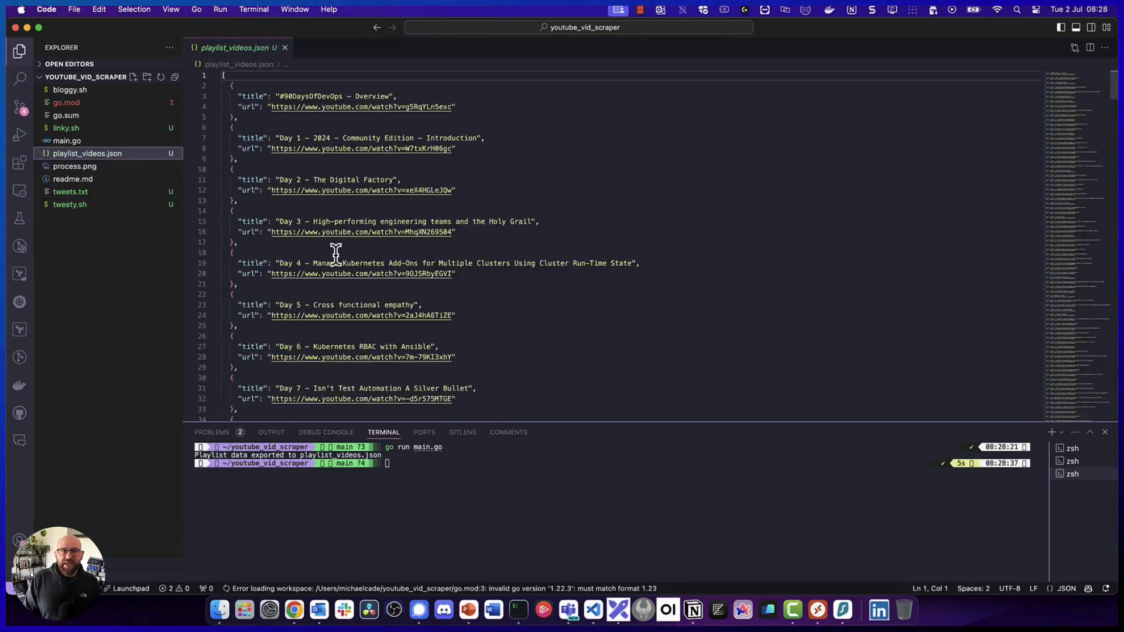
pyautogui.scroll(-3)
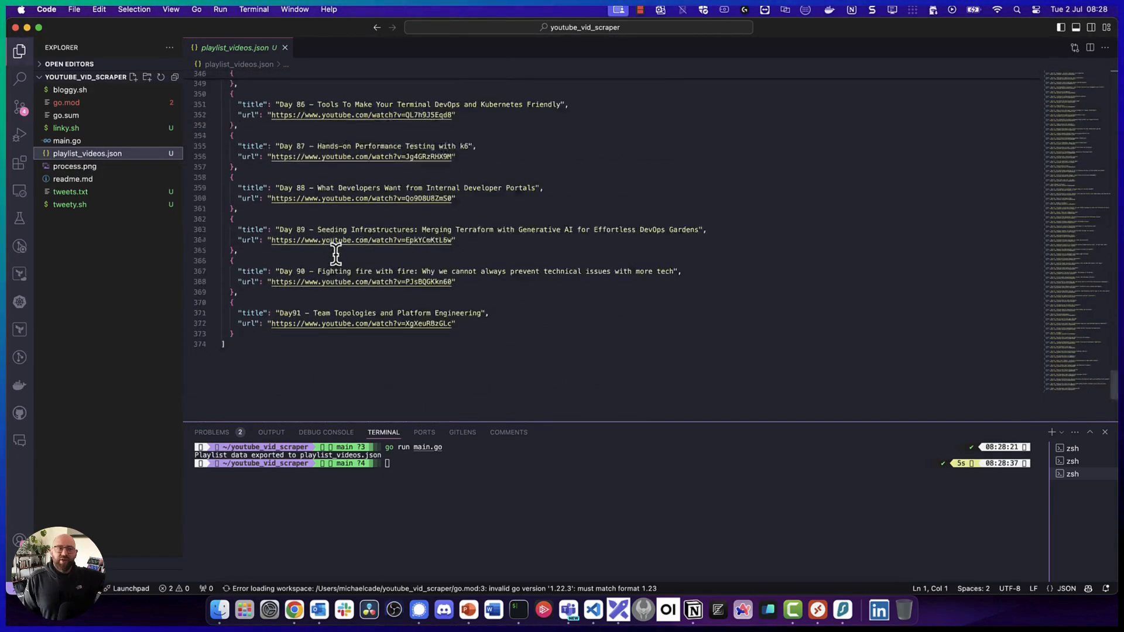
pyautogui.scroll(3)
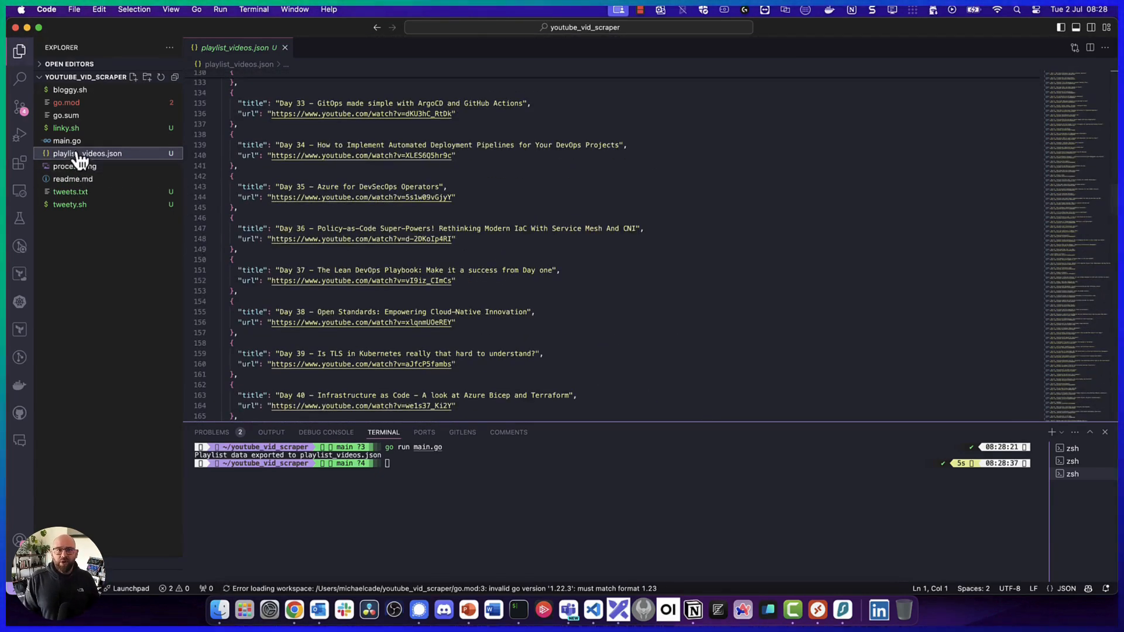
# Review main.go from the playlist API pagination down to writing playlist_videos.json
pyautogui.click(67, 140)
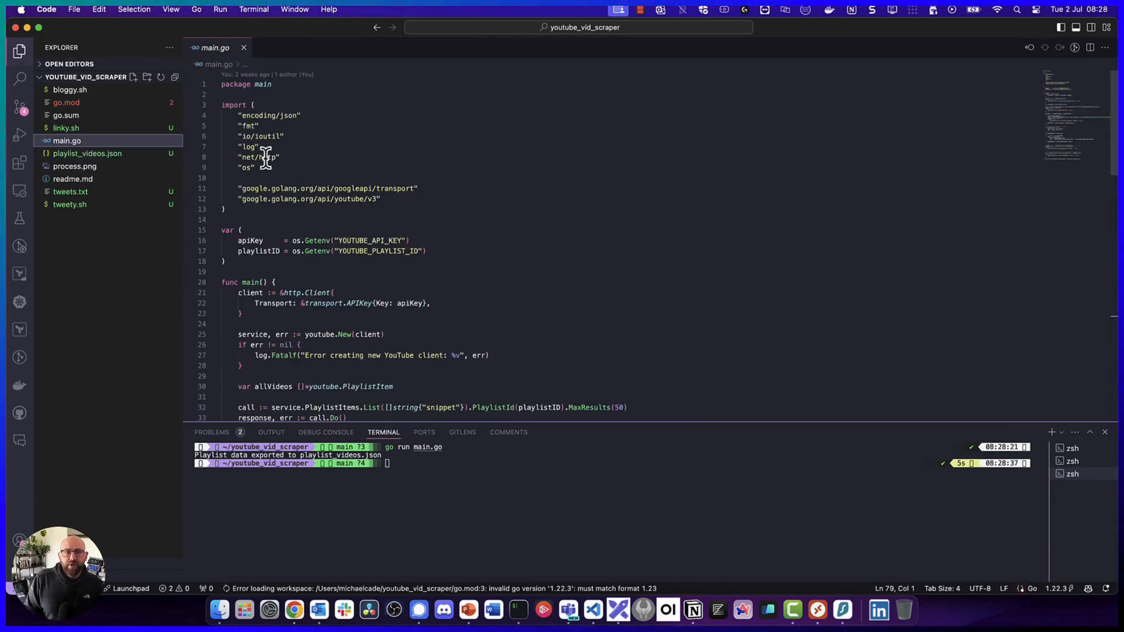
pyautogui.scroll(-3)
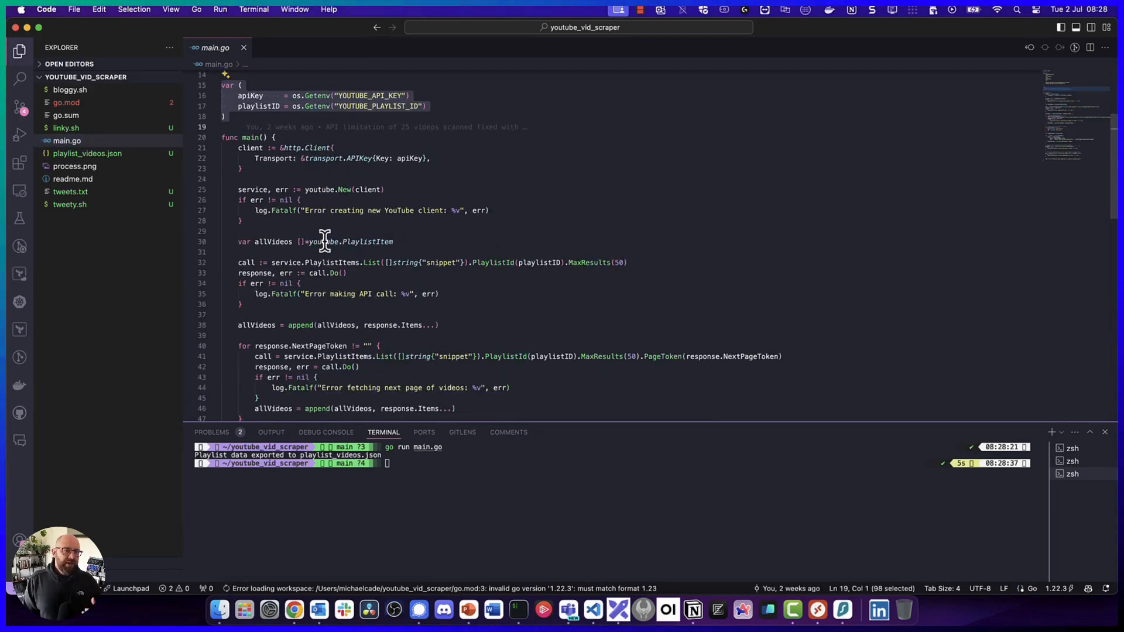
pyautogui.scroll(-3)
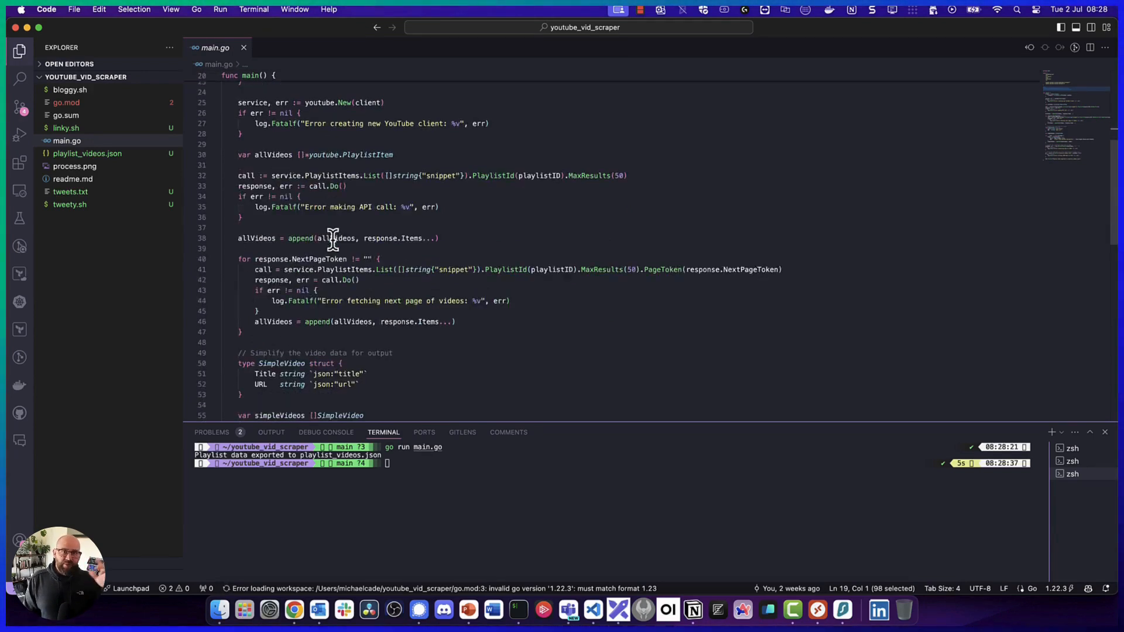
pyautogui.scroll(-3)
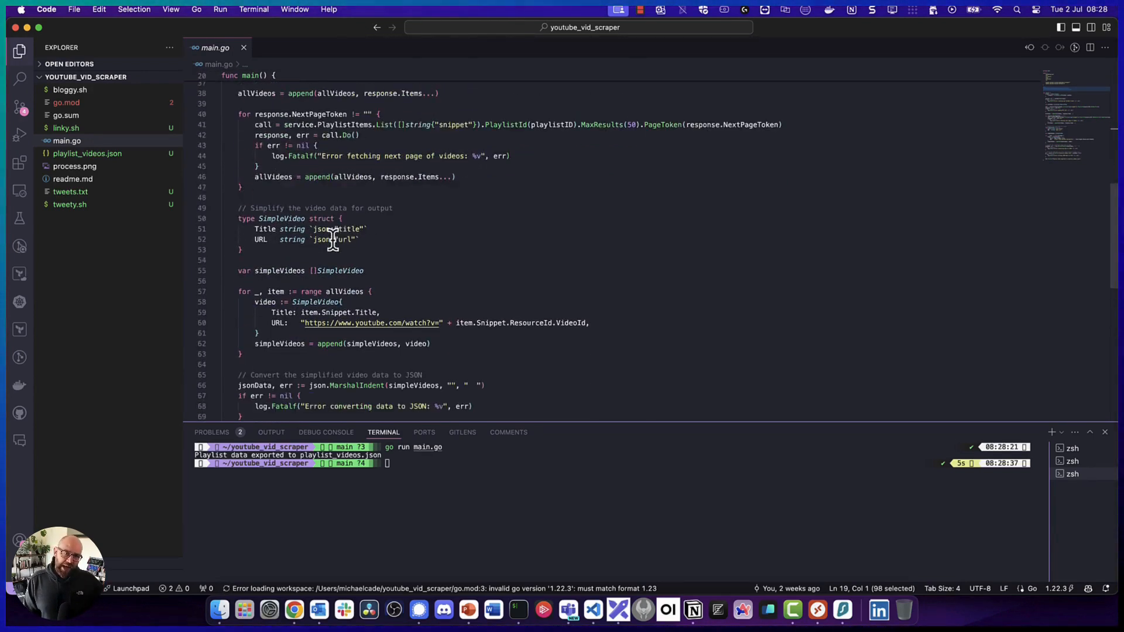
pyautogui.scroll(-3)
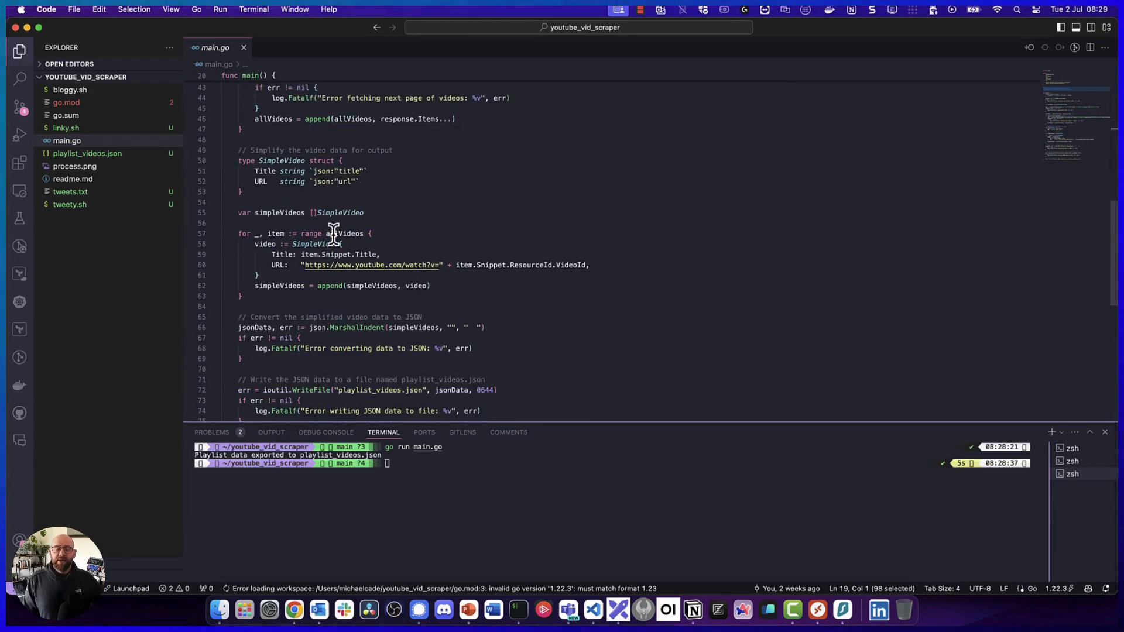
pyautogui.scroll(-3)
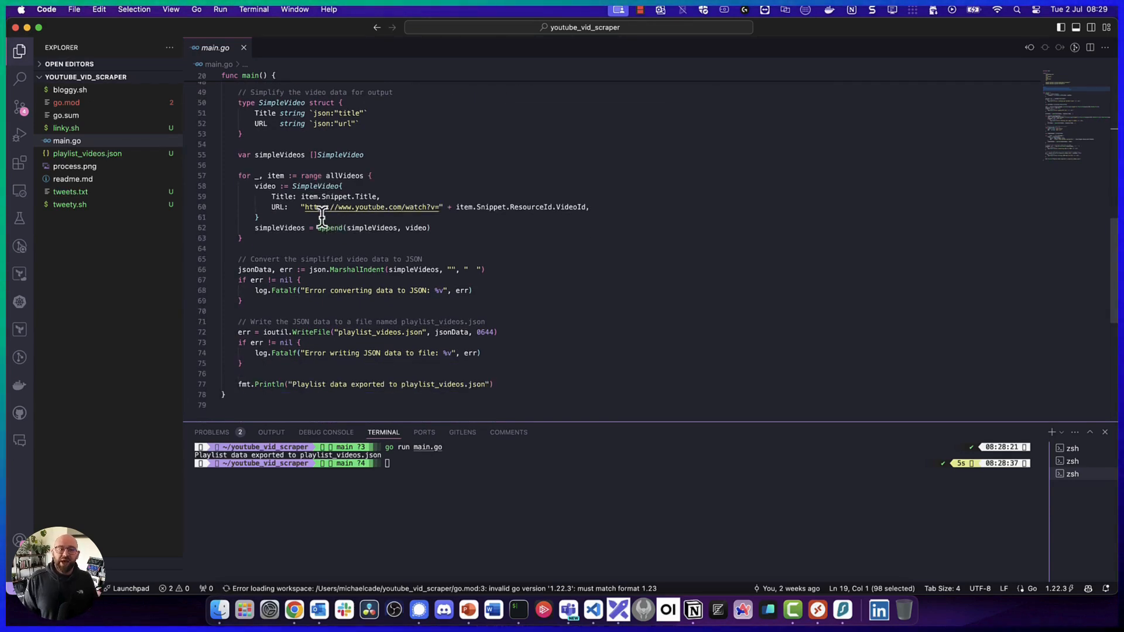
pyautogui.moveTo(366, 297)
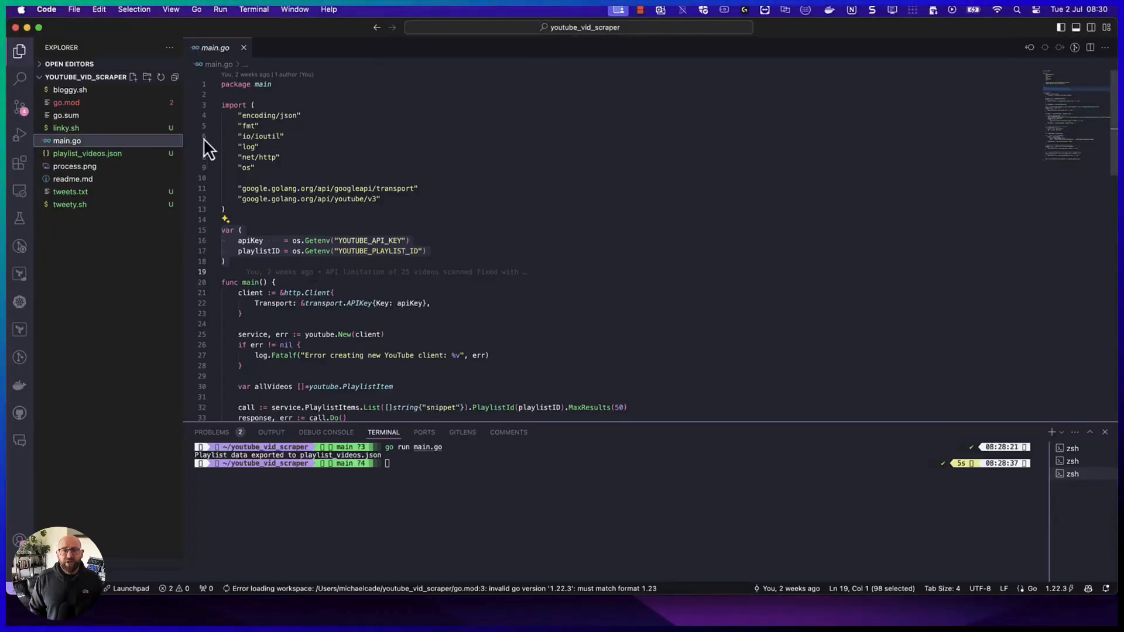
# Review bloggy.sh and launch the summary script from the terminal, producing day.md
pyautogui.click(69, 90)
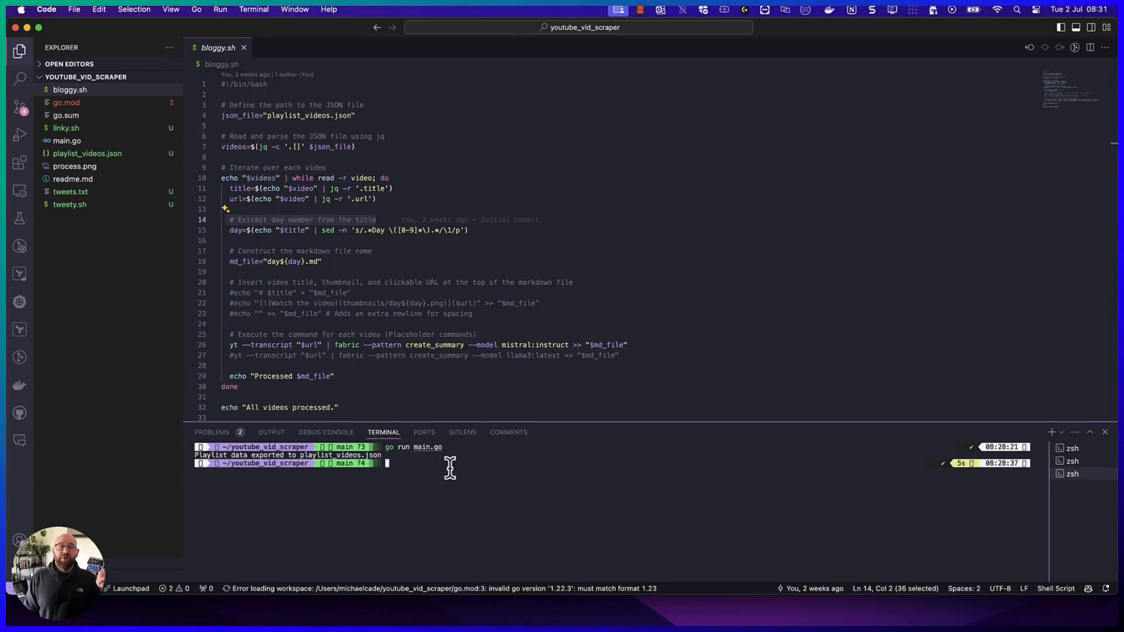
pyautogui.write('./tweety.sh')
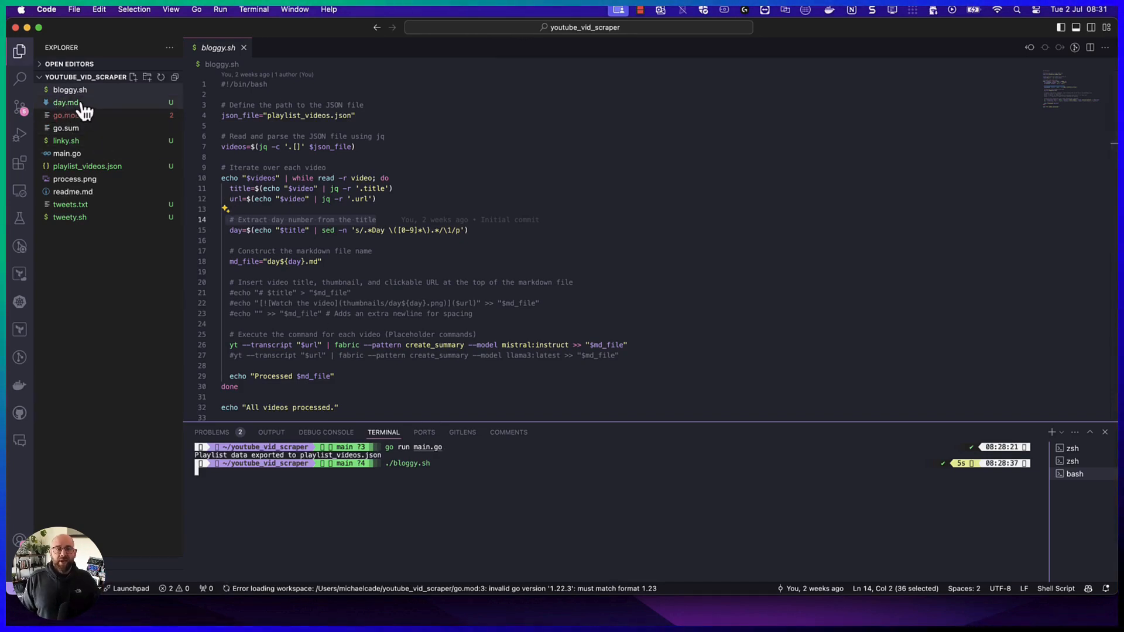
pyautogui.moveTo(66, 103)
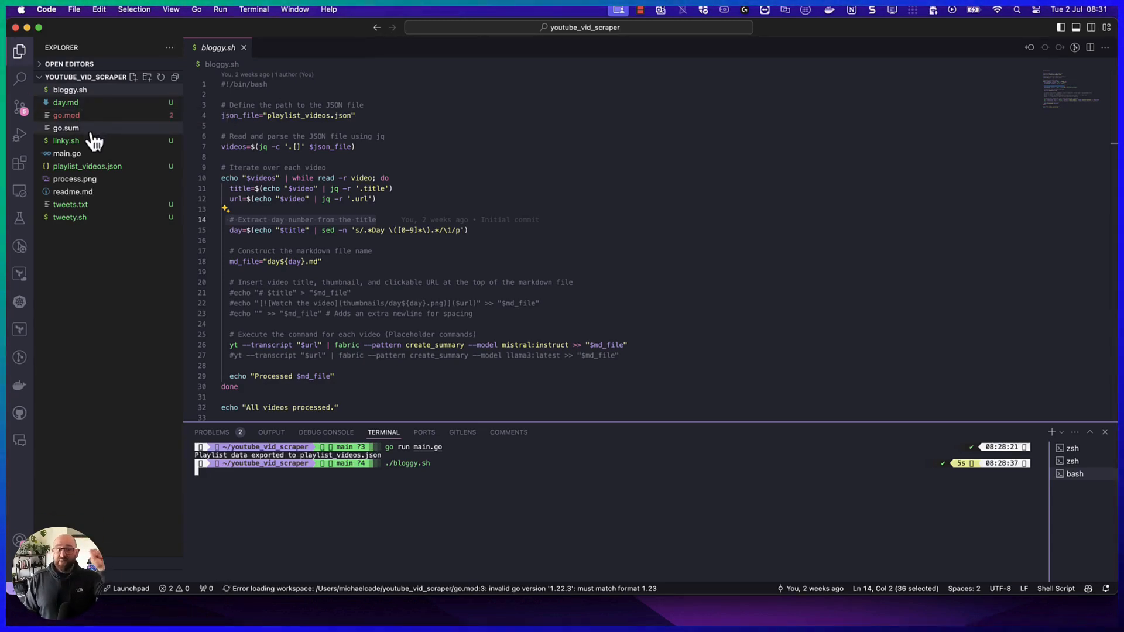
pyautogui.moveTo(65, 127)
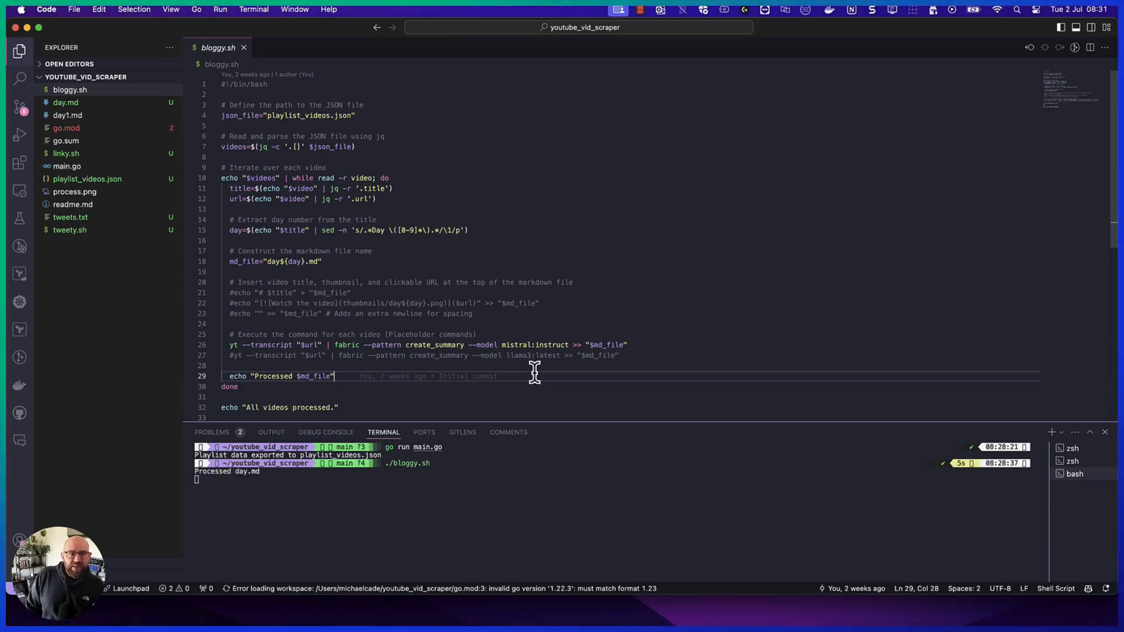
# View the generated day.md summary, then day1.md's summary of the project introduction
pyautogui.click(66, 103)
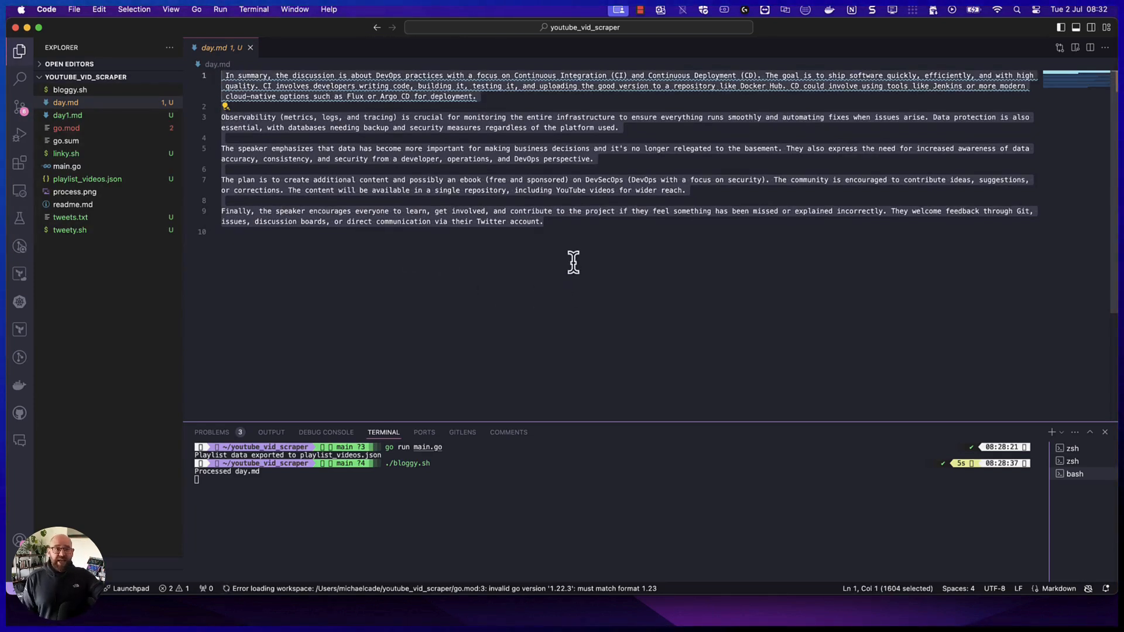
pyautogui.click(563, 221)
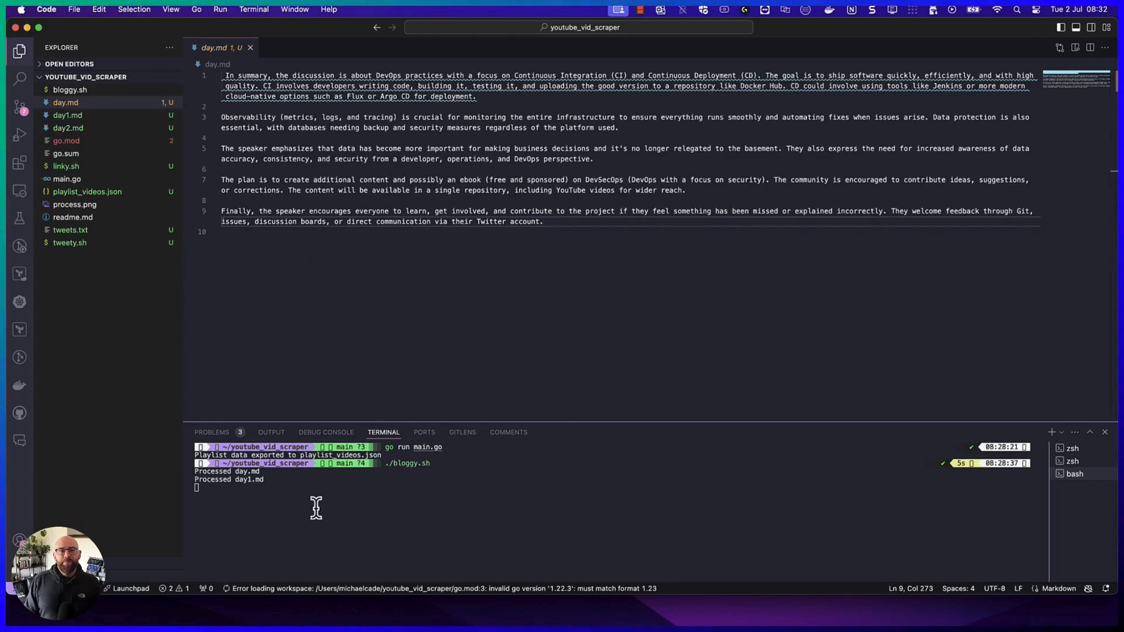
pyautogui.click(68, 115)
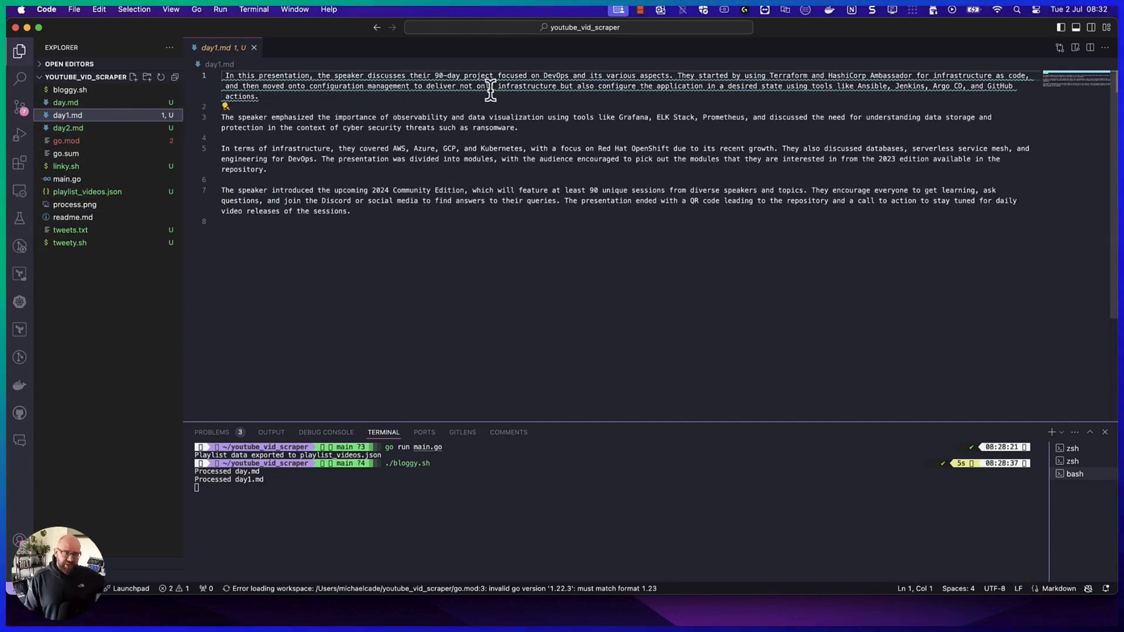
pyautogui.moveTo(638, 94)
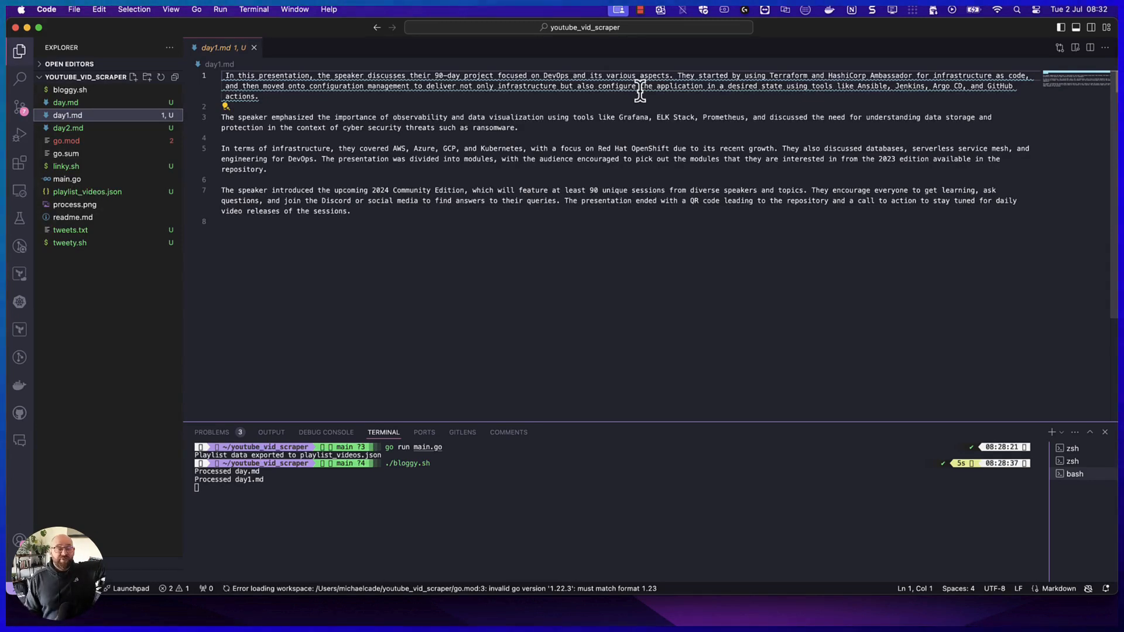
pyautogui.moveTo(571, 119)
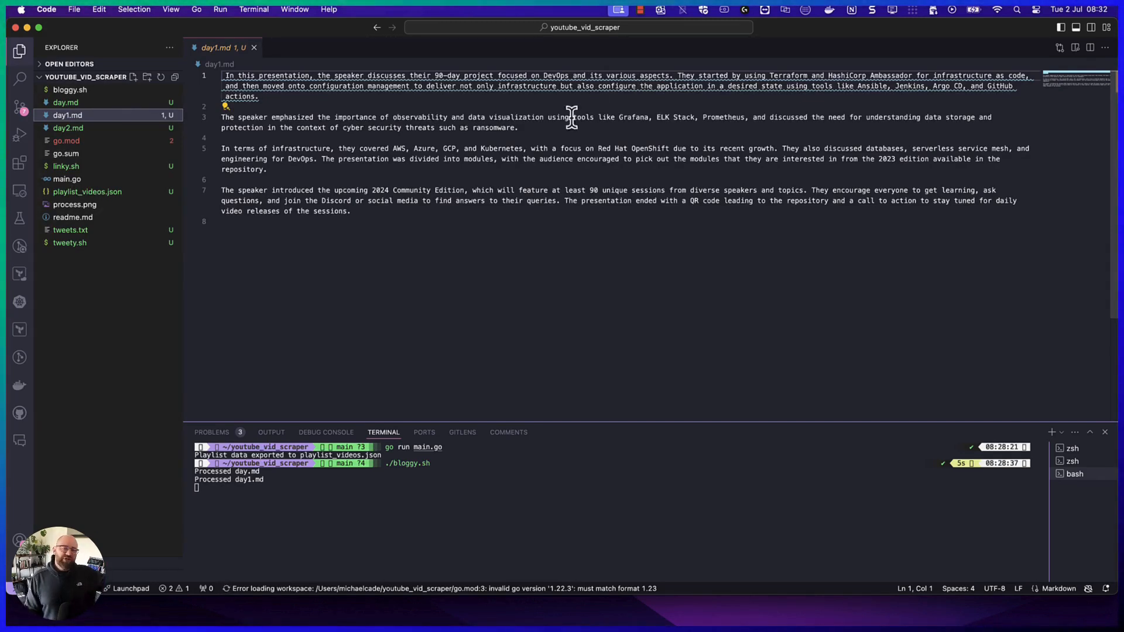
pyautogui.moveTo(278, 489)
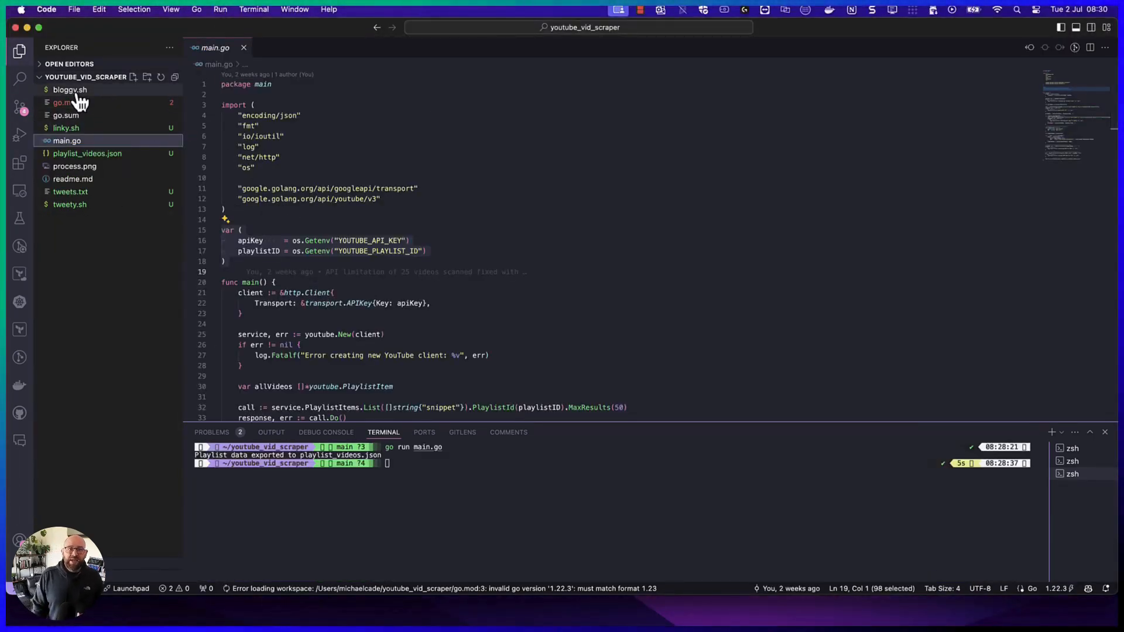
# Review bloggy.sh again, then reopen playlist_videos.json at the Day 33–40 entries
pyautogui.click(69, 89)
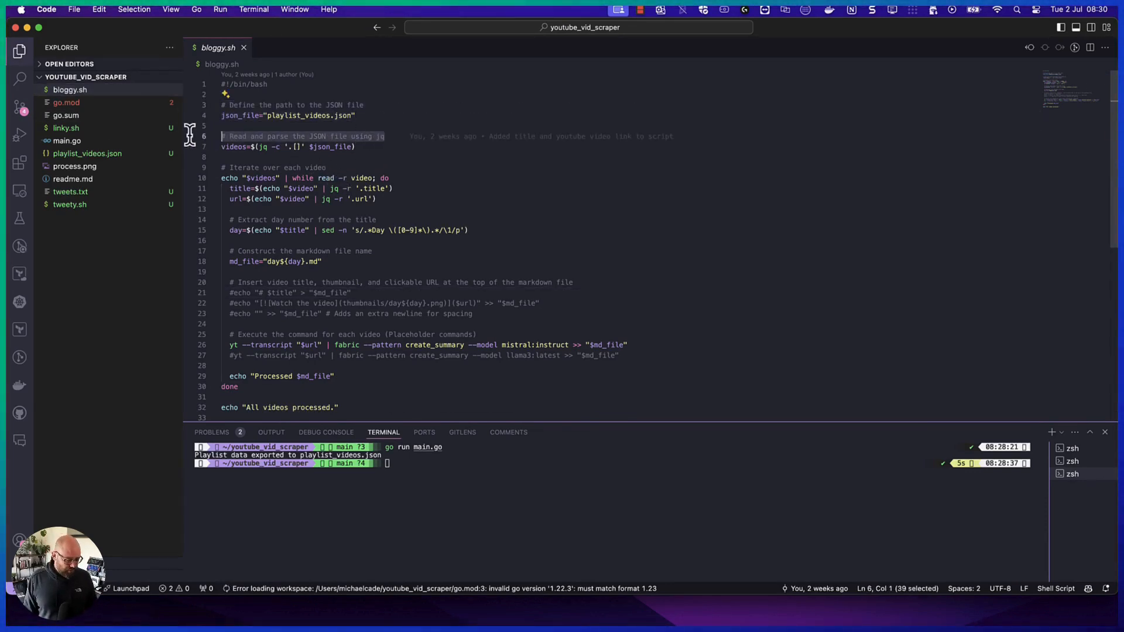
pyautogui.click(87, 153)
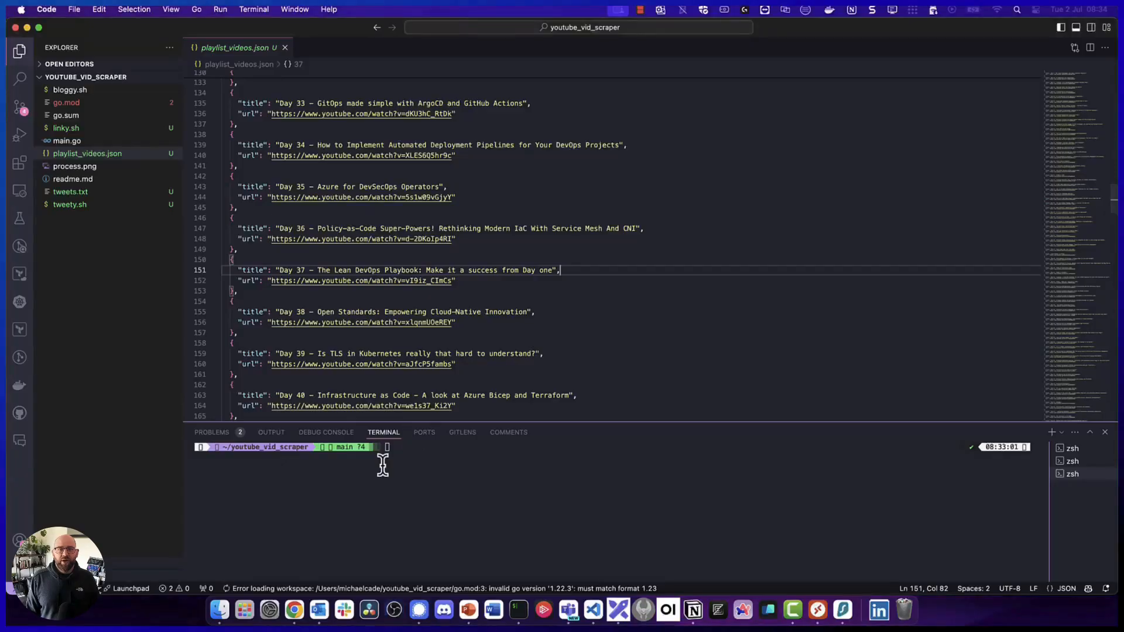
# Switch to the repo in Chrome and open the Day 1 page from the 2024.md agenda
pyautogui.rightClick(293, 611)
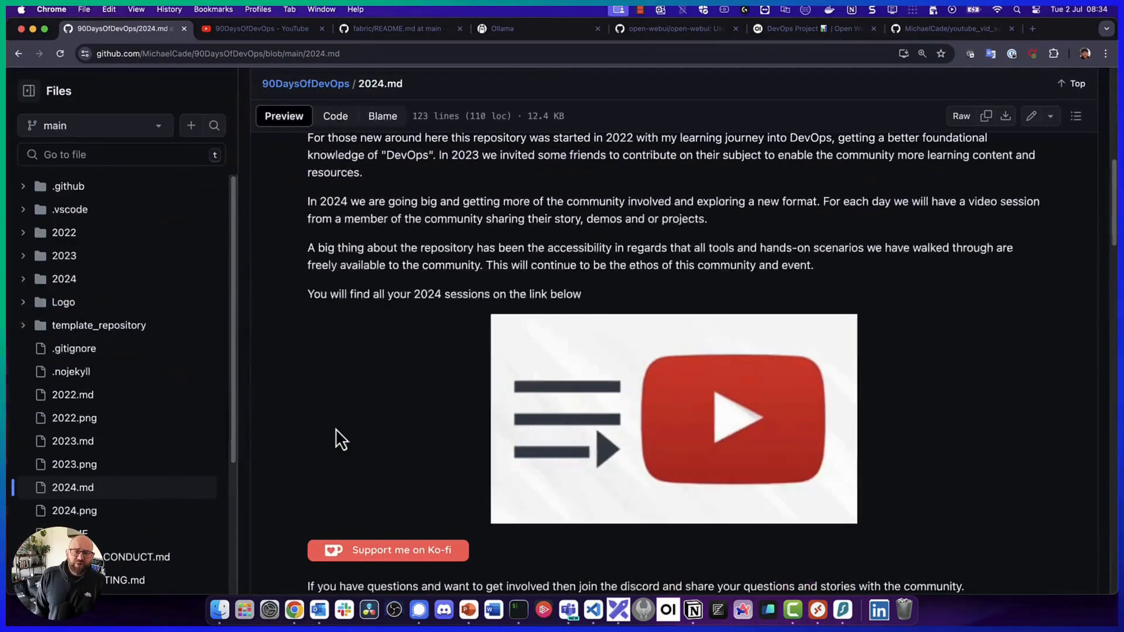
pyautogui.scroll(-3)
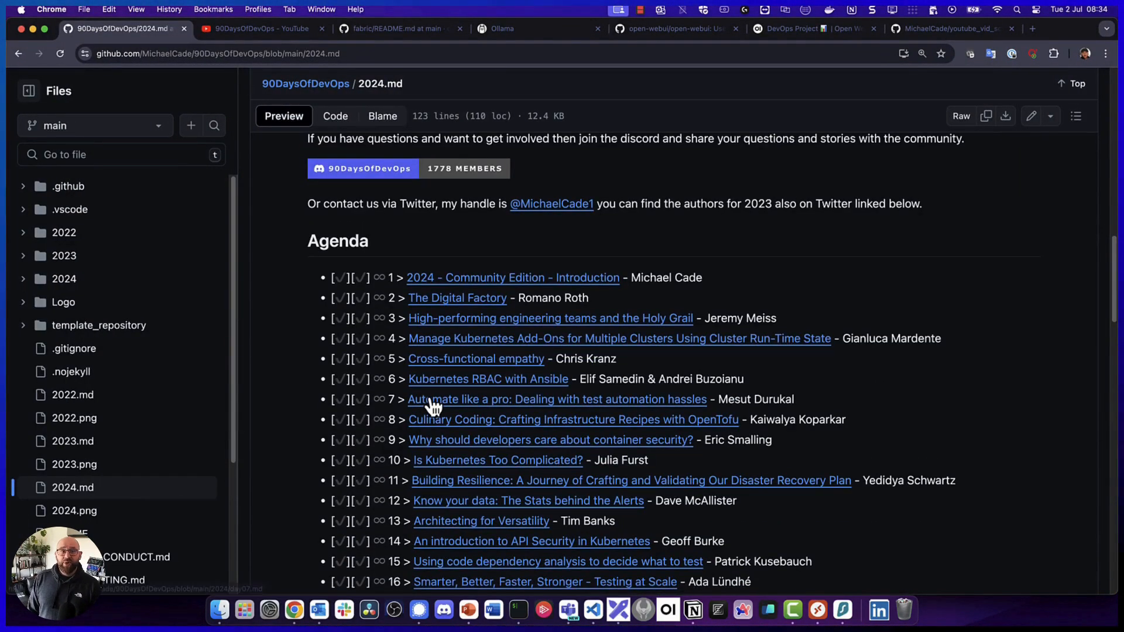
pyautogui.scroll(-3)
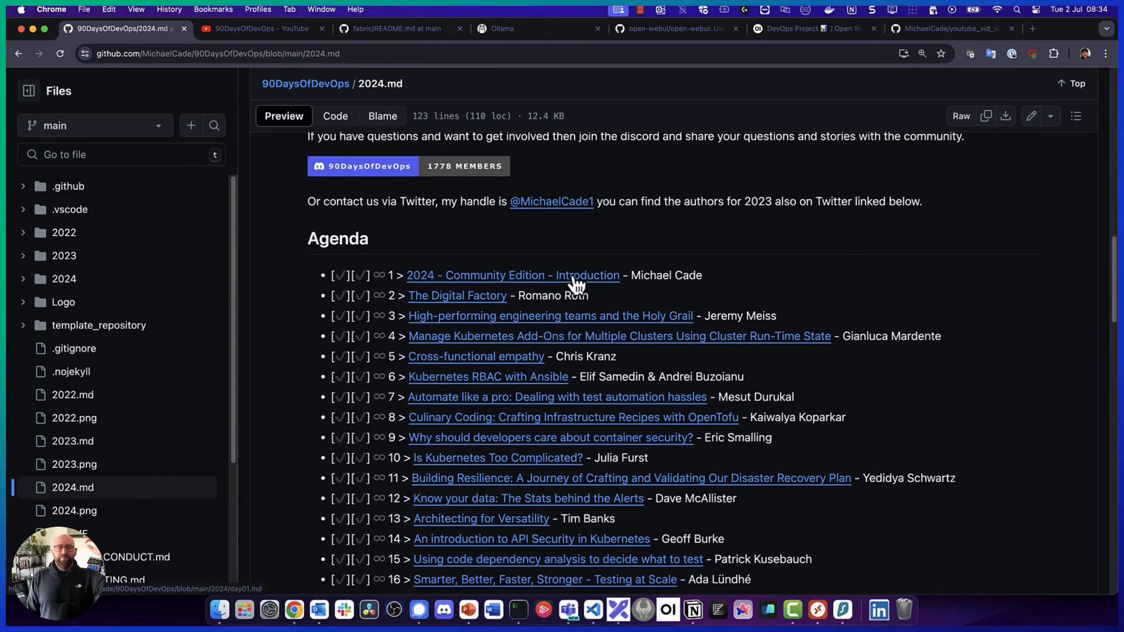
pyautogui.click(511, 275)
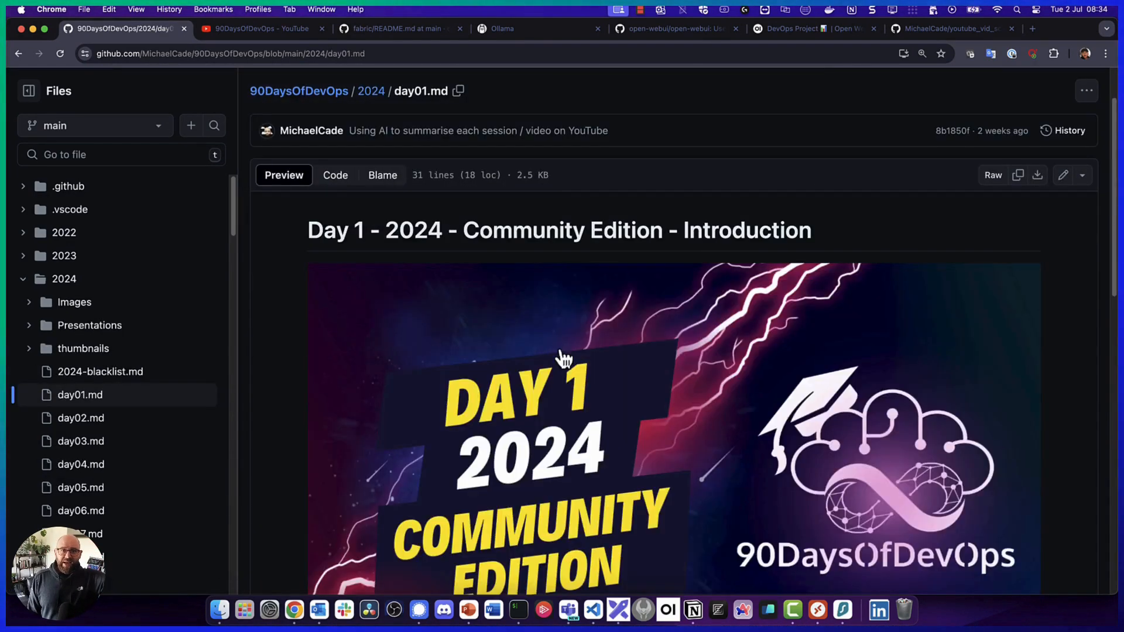
pyautogui.scroll(-3)
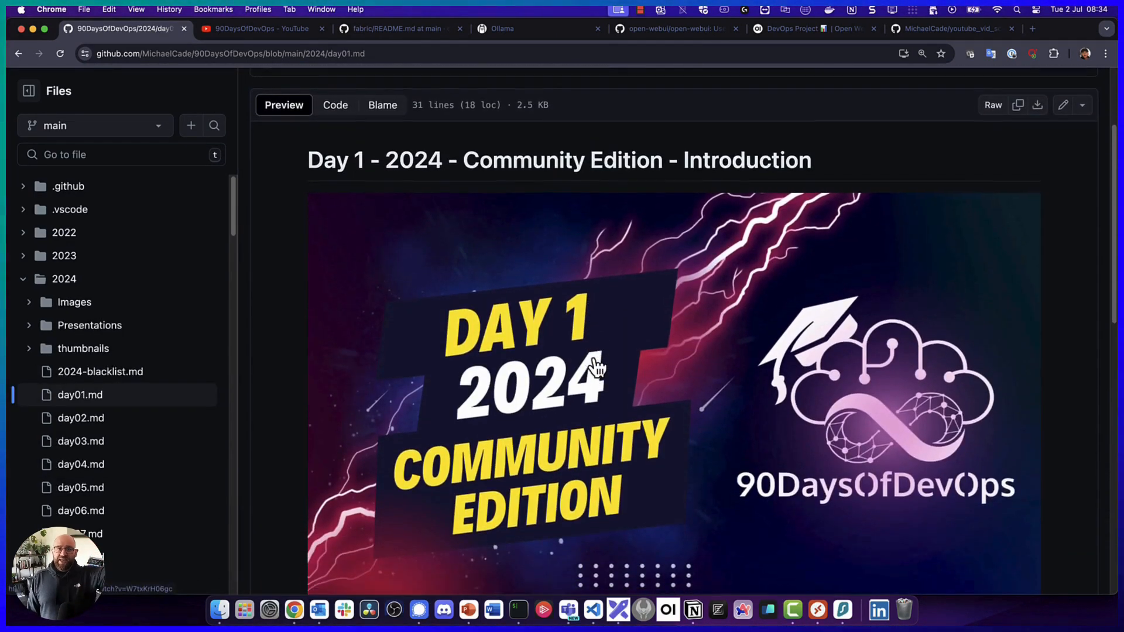
pyautogui.scroll(-3)
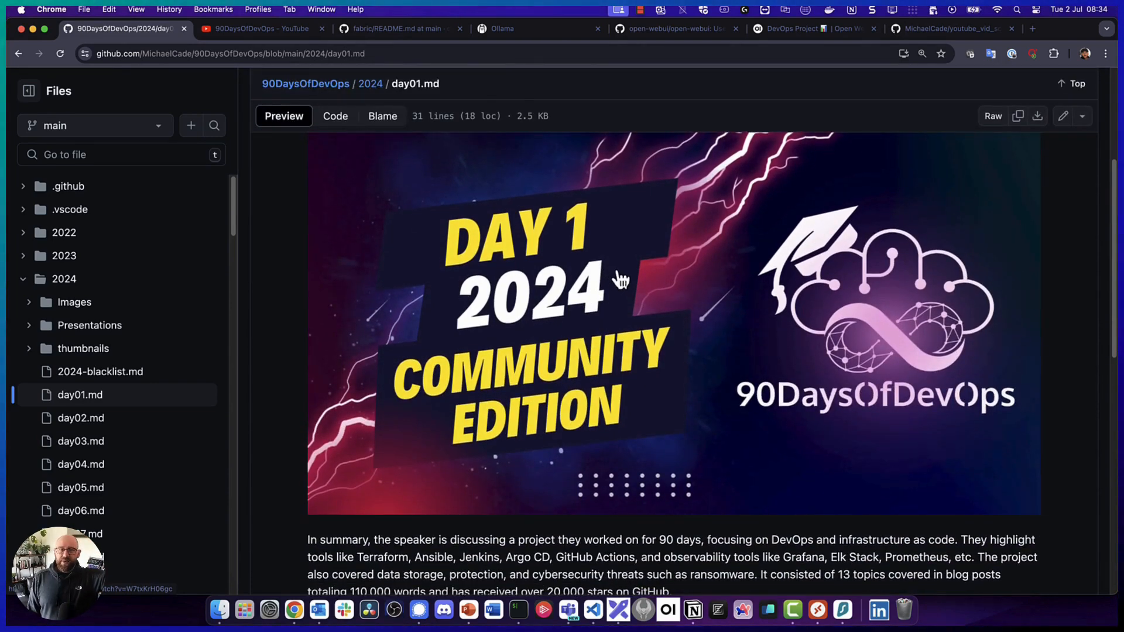
# Hide the file tree and read through Day 1's AI-generated summary, returning to the agenda
pyautogui.click(258, 28)
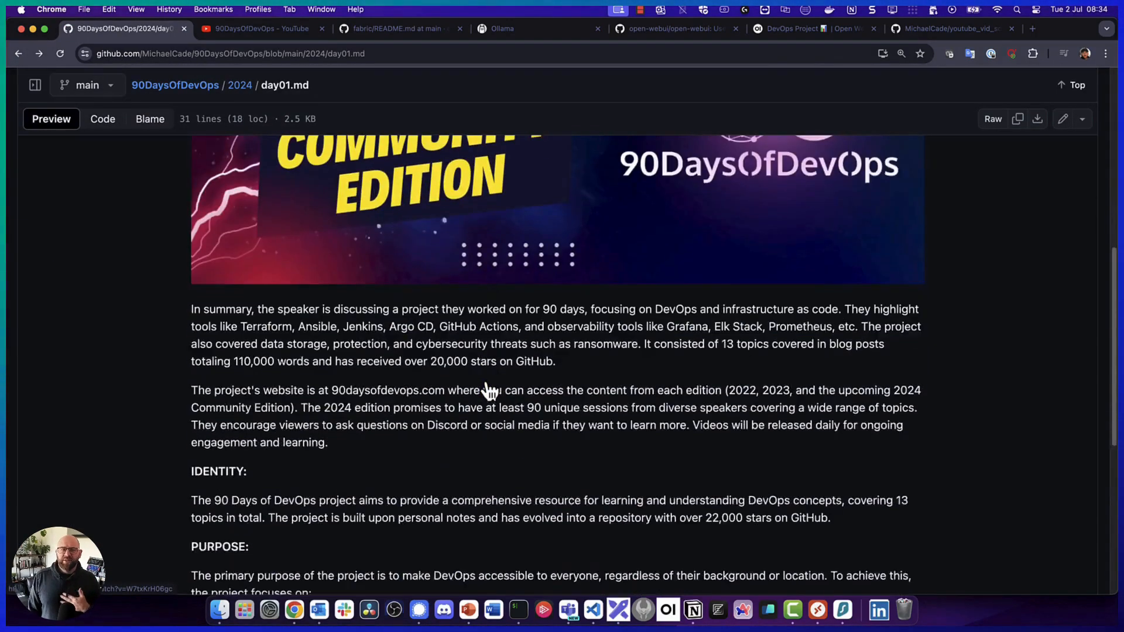
pyautogui.scroll(-3)
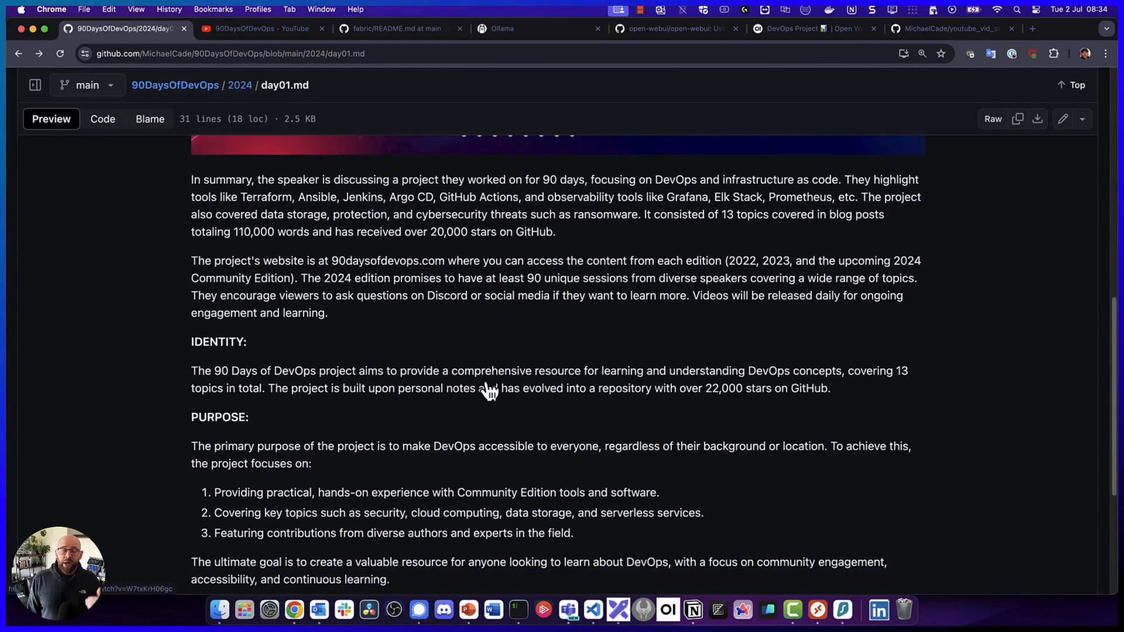
pyautogui.scroll(-3)
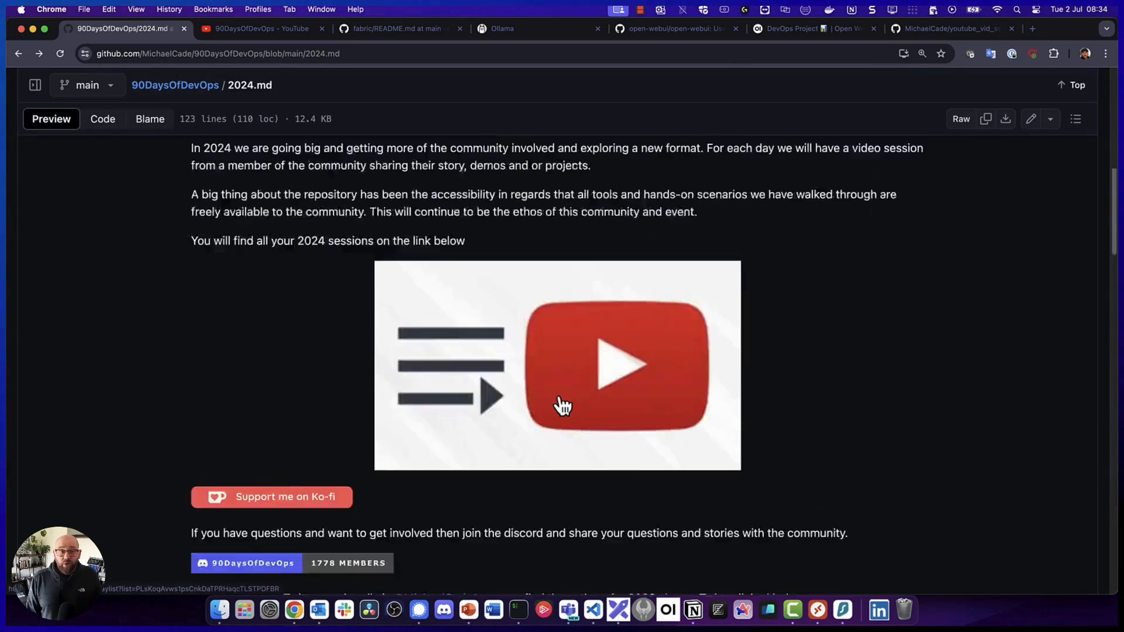
pyautogui.scroll(-3)
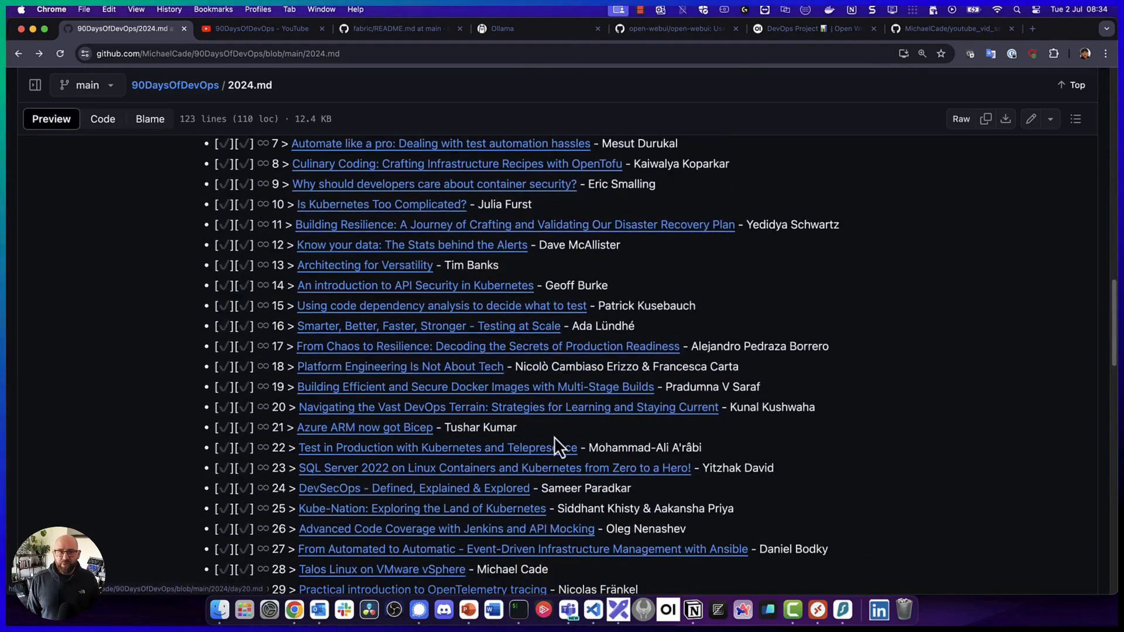
pyautogui.moveTo(551, 422)
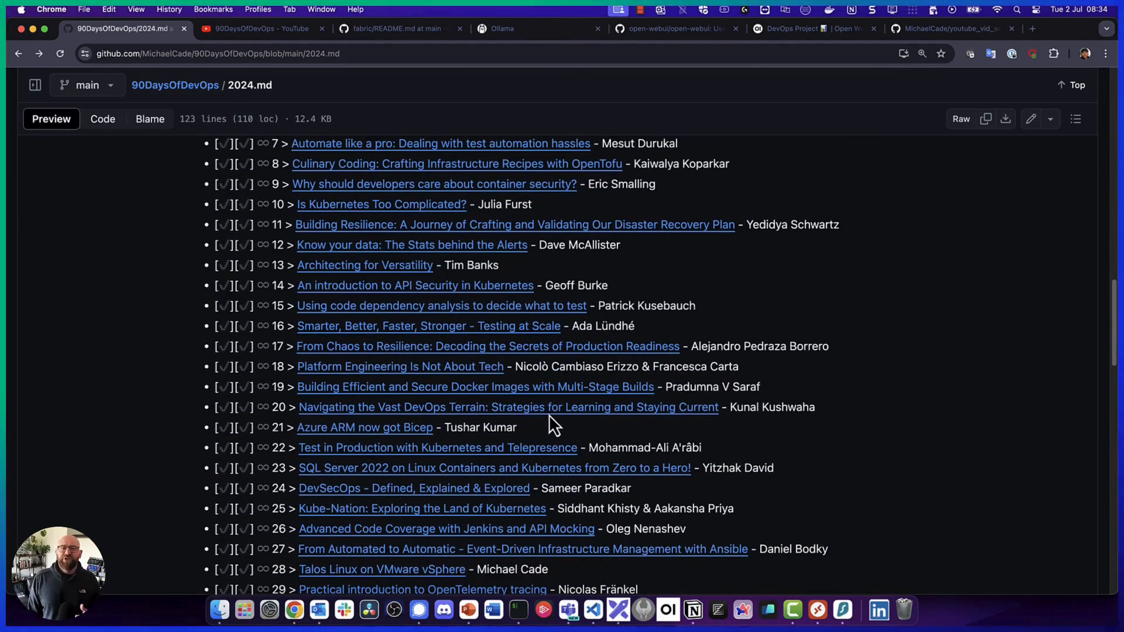
pyautogui.moveTo(550, 412)
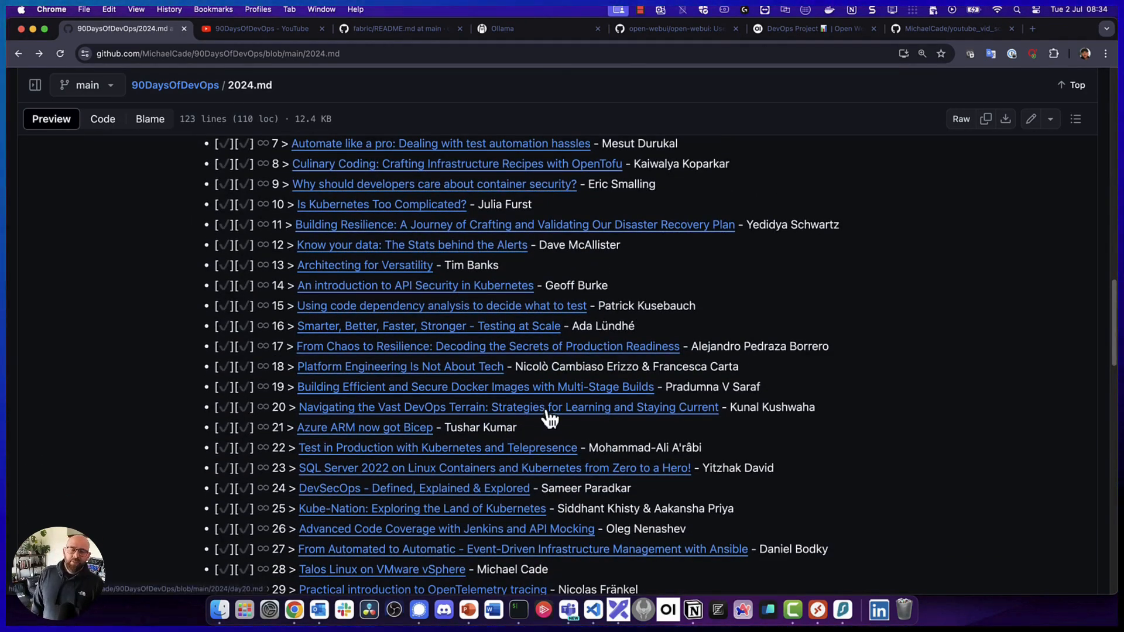
# Read through the Day 10 Kubernetes session summary
pyautogui.click(380, 204)
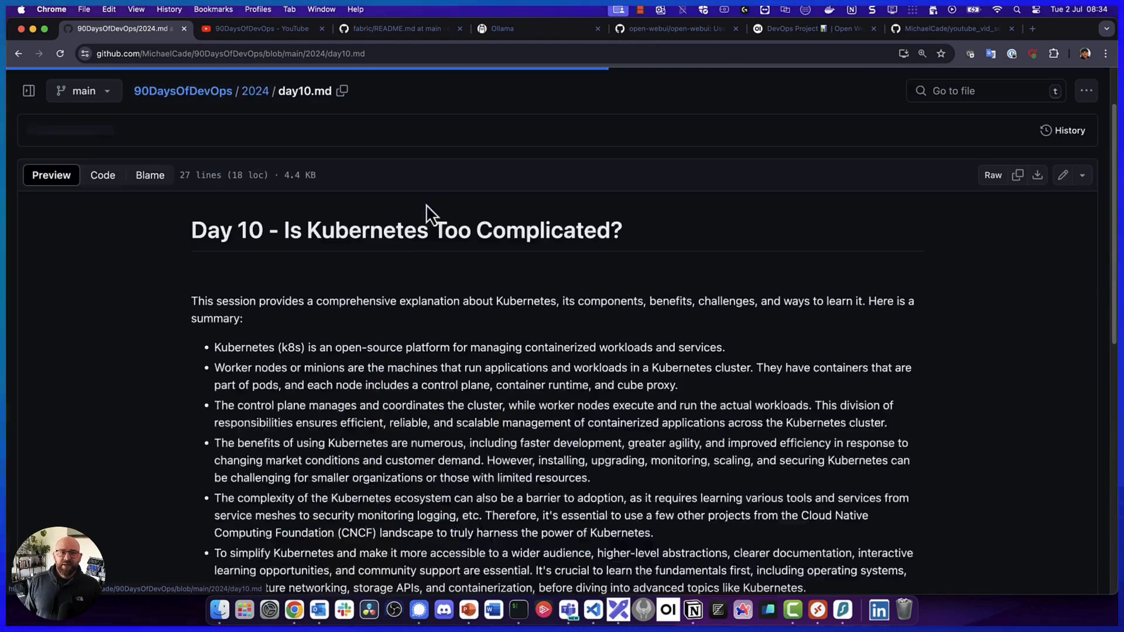
pyautogui.scroll(-3)
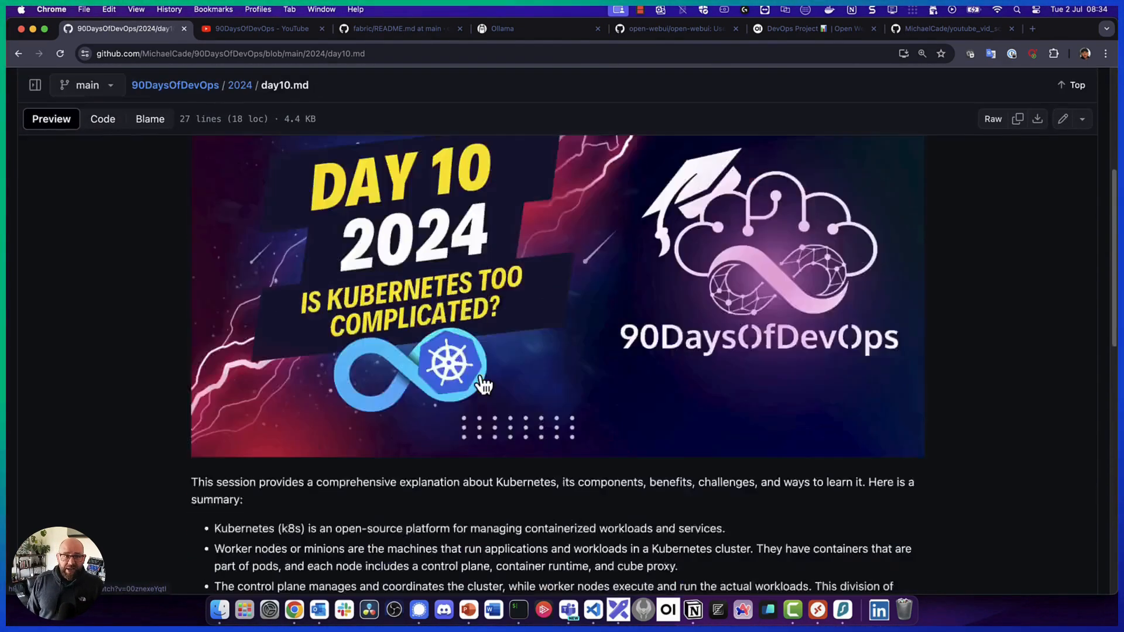
pyautogui.scroll(-3)
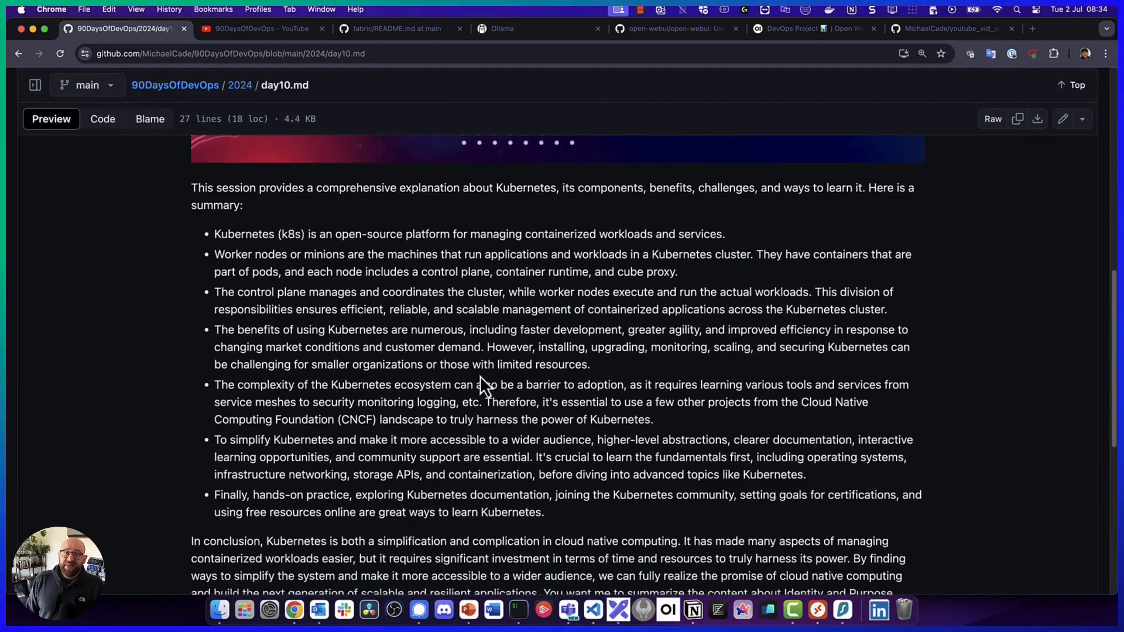
pyautogui.scroll(-3)
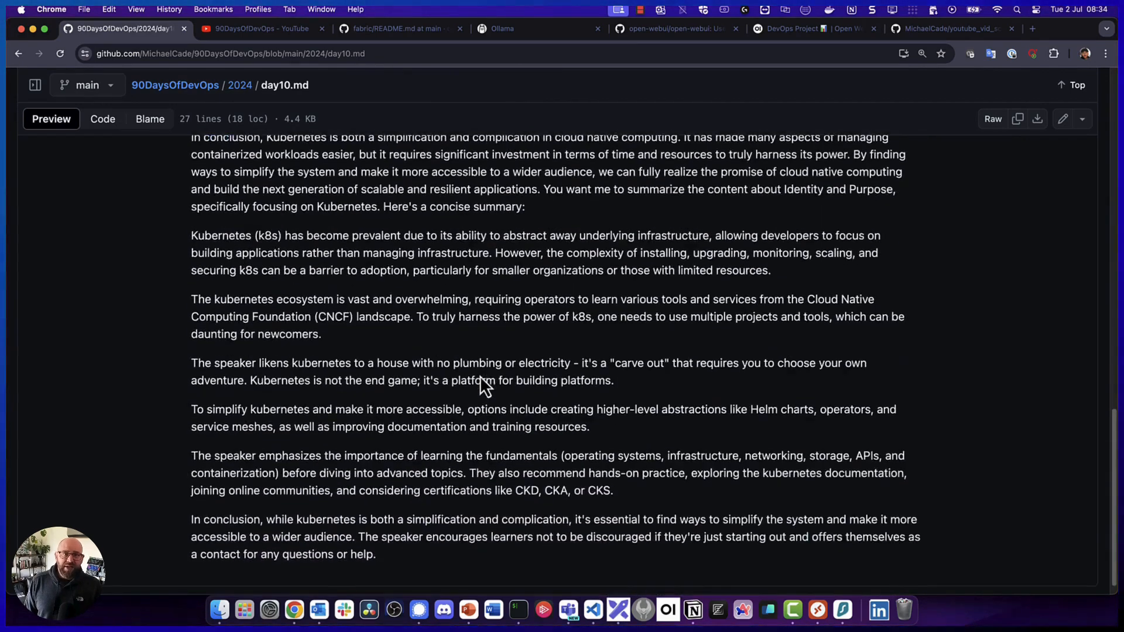
pyautogui.scroll(-3)
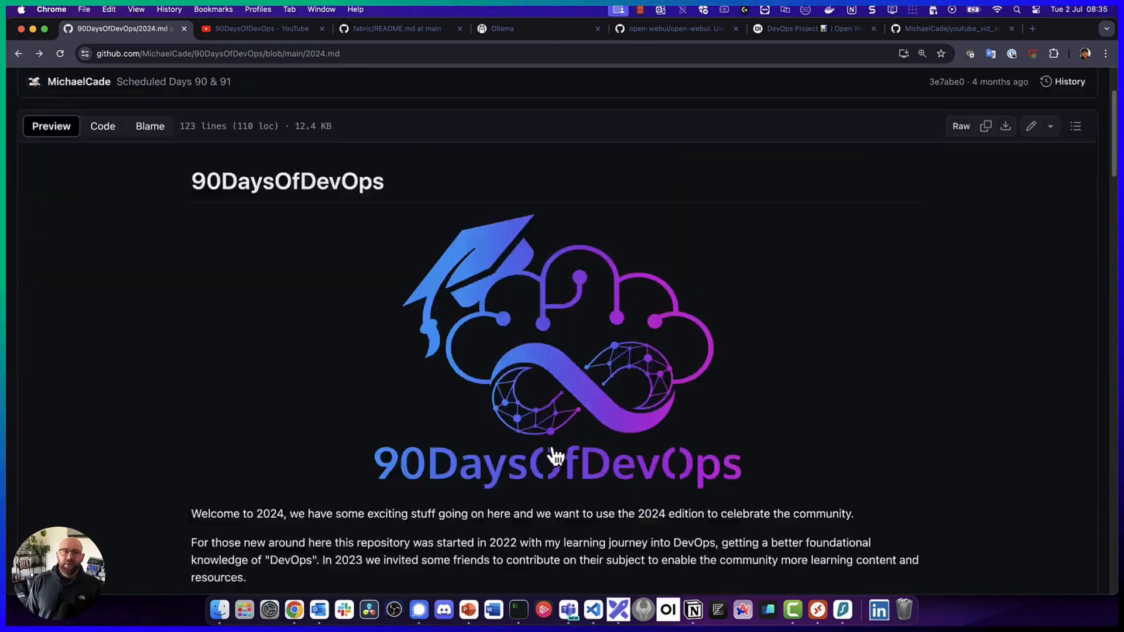
pyautogui.scroll(-3)
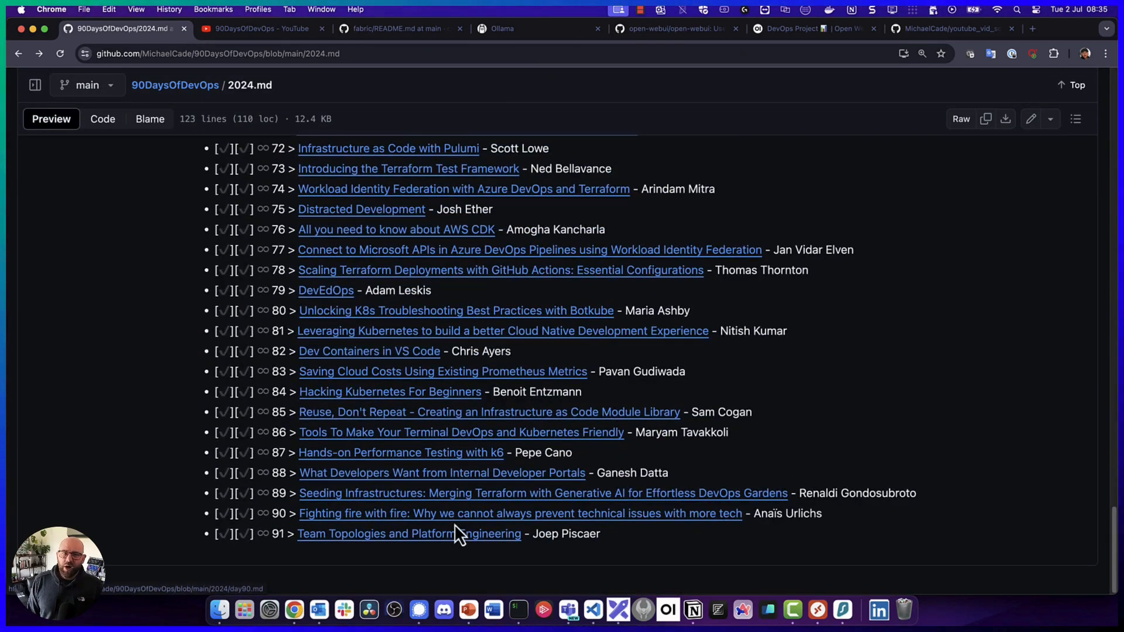
# Read the Day 90 session summary, then bring VS Code with playlist_videos.json back in front
pyautogui.click(518, 513)
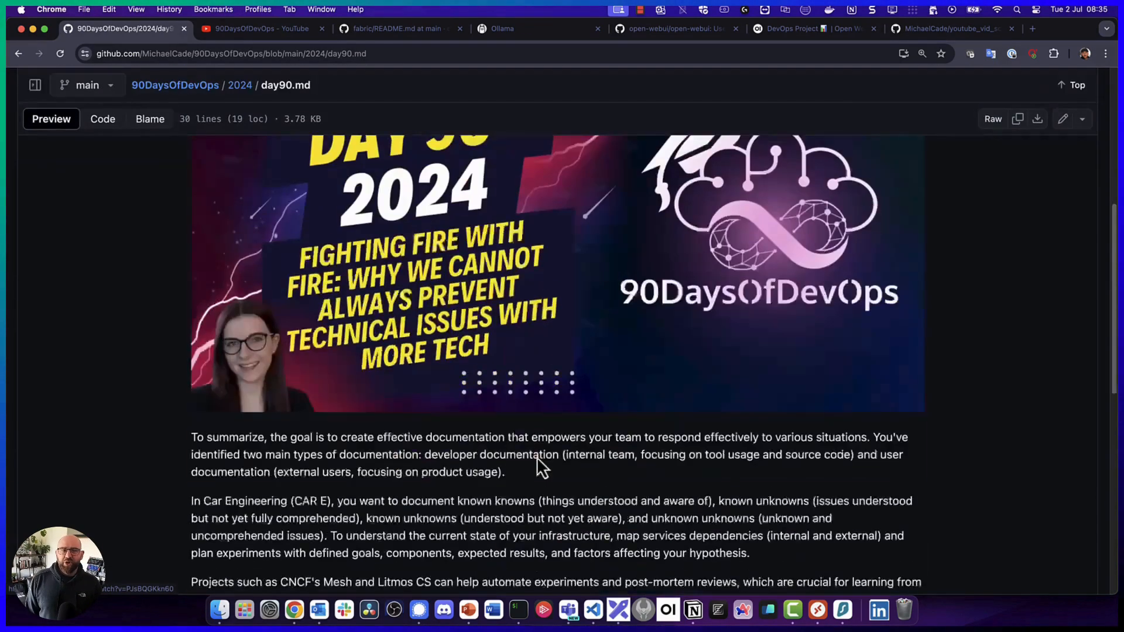
pyautogui.scroll(-3)
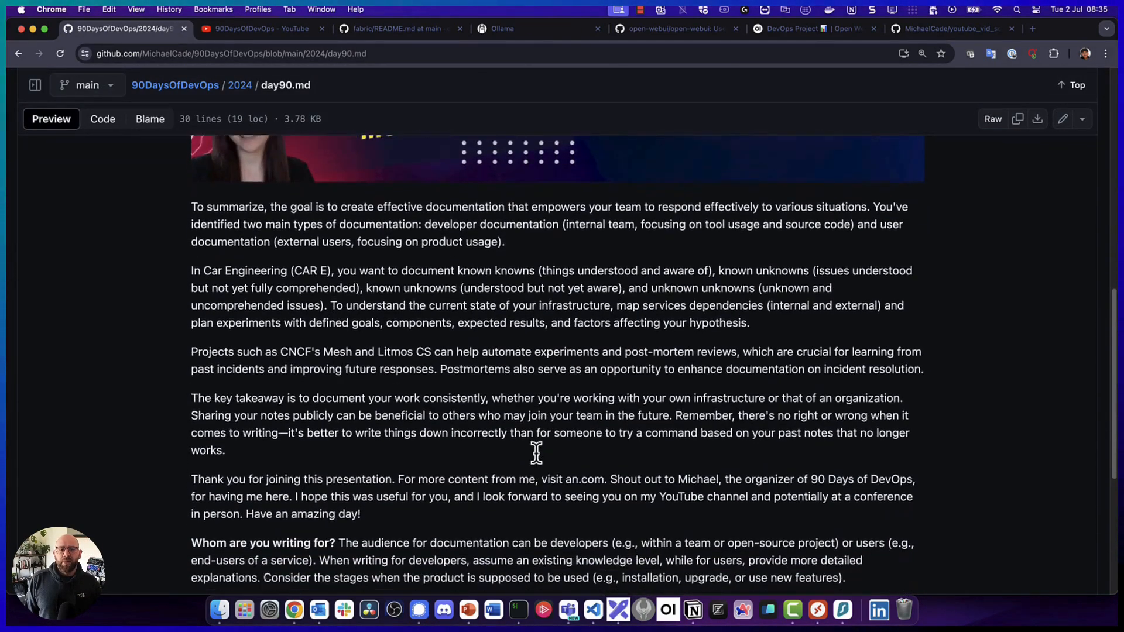
pyautogui.scroll(-3)
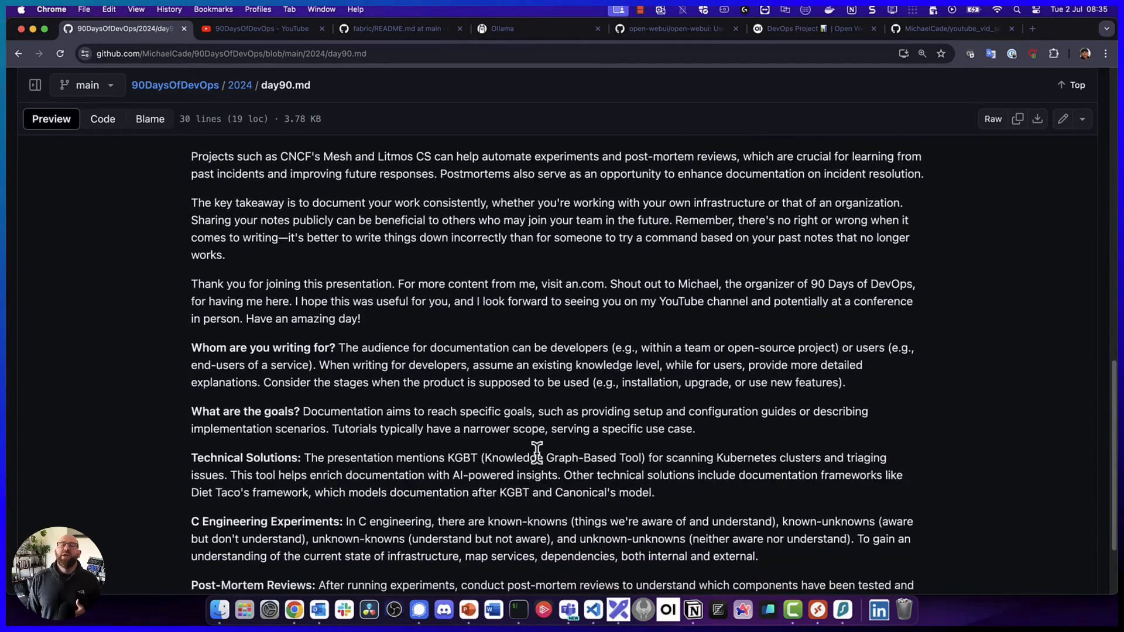
pyautogui.scroll(-3)
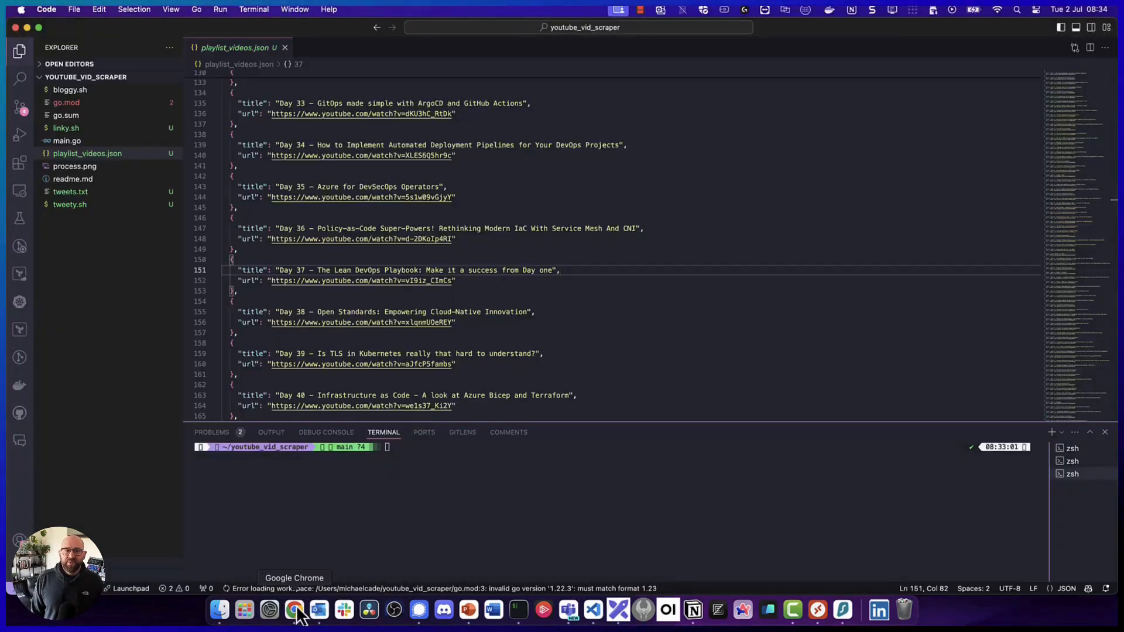
pyautogui.rightClick(295, 610)
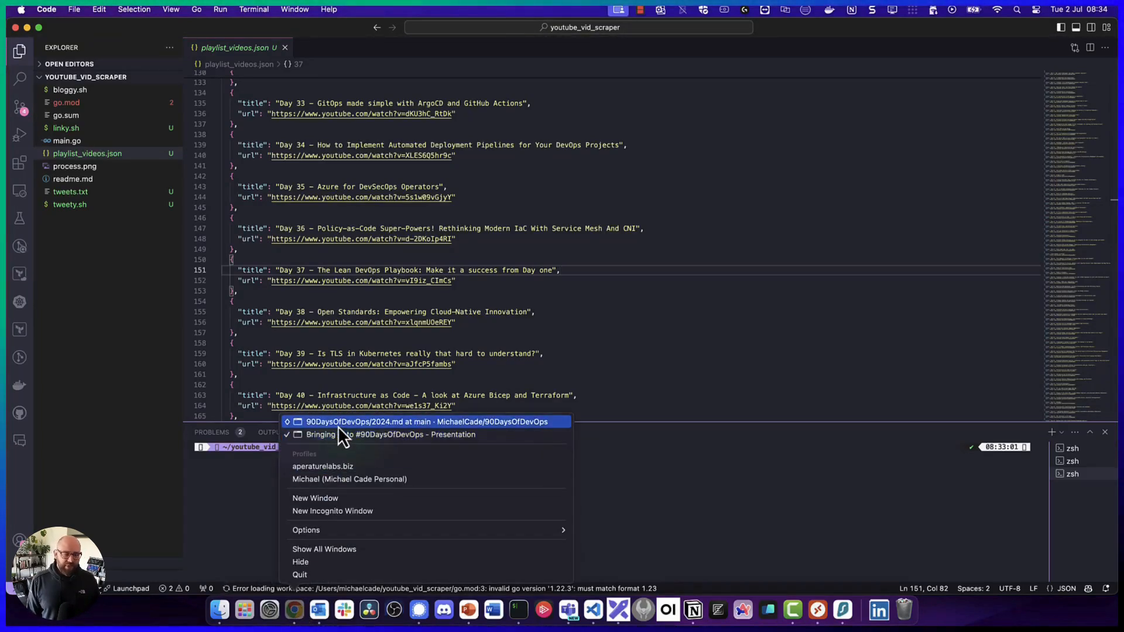